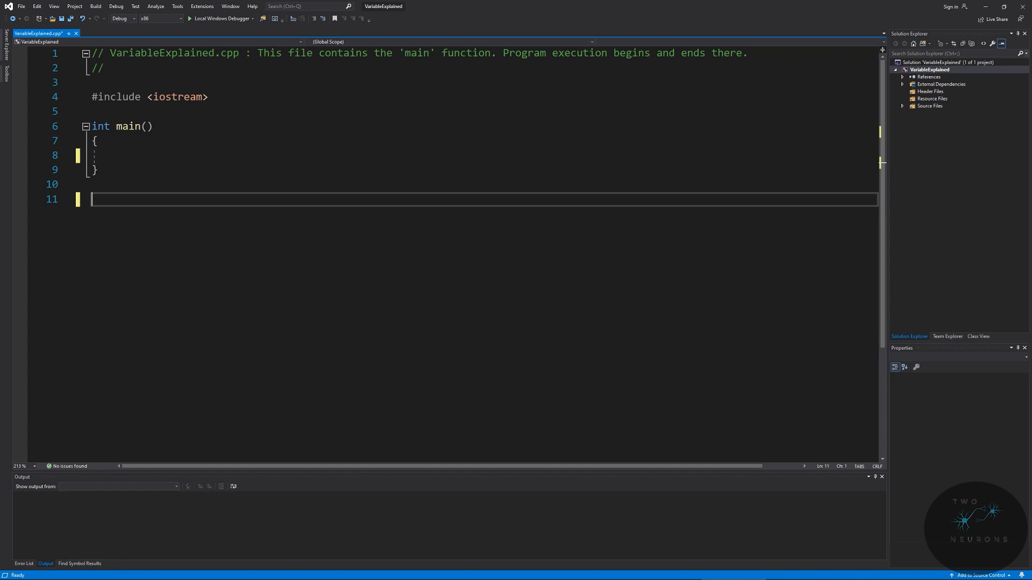
{"action": "mouse_move", "coordinate": [13, 169]}
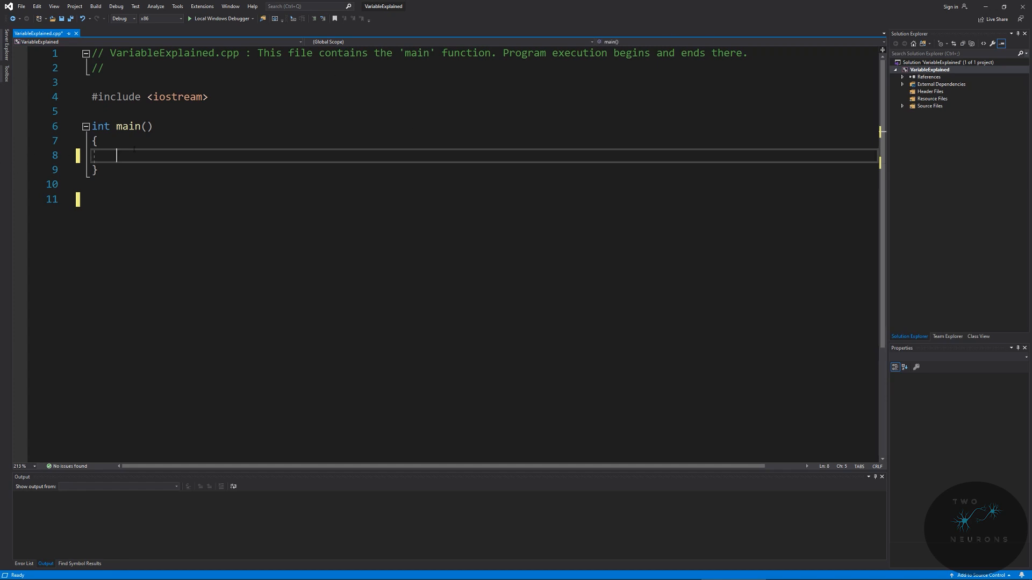
Add a '// Declare variables' comment and declare bool bIsRunning
{"action": "type", "text": "//"}
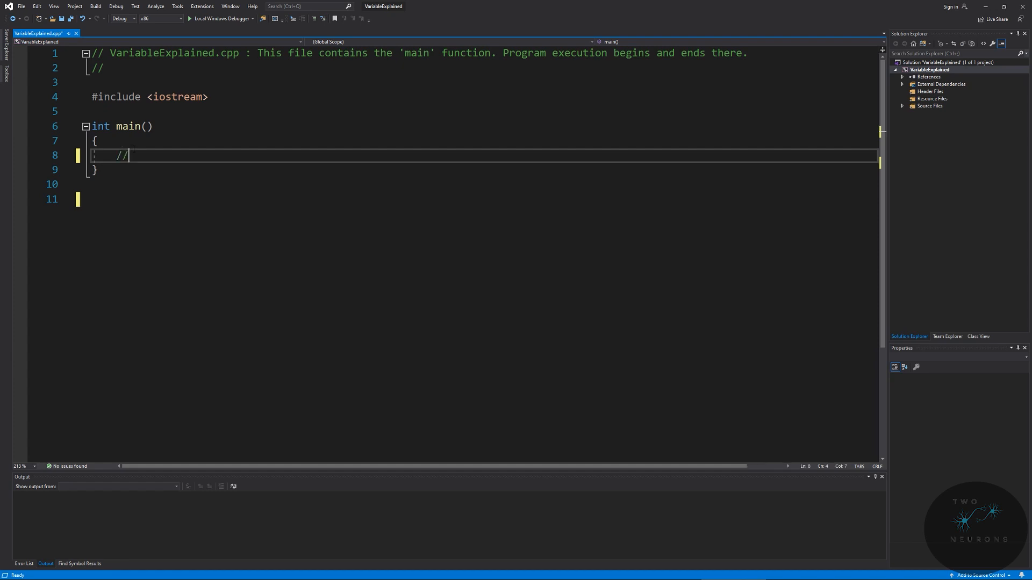
{"action": "type", "text": "Declare"}
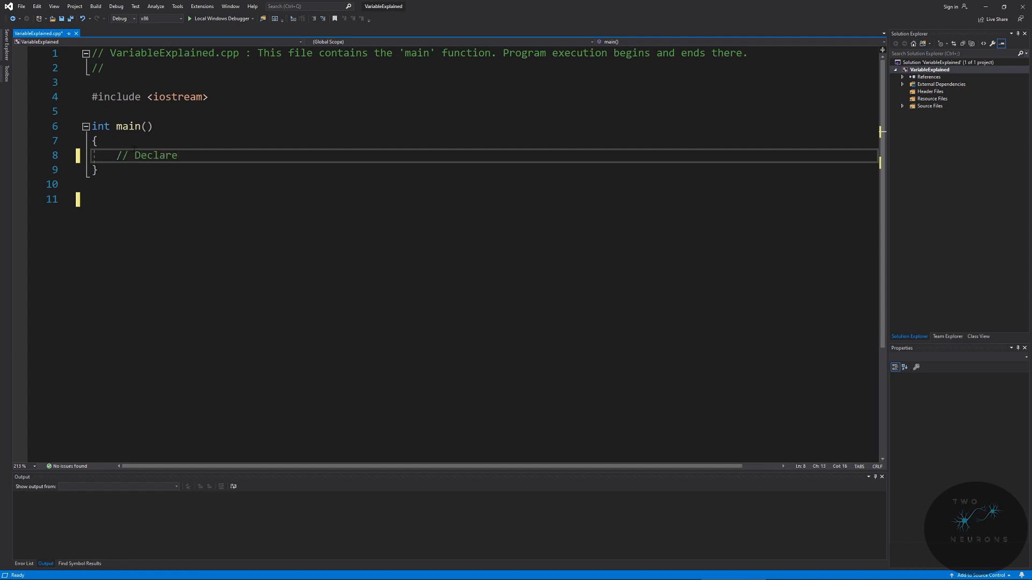
{"action": "type", "text": "variables"}
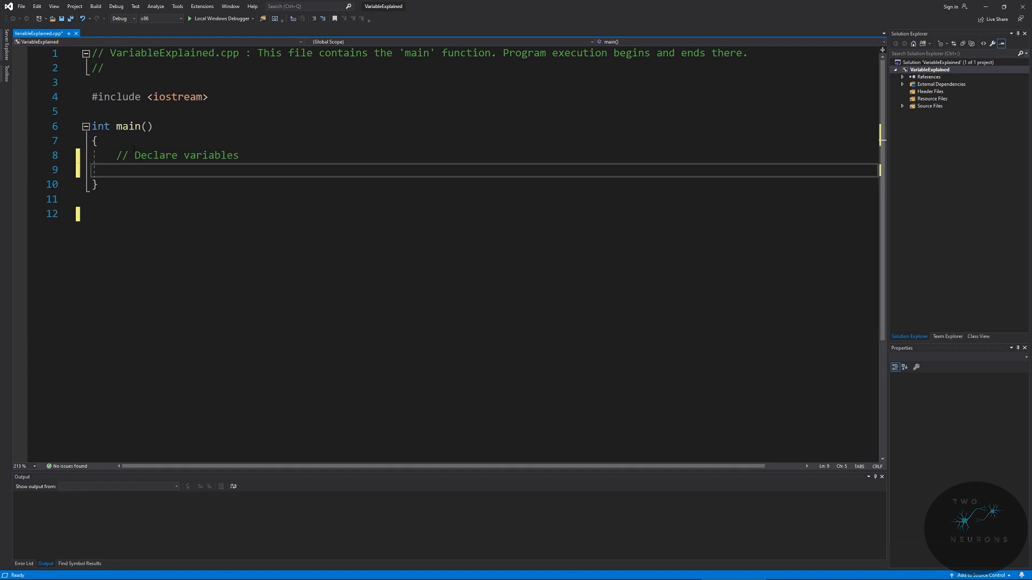
{"action": "type", "text": "bool"}
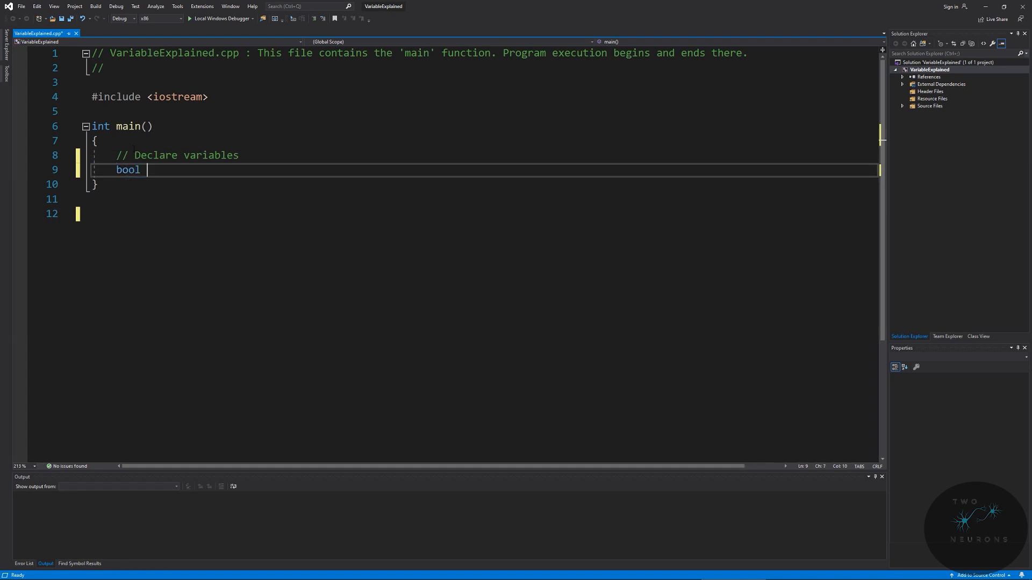
{"action": "type", "text": "bIs"}
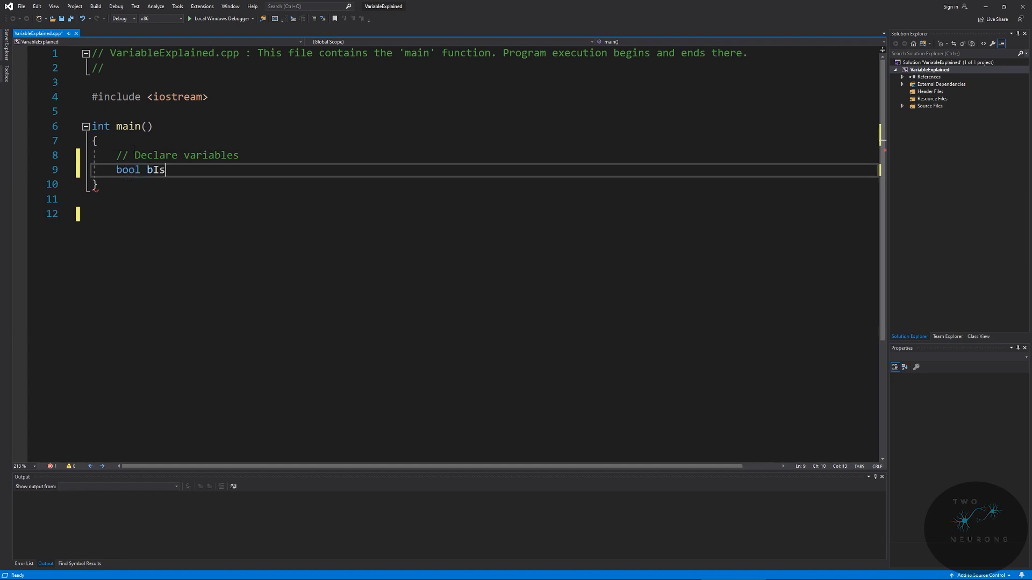
{"action": "type", "text": "Running"}
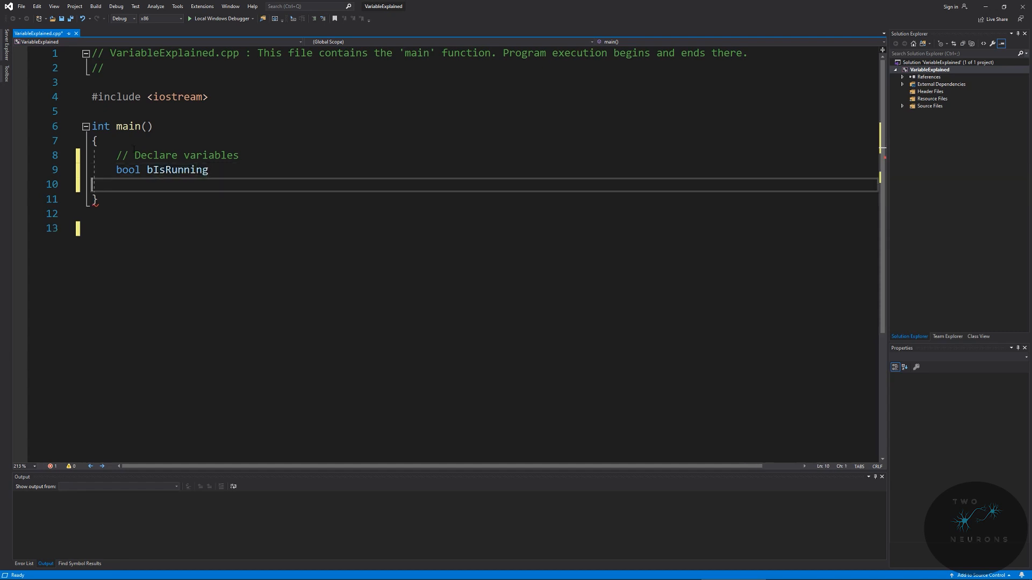
{"action": "type", "text": ";"}
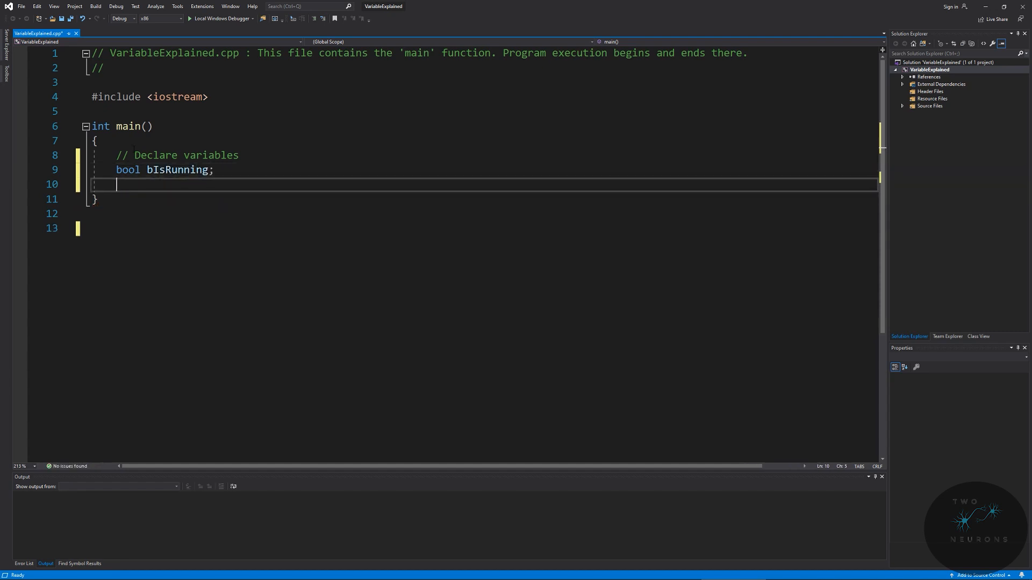
Declare char FirstInitial and int ExamScore on the following lines
{"action": "type", "text": "c"}
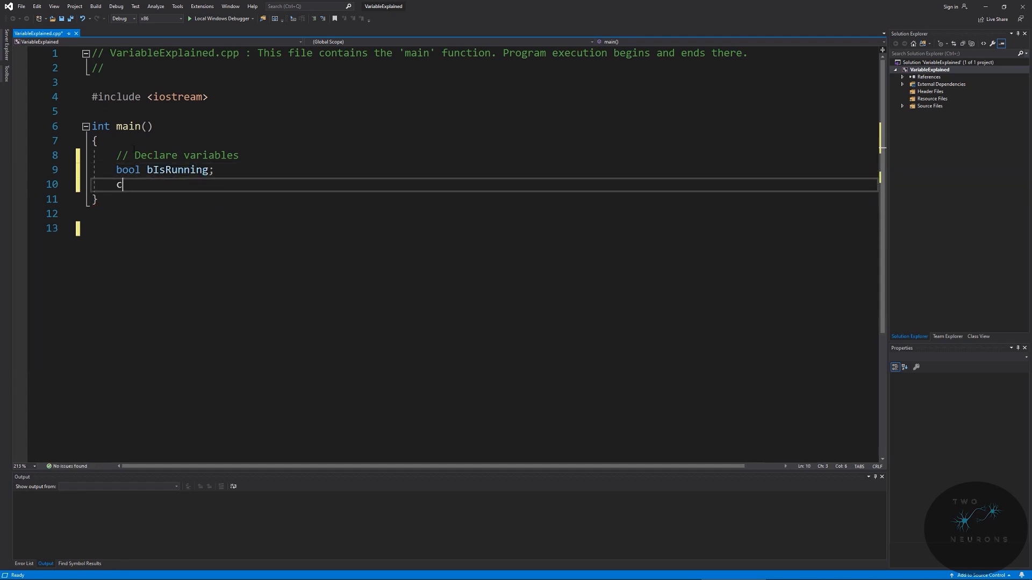
{"action": "type", "text": "har First"}
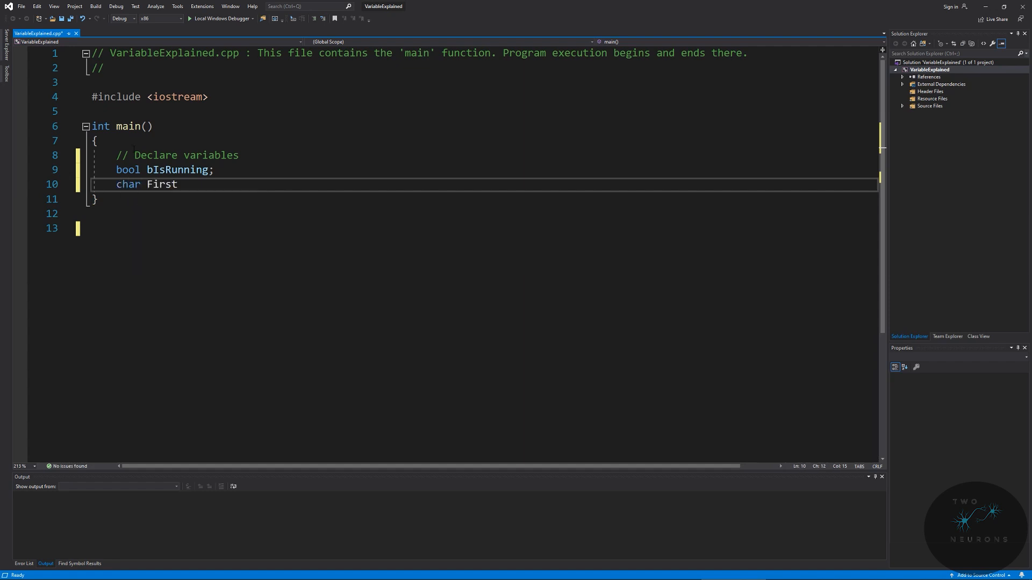
{"action": "type", "text": "Initial;"}
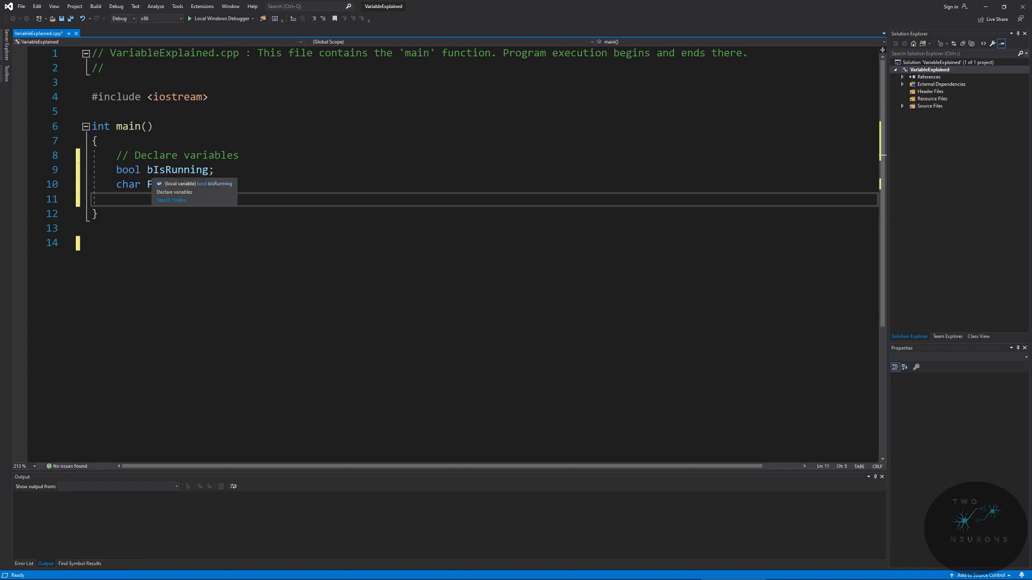
{"action": "type", "text": "irstInitial;"}
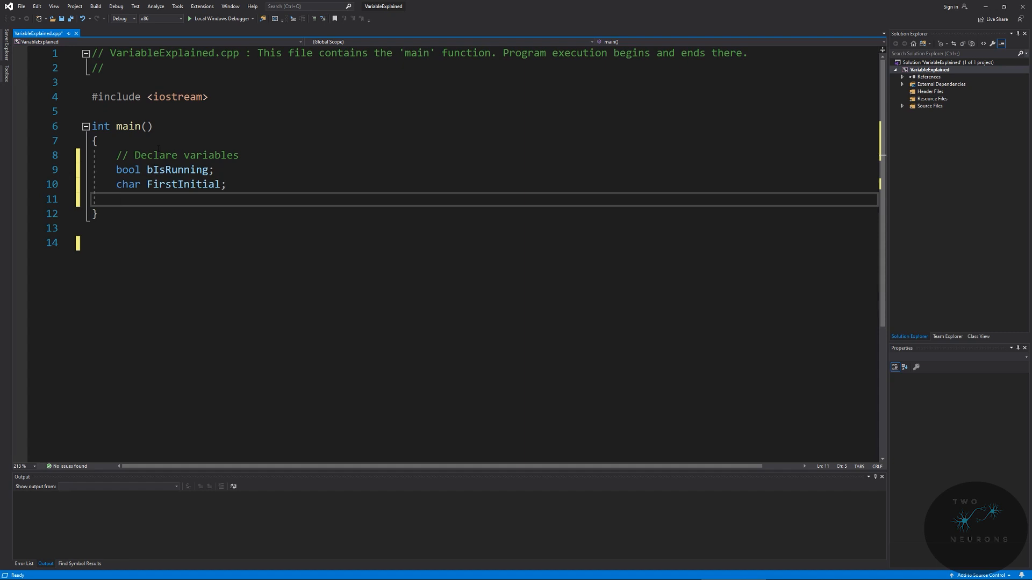
{"action": "type", "text": "i"}
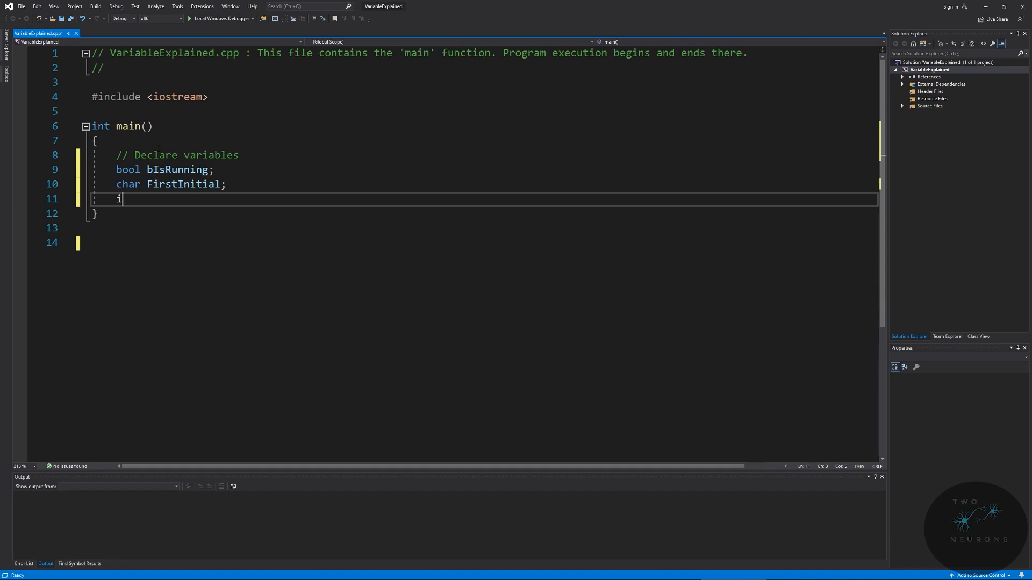
{"action": "type", "text": "nt"}
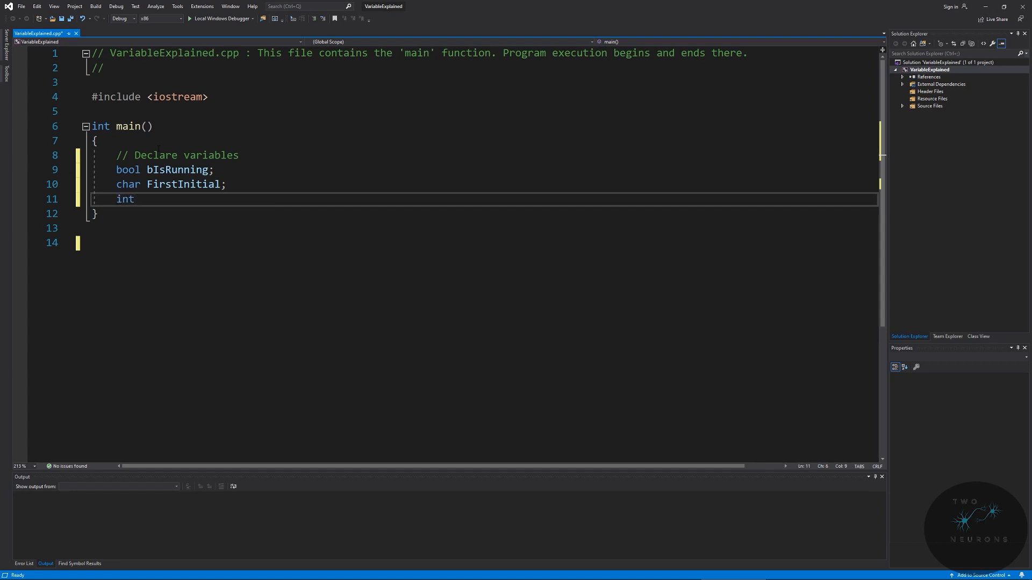
{"action": "type", "text": "ExamScore;"}
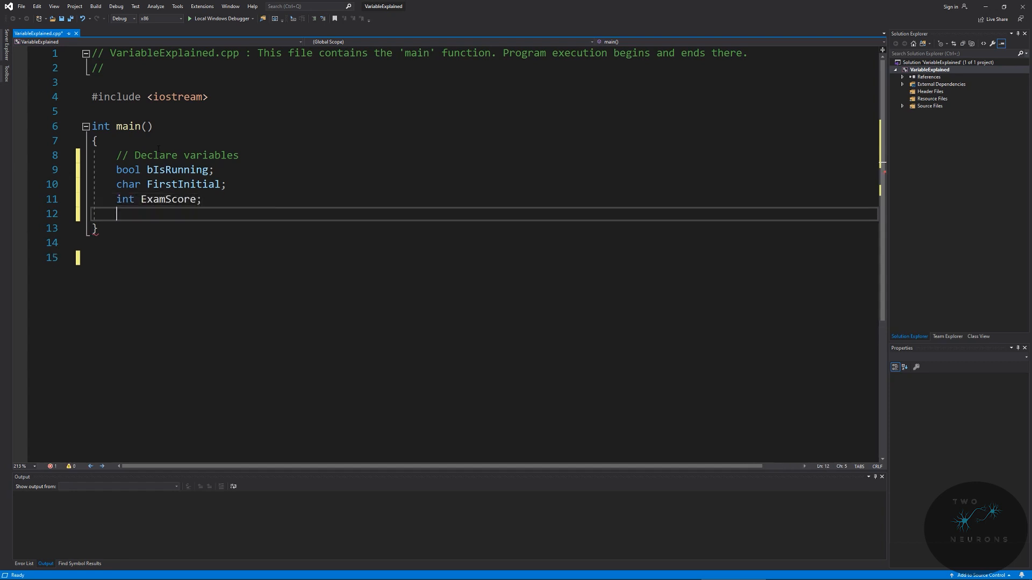
Declare float Rent and double Pi, leaving a blank line after the declarations
{"action": "type", "text": "float"}
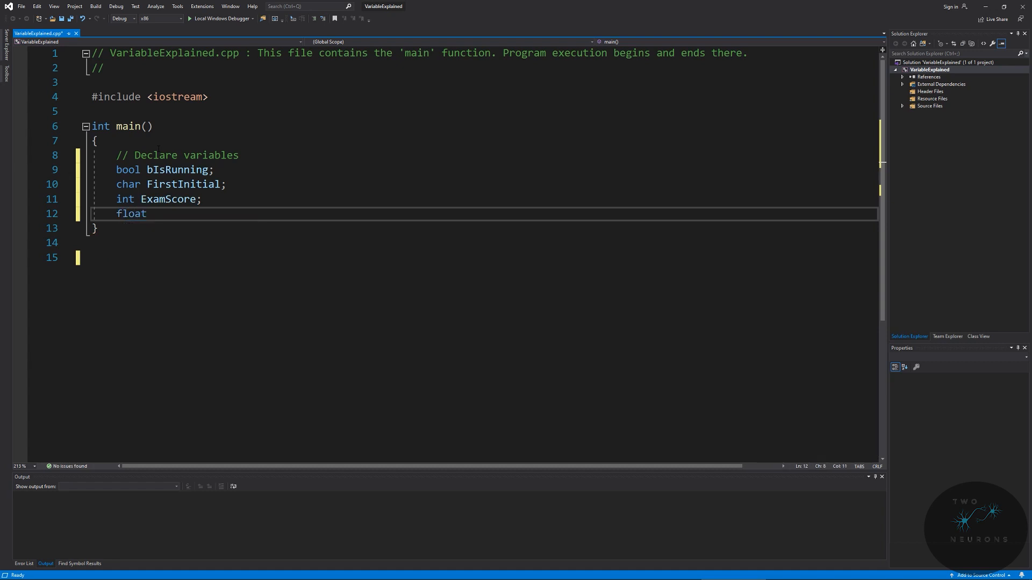
{"action": "type", "text": "Rent"}
{"action": "type", "text": "double Pi"}
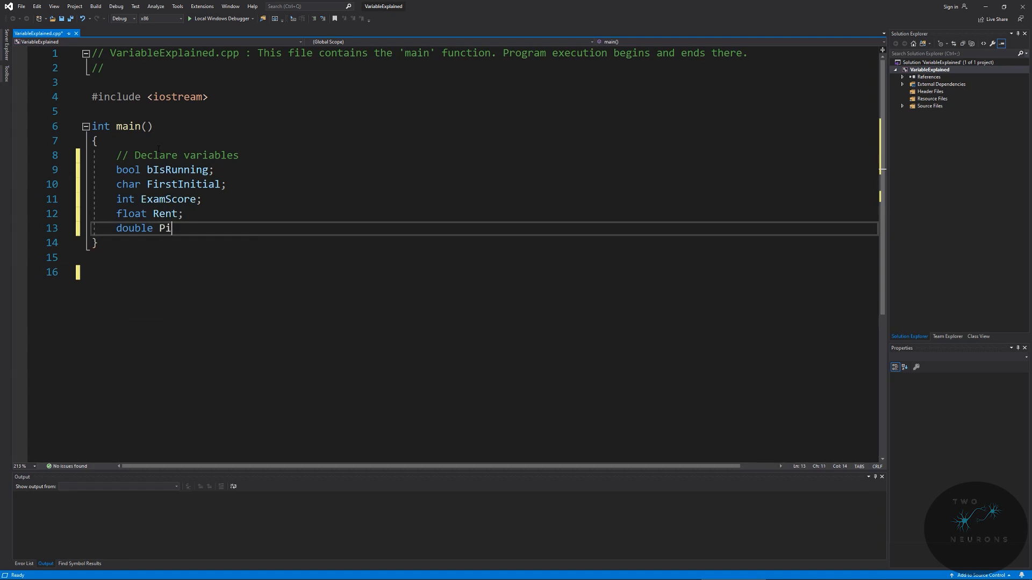
{"action": "type", "text": ";"}
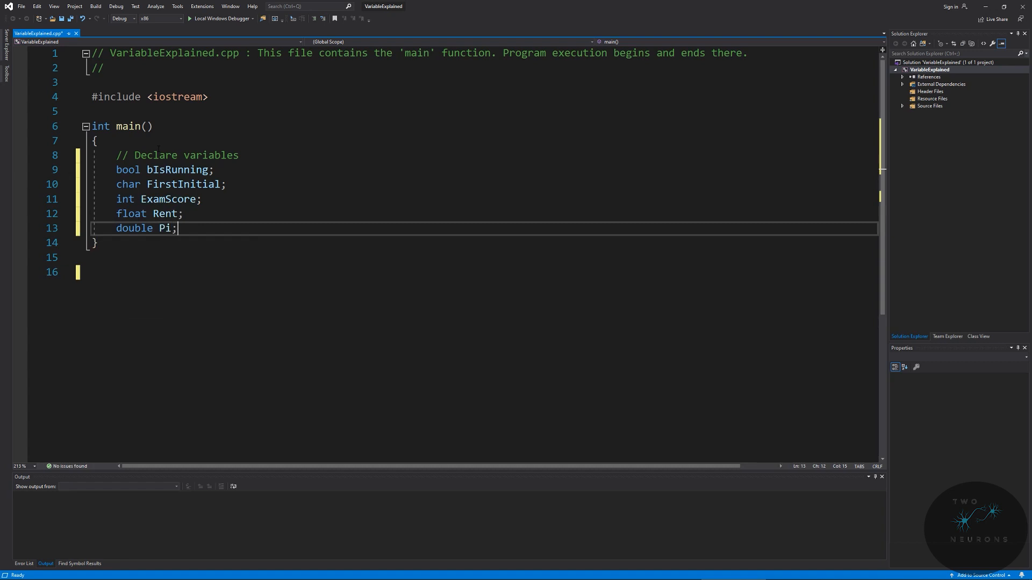
{"action": "key", "text": "Enter"}
{"action": "type", "text": "//"}
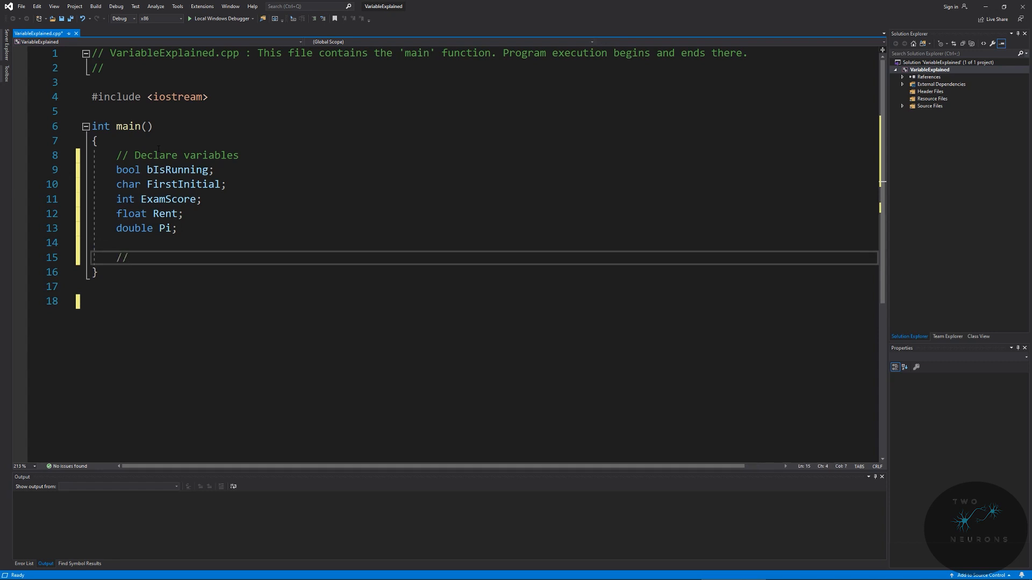
Add an 'Initialize variables (C-style)' comment and set bIsRunning = 1
{"action": "type", "text": "Initialize variables ("}
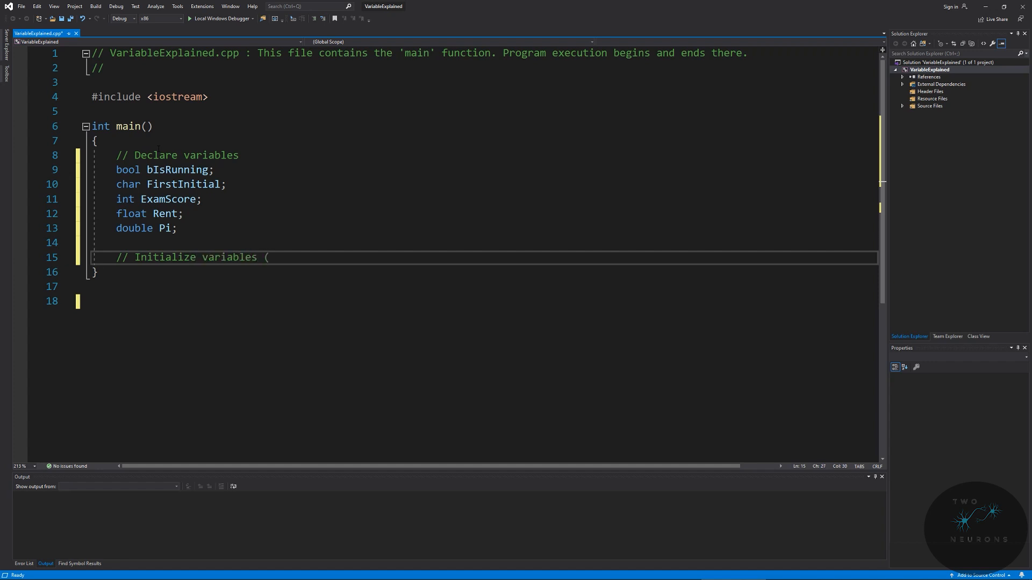
{"action": "type", "text": "C"}
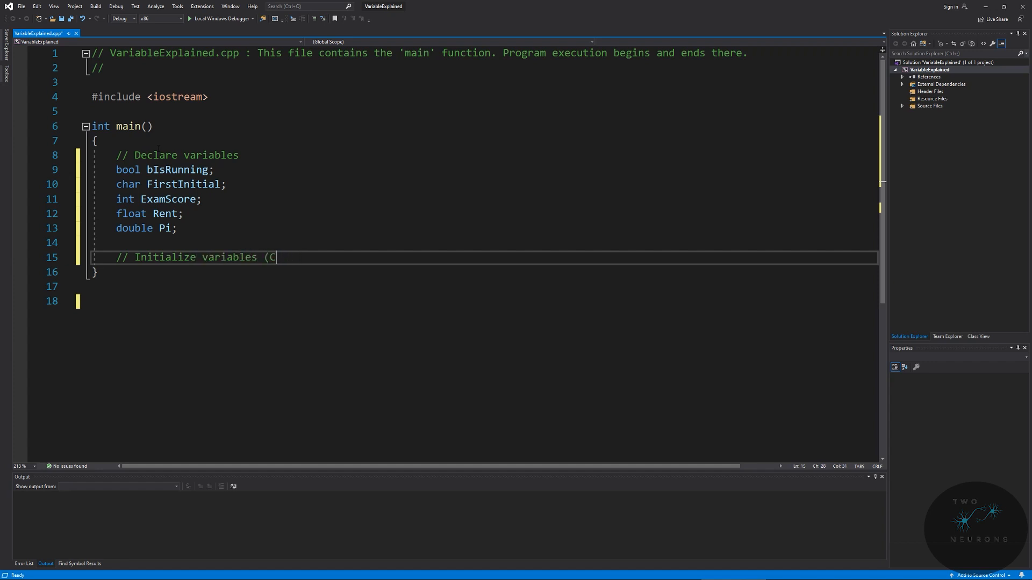
{"action": "type", "text": "-style)"}
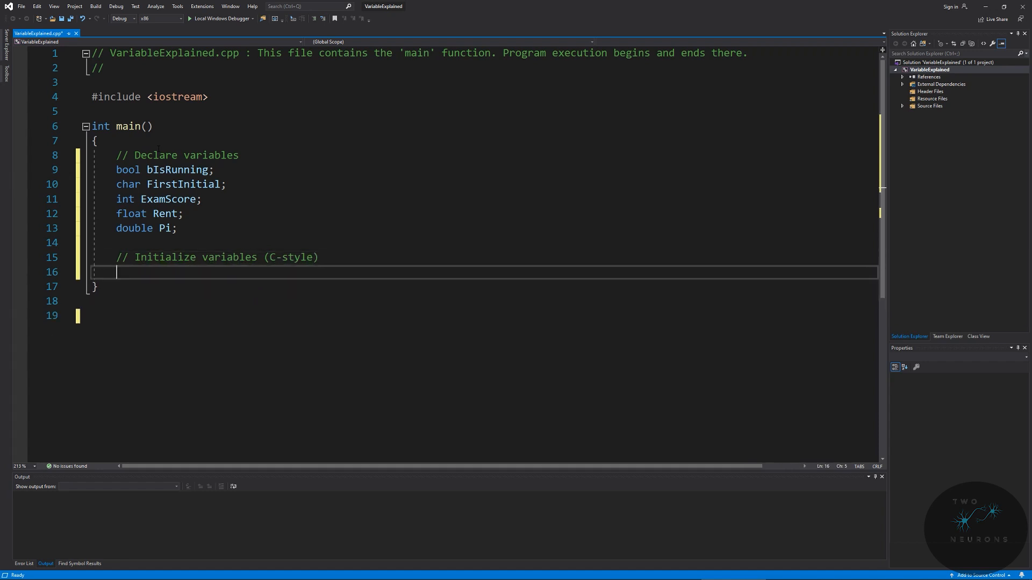
{"action": "type", "text": "bIsRunn"}
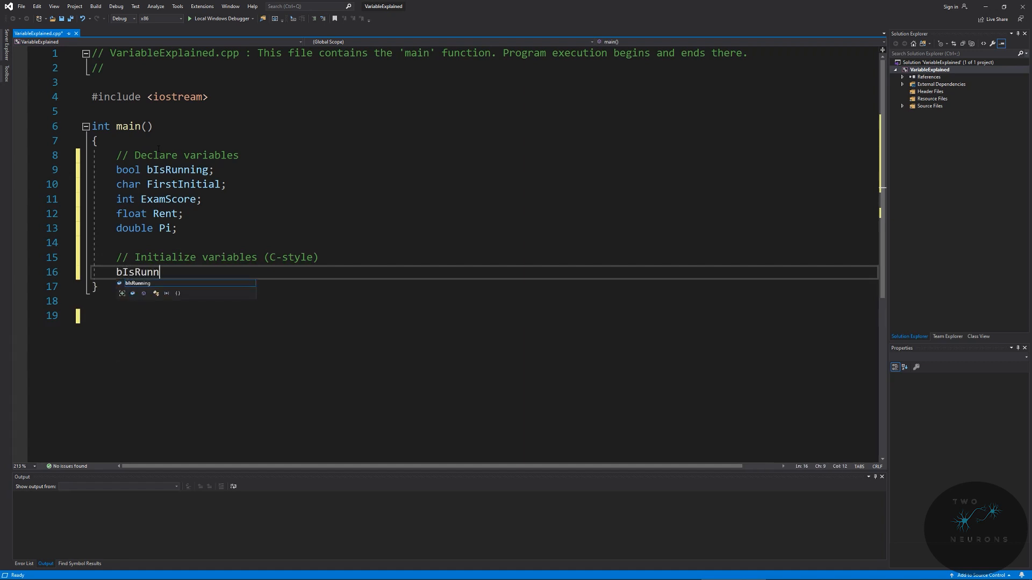
{"action": "type", "text": "ing = 1;"}
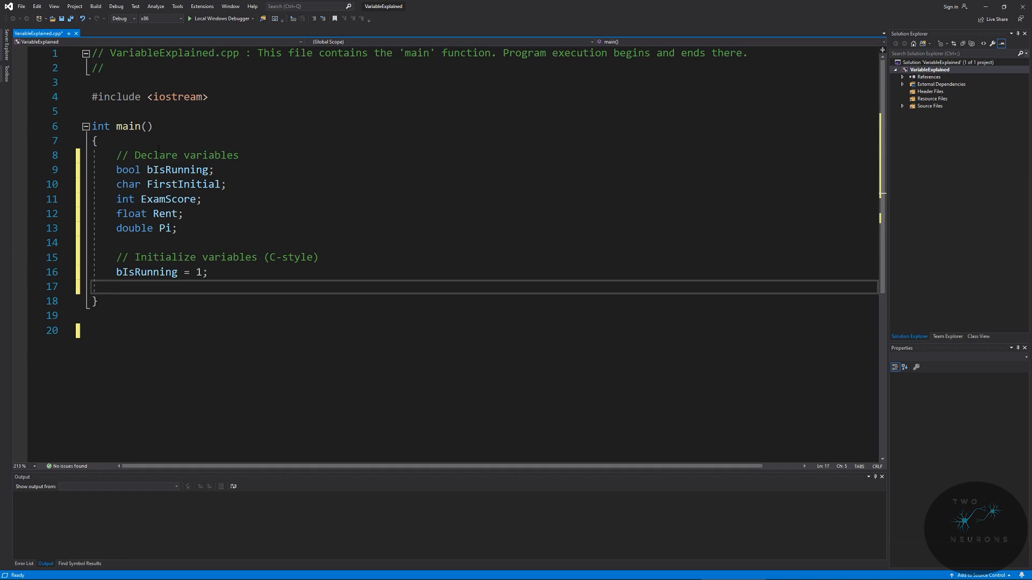
Assign FirstInitial = 'Z' on its own line
{"action": "type", "text": "FirstInit"}
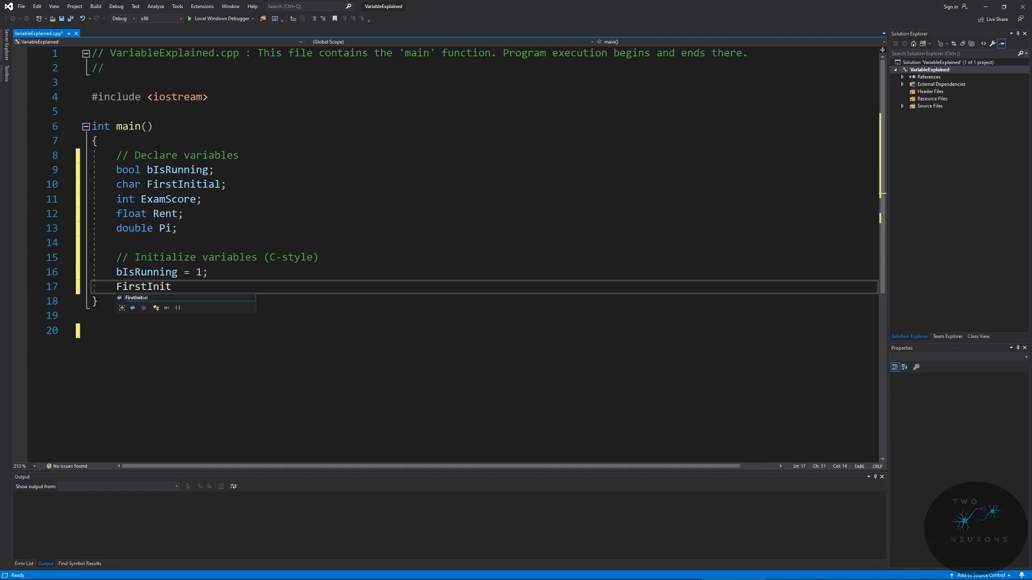
{"action": "type", "text": "ial ="}
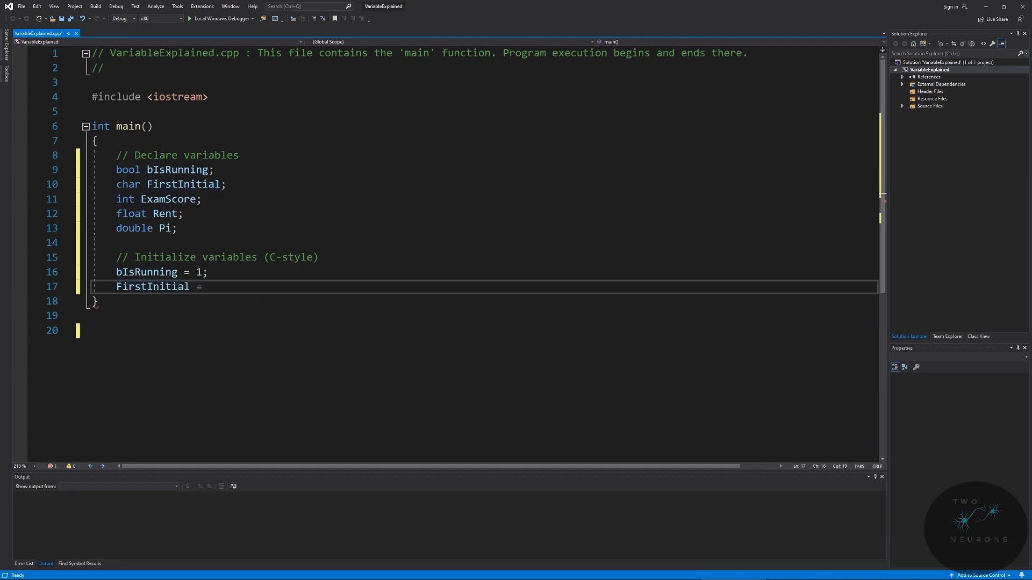
{"action": "type", "text": "'Z'"}
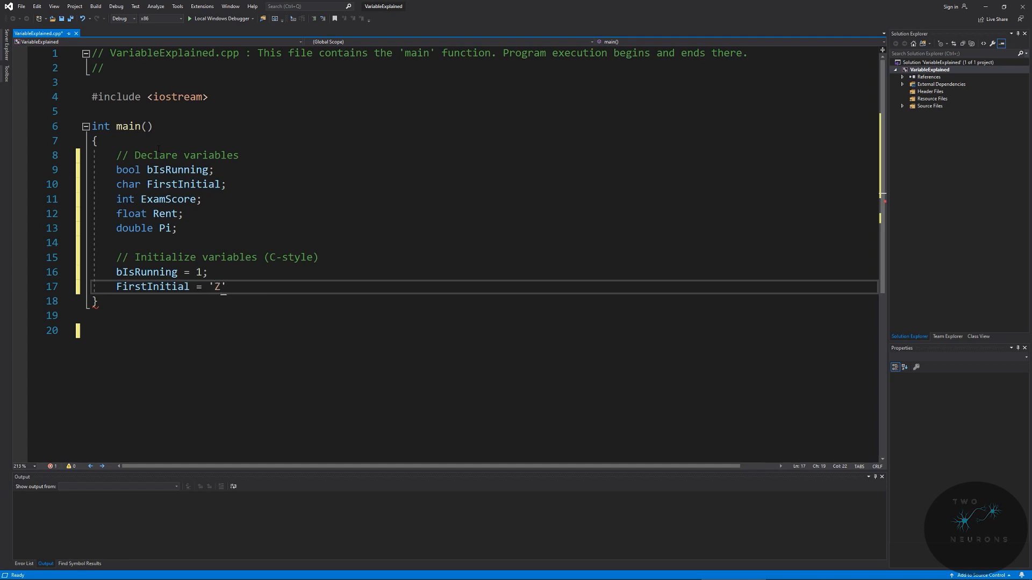
{"action": "type", "text": "'"}
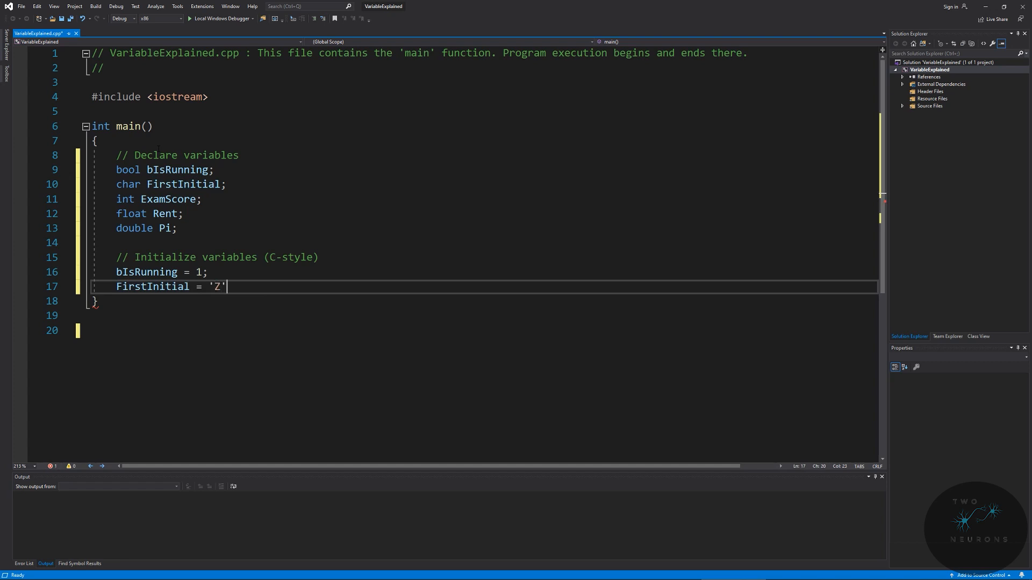
{"action": "type", "text": ";"}
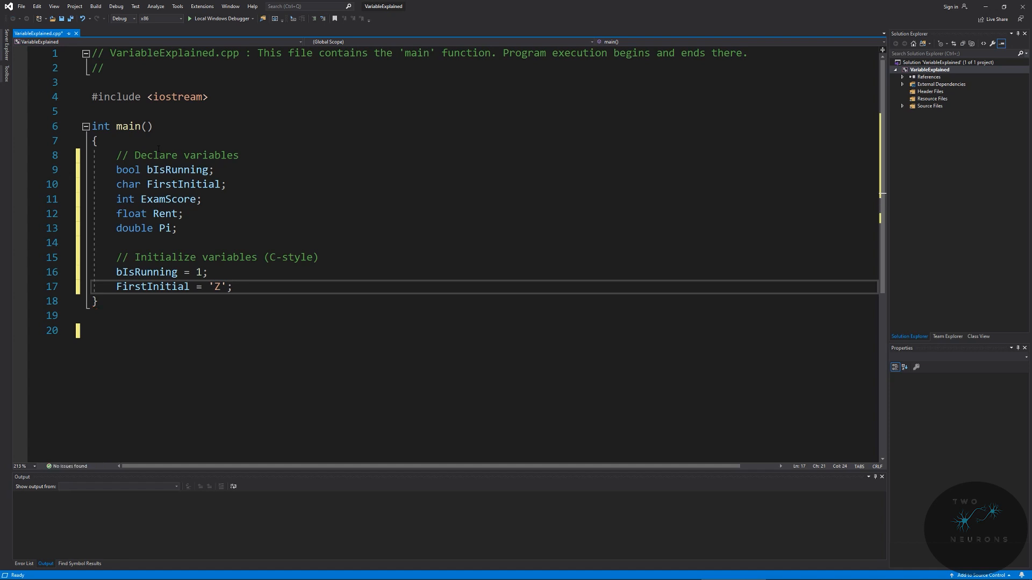
{"action": "key", "text": "Enter"}
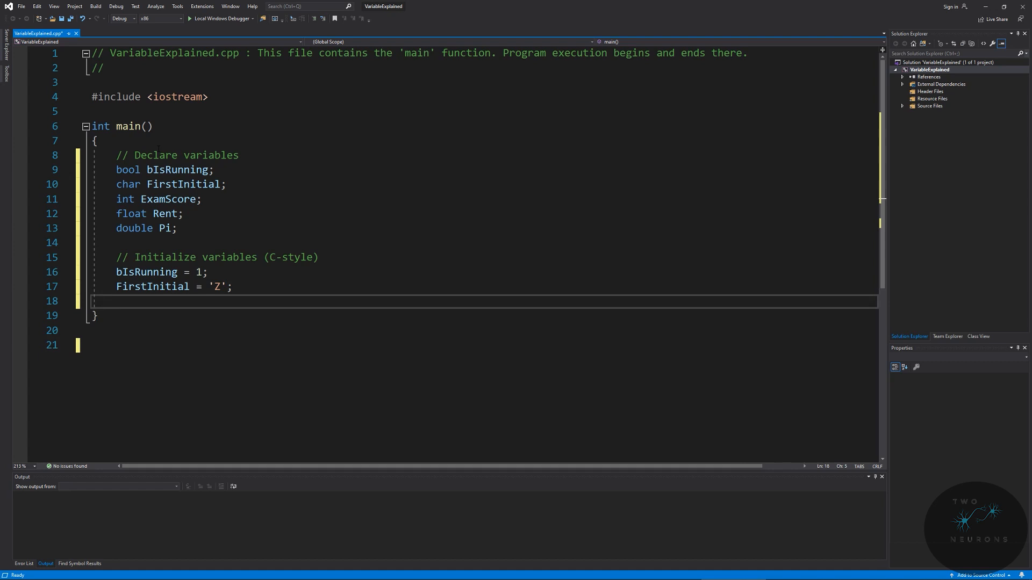
Assign ExamScore = 90 and Rent = 500.50
{"action": "type", "text": "ExamScore = 9"}
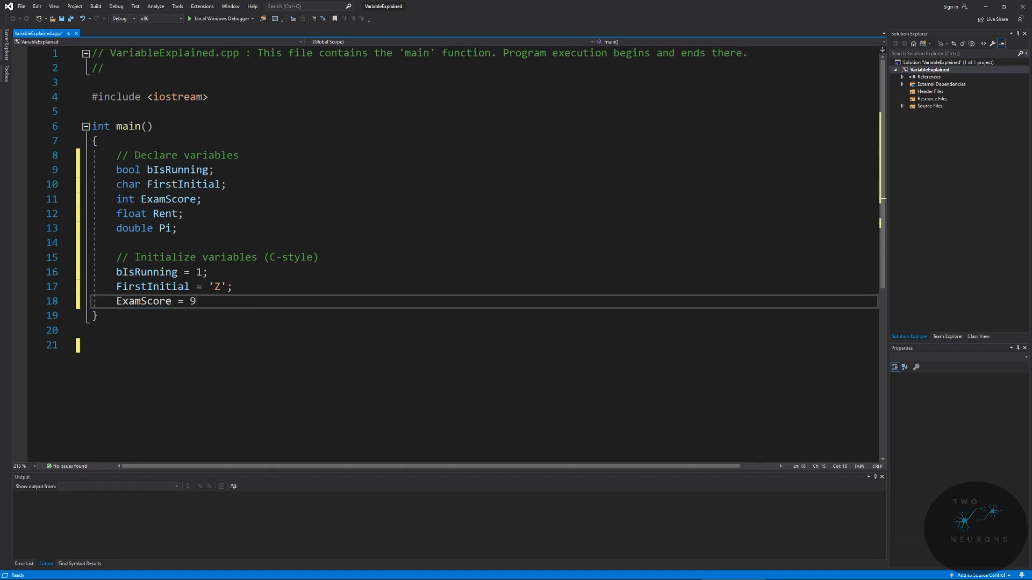
{"action": "type", "text": "0;"}
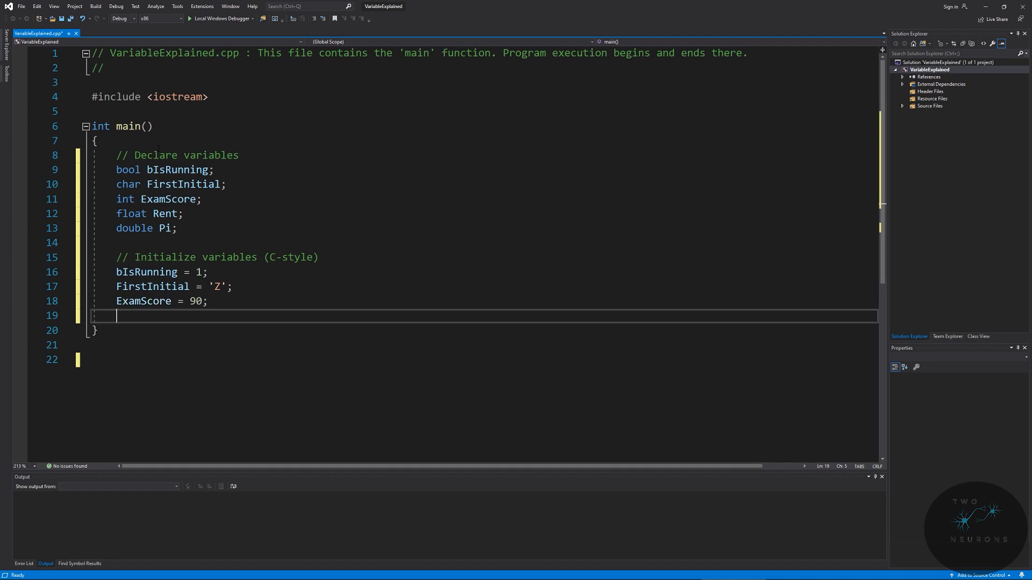
{"action": "type", "text": "Rent"}
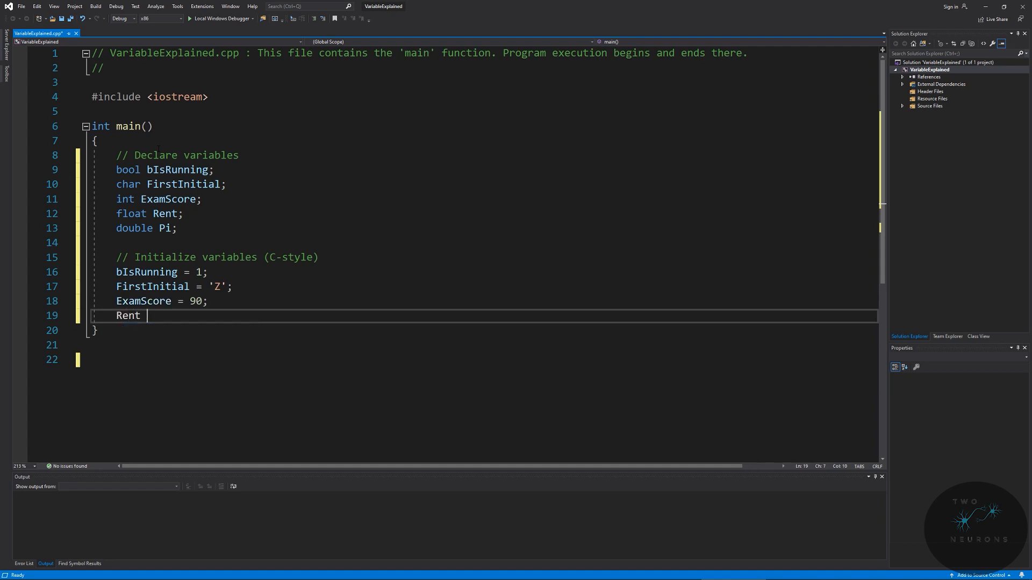
{"action": "type", "text": "="}
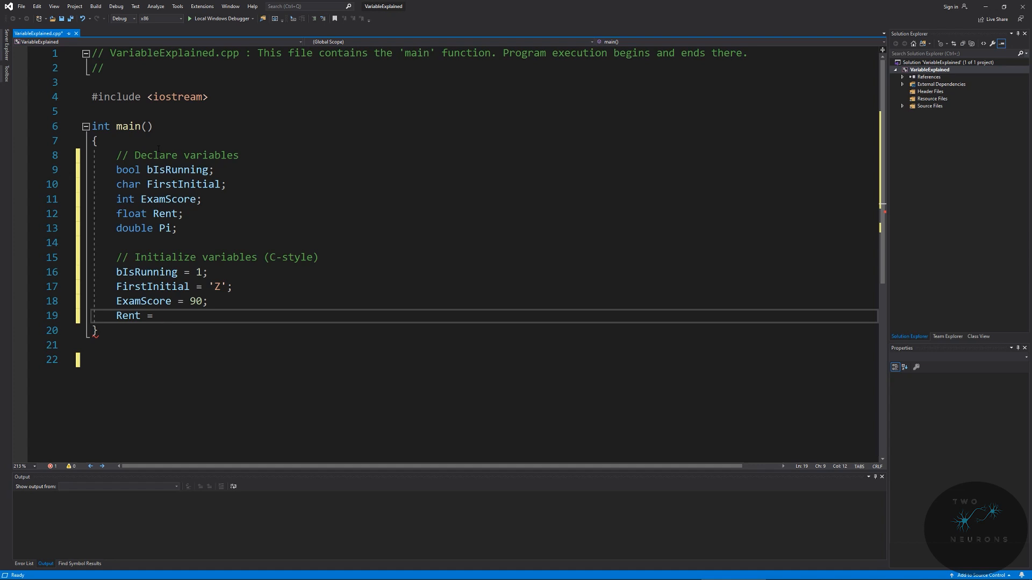
{"action": "type", "text": "500.50"}
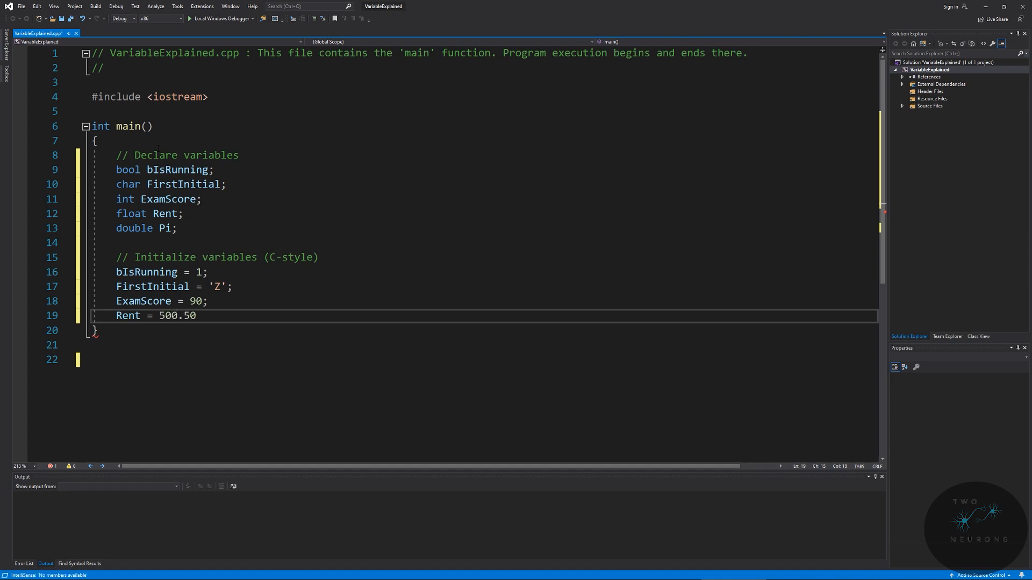
Assign Pi = 3.14159265359
{"action": "type", "text": "pi"}
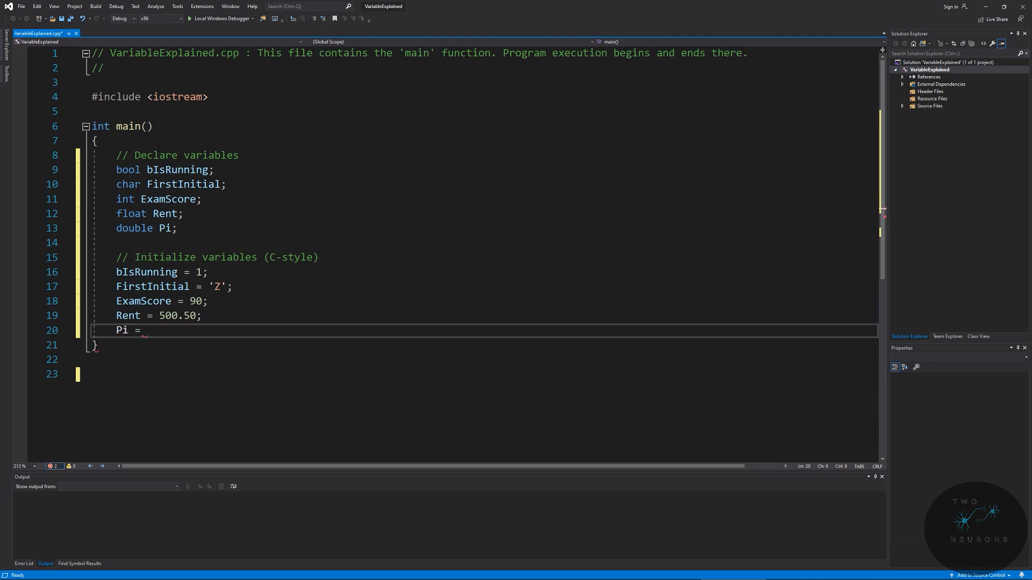
{"action": "type", "text": "3.0"}
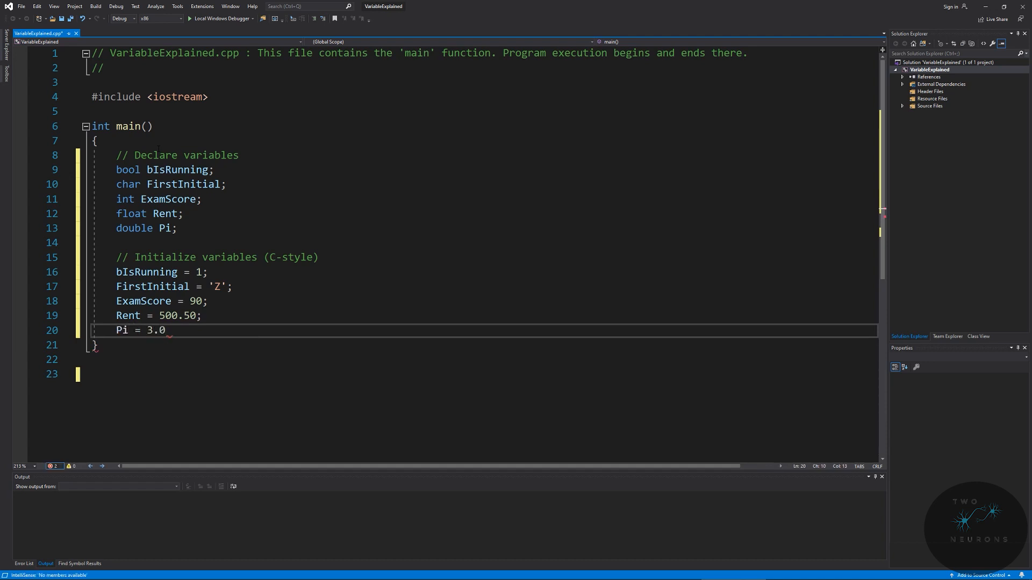
{"action": "type", "text": "1415926"}
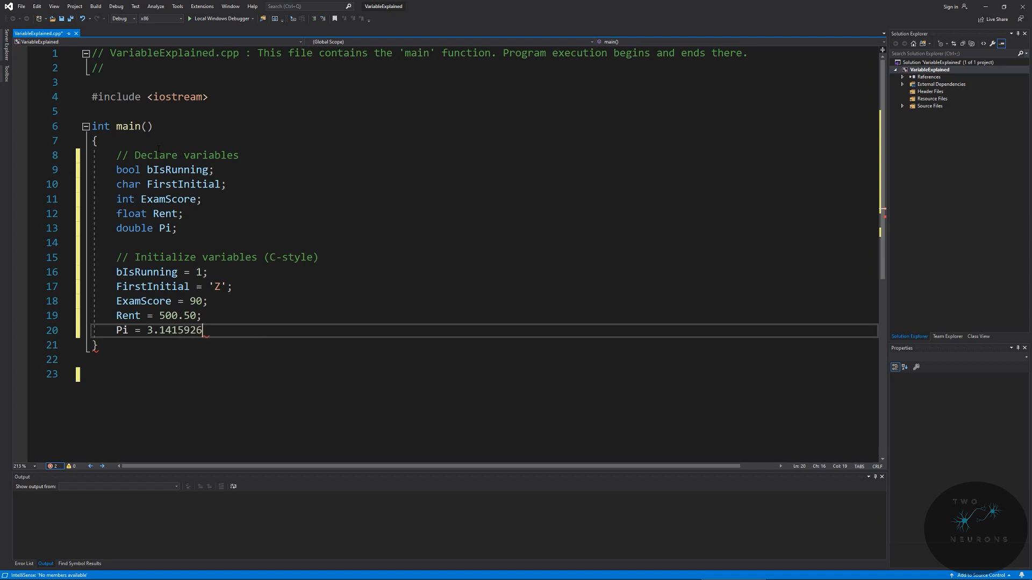
{"action": "type", "text": "5359"}
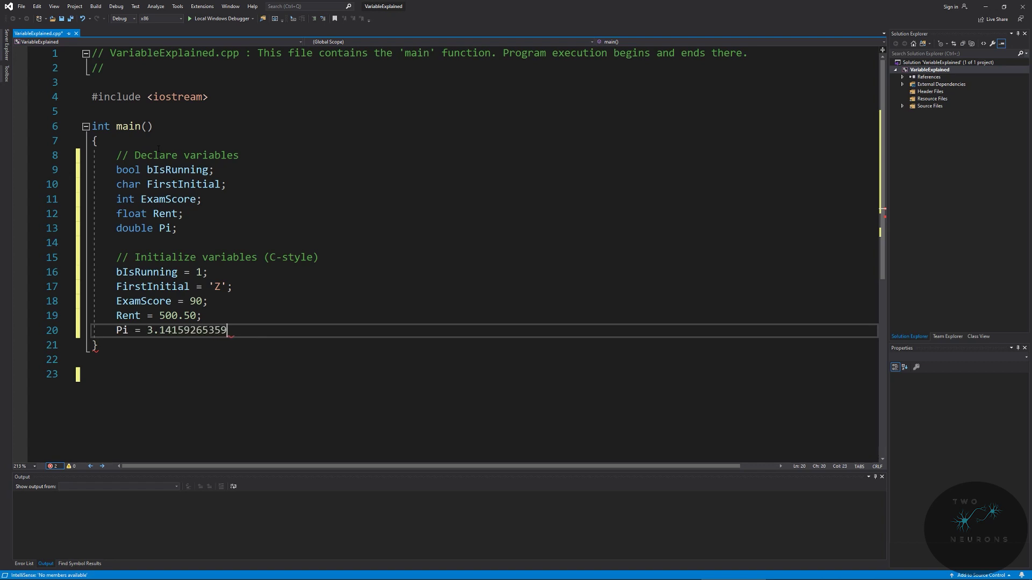
{"action": "type", "text": ";"}
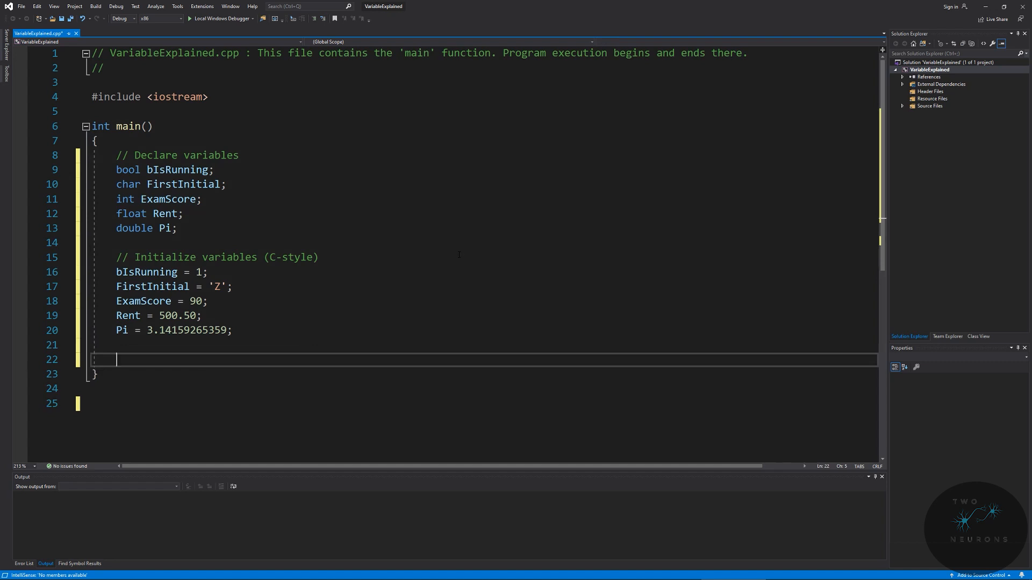
Add a '// Display our variable values' comment and a std::cout line printing whether the program is running from bIsRunning
{"action": "type", "text": "//"}
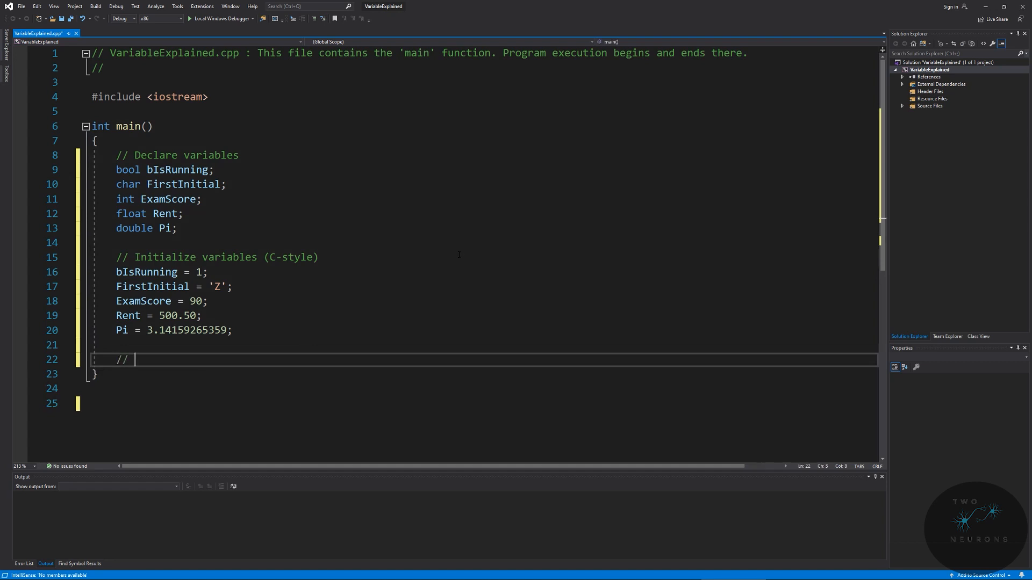
{"action": "type", "text": "DIi"}
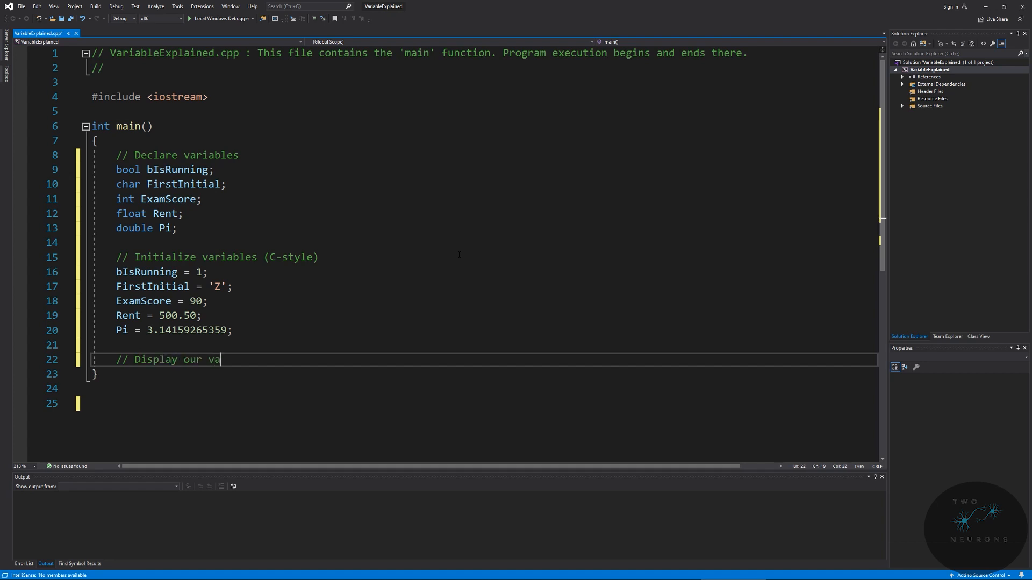
{"action": "type", "text": "riable values"}
{"action": "type", "text": "std"}
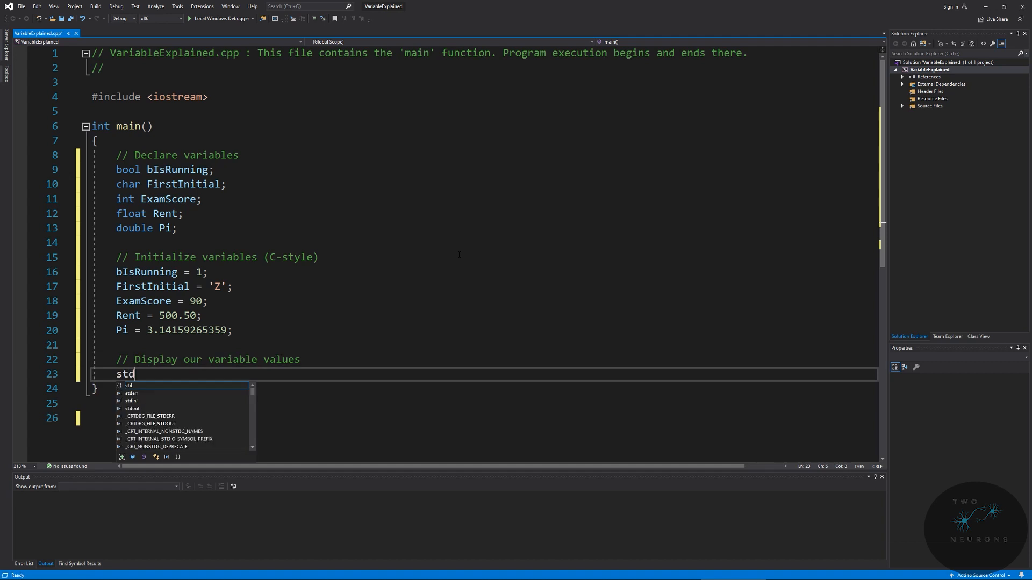
{"action": "type", "text": "::cout << \""}
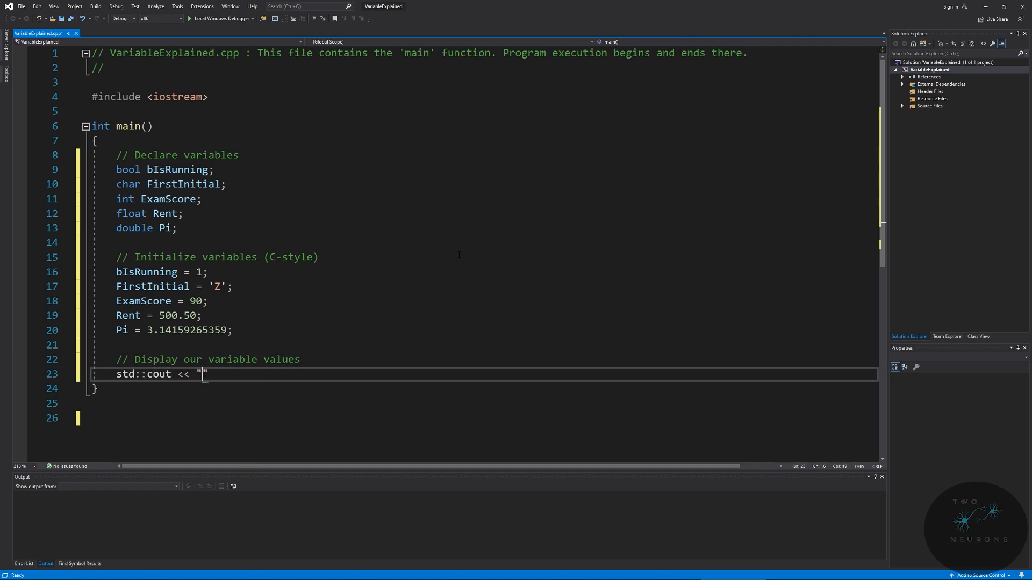
{"action": "type", "text": "The program"}
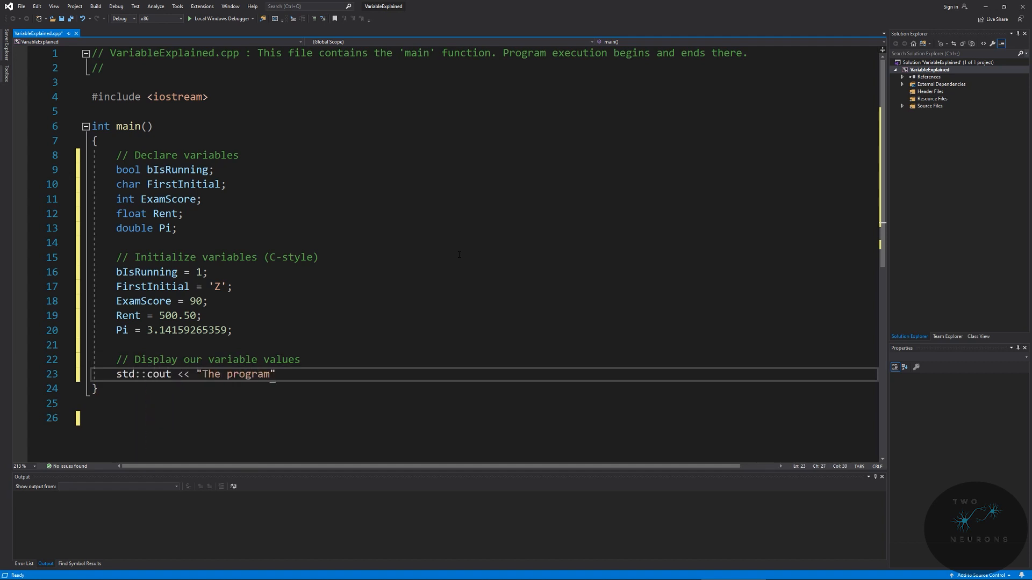
{"action": "type", "text": "ming is runningL"}
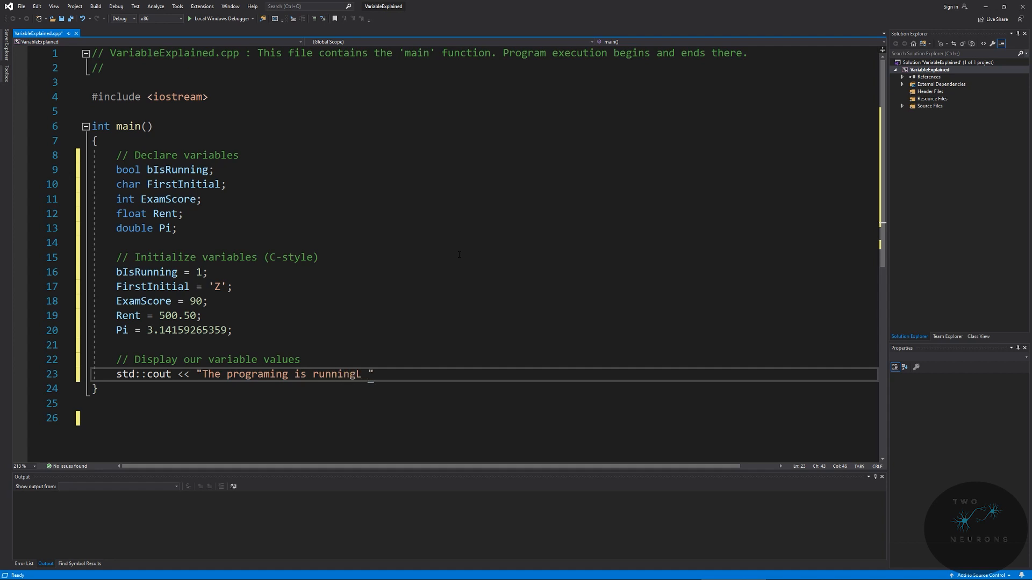
{"action": "type", "text": ":"}
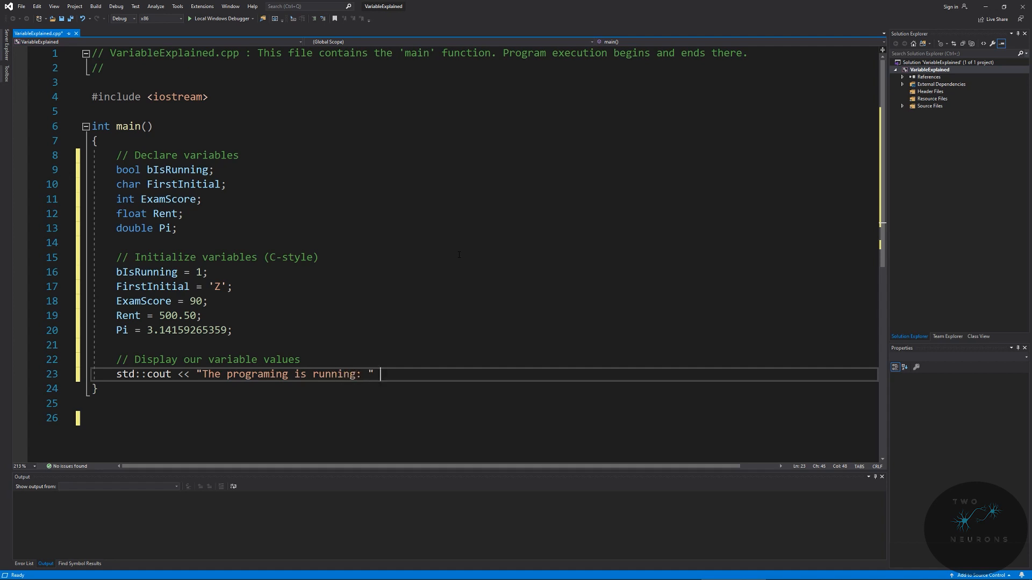
{"action": "type", "text": "bIsunni"}
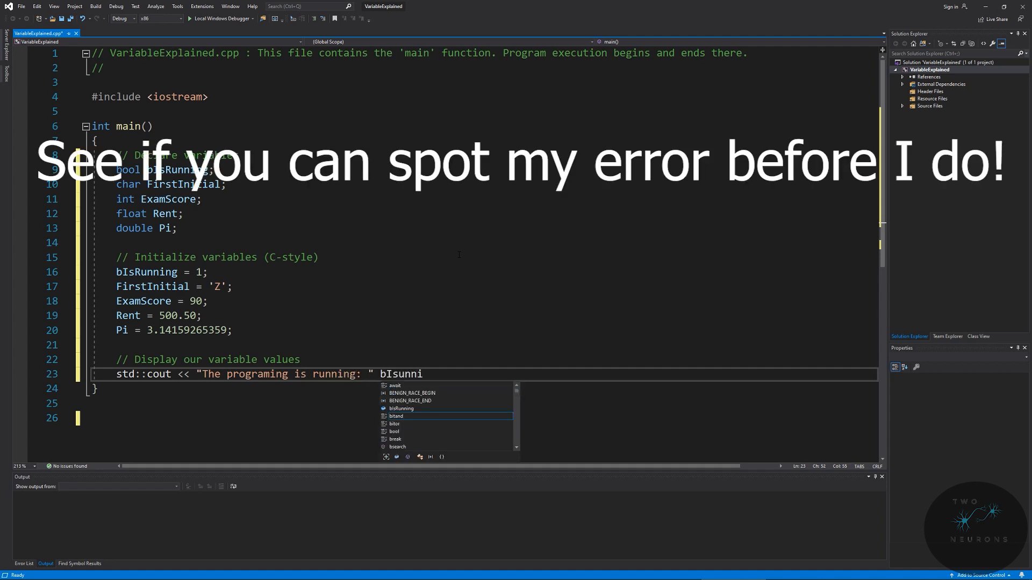
{"action": "key", "text": "Backspace"}
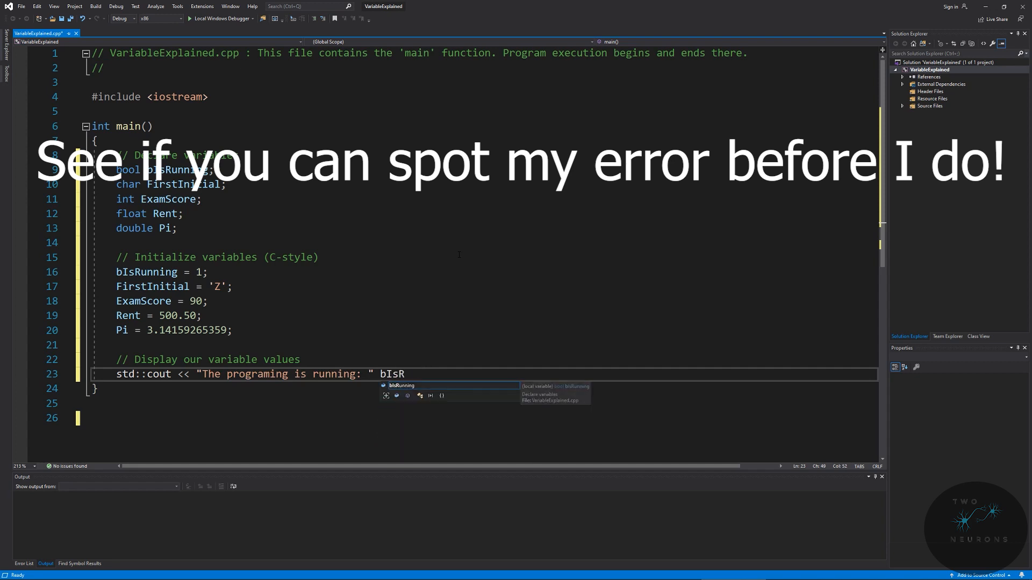
{"action": "type", "text": "unning << std::endl;"}
{"action": "type", "text": "std::cout <<"}
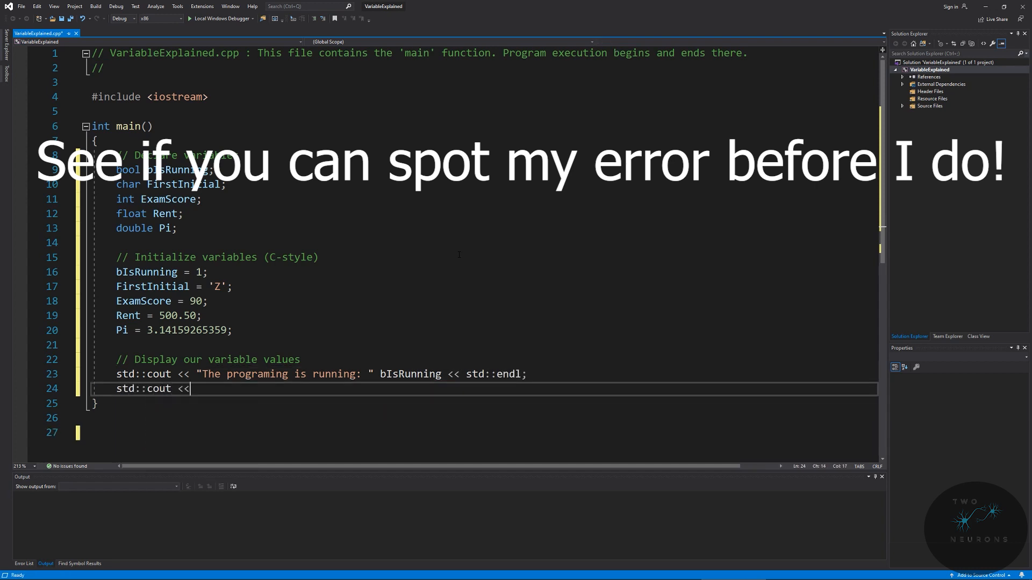
Add a std::cout line printing 'My First initial is: ' followed by FirstInitial and endl
{"action": "type", "text": "\"My First\""}
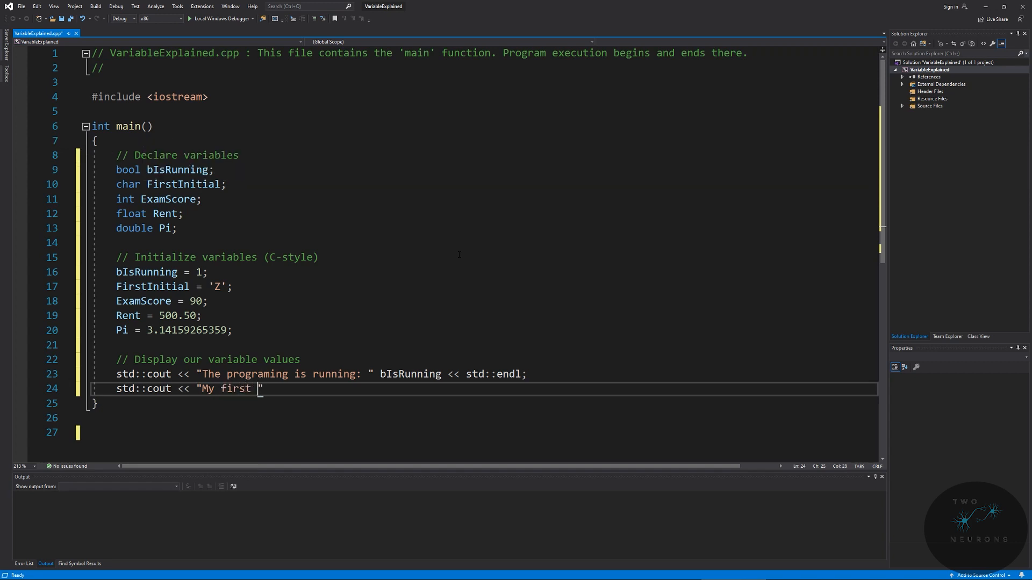
{"action": "type", "text": "initial is"}
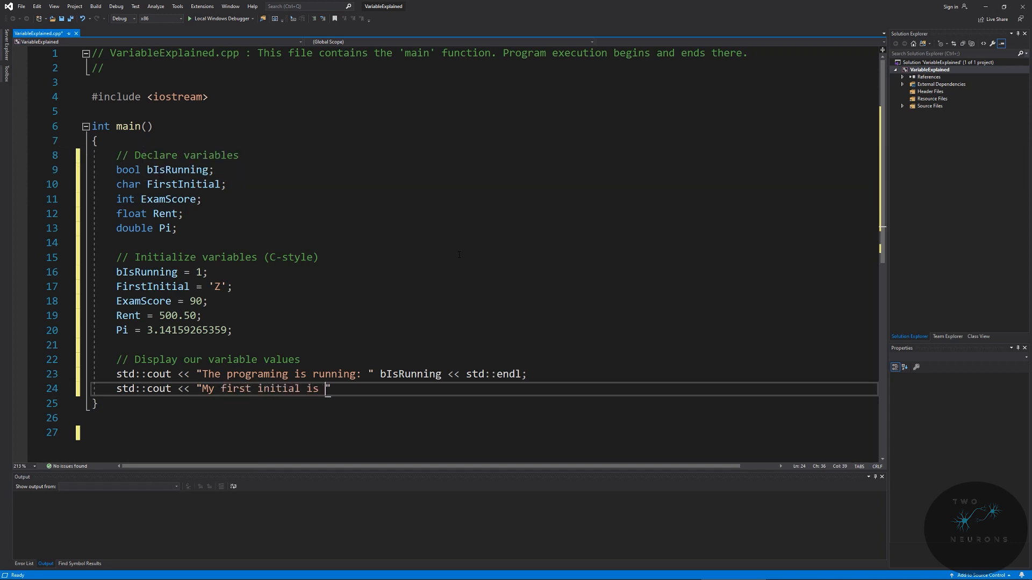
{"action": "type", "text": ": \" <<"}
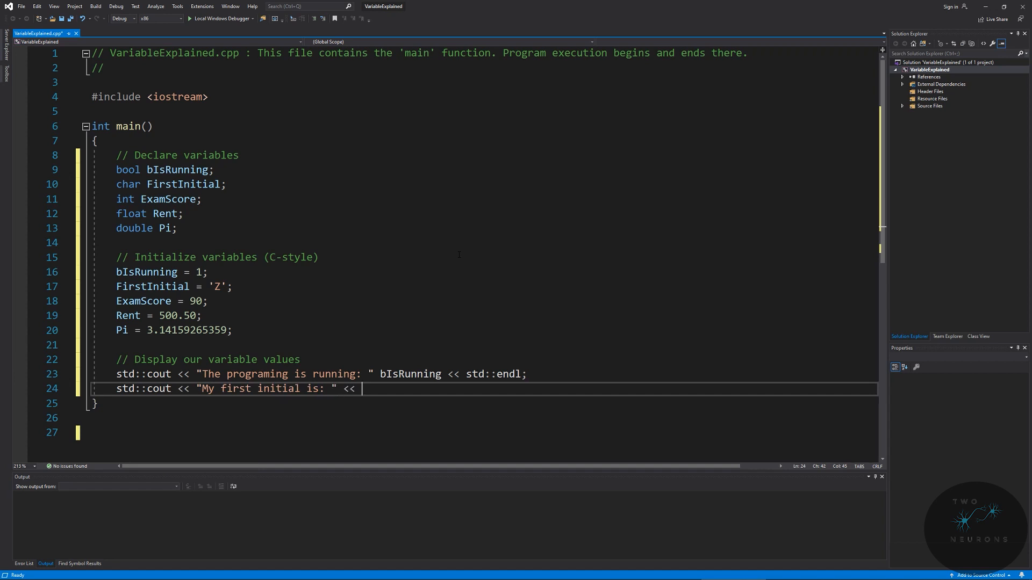
{"action": "type", "text": "FirstInitial << st"}
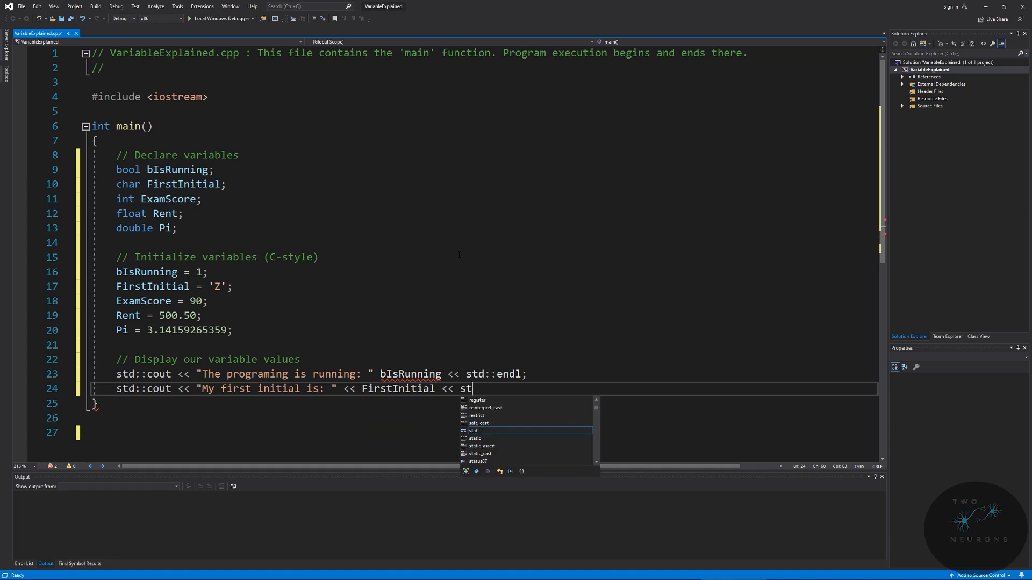
{"action": "type", "text": "d::endl"}
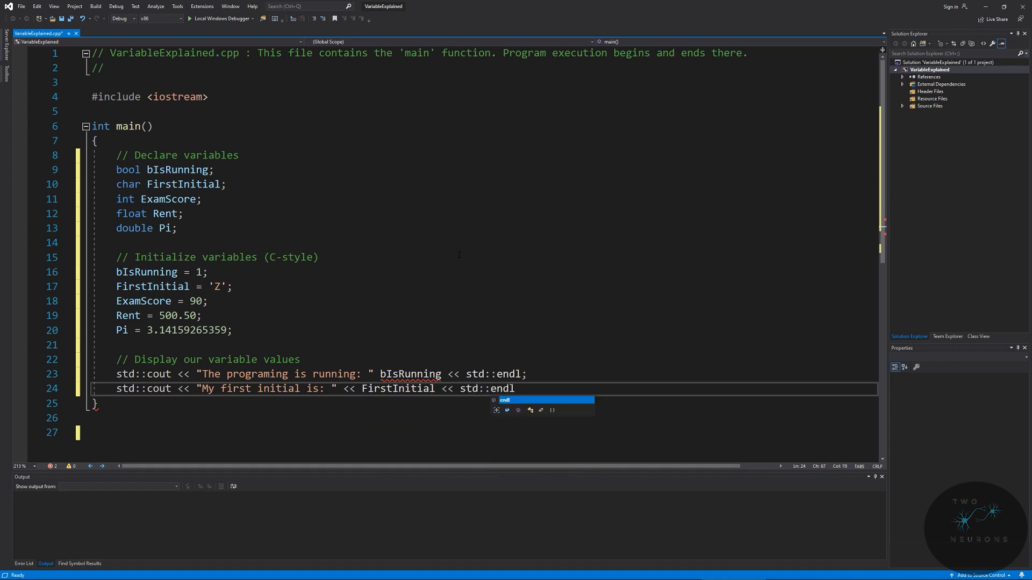
{"action": "key", "text": "Enter"}
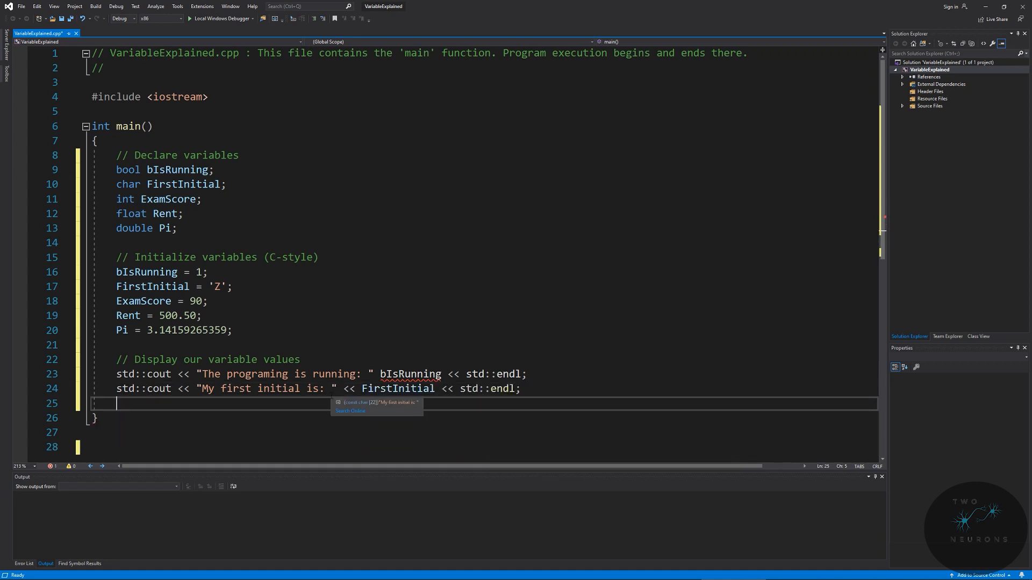
Begin a std::cout line outputting "I got a " followed by ExamScore
{"action": "type", "text": "std::cout <<"}
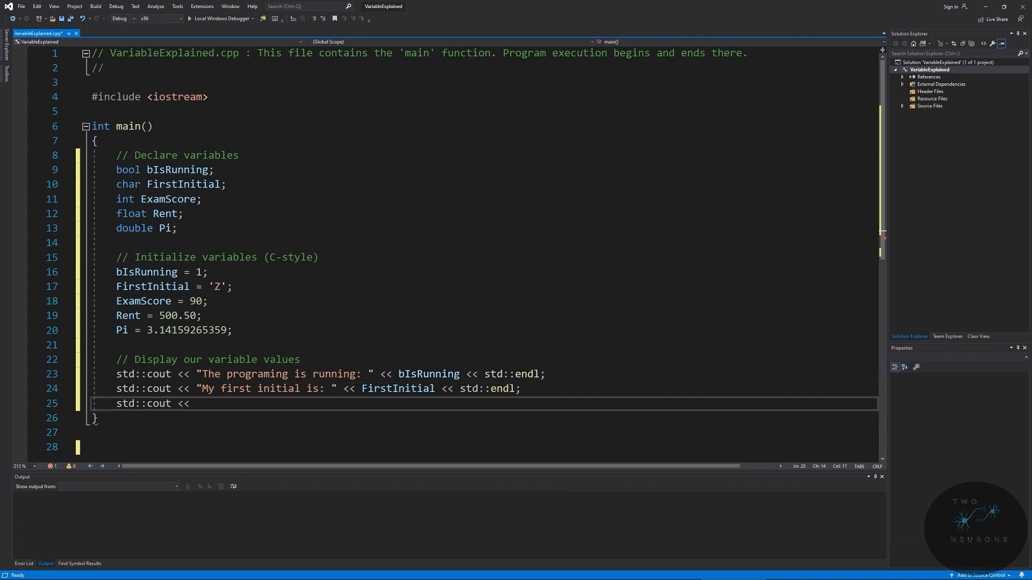
{"action": "type", "text": "\""}
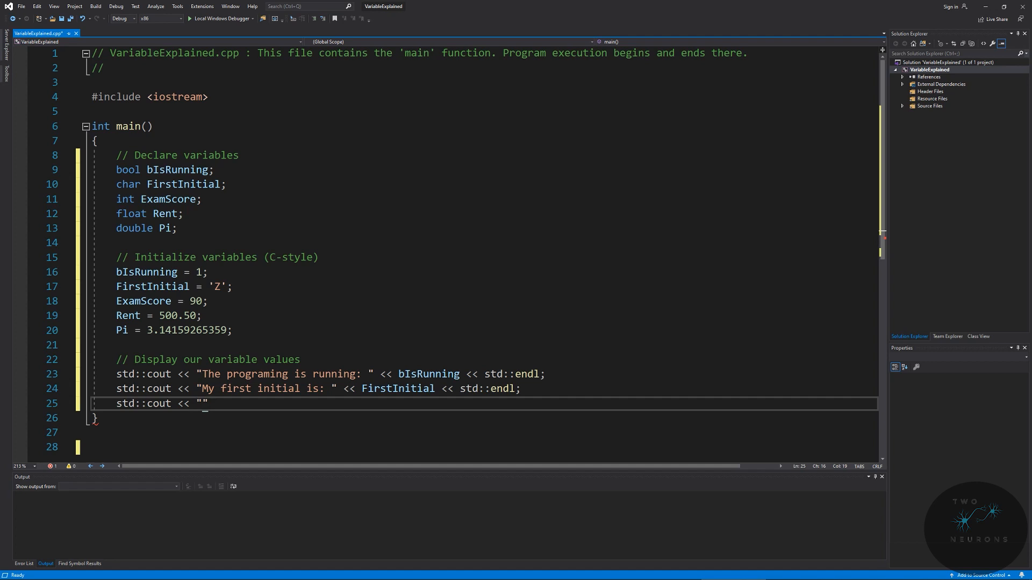
{"action": "type", "text": "I got"}
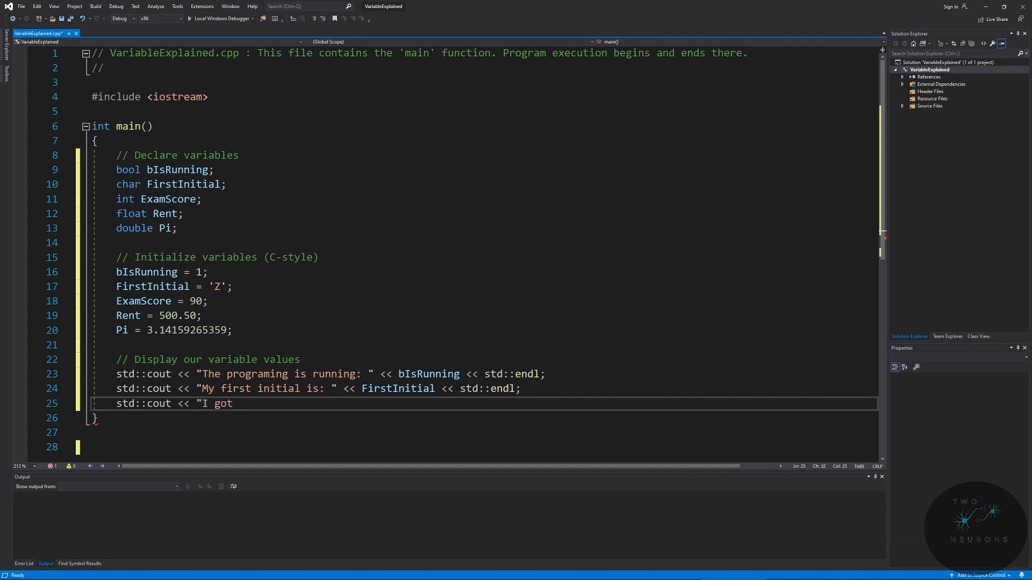
{"action": "type", "text": "a \""}
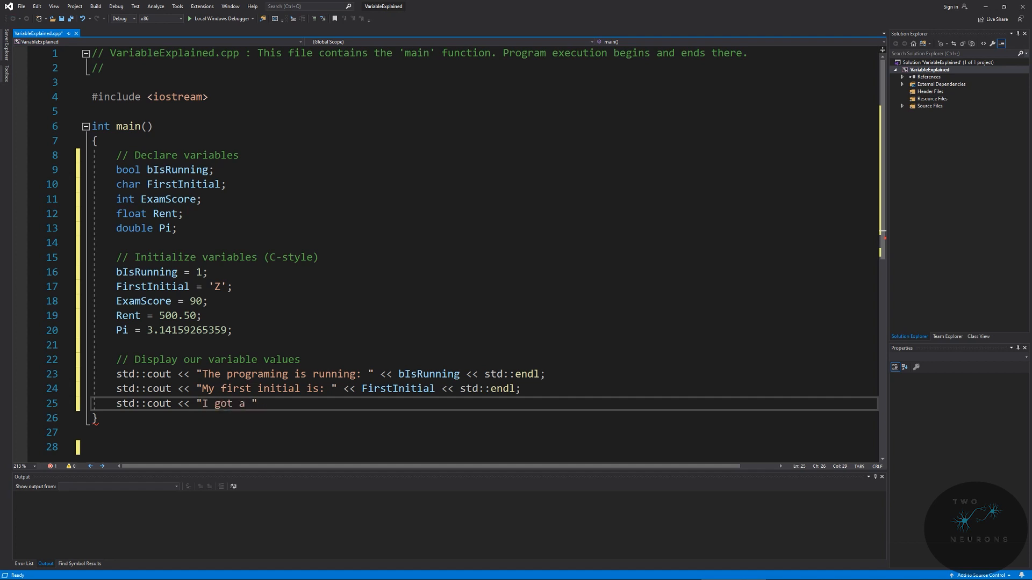
{"action": "type", "text": "<< e"}
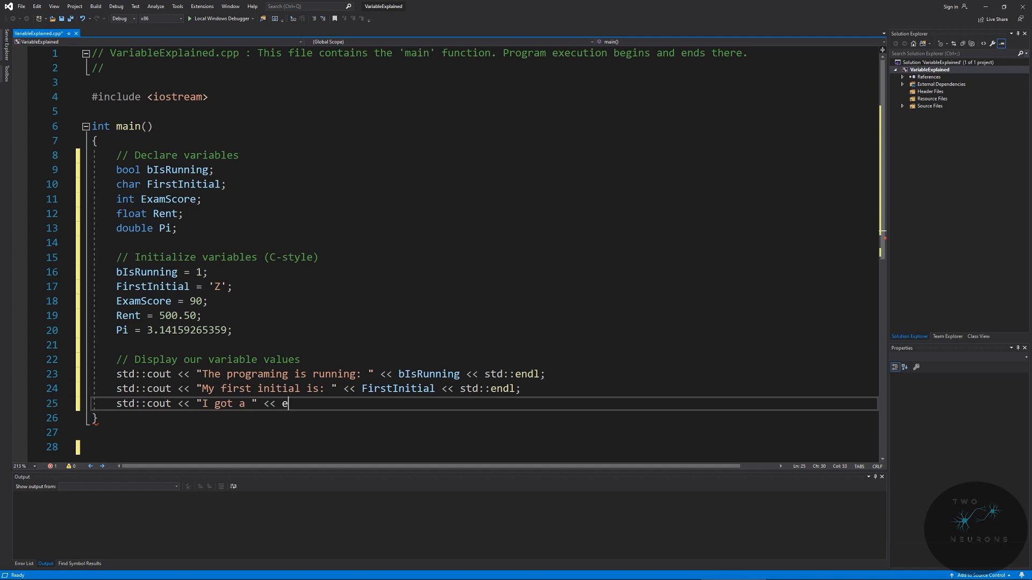
{"action": "type", "text": "xamScore"}
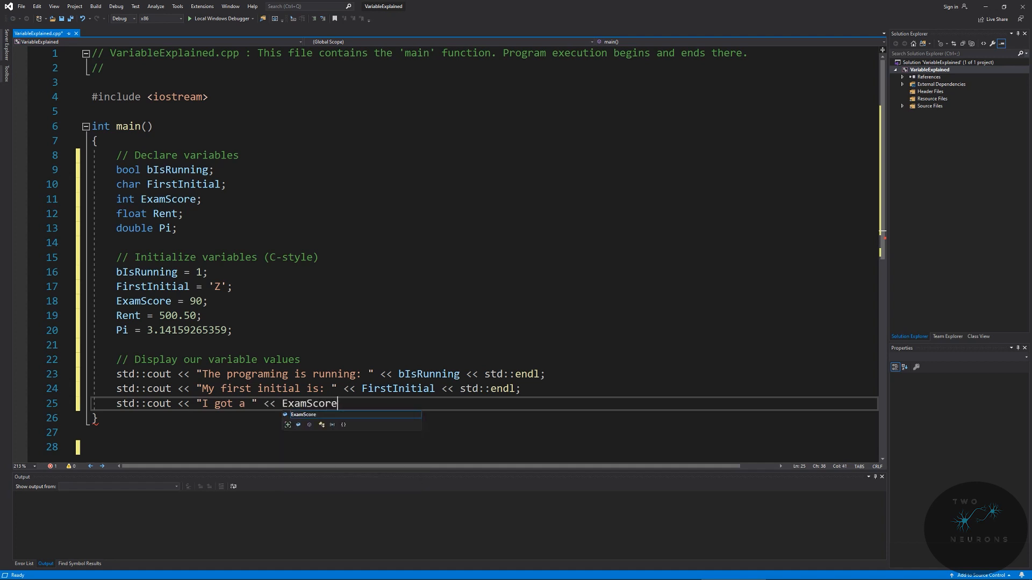
Finish the line with "% on my exam." and std::endl, starting the next std::cout
{"action": "type", "text": "<< \" \""}
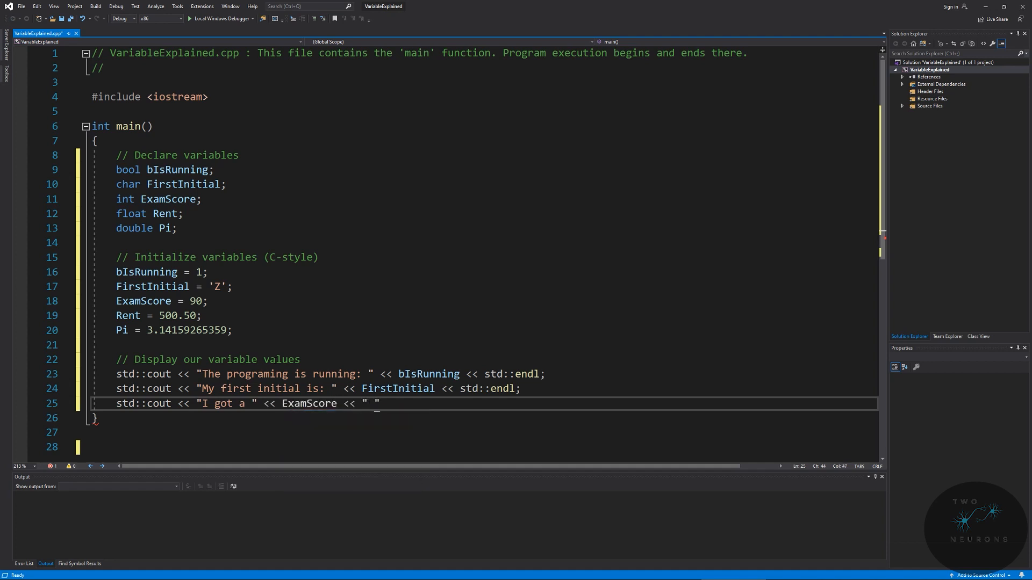
{"action": "type", "text": "%"}
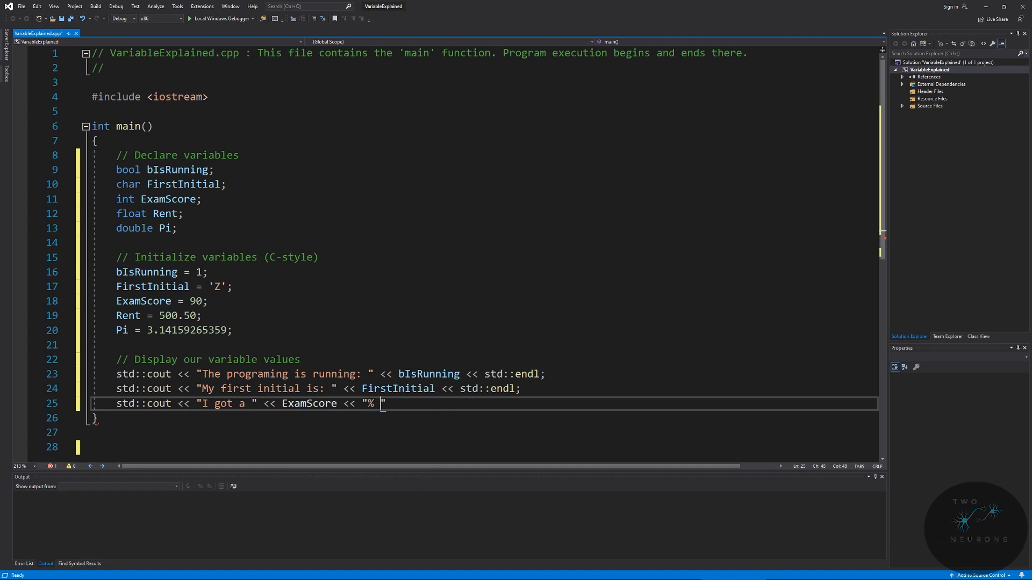
{"action": "type", "text": "on my exa"}
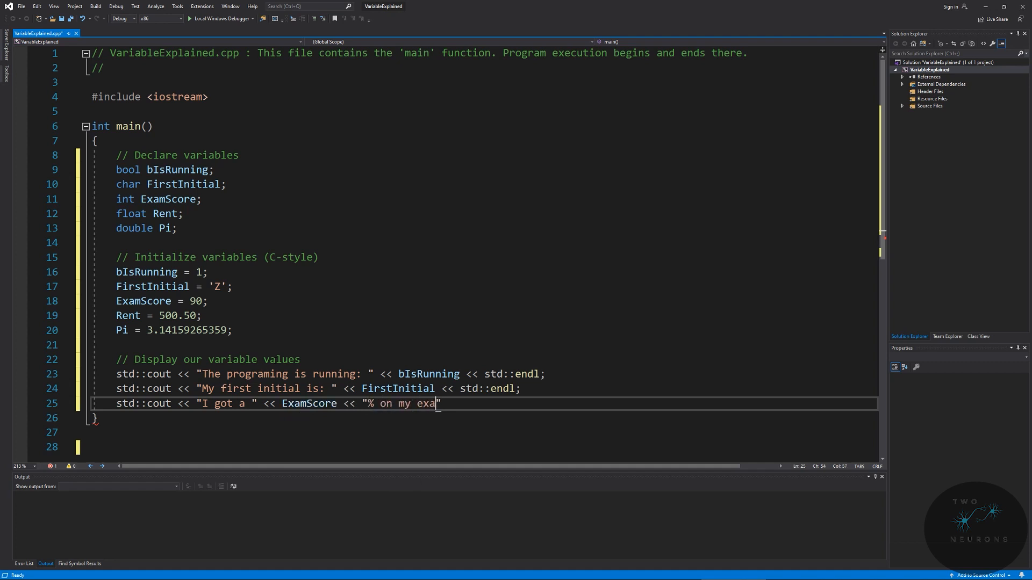
{"action": "type", "text": "m."}
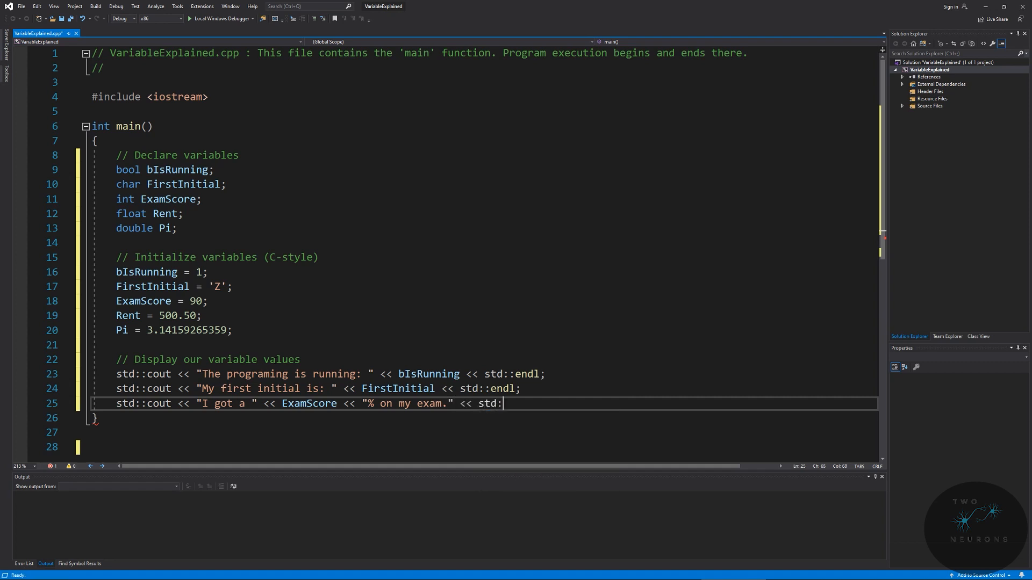
{"action": "type", "text": "endl;"}
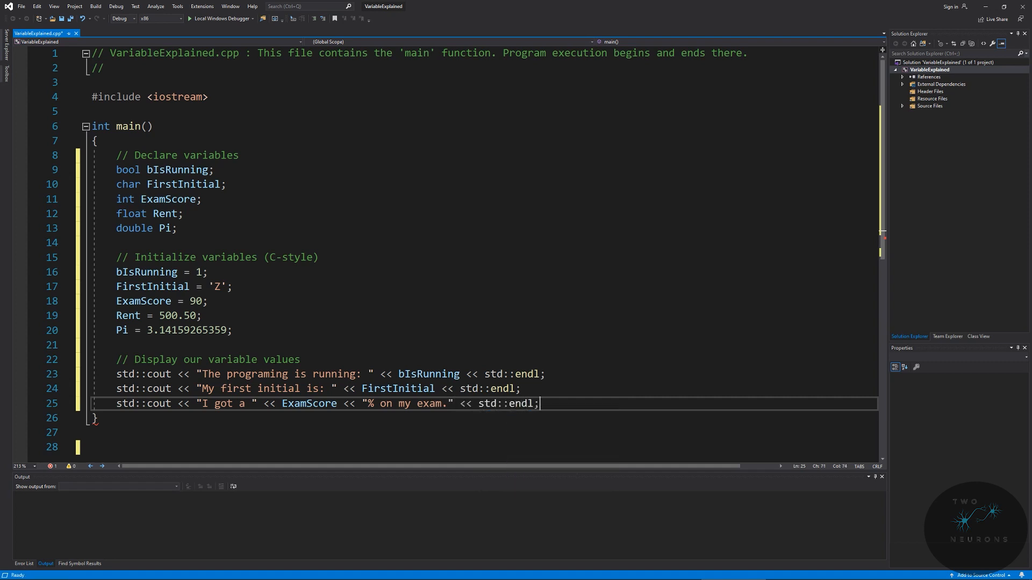
{"action": "type", "text": "std::cout << \""}
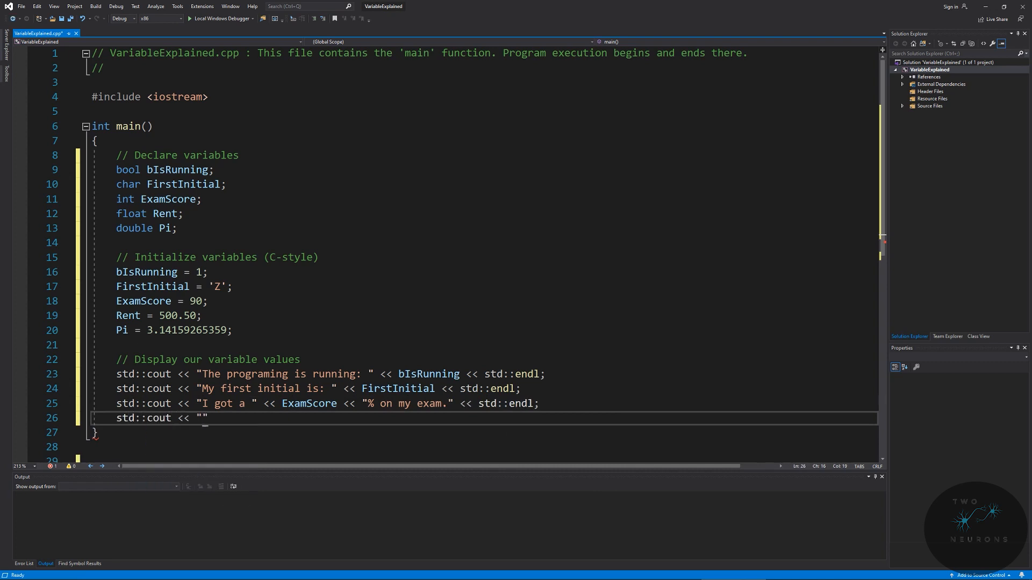
Print 'The rent on that house is $' followed by Rent
{"action": "type", "text": "The rent on that"}
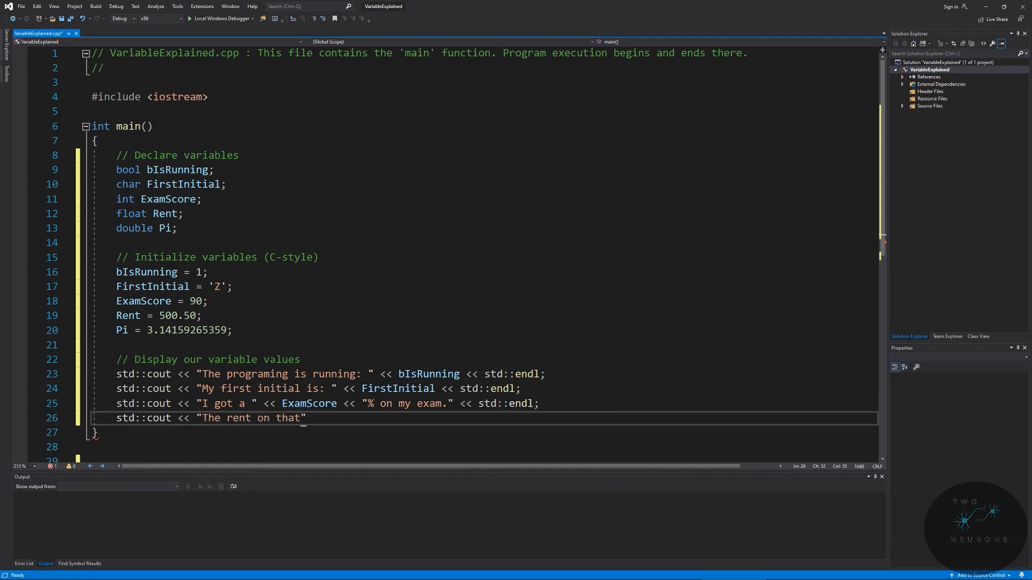
{"action": "type", "text": "house is $"}
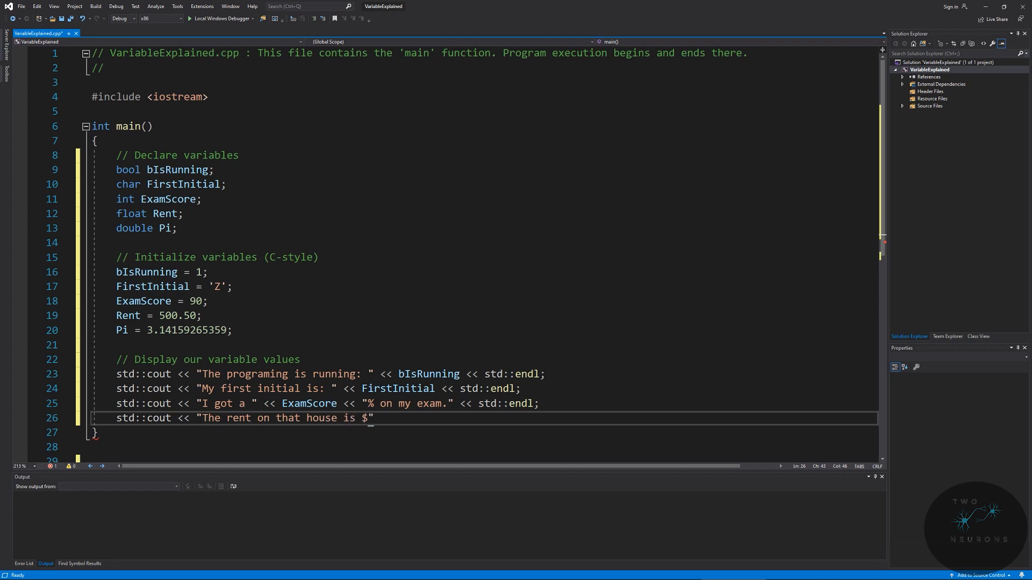
{"action": "type", "text": "<<"}
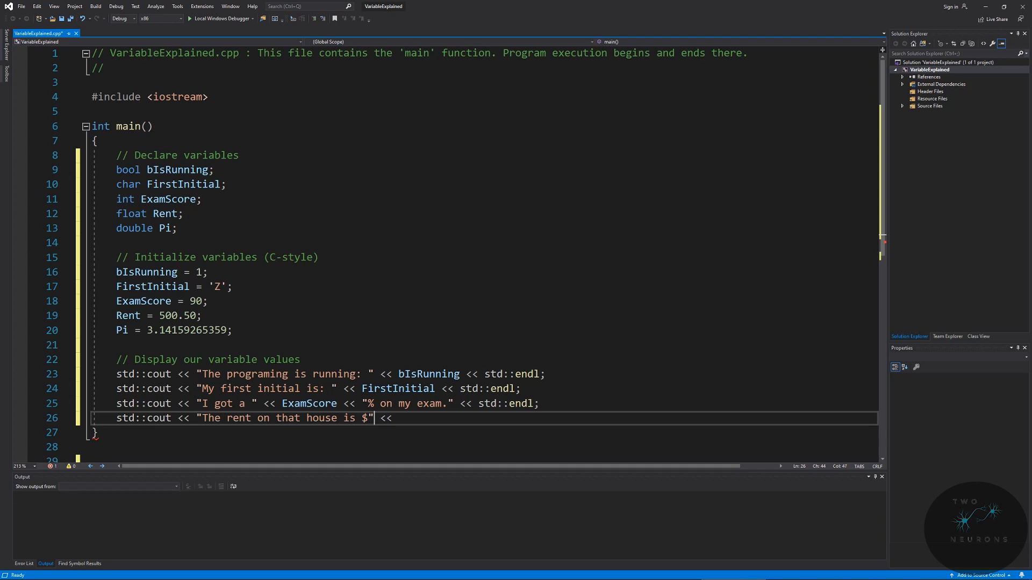
{"action": "type", "text": "Rent << std::endl;"}
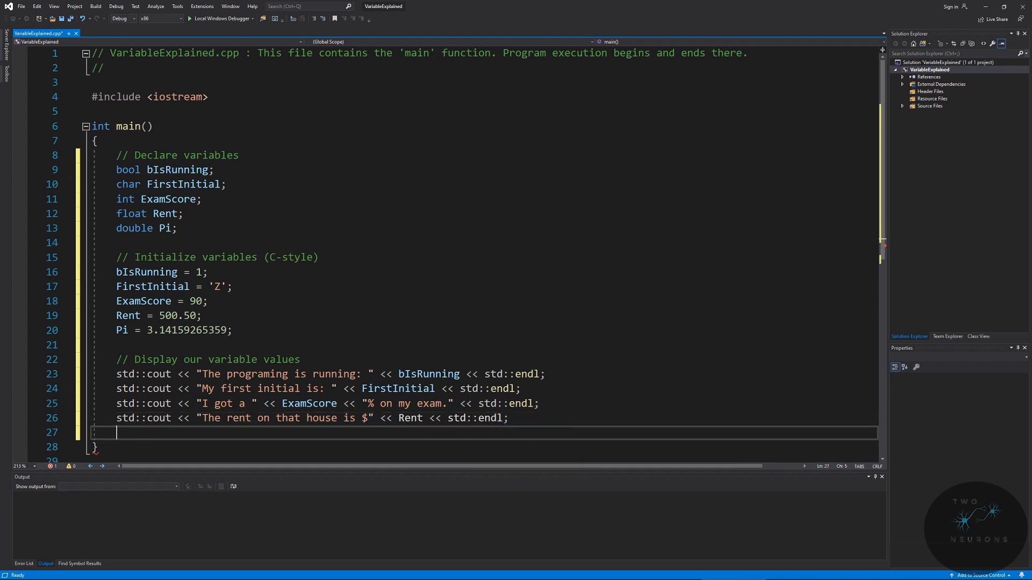
Add a std::cout line describing Pi as an irrational number approximation, printing Pi with std::endl
{"action": "type", "text": "std::"}
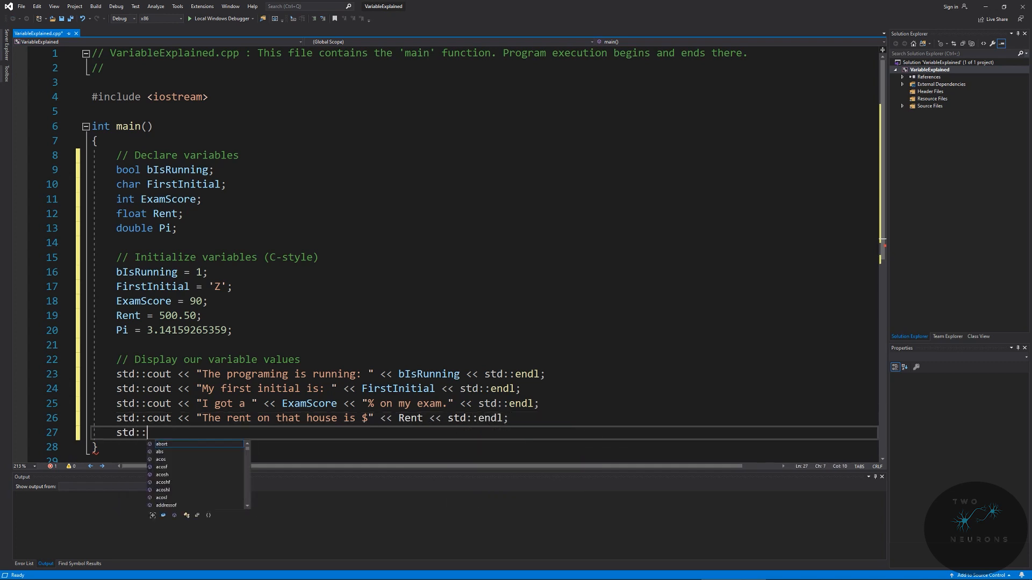
{"action": "type", "text": "cout << \"Pi is"}
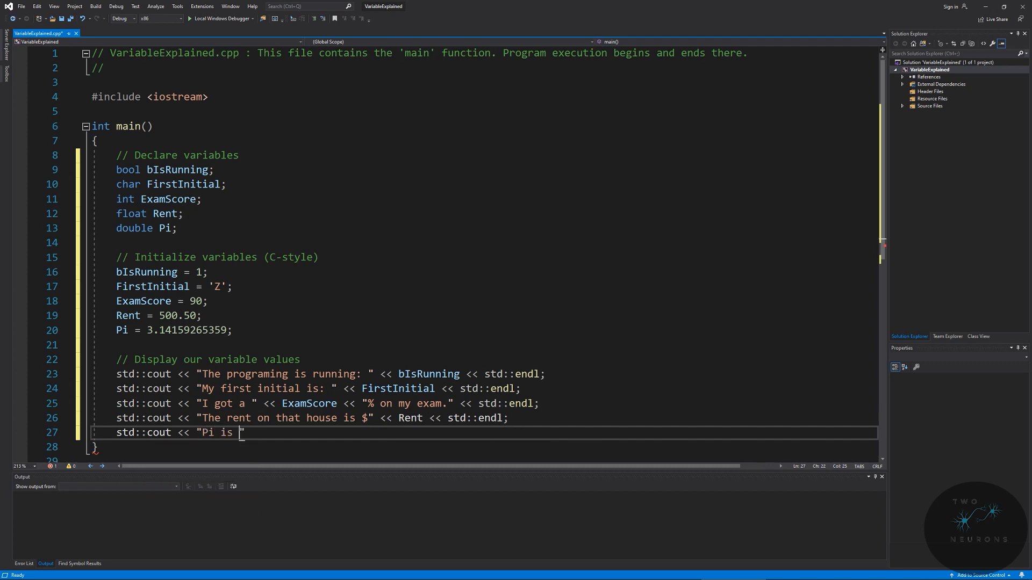
{"action": "type", "text": "an irrational n"}
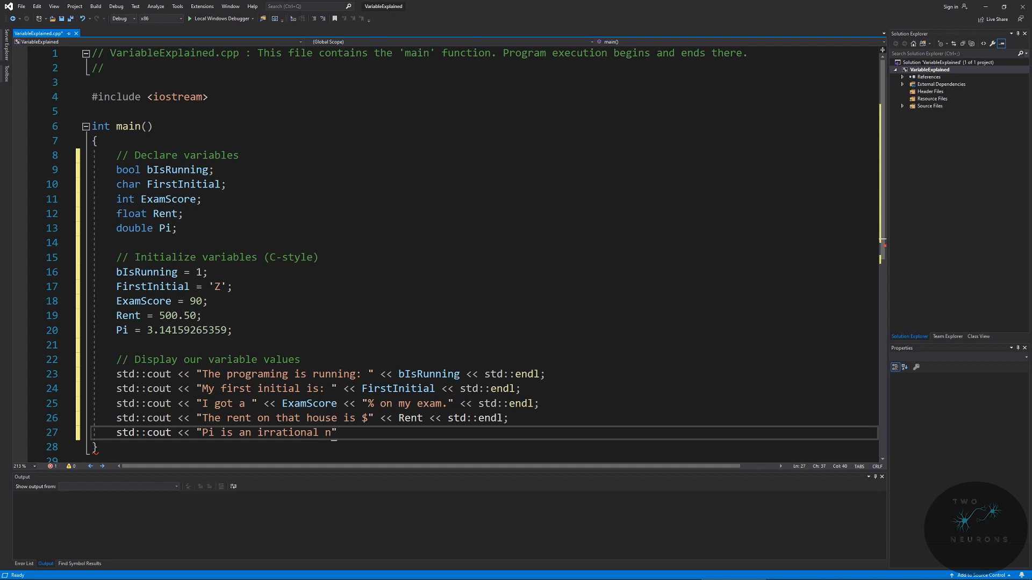
{"action": "type", "text": "umber that apprxo"}
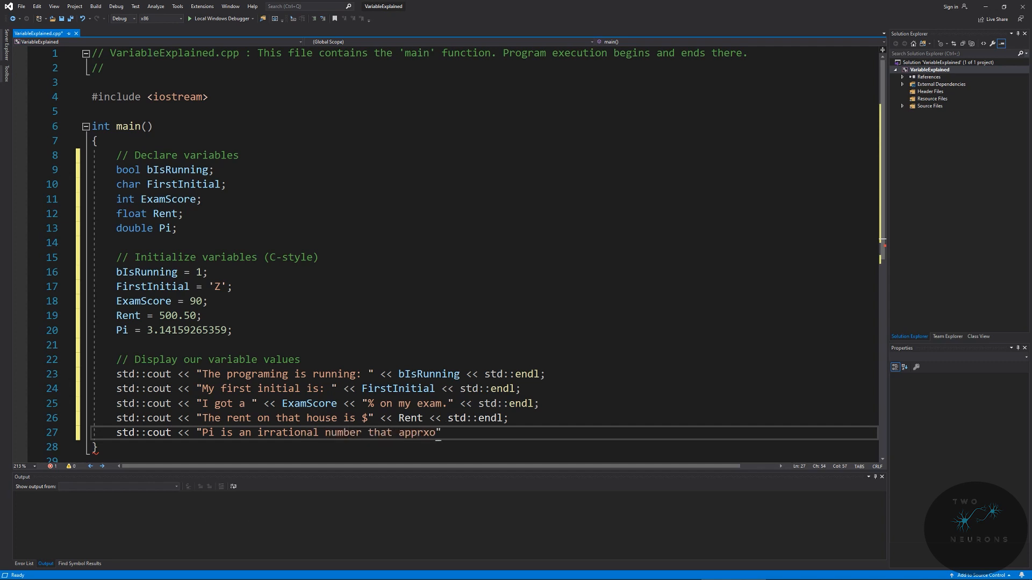
{"action": "key", "text": "Backspace"}
{"action": "type", "text": "oximates: "}
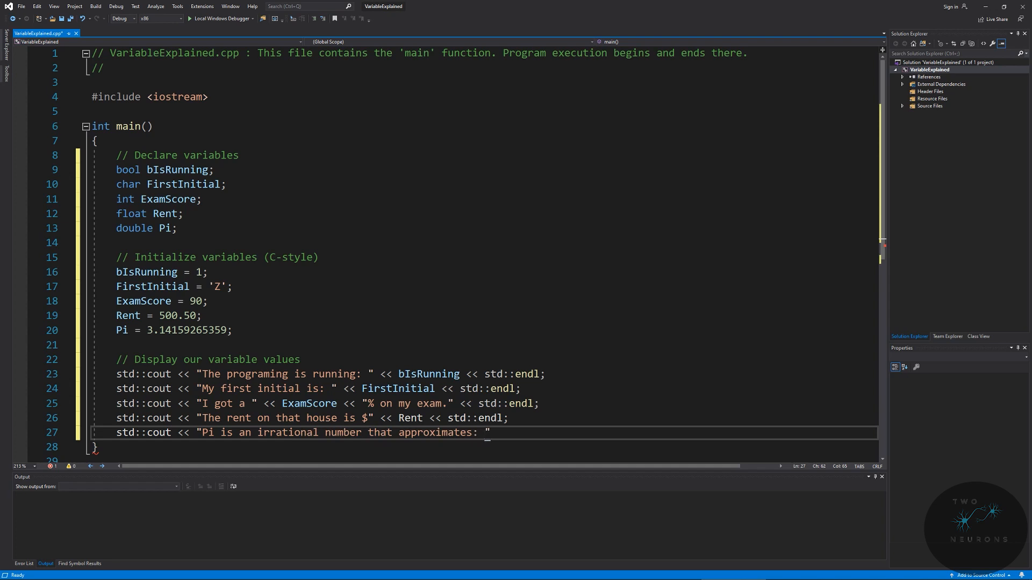
{"action": "type", "text": "P"}
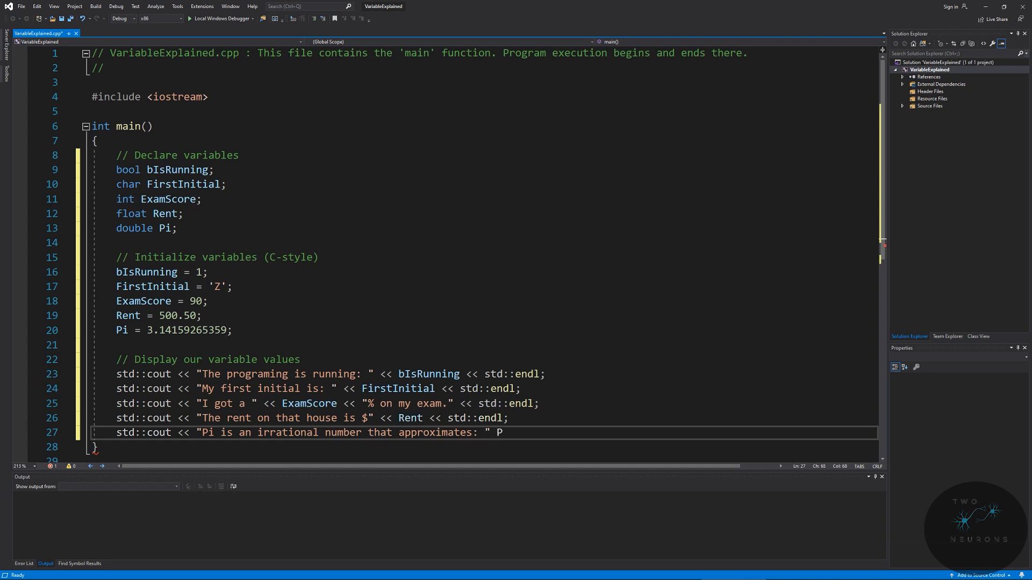
{"action": "type", "text": "i"}
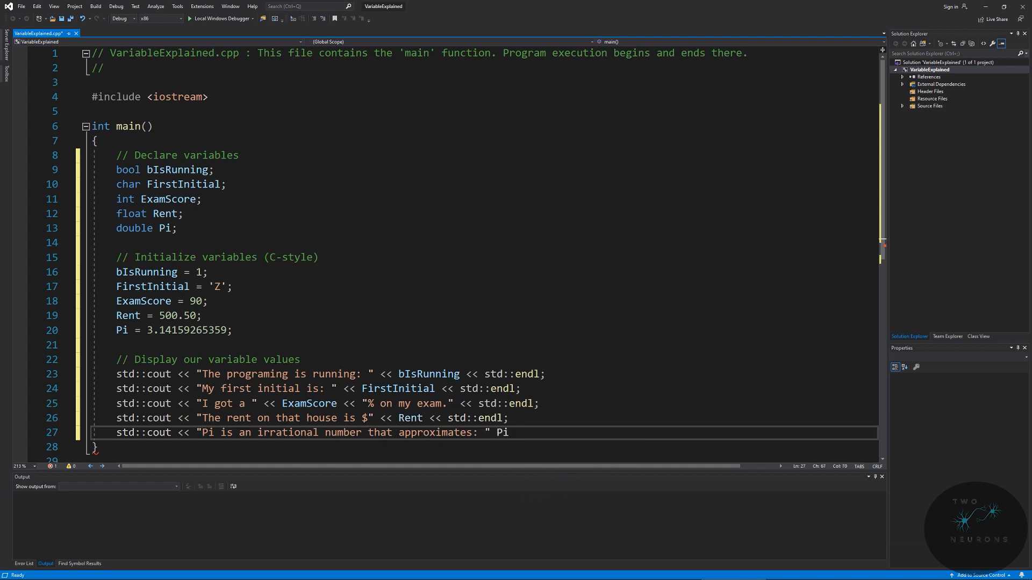
{"action": "type", "text": "<< Pi << std"}
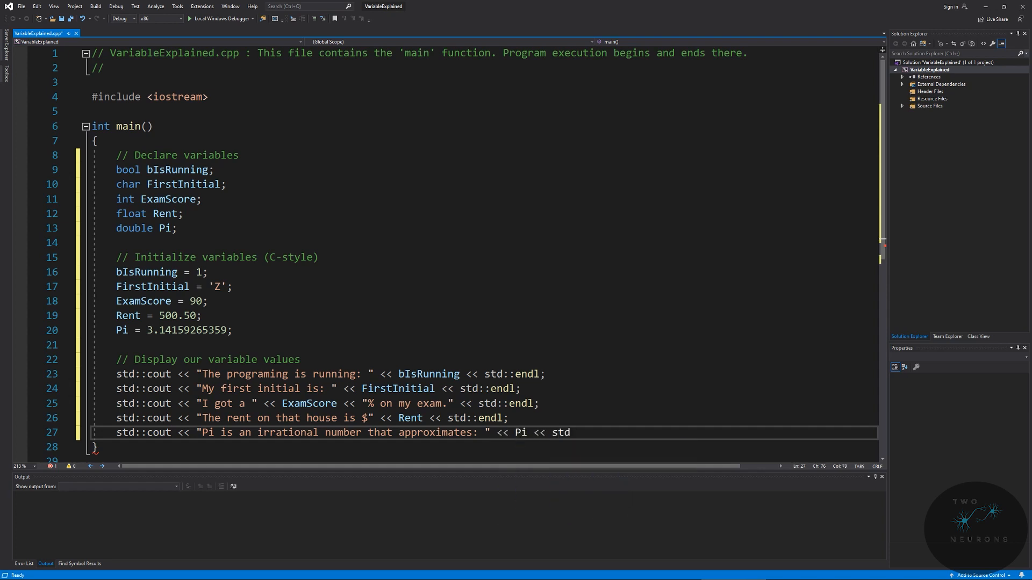
{"action": "type", "text": "::endl;"}
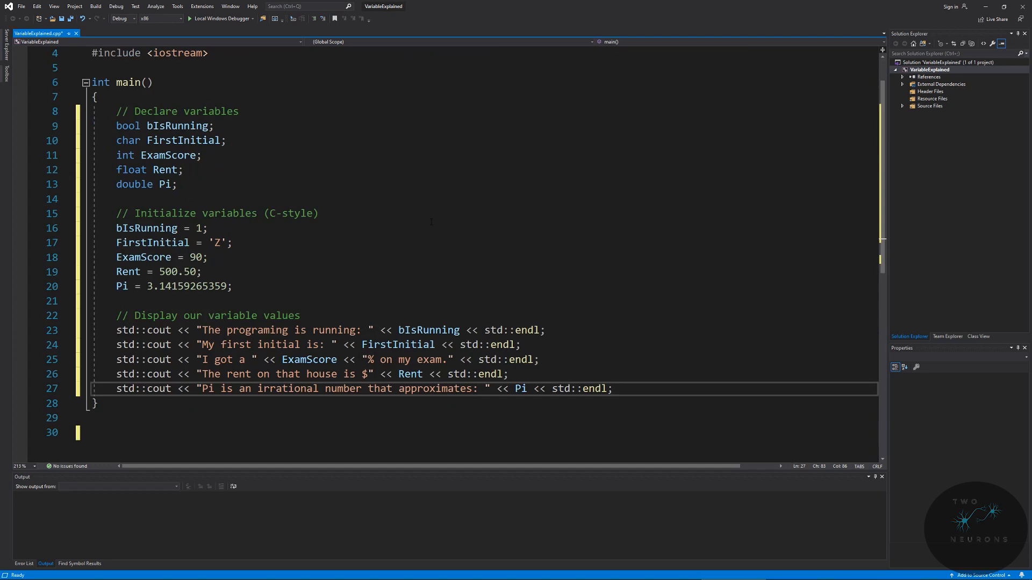
{"action": "left_click", "coordinate": [192, 18]}
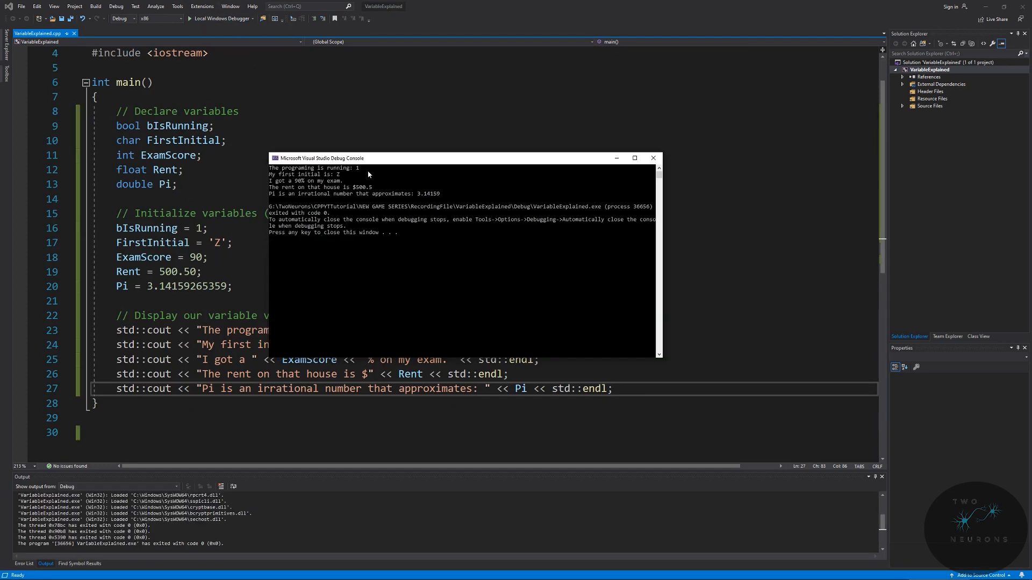
{"action": "mouse_move", "coordinate": [426, 288]}
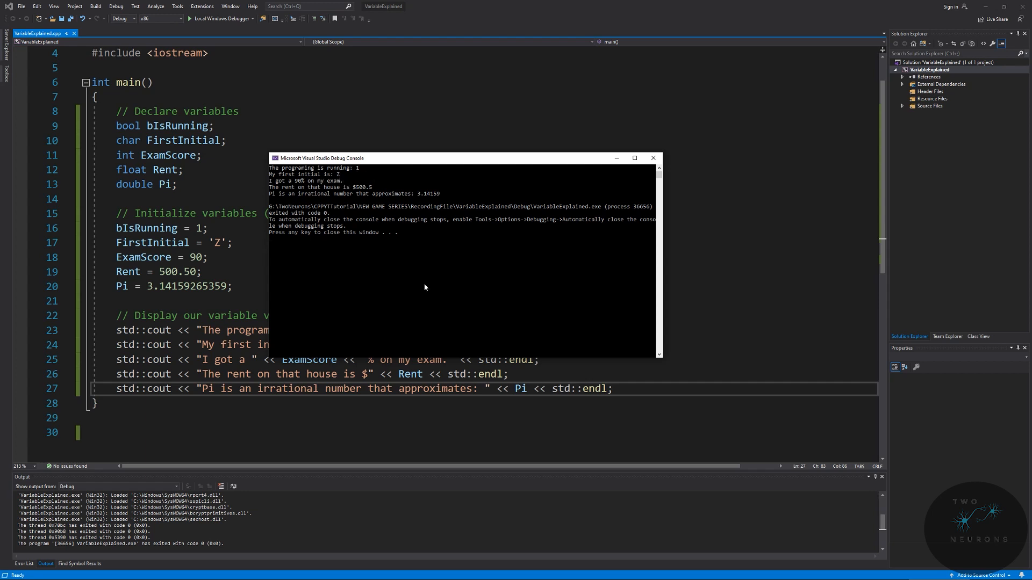
{"action": "mouse_move", "coordinate": [340, 178]}
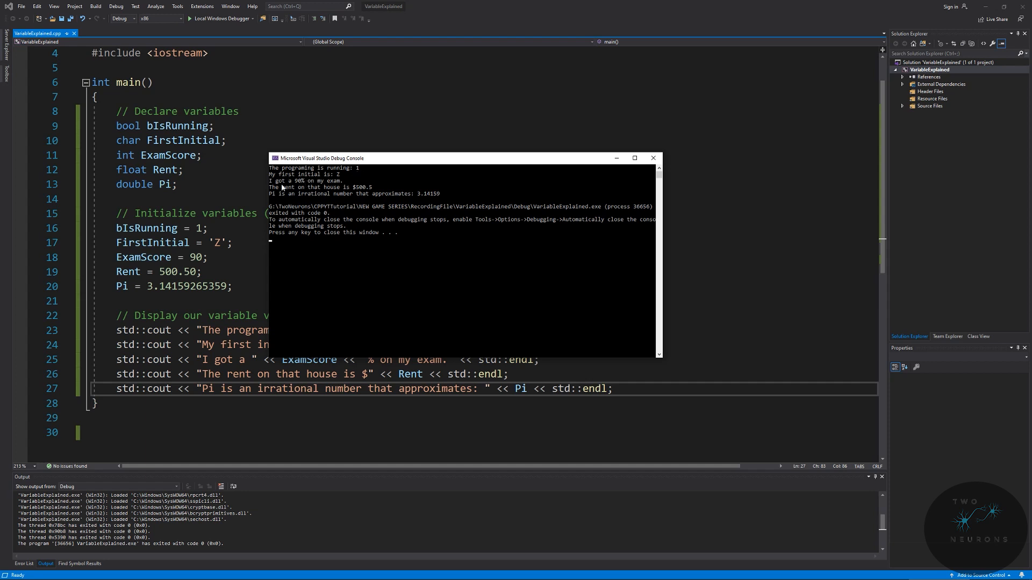
{"action": "mouse_move", "coordinate": [347, 194]}
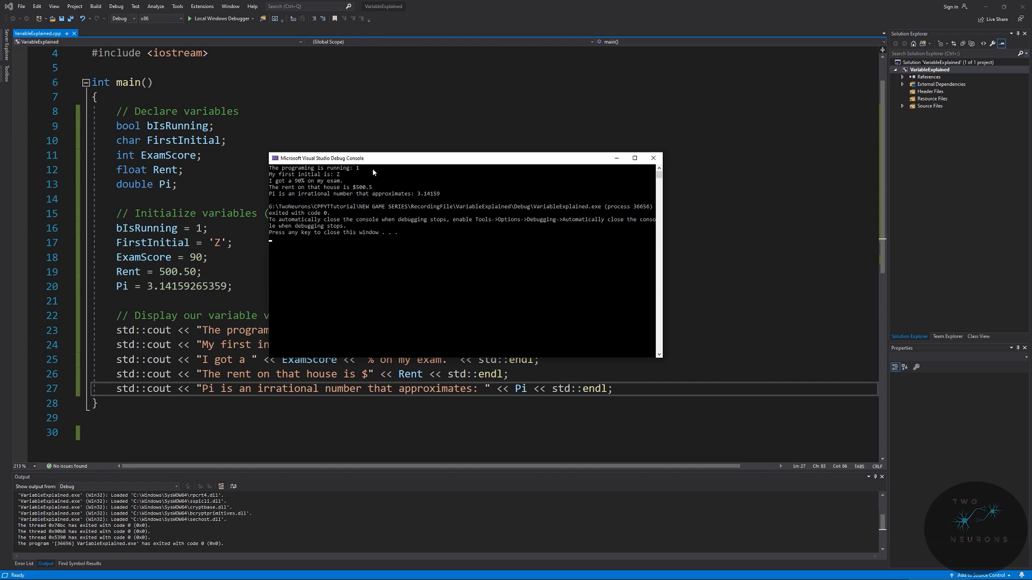
{"action": "mouse_move", "coordinate": [451, 191]}
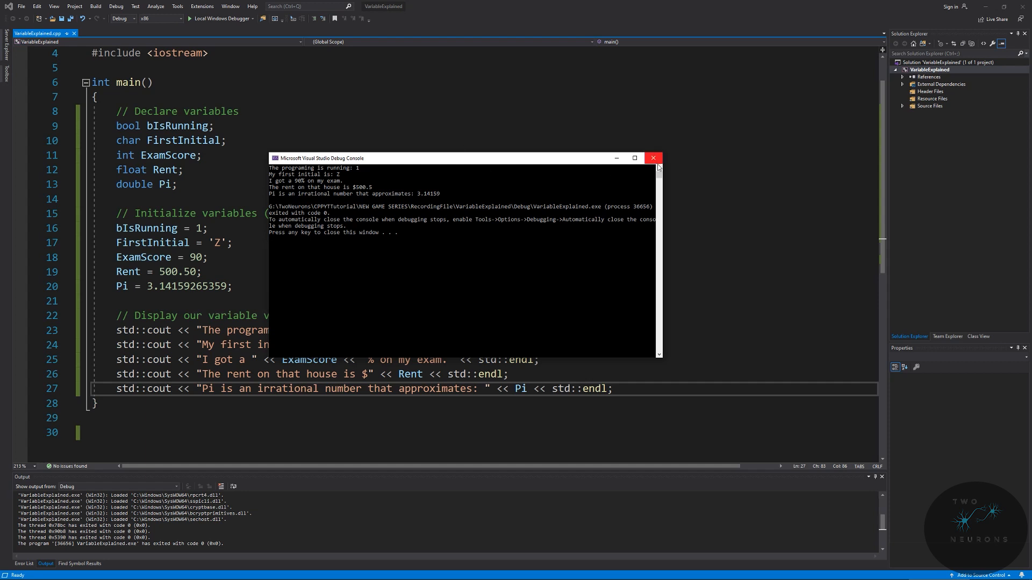
{"action": "left_click", "coordinate": [653, 157]}
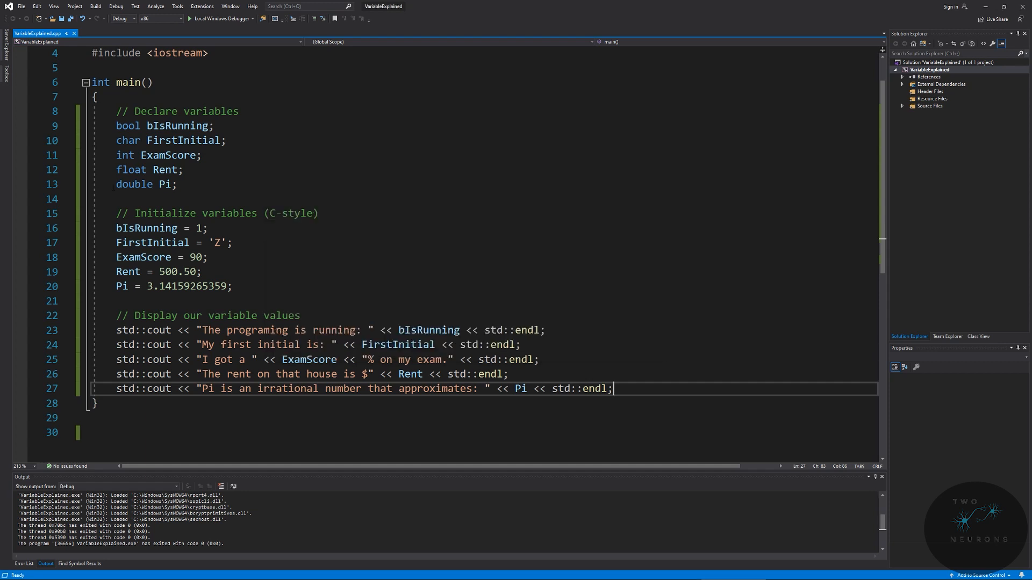
Try Pi as long double, rerun the program, close the console and revert Pi to plain double
{"action": "type", "text": "kibg"}
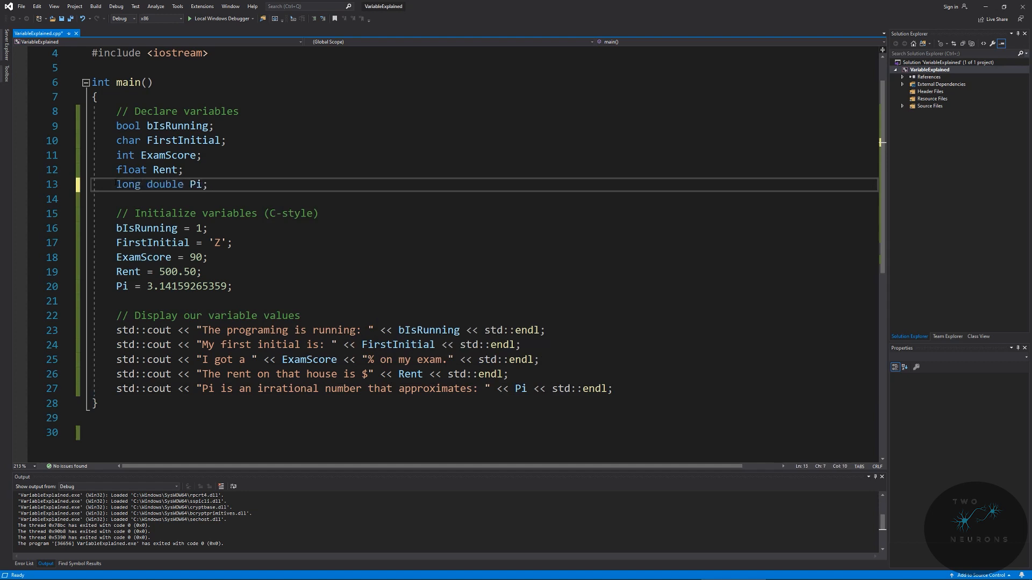
{"action": "left_click", "coordinate": [217, 19]}
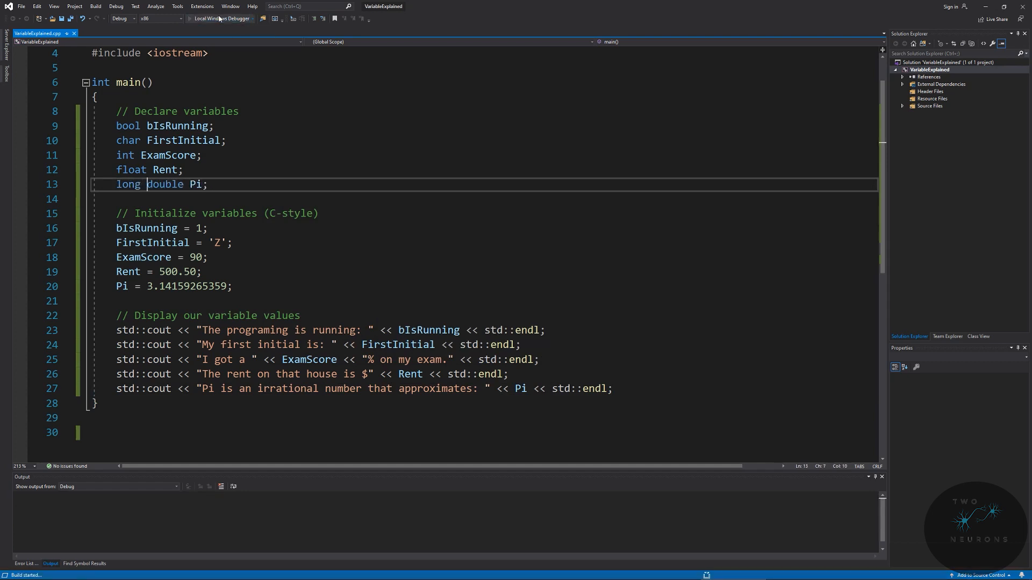
{"action": "left_click", "coordinate": [199, 18]}
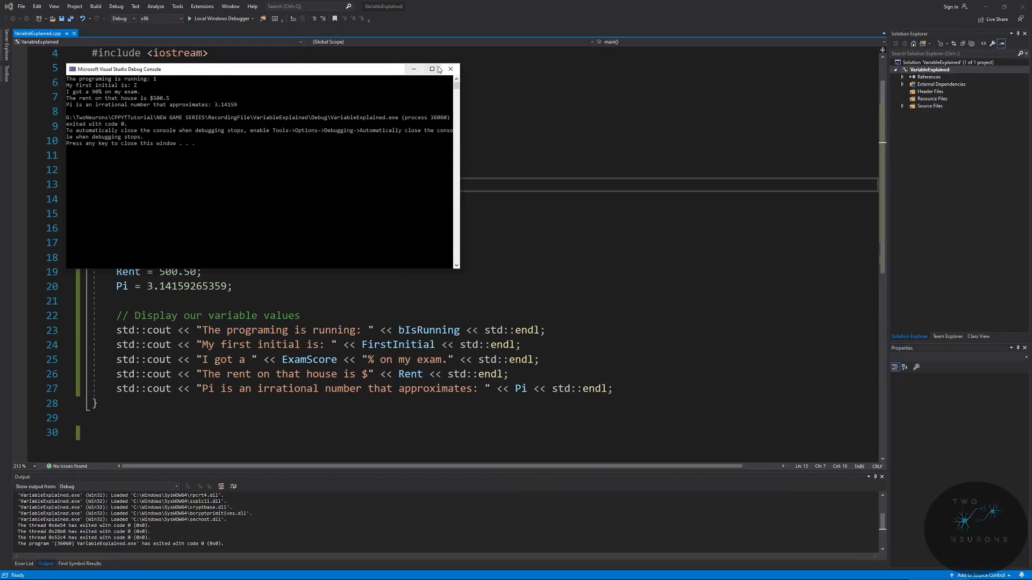
{"action": "left_click", "coordinate": [450, 68]}
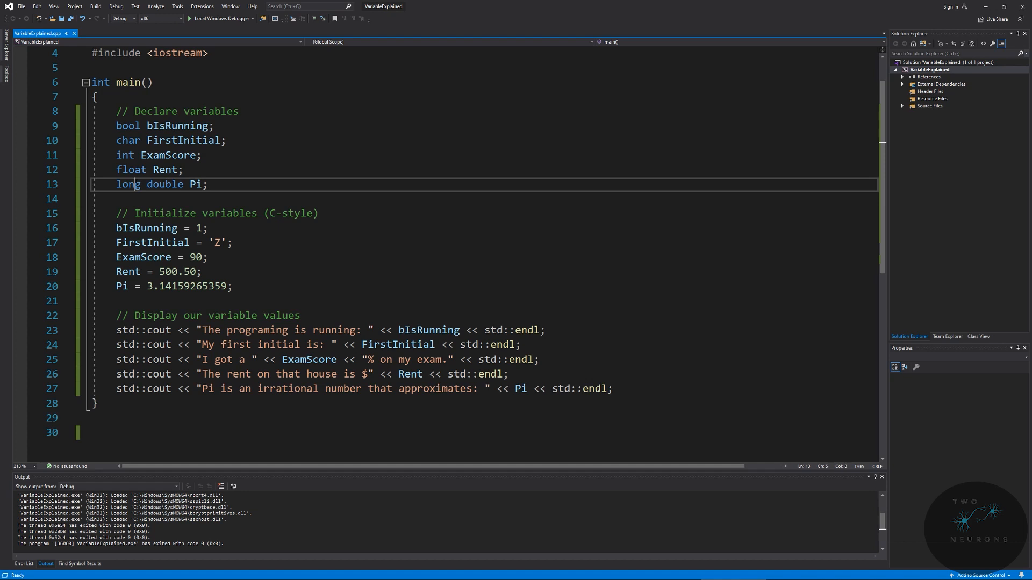
{"action": "double_click", "coordinate": [128, 184]}
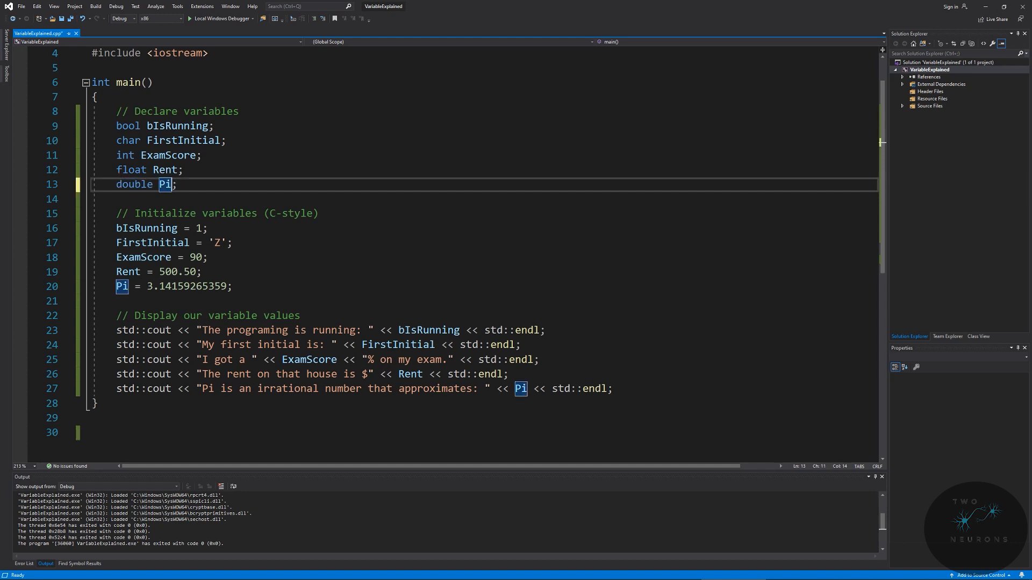
{"action": "scroll", "scroll_direction": "down", "scroll_amount": 3}
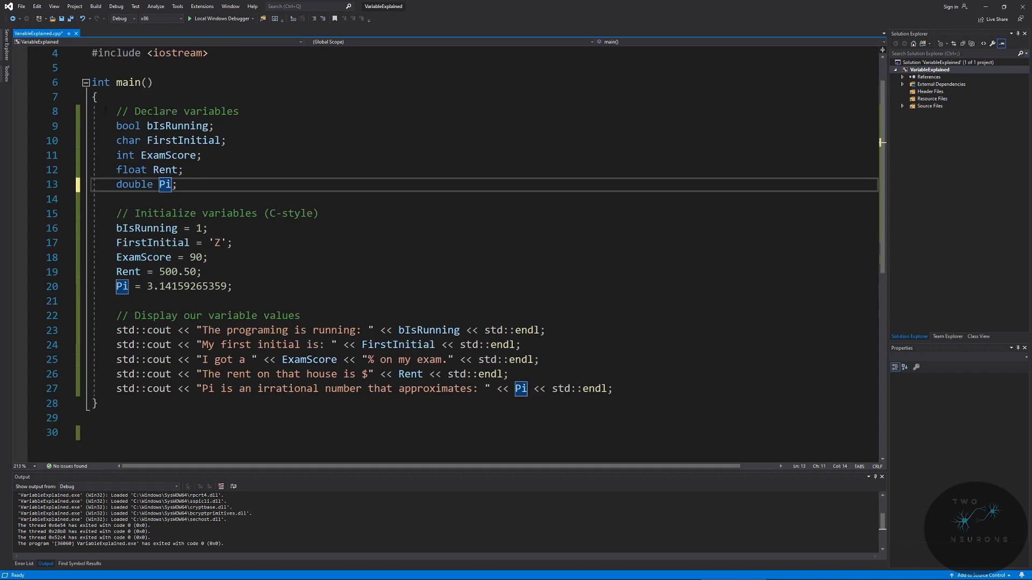
Comment out the declaration and initialization lines 8–20 with Ctrl+K, Ctrl+C and start a new comment
{"action": "left_click_drag", "start_coordinate": [115, 110], "coordinate": [232, 286]}
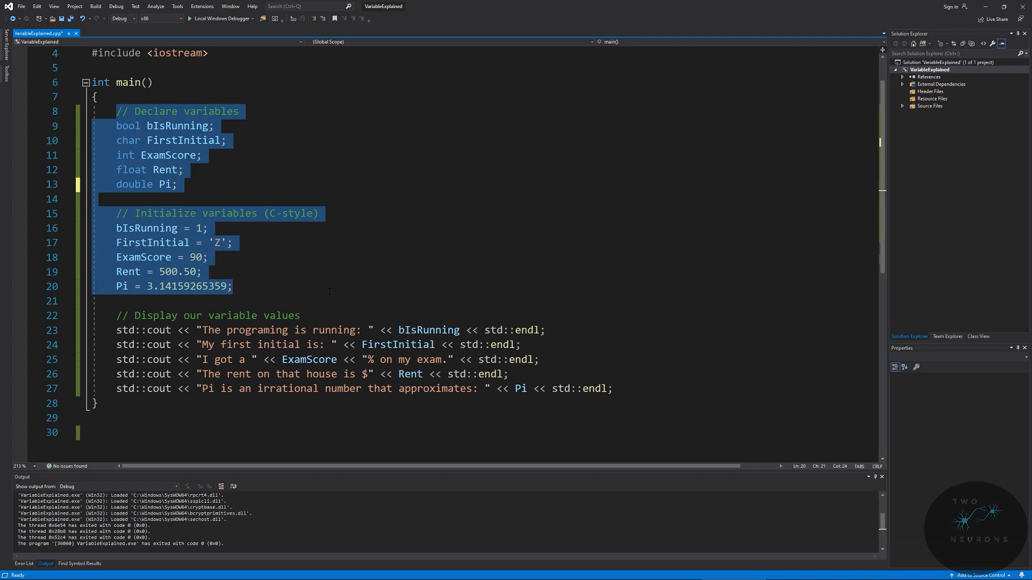
{"action": "key", "text": "ctrl+k"}
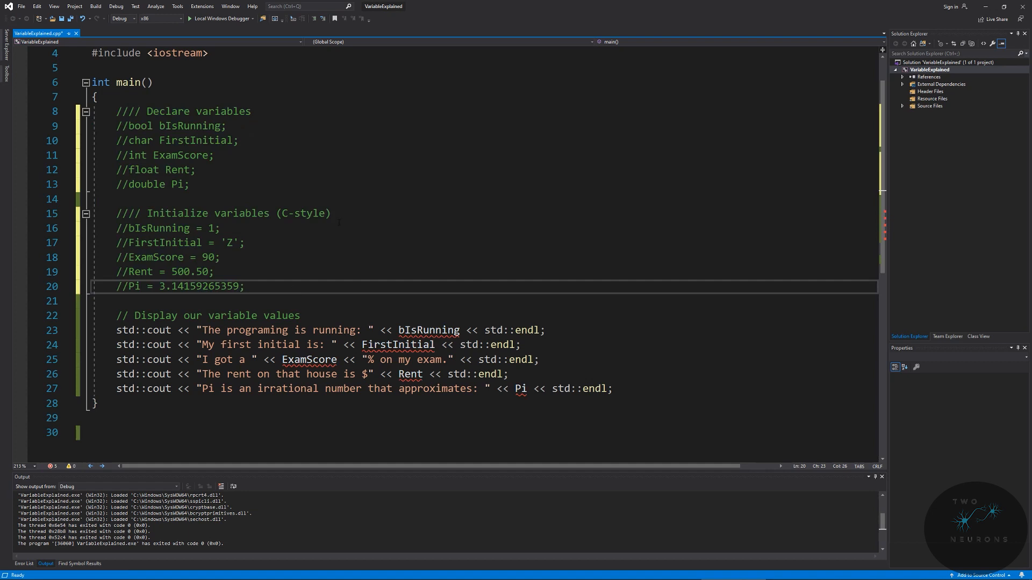
{"action": "type", "text": "//"}
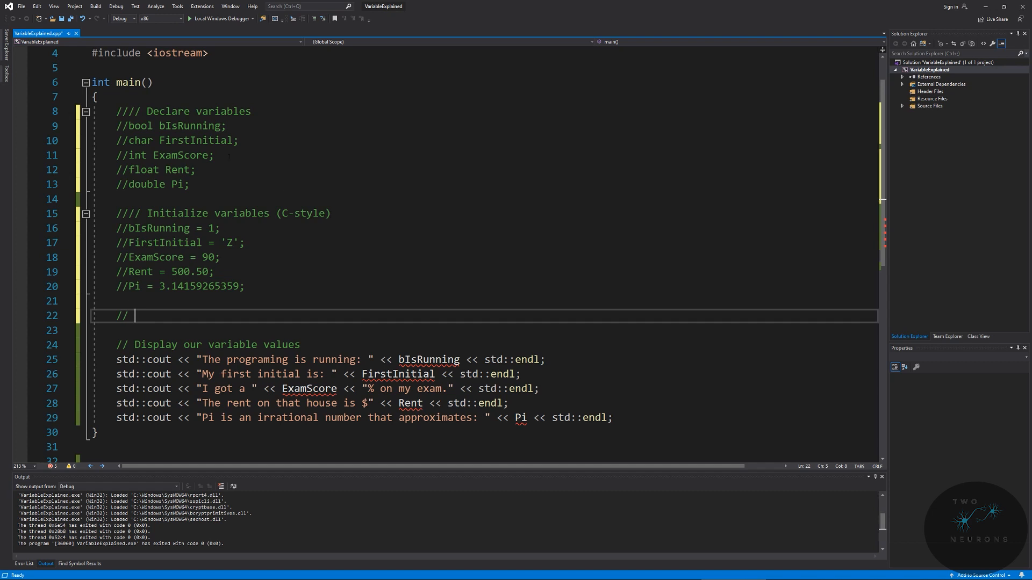
Write the comment 'Declare and initialize variables (C++ constructor)' above the display section
{"action": "type", "text": "Dec;ar"}
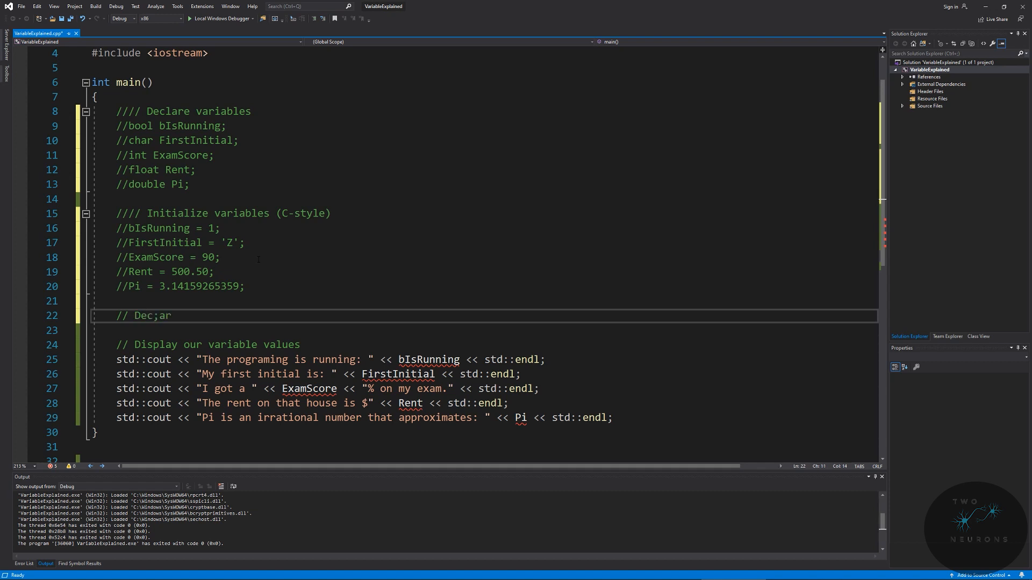
{"action": "type", "text": "Declare and initi"}
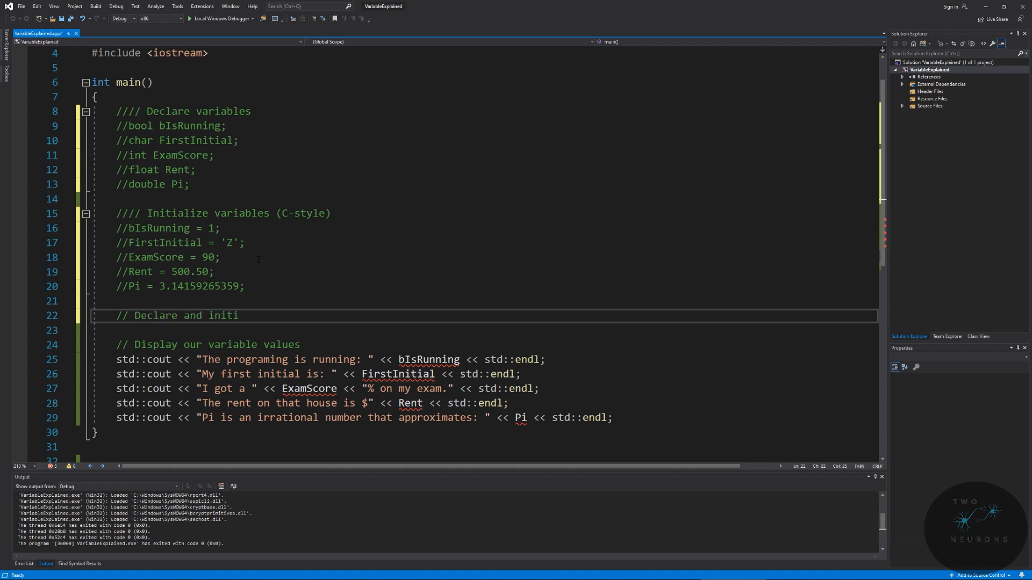
{"action": "type", "text": "alize variables (C++ constructor"}
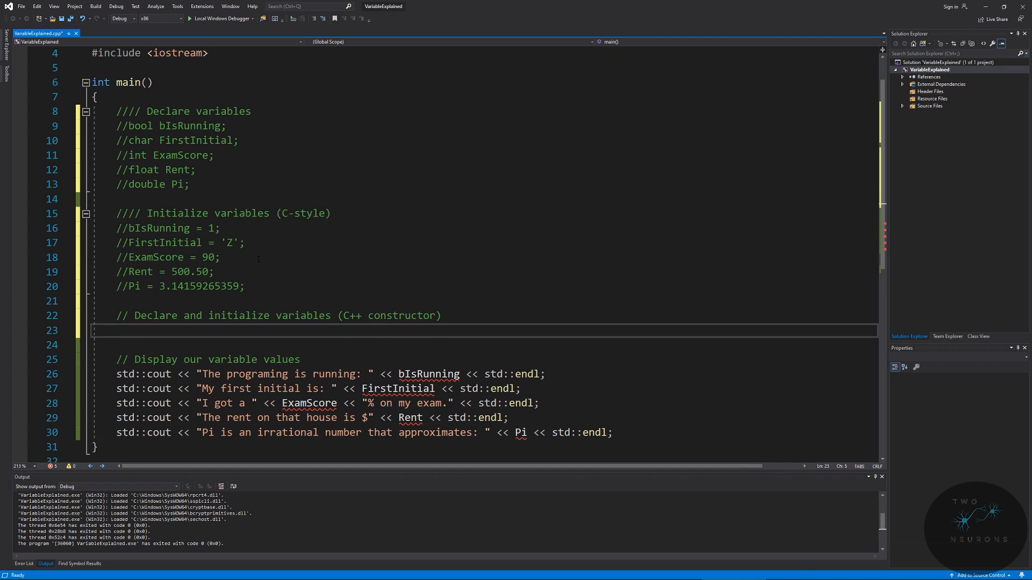
Declare bool bIsRunning(1) and char FirstInitial('Z') constructor-style
{"action": "type", "text": "bool"}
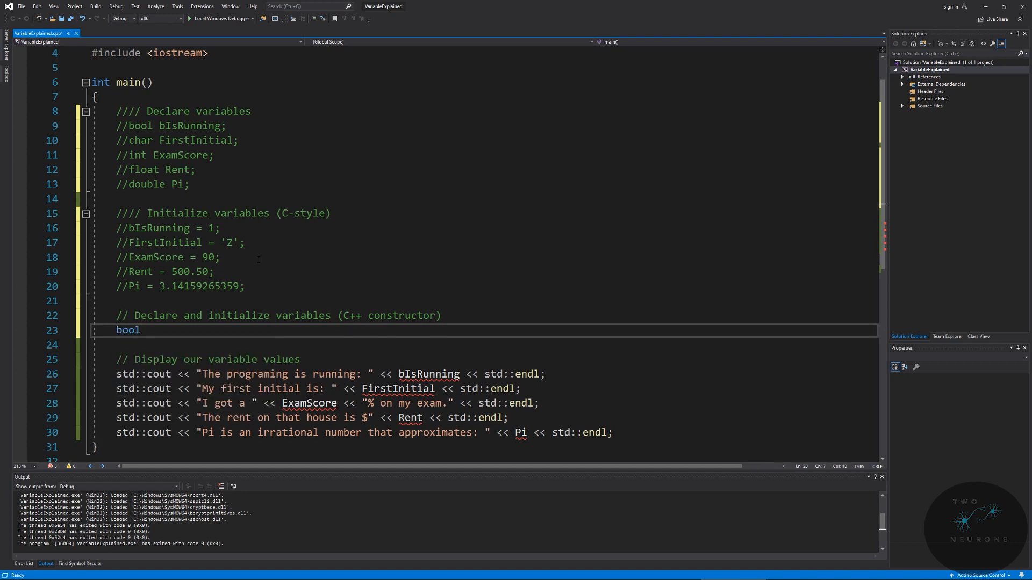
{"action": "type", "text": "bIsR"}
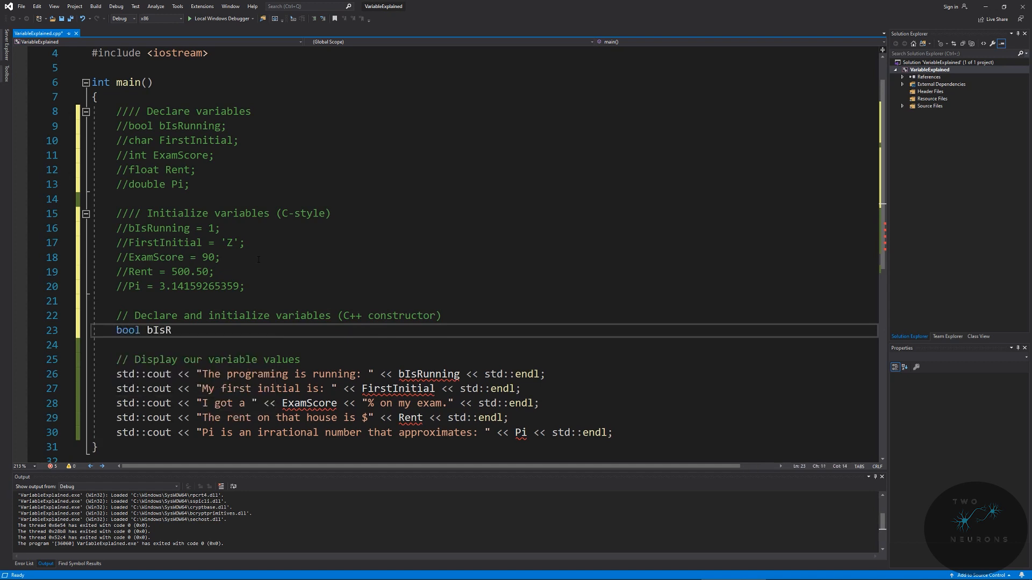
{"action": "type", "text": "unning()"}
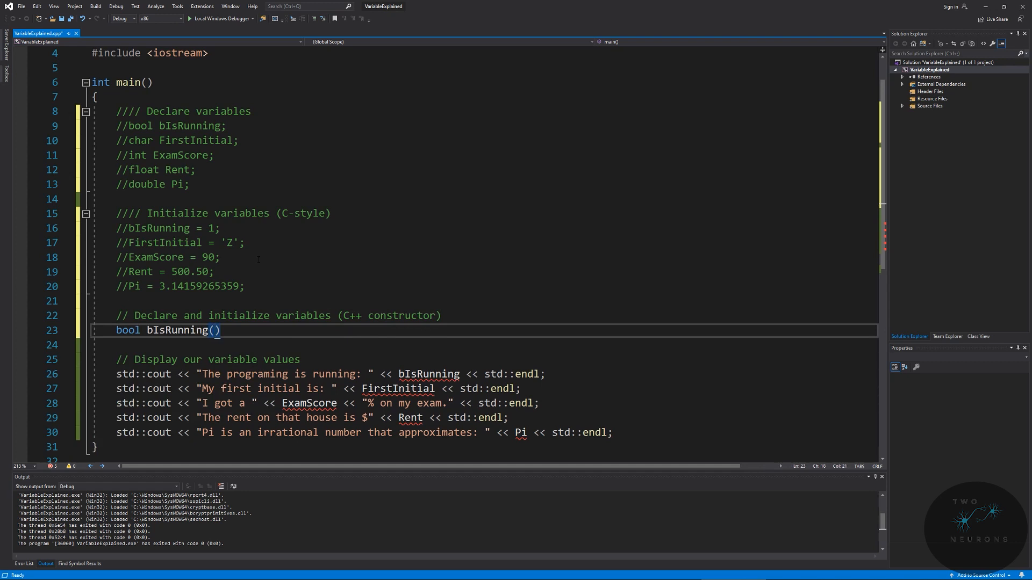
{"action": "type", "text": "1;"}
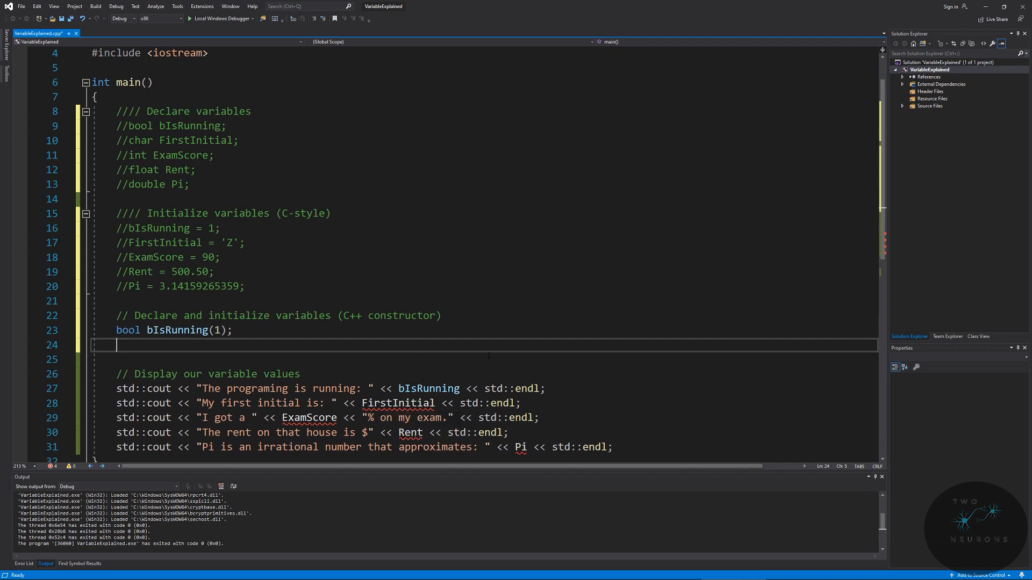
{"action": "type", "text": "c"}
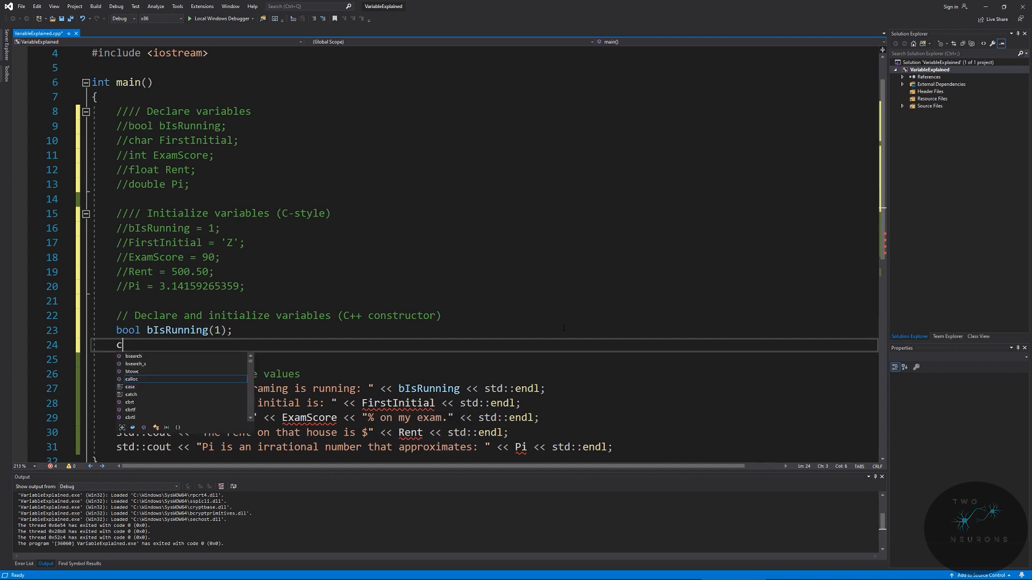
{"action": "type", "text": "har"}
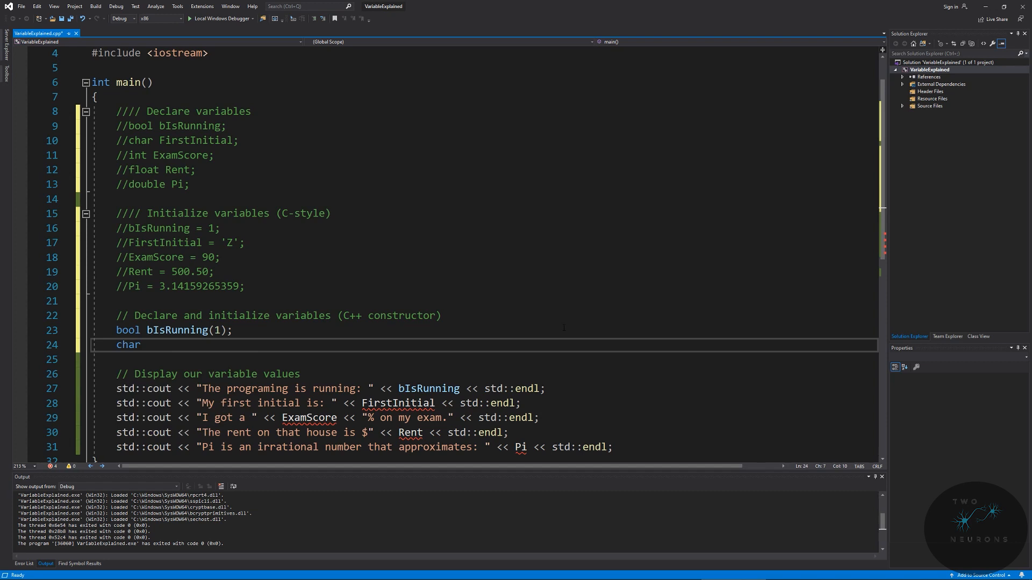
{"action": "type", "text": "FirstInitial()"}
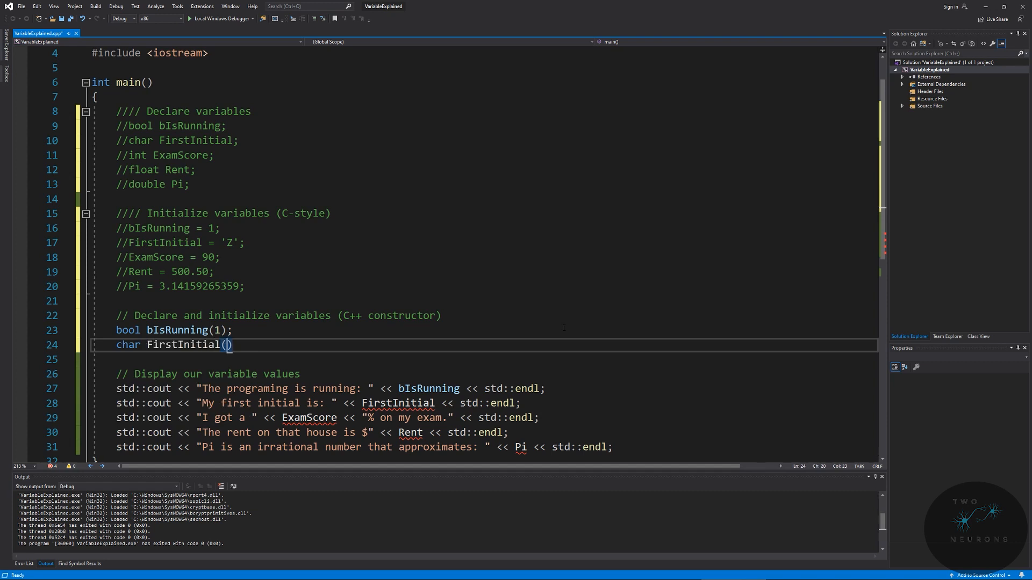
{"action": "type", "text": "''"}
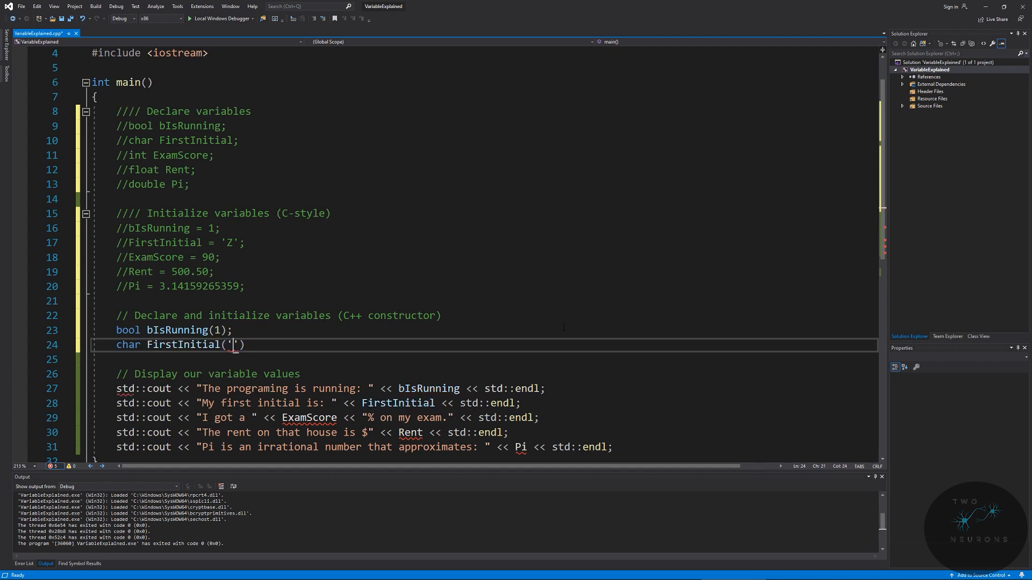
{"action": "type", "text": "Z"}
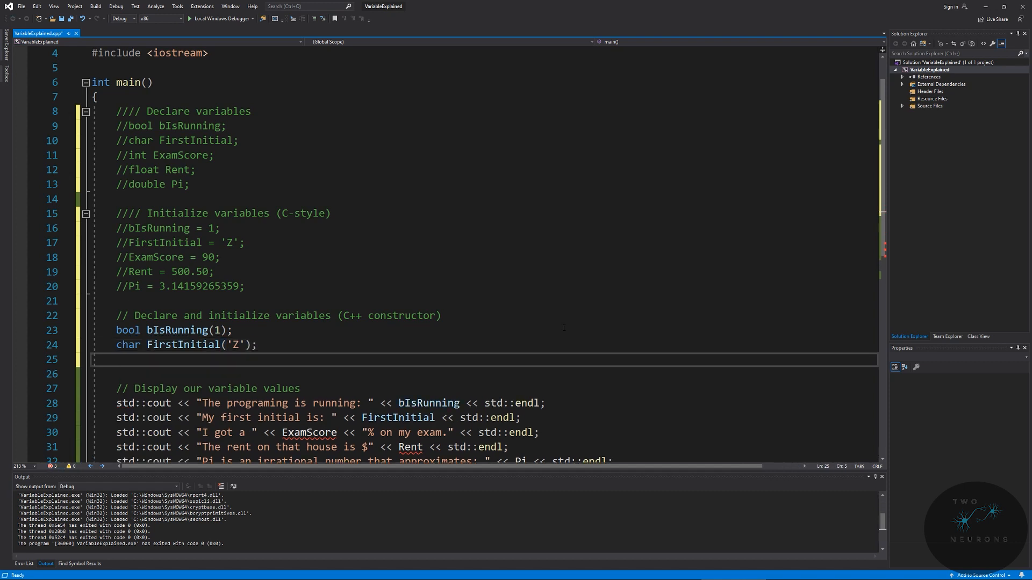
Declare int ExamScore constructor-style, correcting its value from 90 to 91
{"action": "type", "text": "int E"}
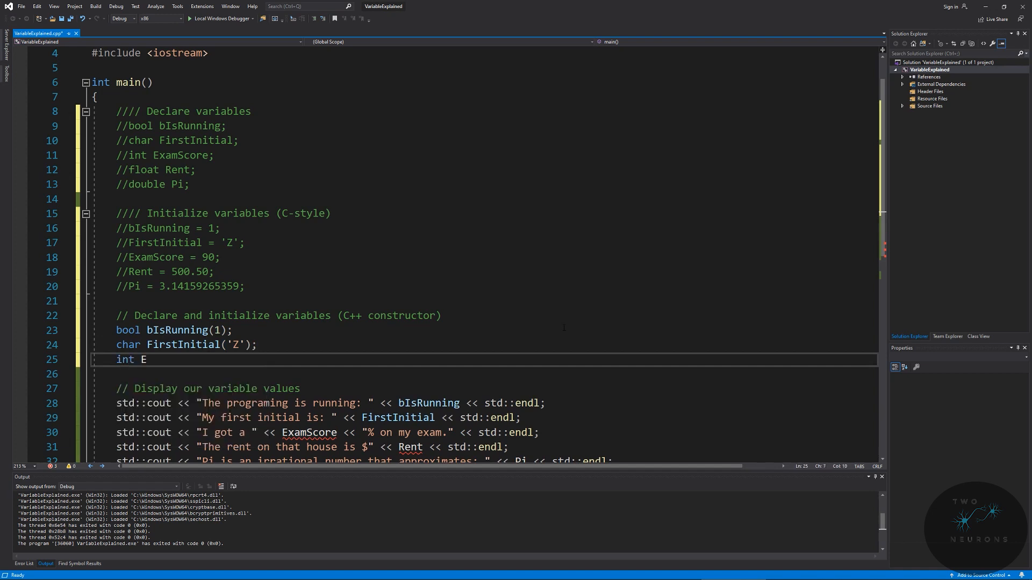
{"action": "type", "text": "xamScore"}
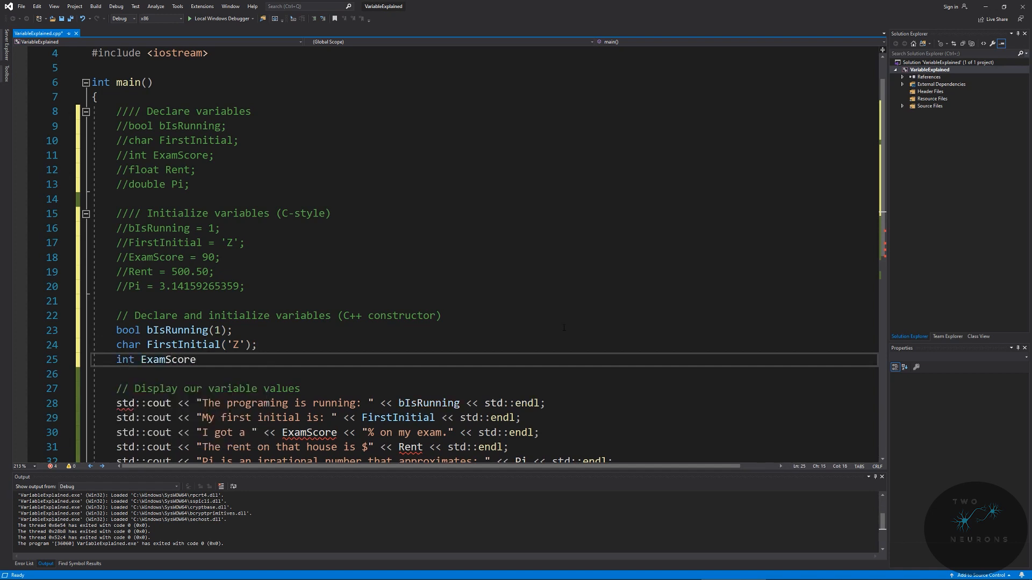
{"action": "type", "text": "()"}
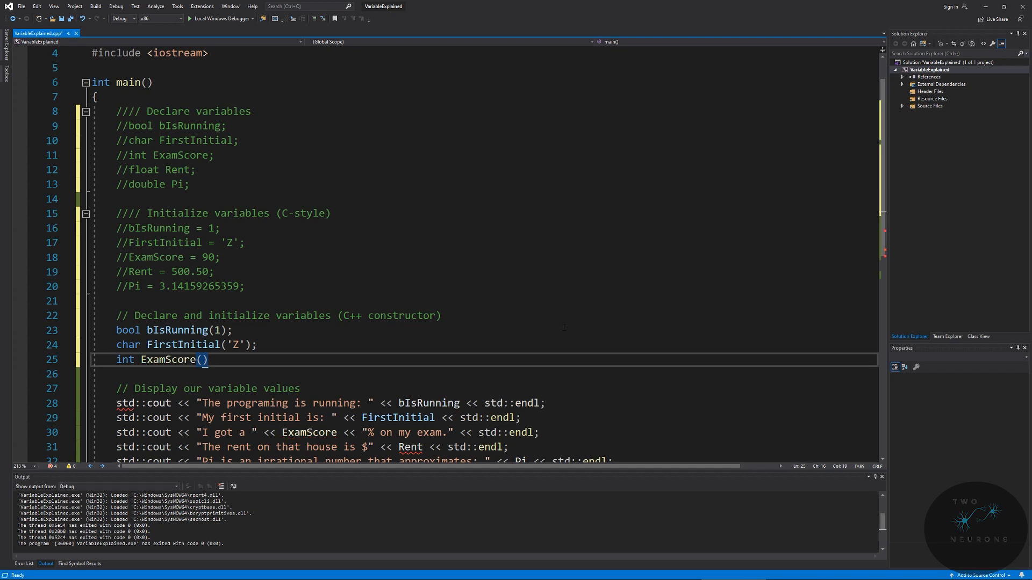
{"action": "type", "text": "90);"}
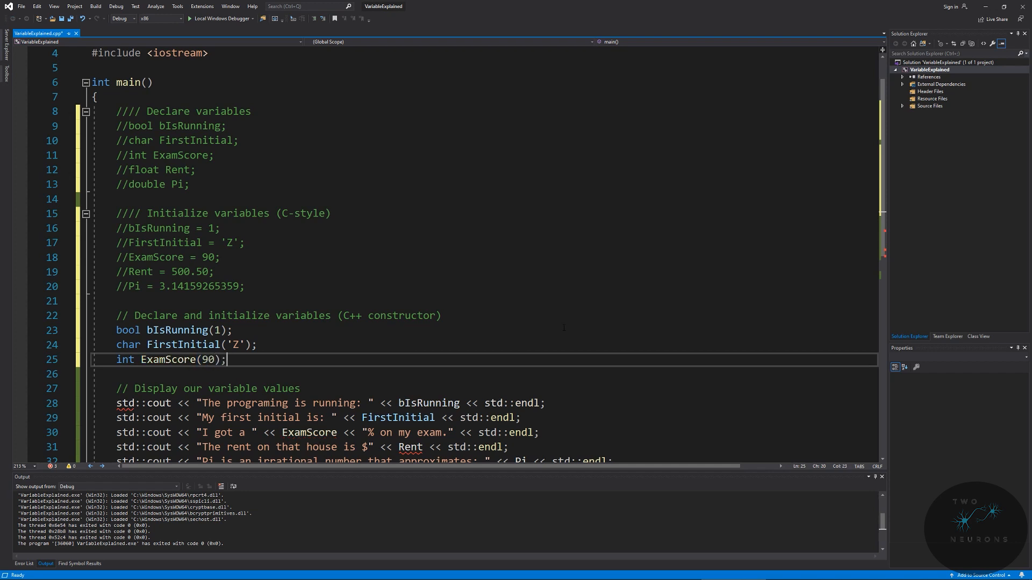
{"action": "key", "text": "Backspace"}
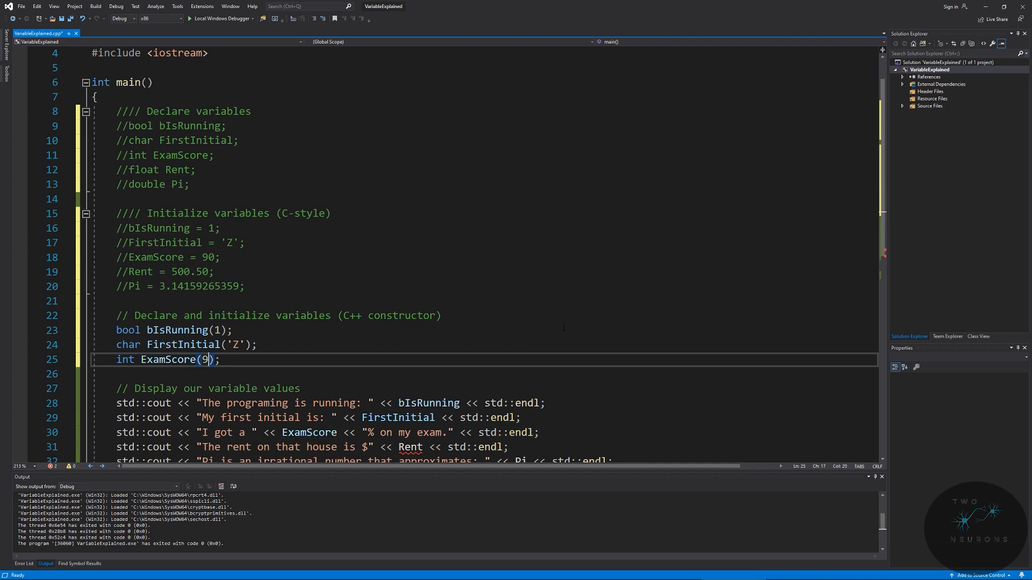
{"action": "type", "text": "1"}
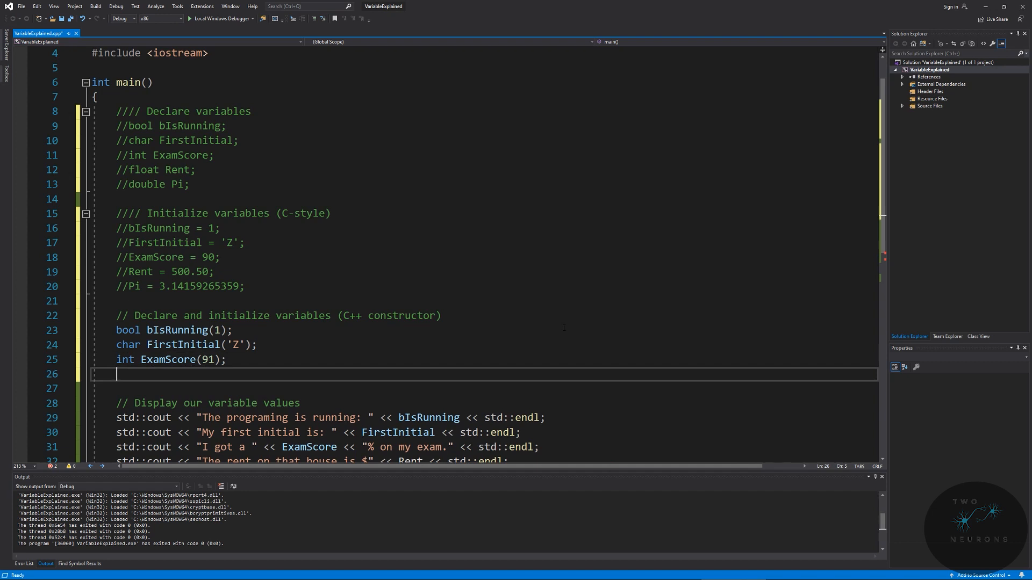
Declare float Rent(500.50) constructor-style
{"action": "type", "text": "0"}
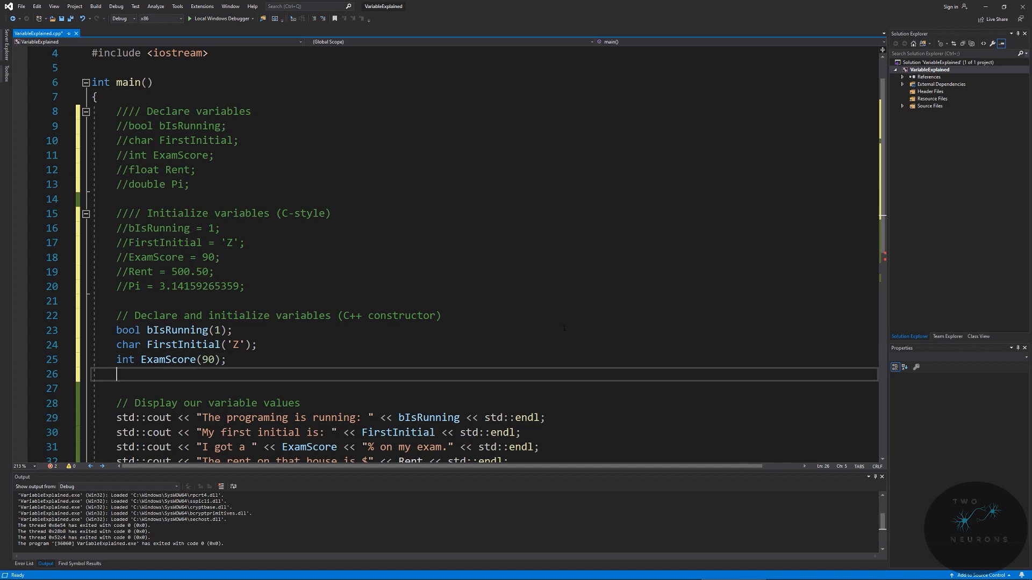
{"action": "type", "text": "float"}
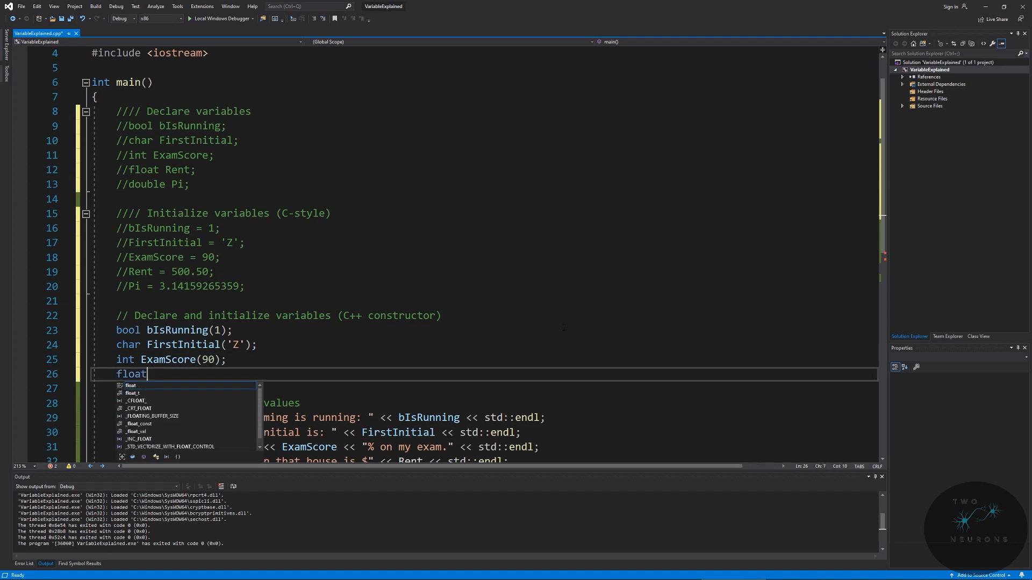
{"action": "type", "text": "ren"}
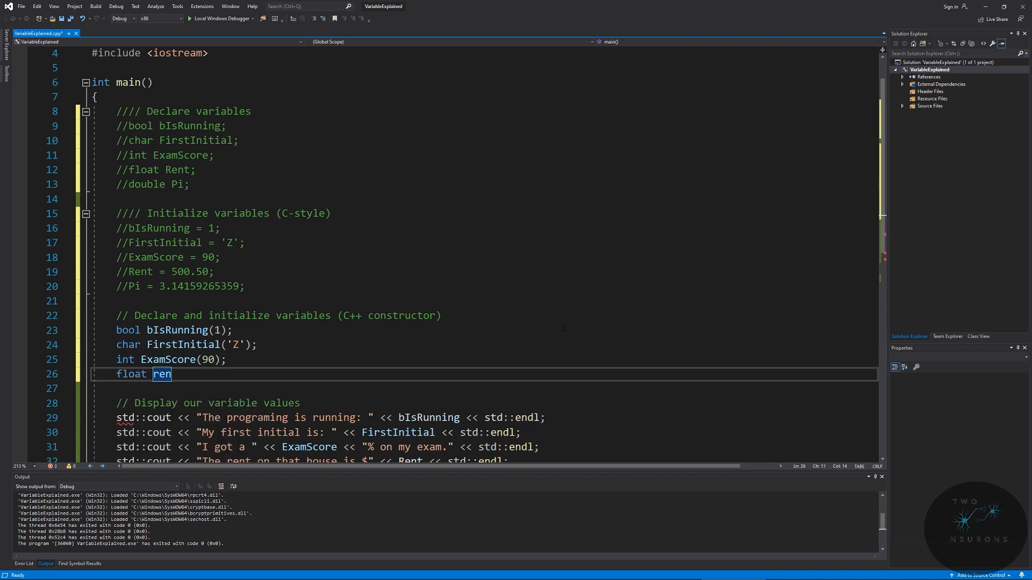
{"action": "type", "text": "REnt("}
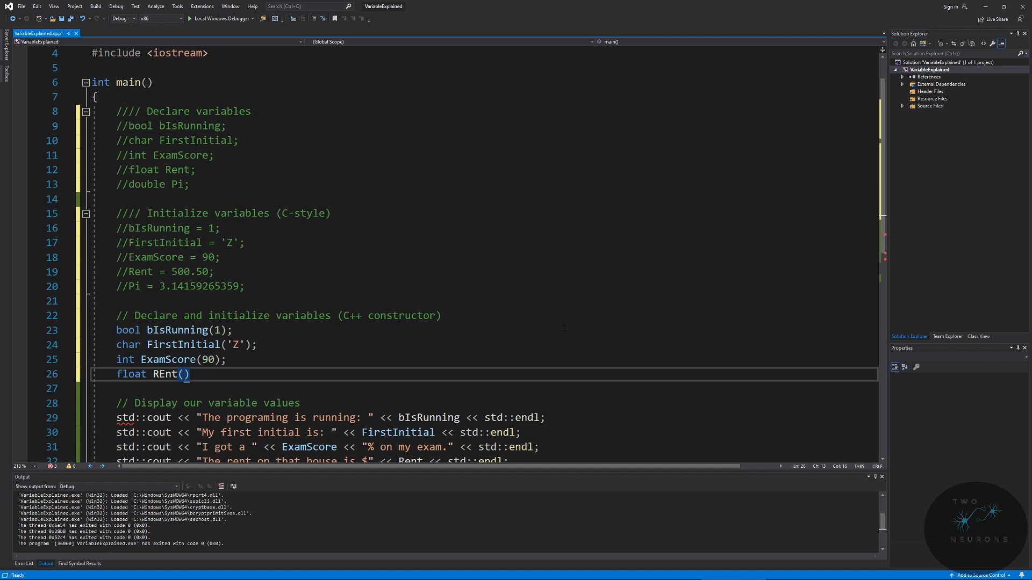
{"action": "type", "text": "Rent(50)"}
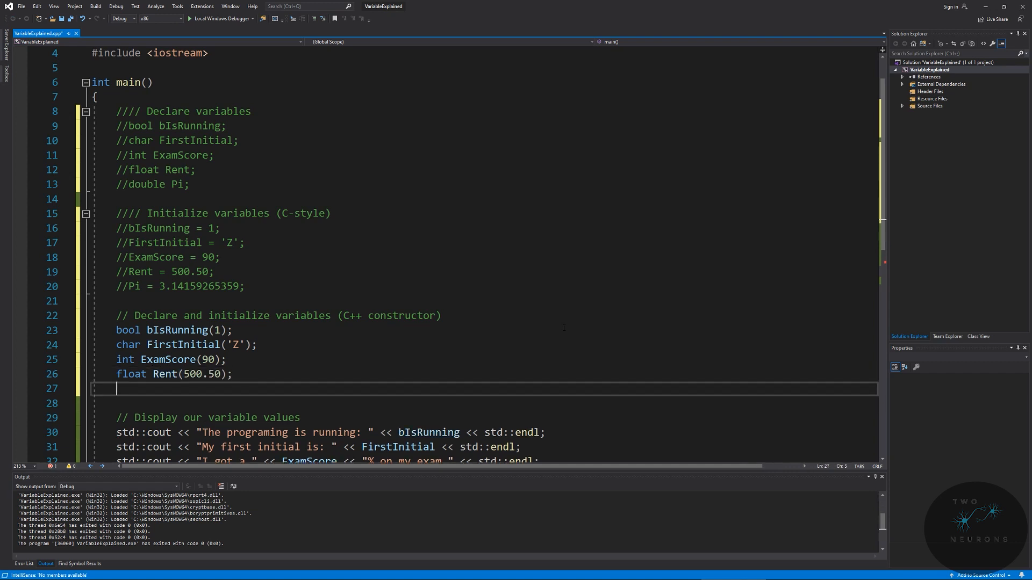
Declare double Pi(3.14159265359), fixing the name to 'Pi', and run the program
{"action": "type", "text": "double pi("}
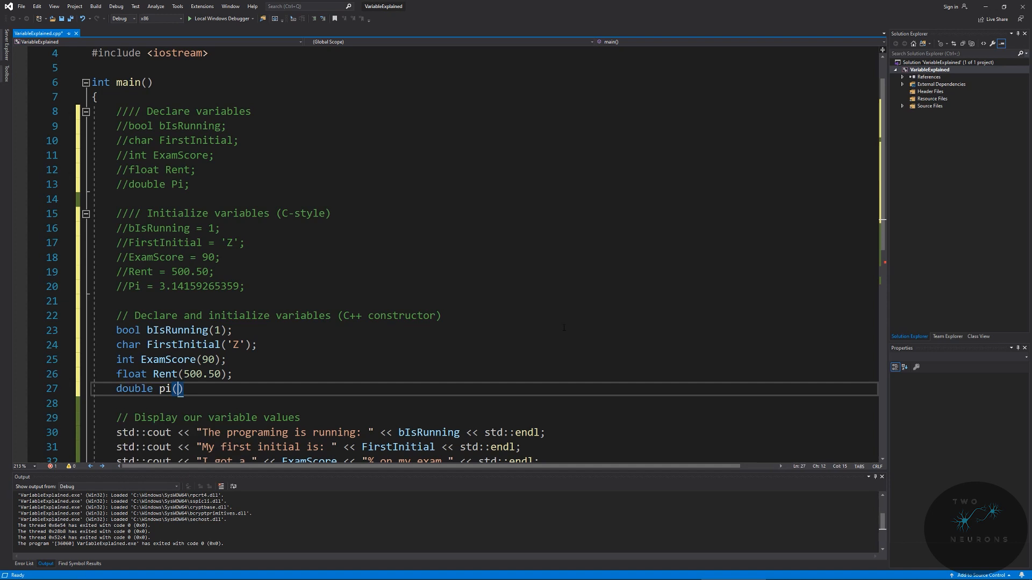
{"action": "double_click", "coordinate": [178, 330]}
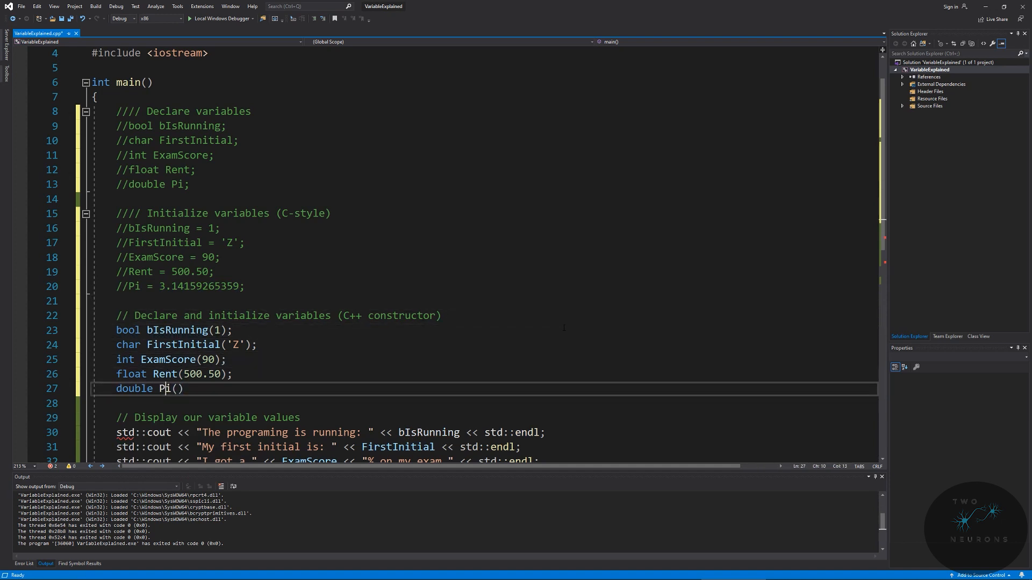
{"action": "type", "text": "3.14159265359"}
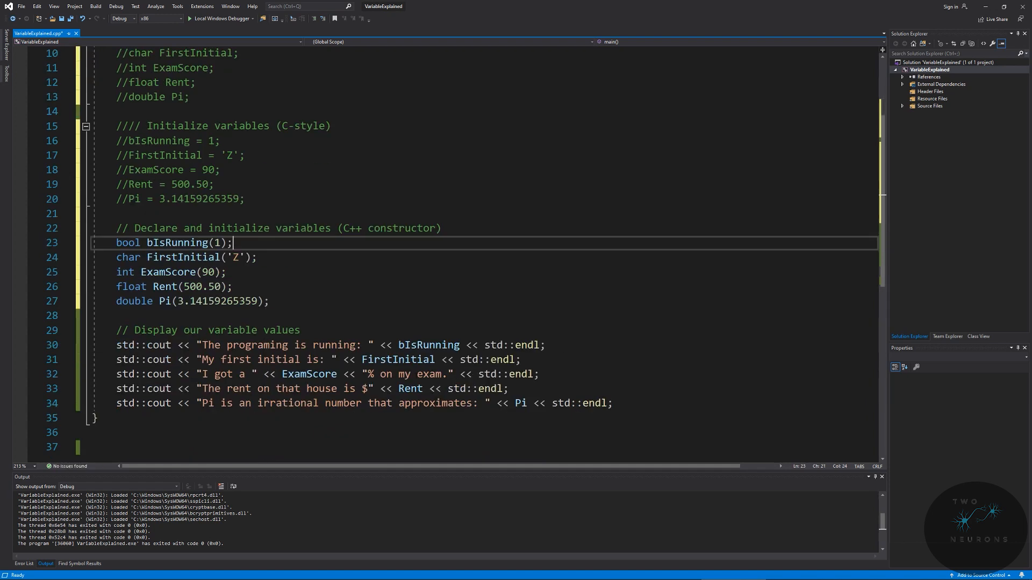
{"action": "left_click", "coordinate": [218, 21]}
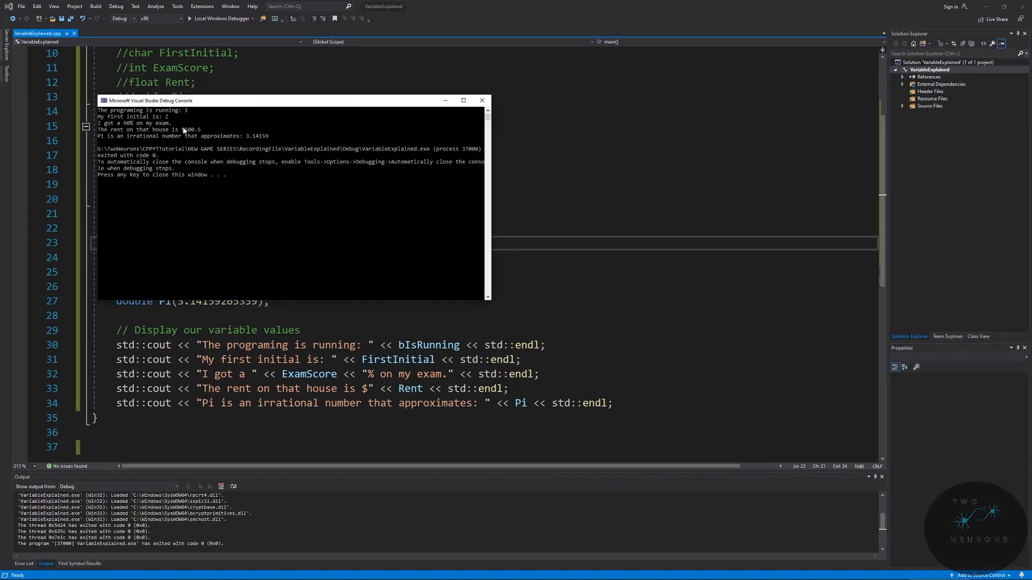
{"action": "left_click", "coordinate": [481, 101]}
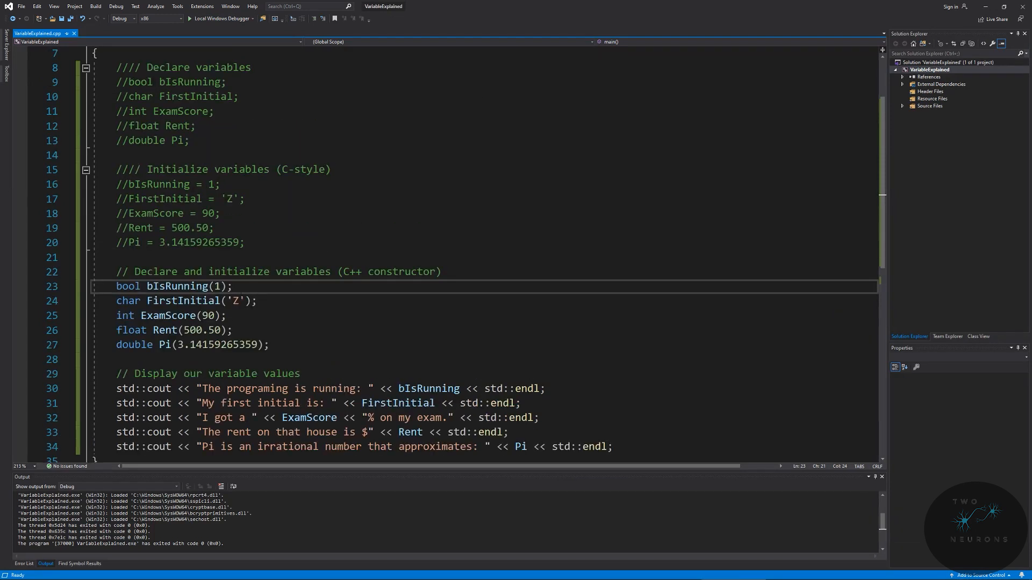
{"action": "scroll", "scroll_direction": "down", "scroll_amount": 3}
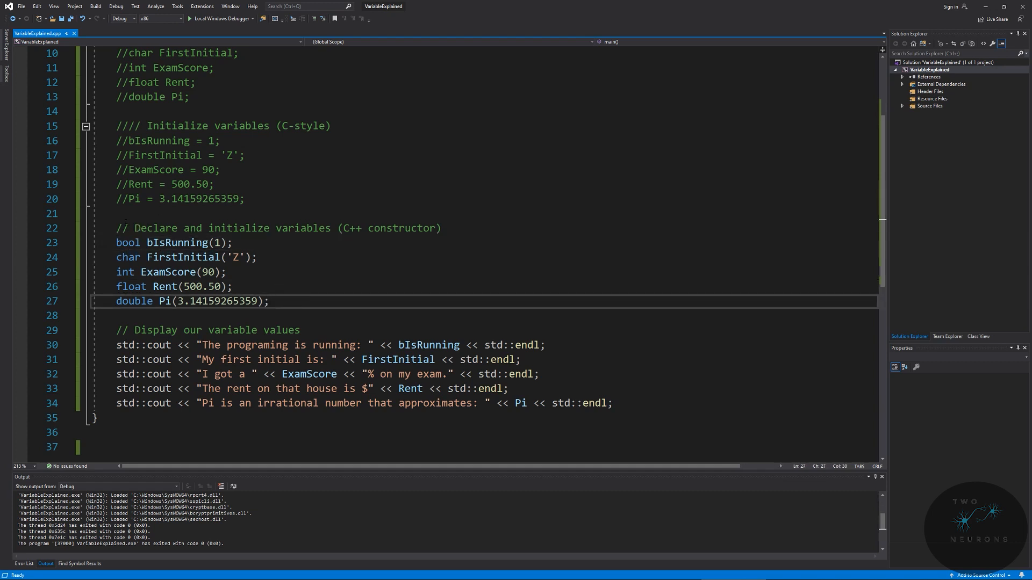
{"action": "left_click_drag", "start_coordinate": [116, 228], "coordinate": [269, 301]}
{"action": "type", "text": "// D"}
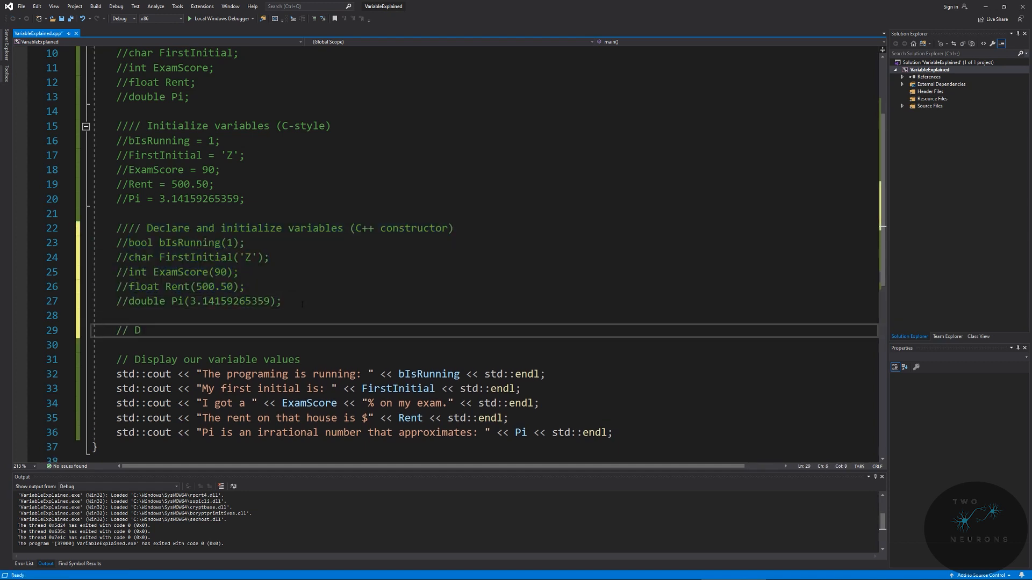
Add the heading comment '// Declare and initialize variables (C++11 constructor)' below the commented block
{"action": "type", "text": "eclare a"}
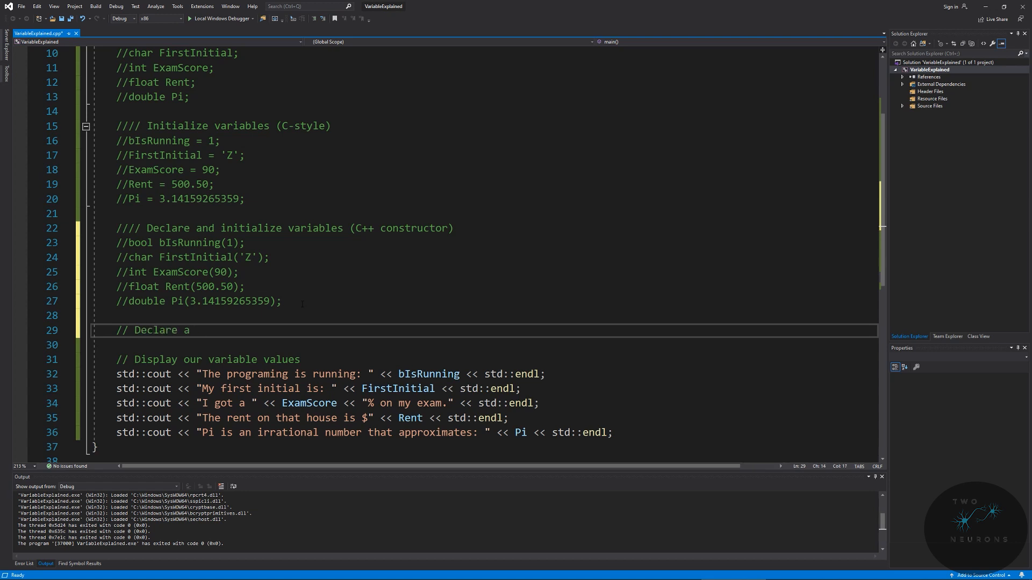
{"action": "type", "text": "nd initialize"}
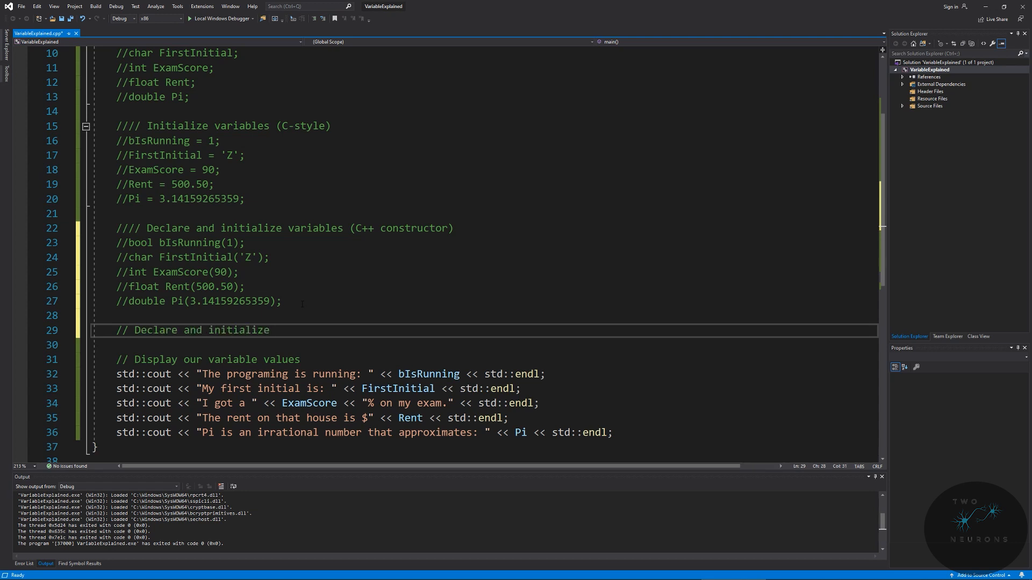
{"action": "type", "text": "variables (C++"}
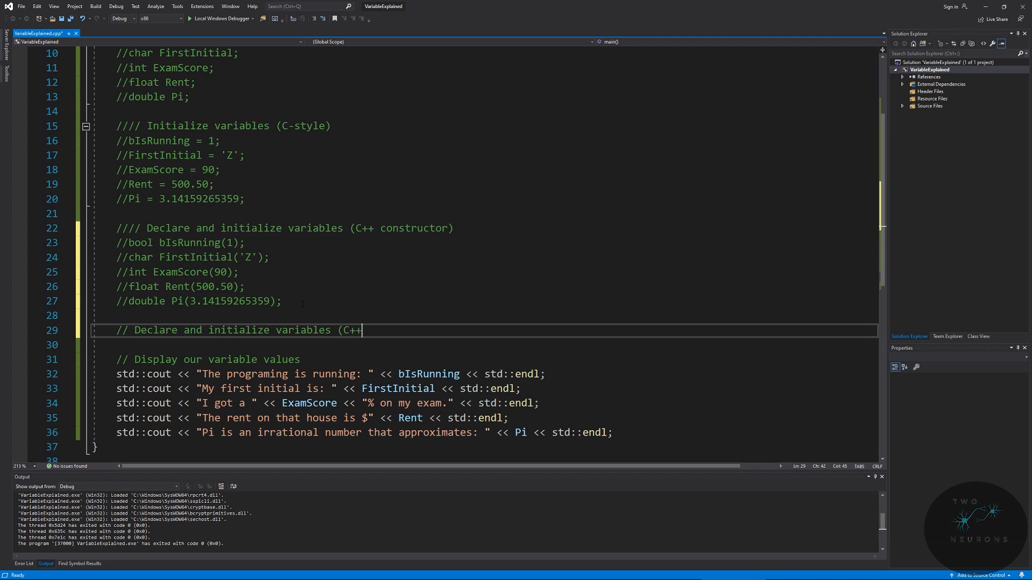
{"action": "type", "text": "11 constructor"}
{"action": "left_click", "coordinate": [484, 345]}
{"action": "type", "text": "bool"}
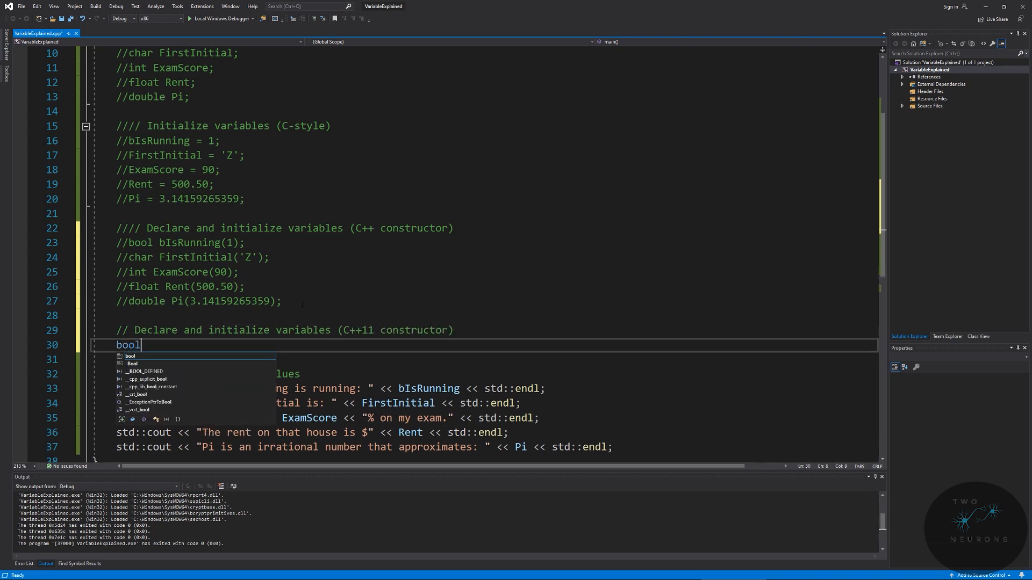
Declare bool bIsRunning{1}, char FirstInitial{'Z'} and int ExamScore{90} with brace initialisation
{"action": "type", "text": "b"}
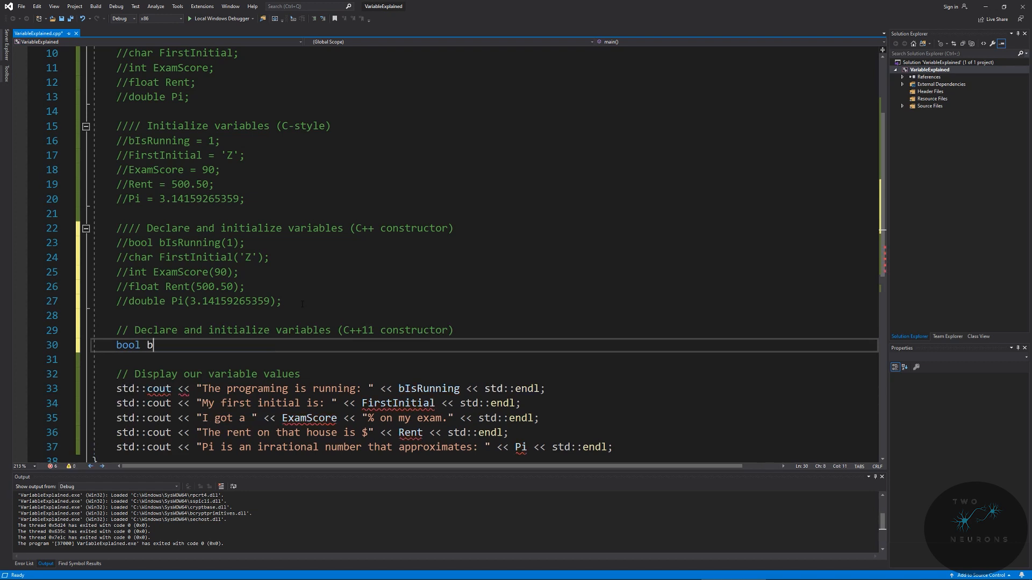
{"action": "type", "text": "IsRunning"}
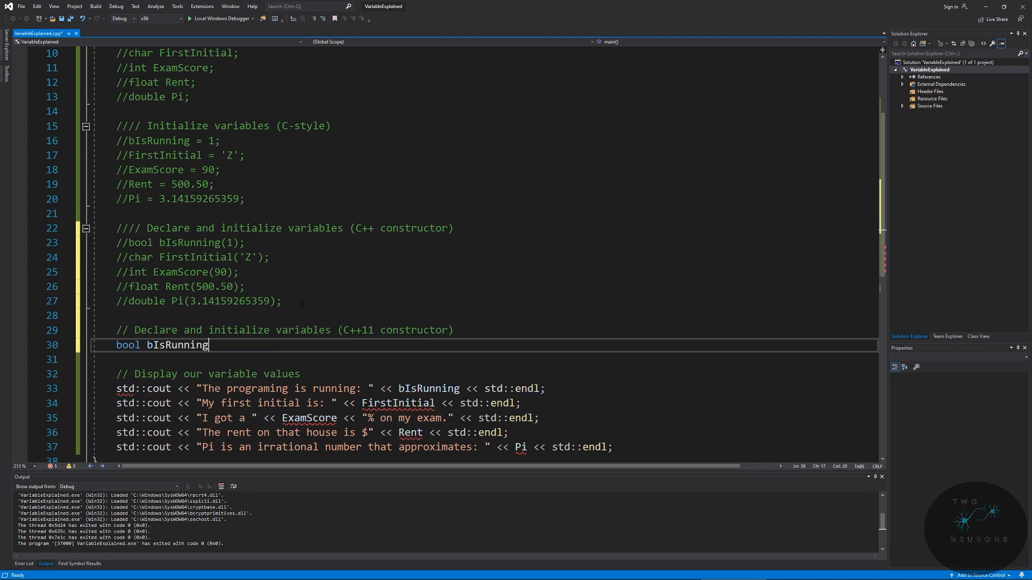
{"action": "type", "text": "{}"}
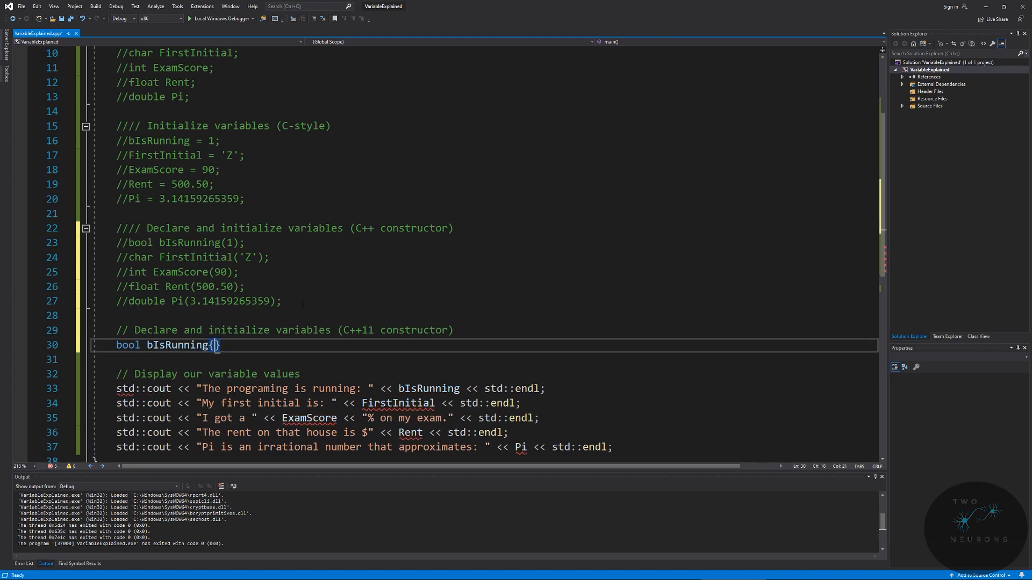
{"action": "type", "text": "1"}
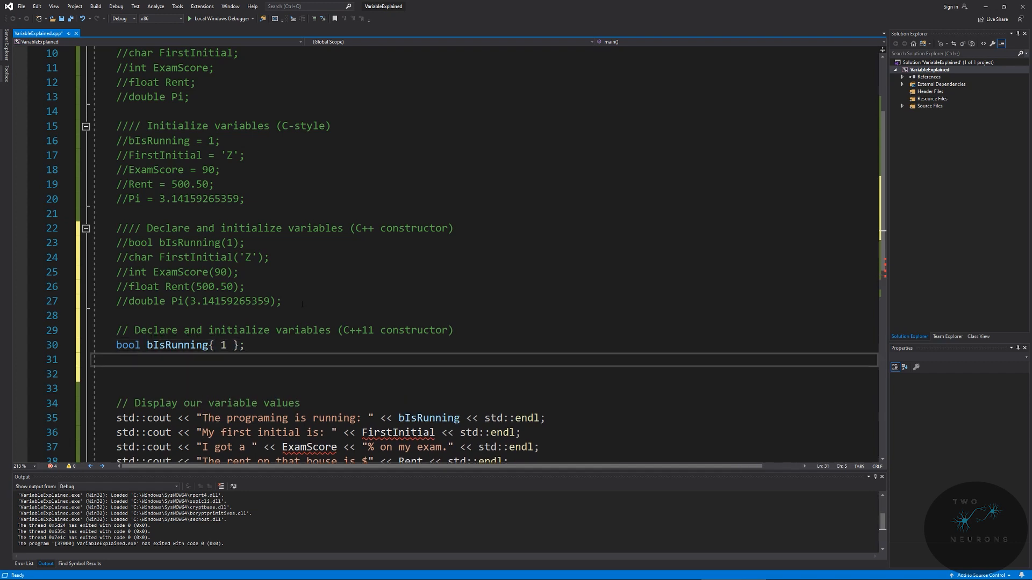
{"action": "type", "text": "char"}
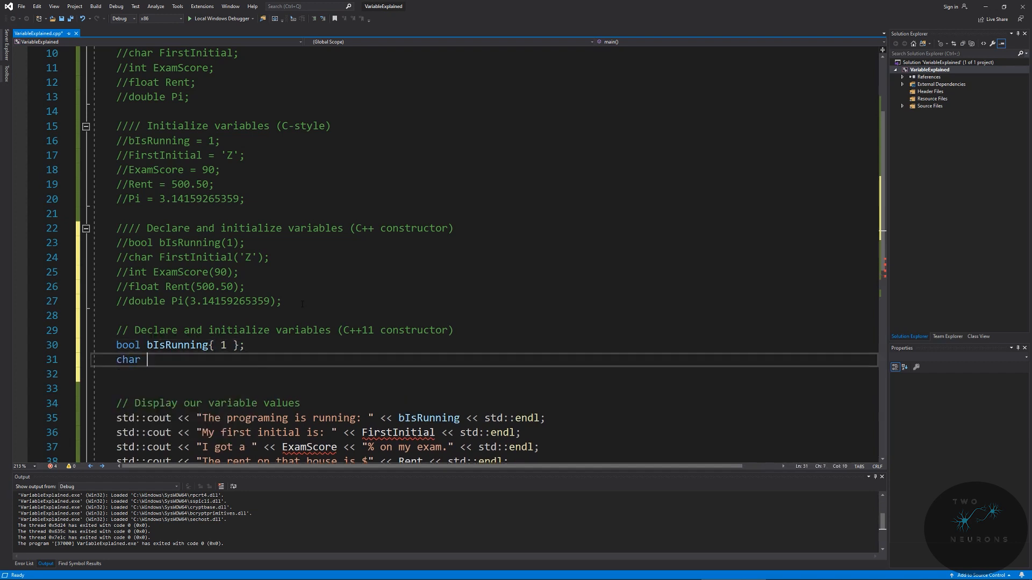
{"action": "type", "text": "FirstInitial"}
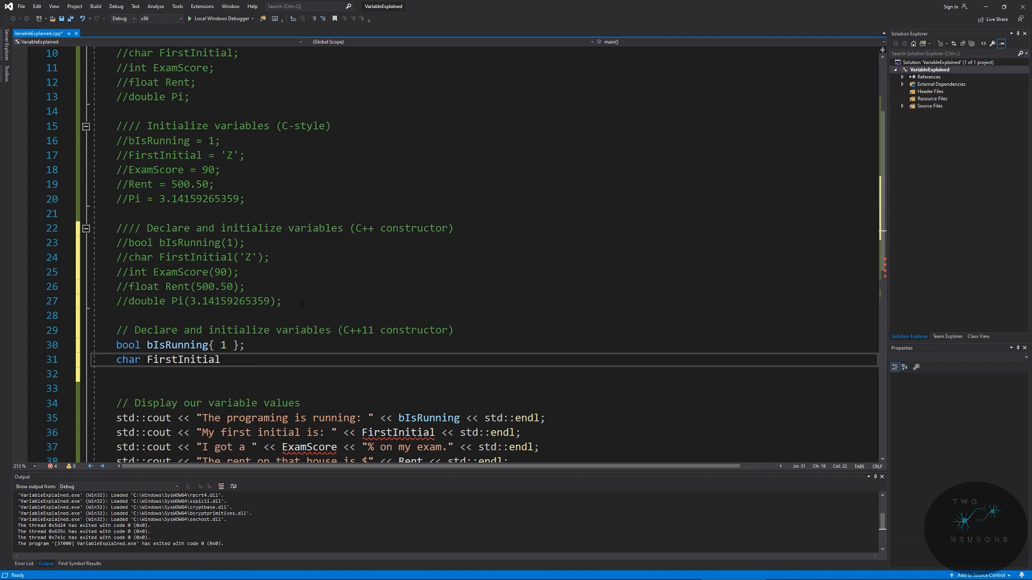
{"action": "type", "text": "{'Z'}"}
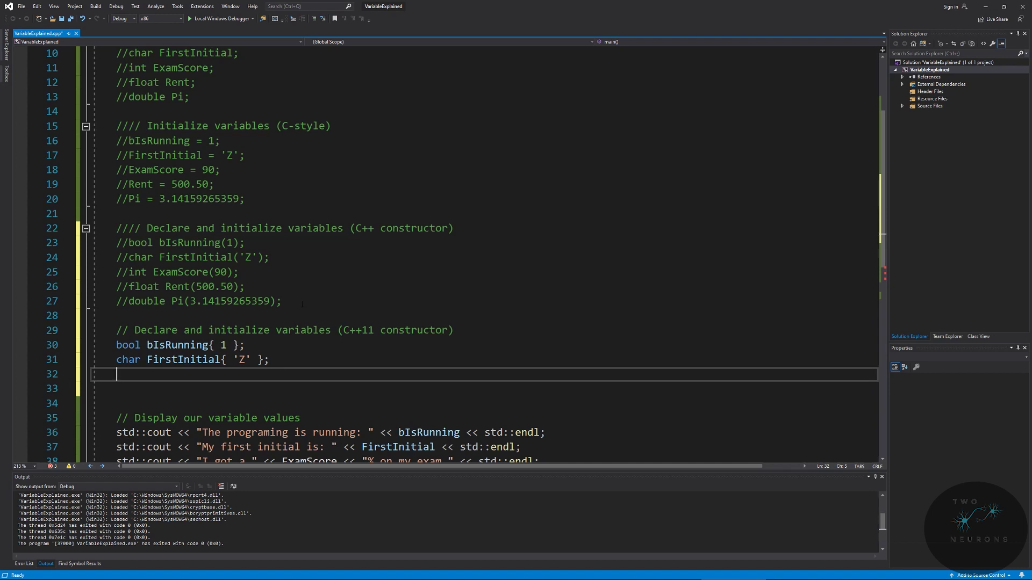
{"action": "type", "text": "int"}
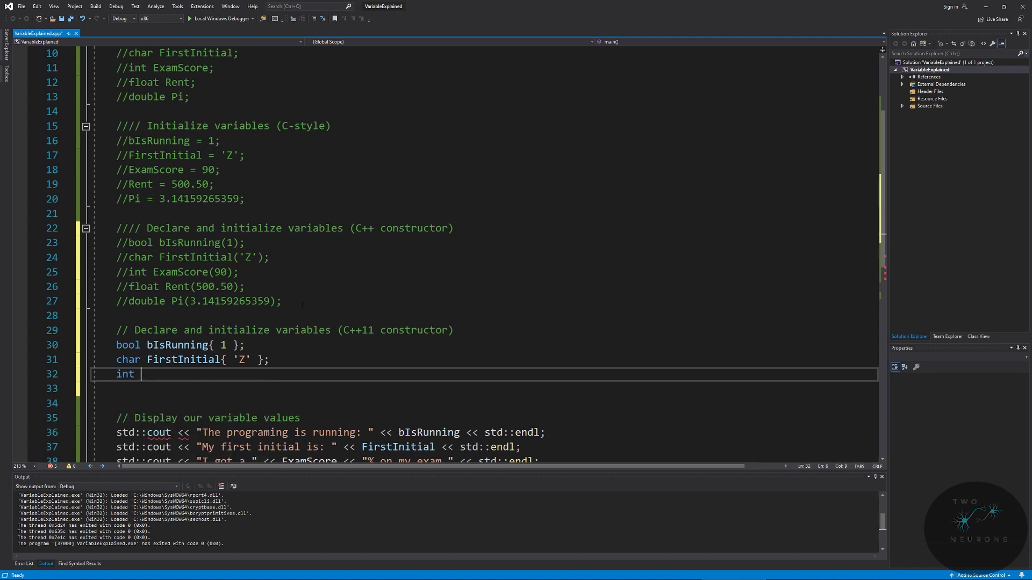
{"action": "type", "text": "ExamScore"}
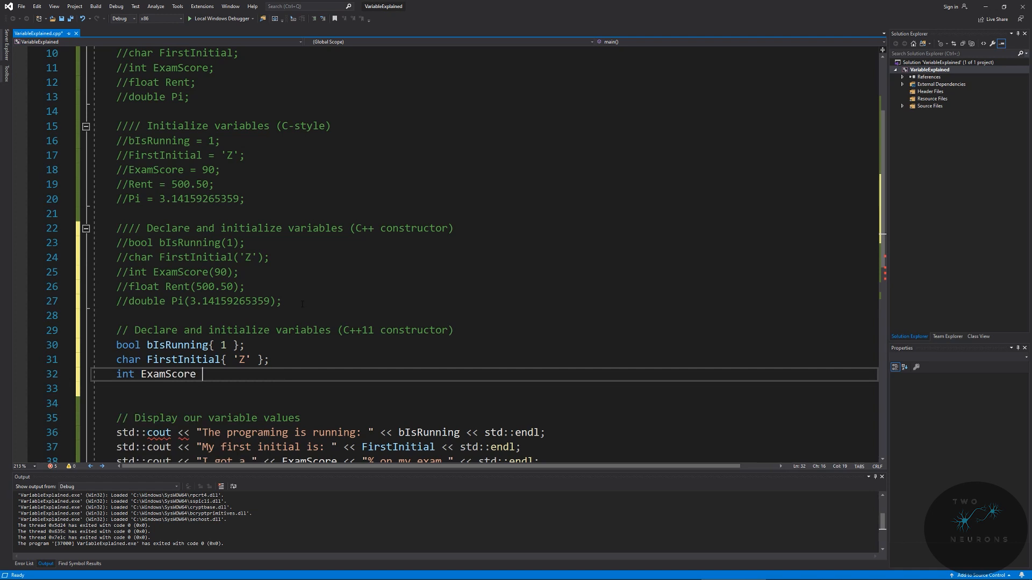
{"action": "type", "text": "{90}"}
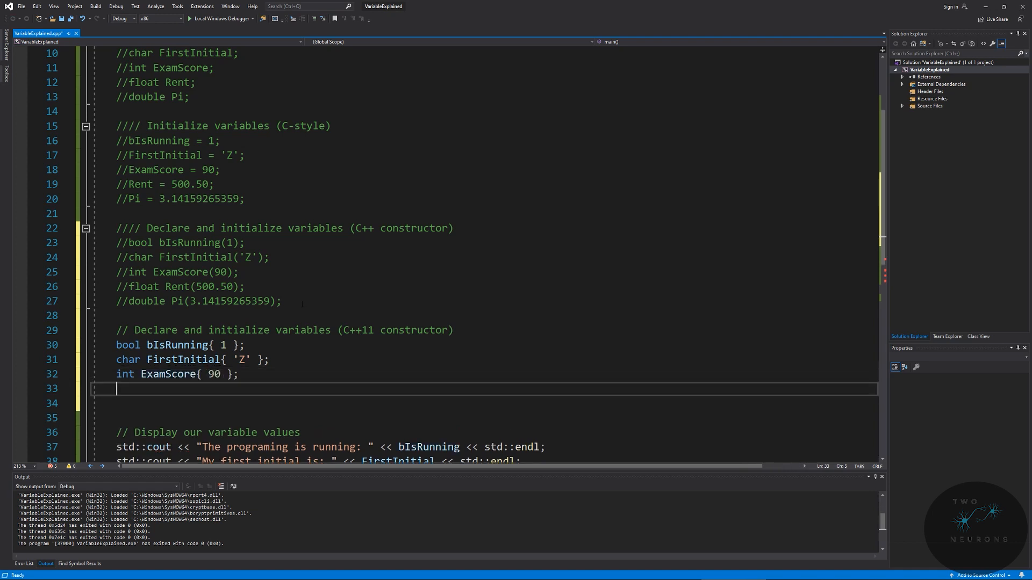
Declare float Rent{500.50} and double Pi{ 3.14159265359 }, then build and run the program
{"action": "type", "text": "float"}
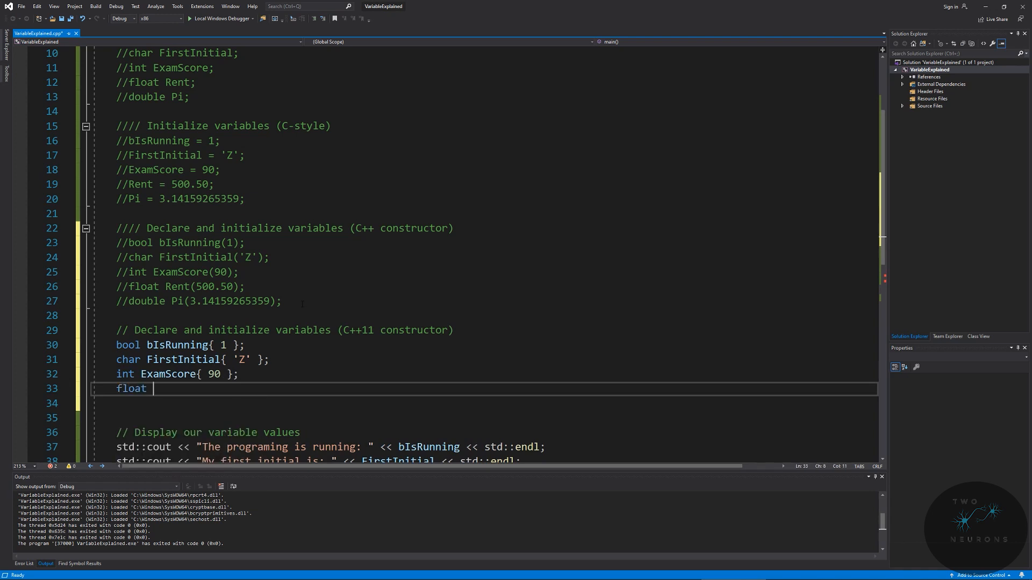
{"action": "type", "text": "Rent"}
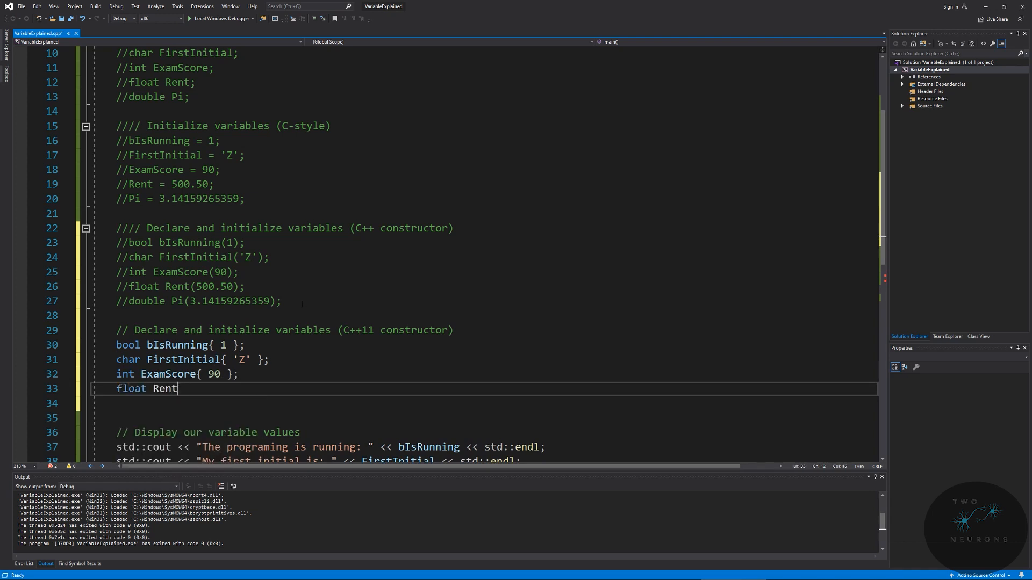
{"action": "type", "text": "{500.50}"}
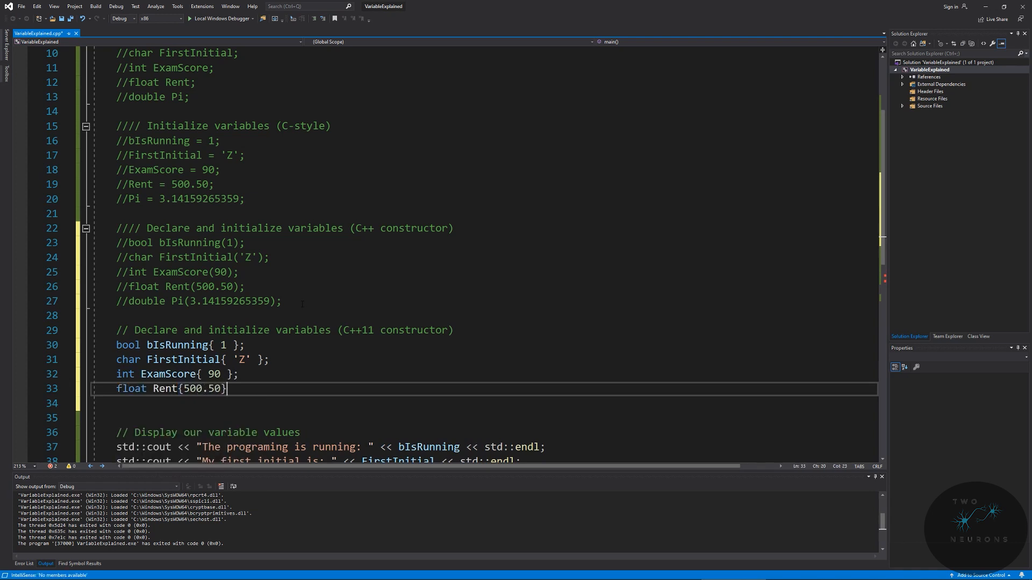
{"action": "key", "text": "Enter"}
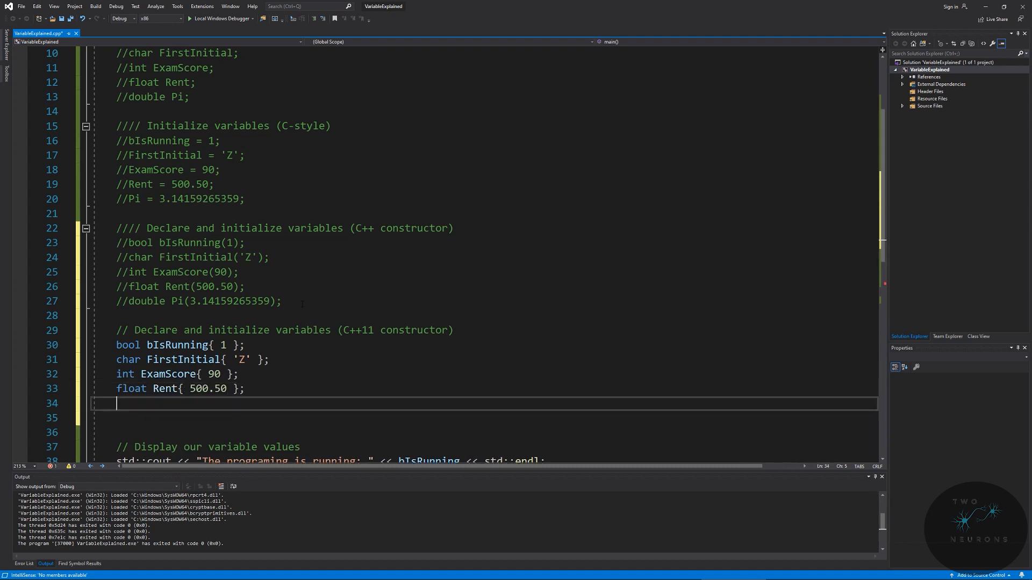
{"action": "type", "text": "double Pi"}
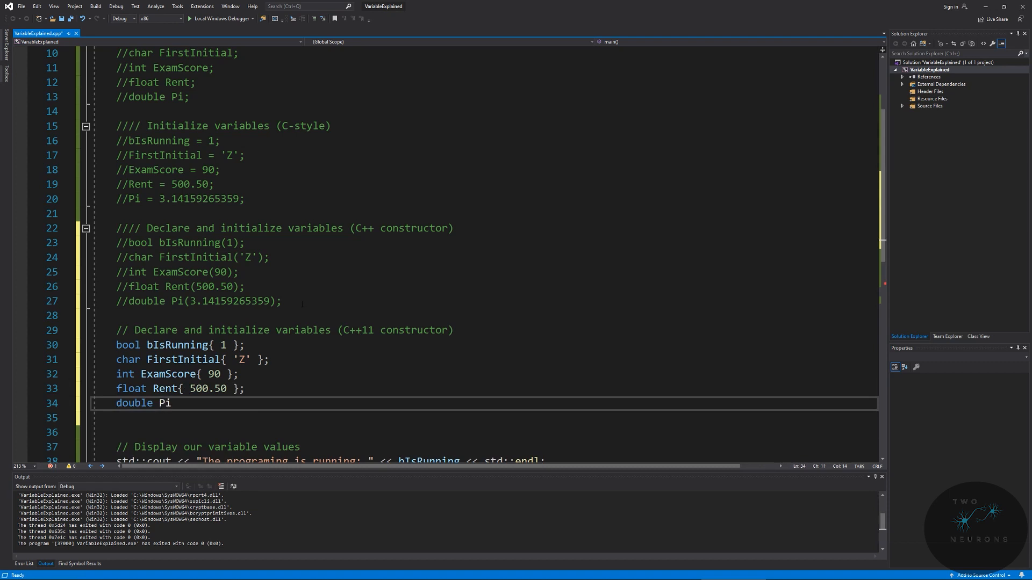
{"action": "type", "text": "{ 3.14159265359 };"}
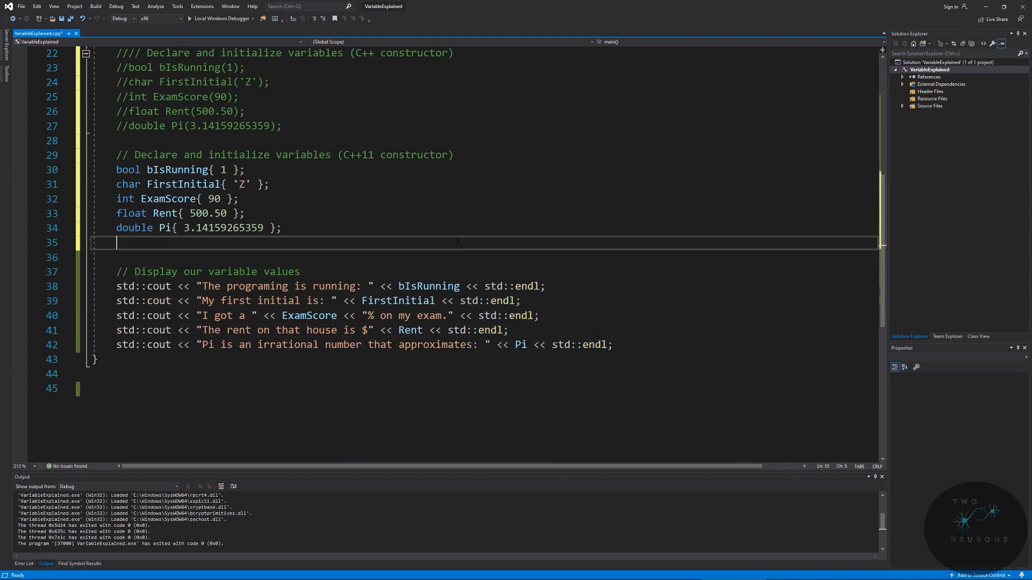
{"action": "left_click", "coordinate": [221, 18]}
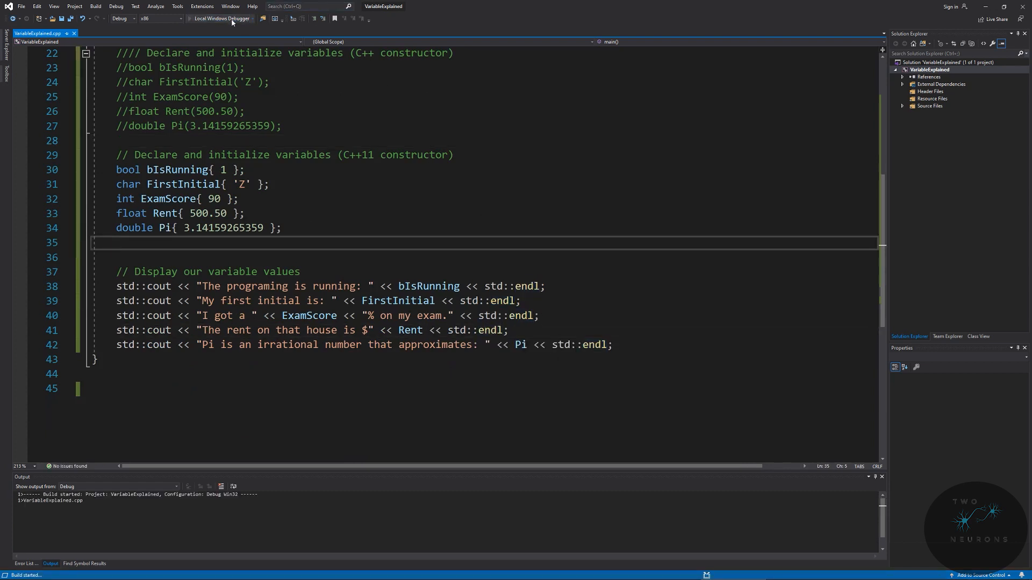
{"action": "left_click", "coordinate": [192, 19]}
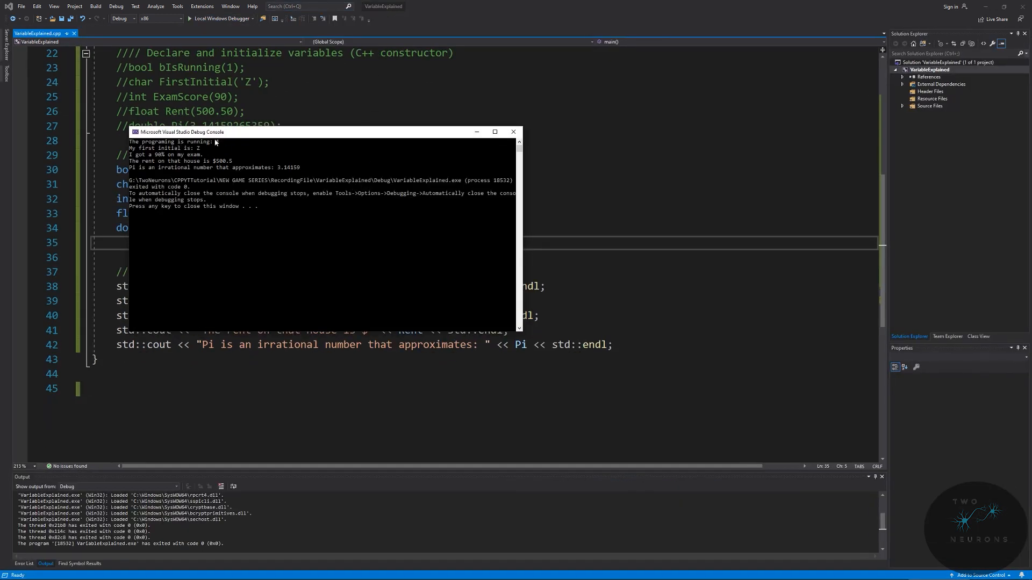
{"action": "mouse_move", "coordinate": [477, 132]}
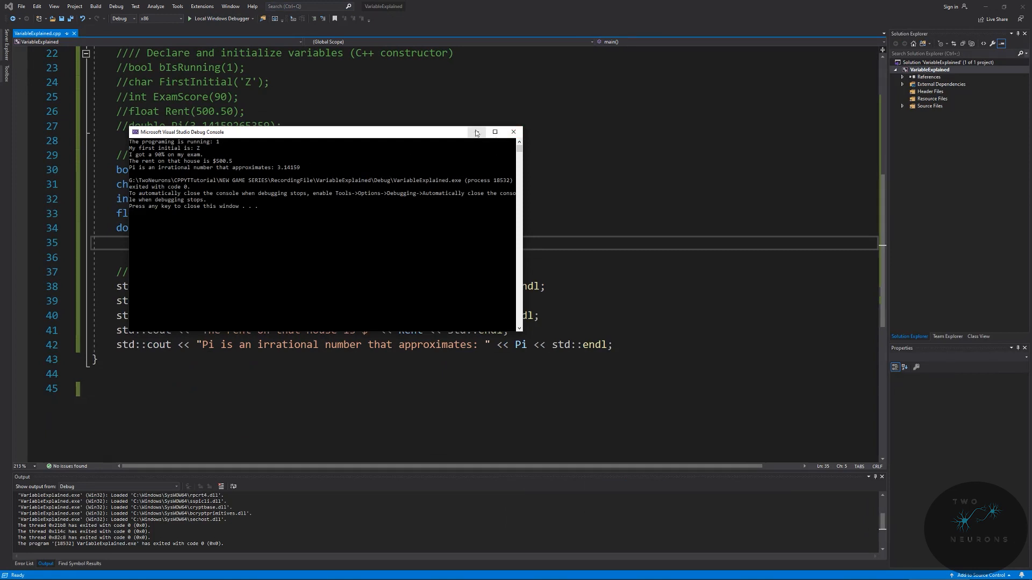
{"action": "left_click", "coordinate": [514, 131]}
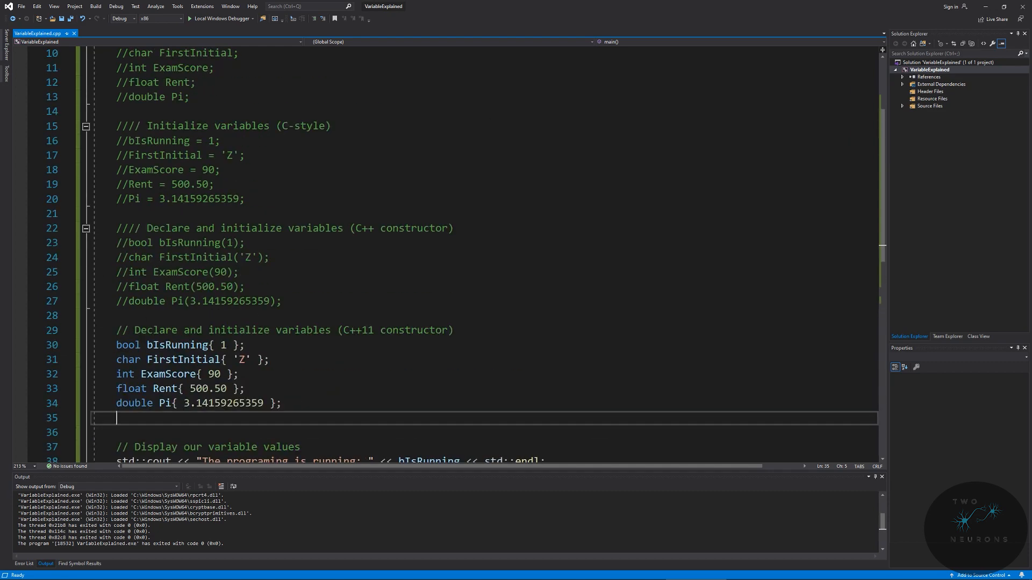
{"action": "scroll", "scroll_direction": "down", "scroll_amount": 3}
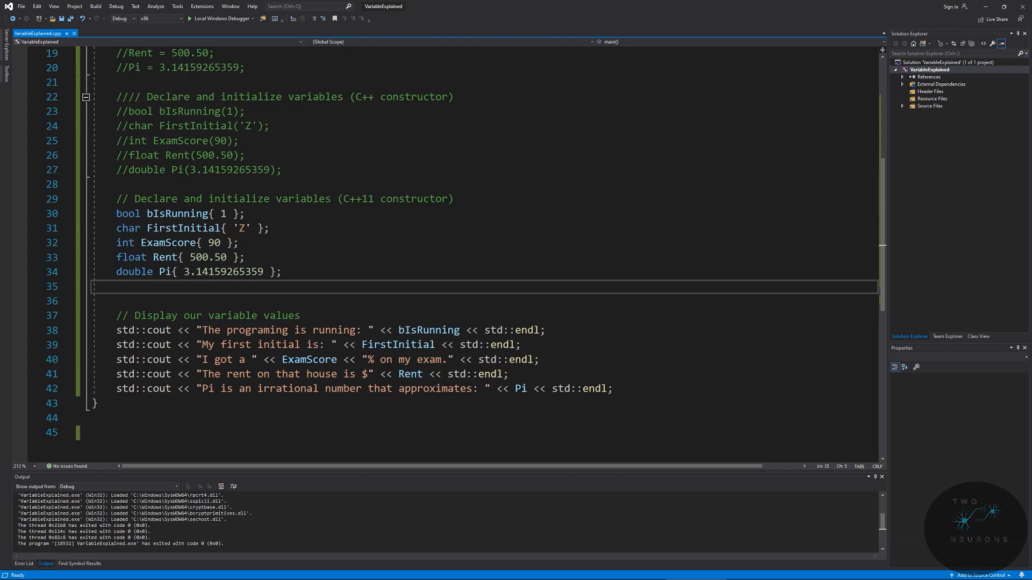
Comment out the C++11 declarations and display lines and begin a new 'float' line
{"action": "left_click_drag", "start_coordinate": [116, 213], "coordinate": [614, 388]}
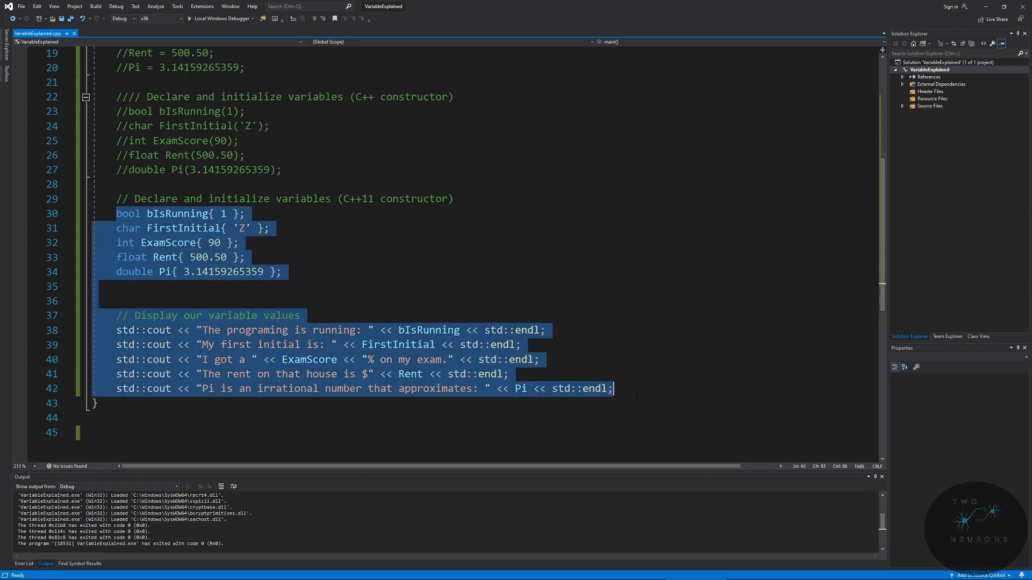
{"action": "key", "text": "Ctrl+K"}
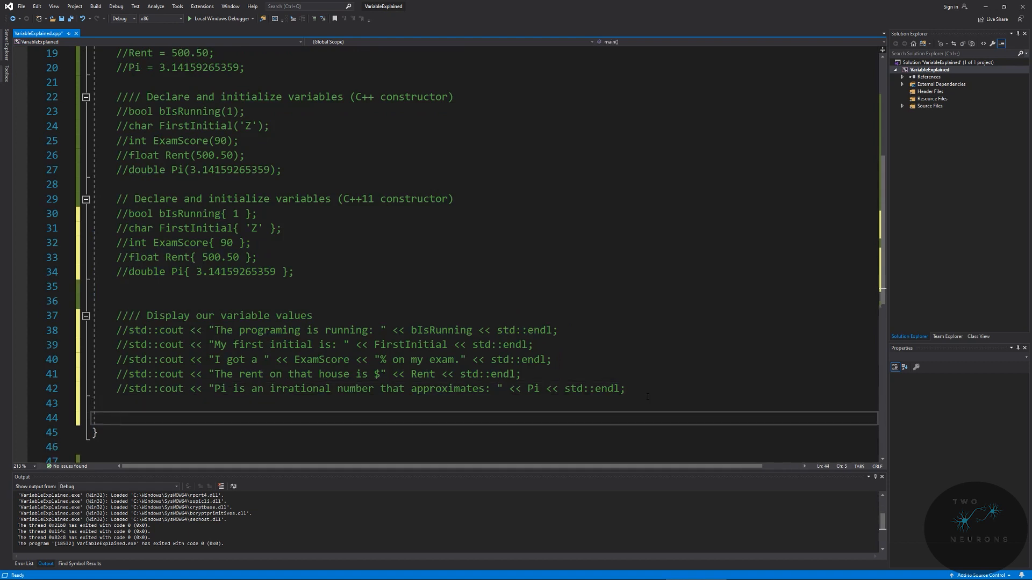
{"action": "type", "text": "float"}
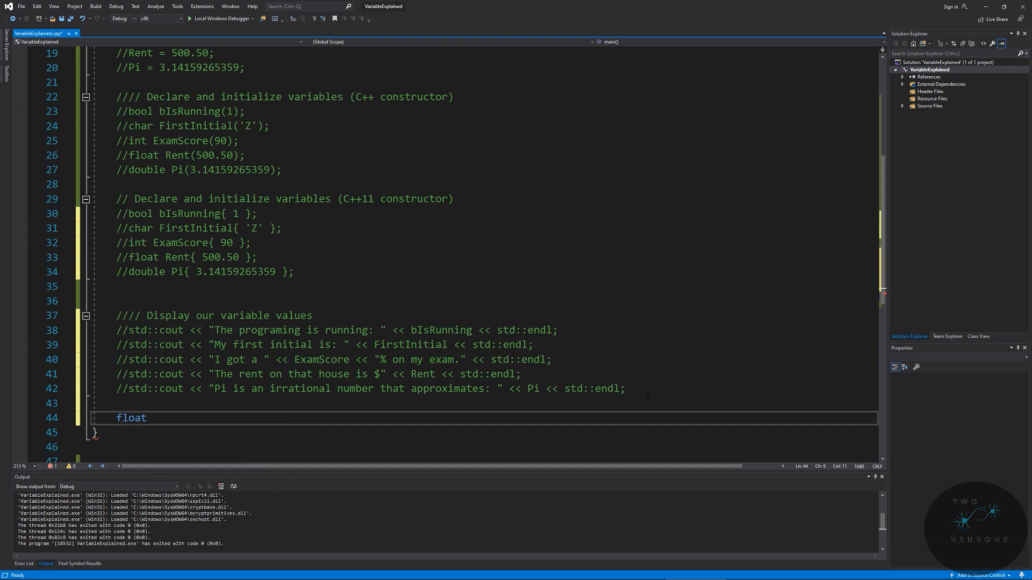
Declare float LengthOfRoom{ 0 } and float WidthOfRoom{ 0 }
{"action": "type", "text": "le"}
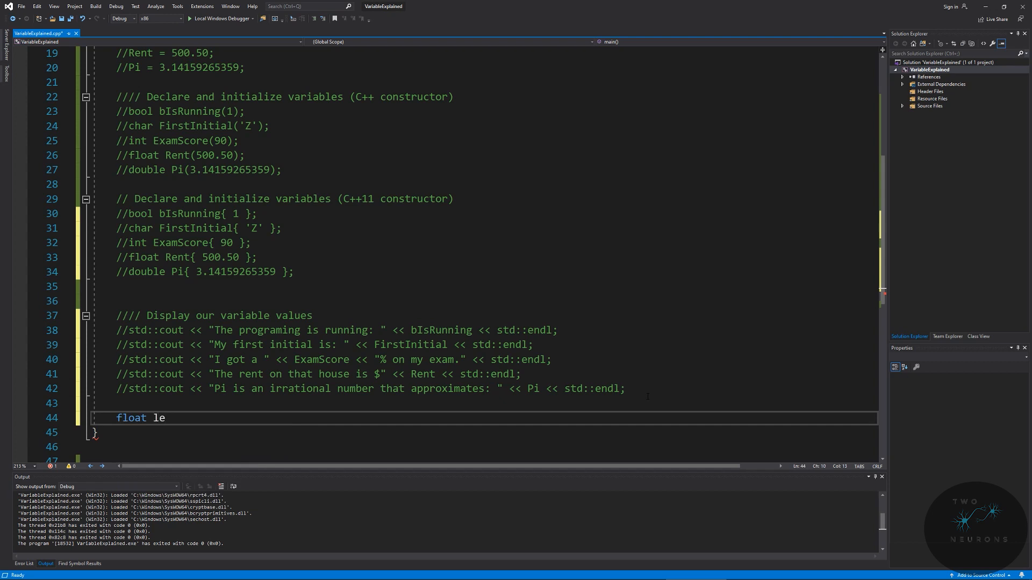
{"action": "type", "text": "ngth"}
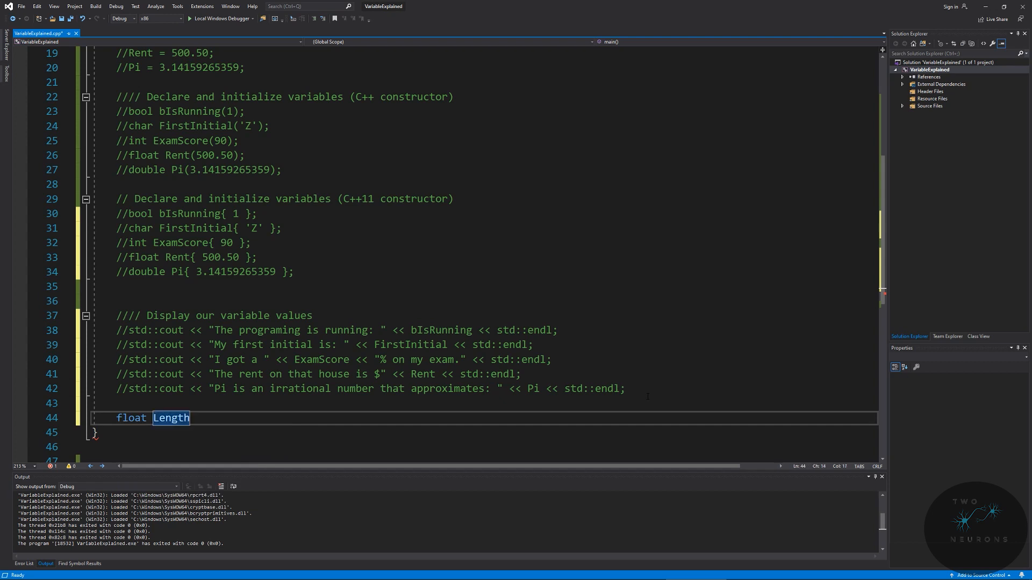
{"action": "type", "text": "ofRoom{"}
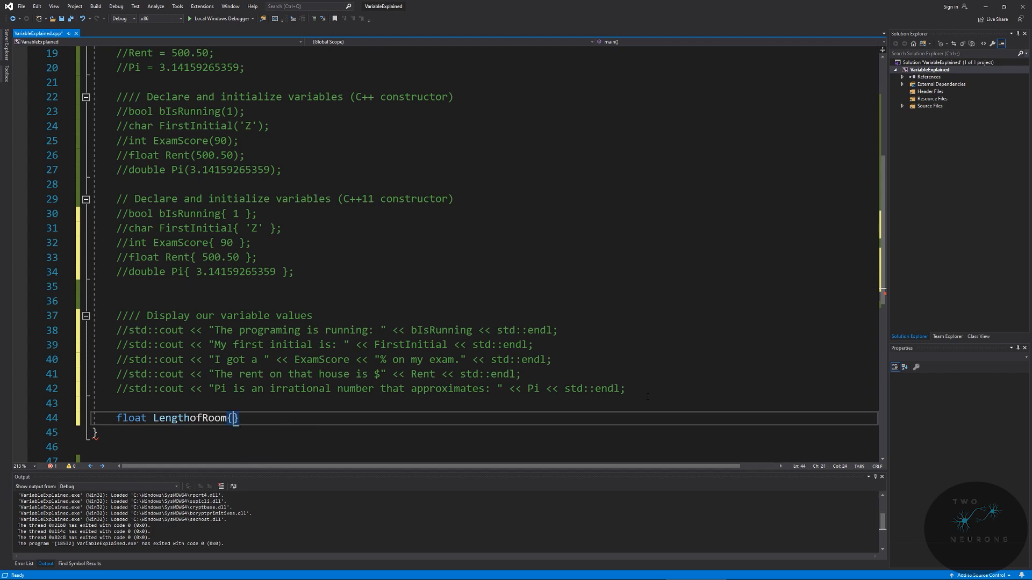
{"action": "type", "text": "0"}
{"action": "type", "text": "float Wid"}
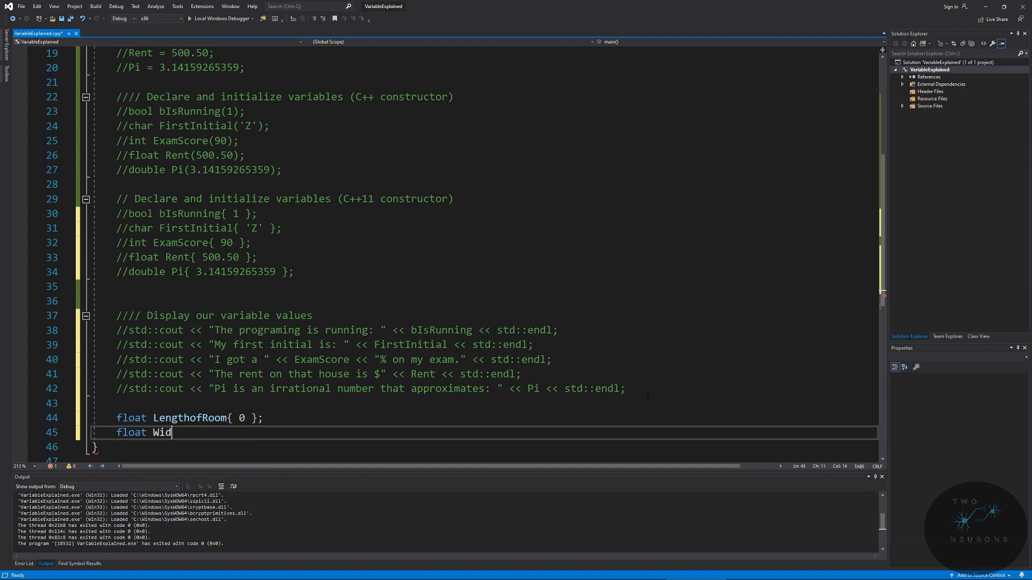
{"action": "type", "text": "thOfRoo"}
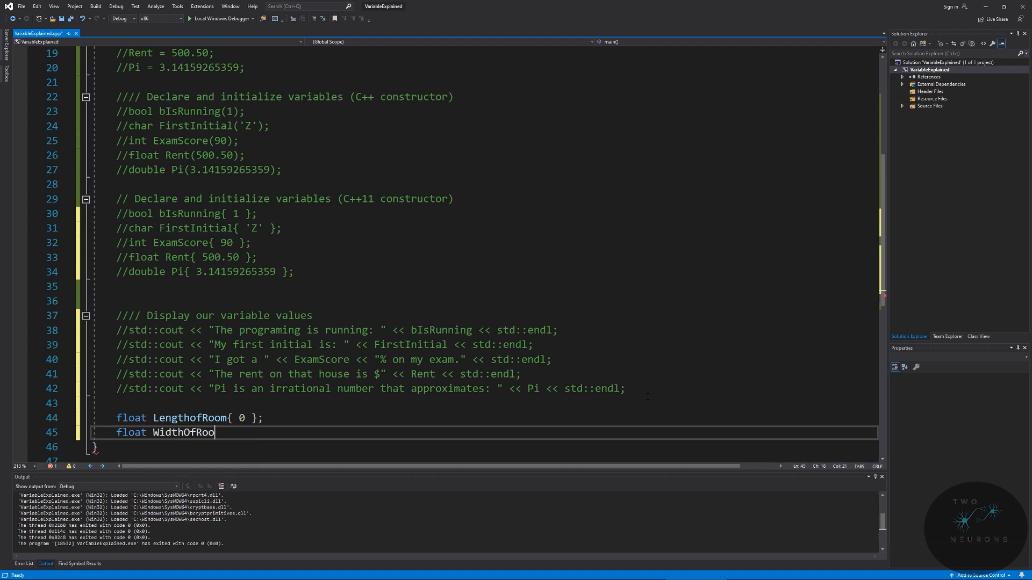
{"action": "type", "text": "m{"}
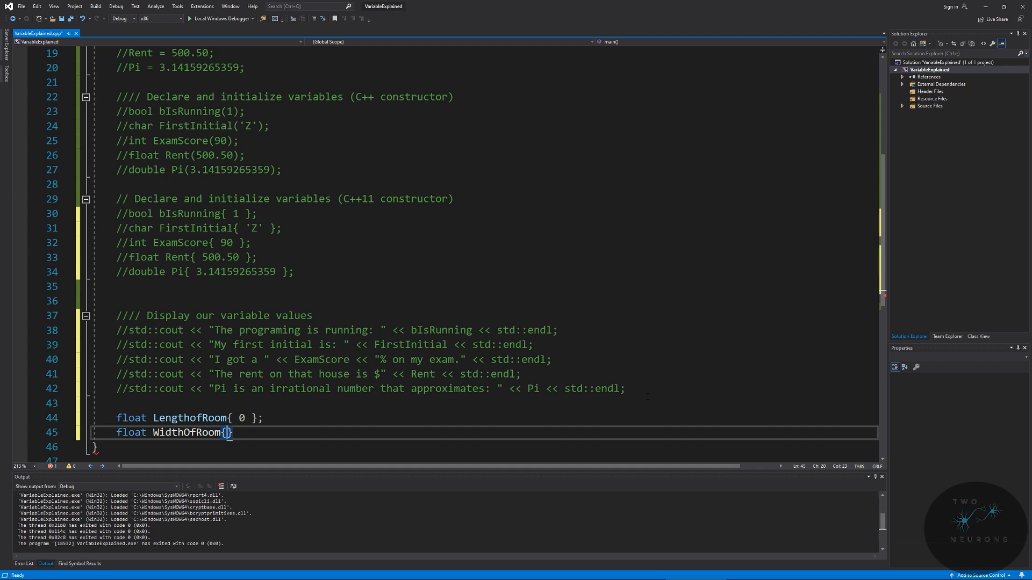
{"action": "type", "text": "0 };"}
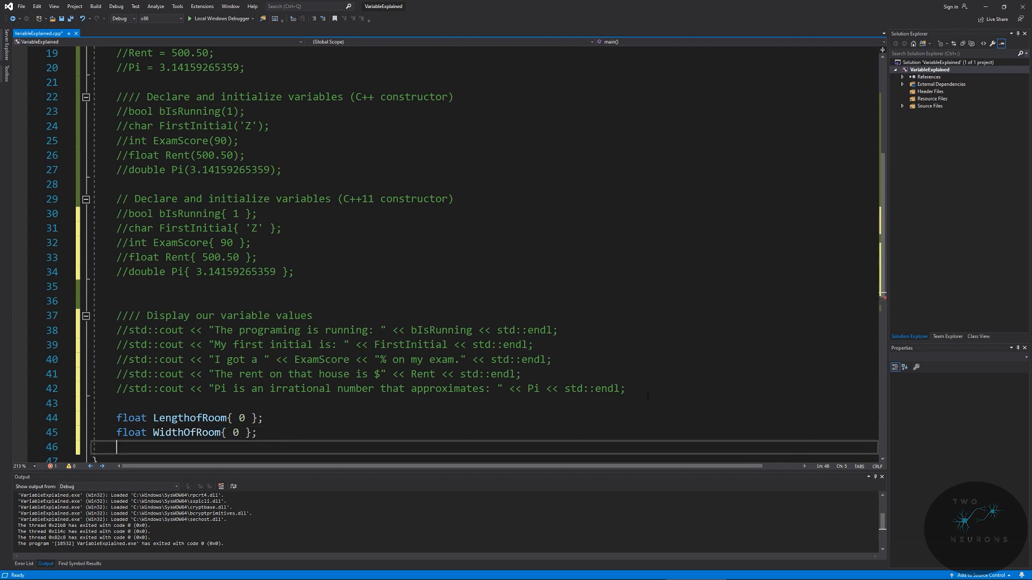
Declare float AreaOfRoom and remove its {0} initializer so it stays uninitialized
{"action": "type", "text": "float"}
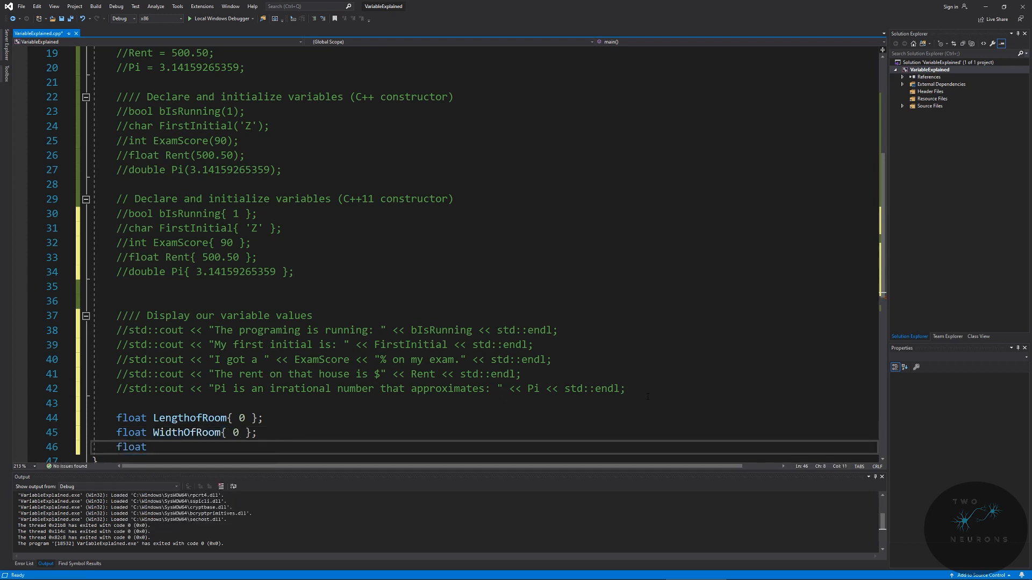
{"action": "type", "text": "Areaof"}
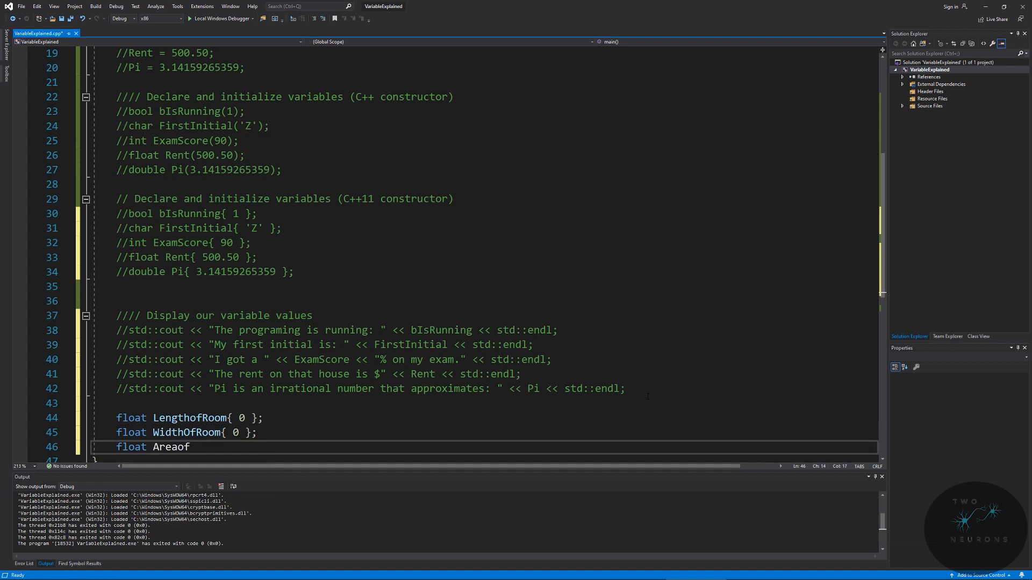
{"action": "type", "text": "OfRoom"}
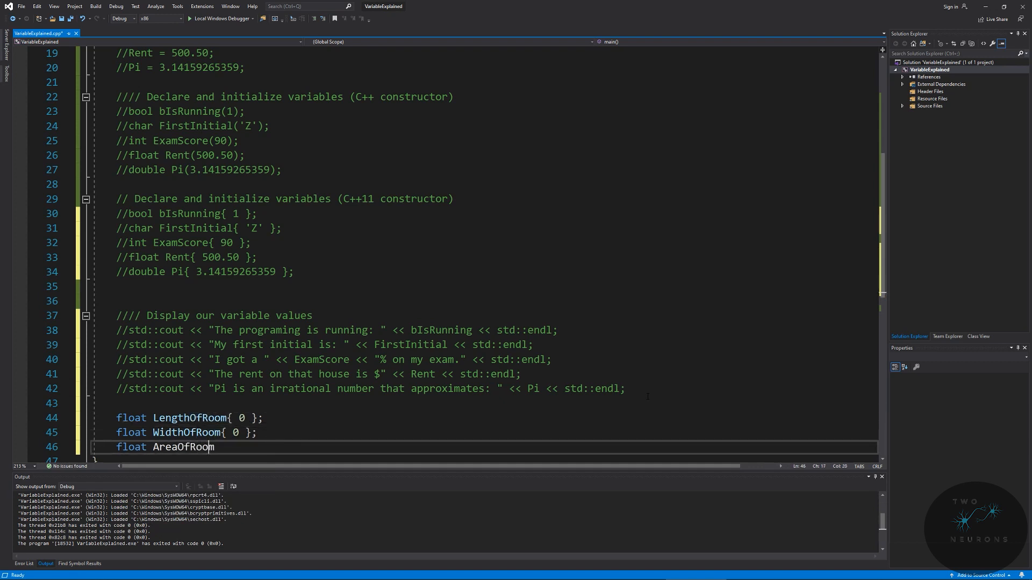
{"action": "type", "text": "{0}"}
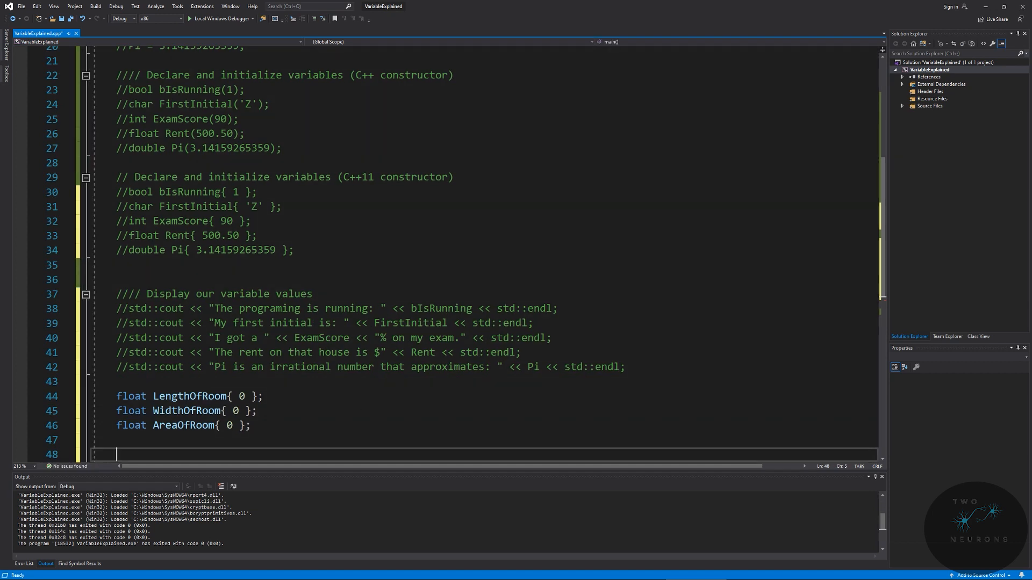
{"action": "double_click", "coordinate": [182, 425]}
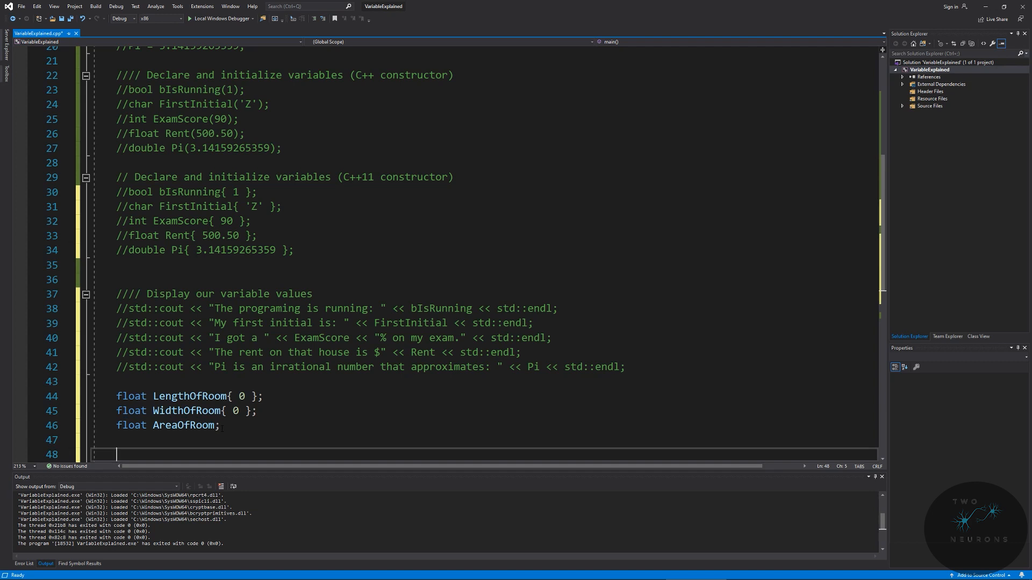
Write a std::cout prompt for the length of the room with std::endl and std::cin >> LengthOfRoom
{"action": "type", "text": "std::"}
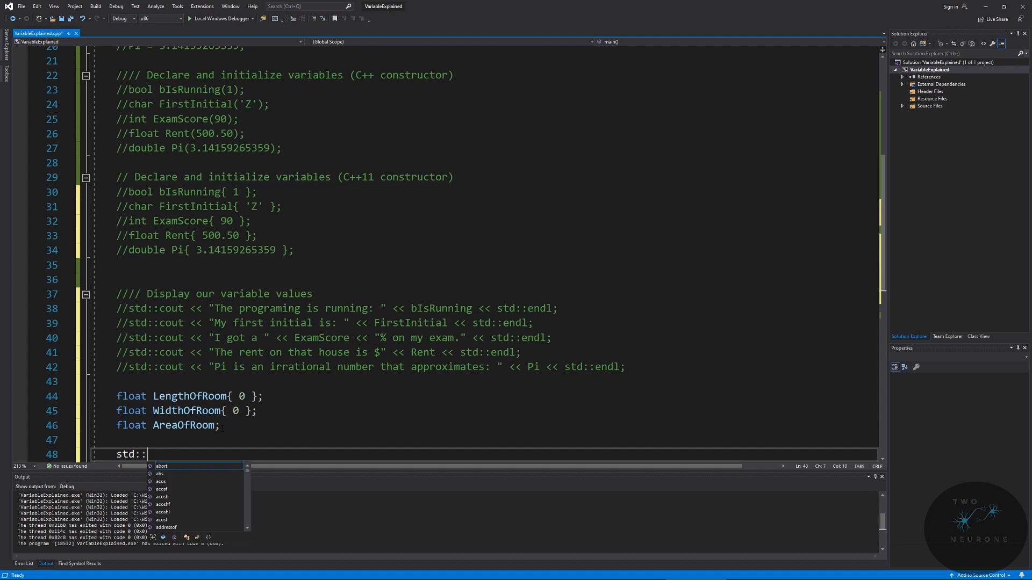
{"action": "type", "text": "cout <<"}
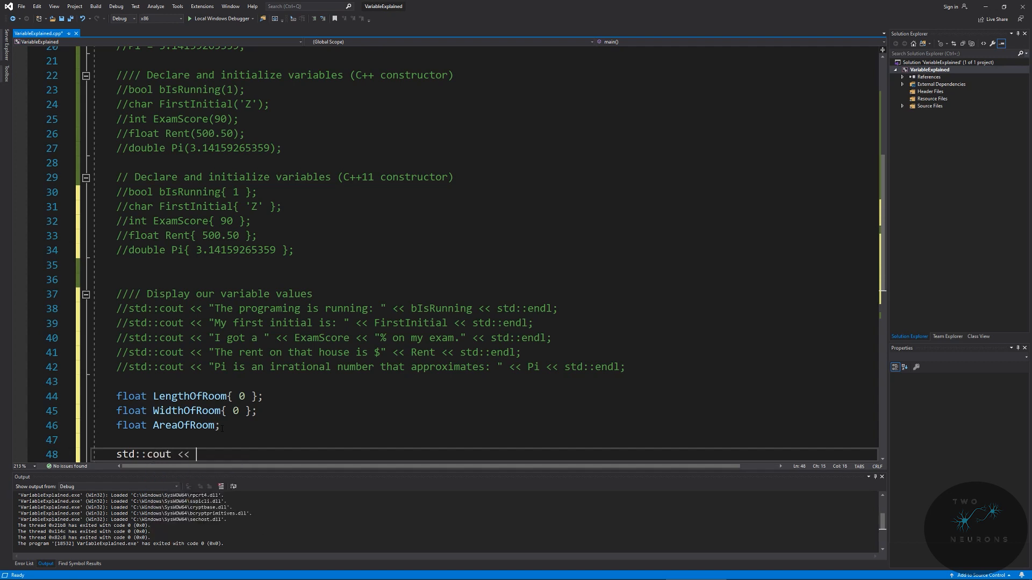
{"action": "type", "text": "\"\""}
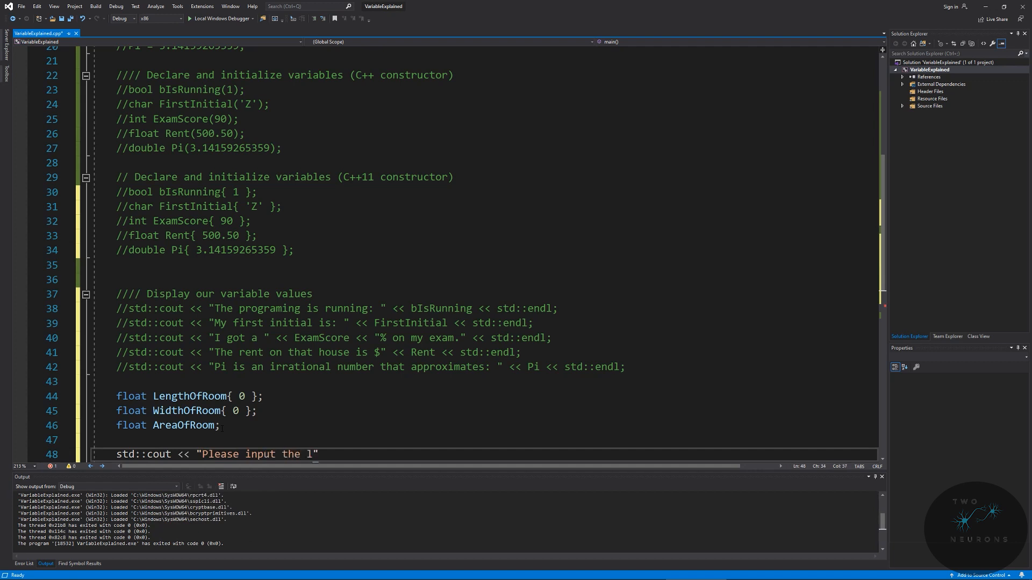
{"action": "type", "text": "ength of the Room:"}
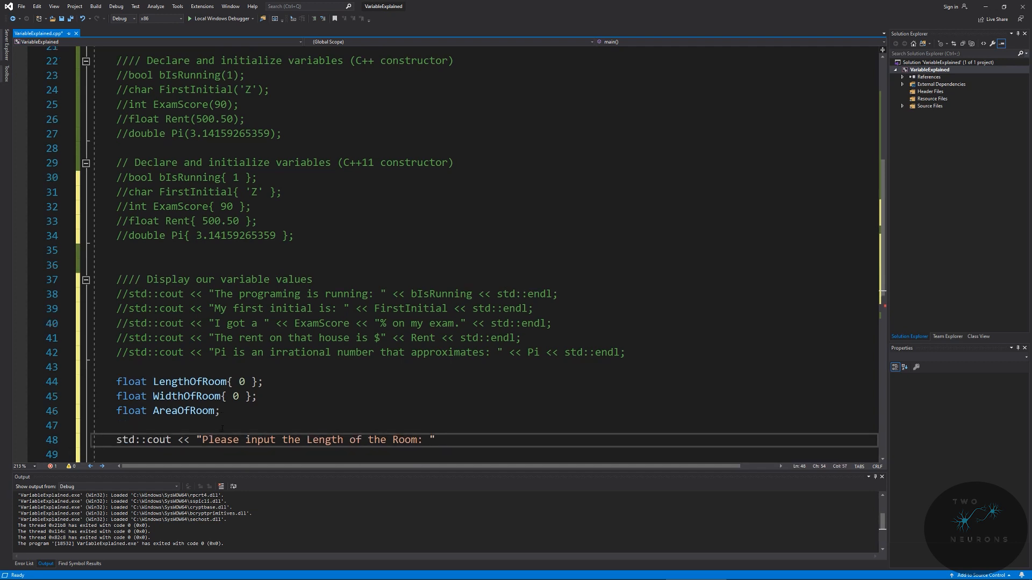
{"action": "type", "text": "std::"}
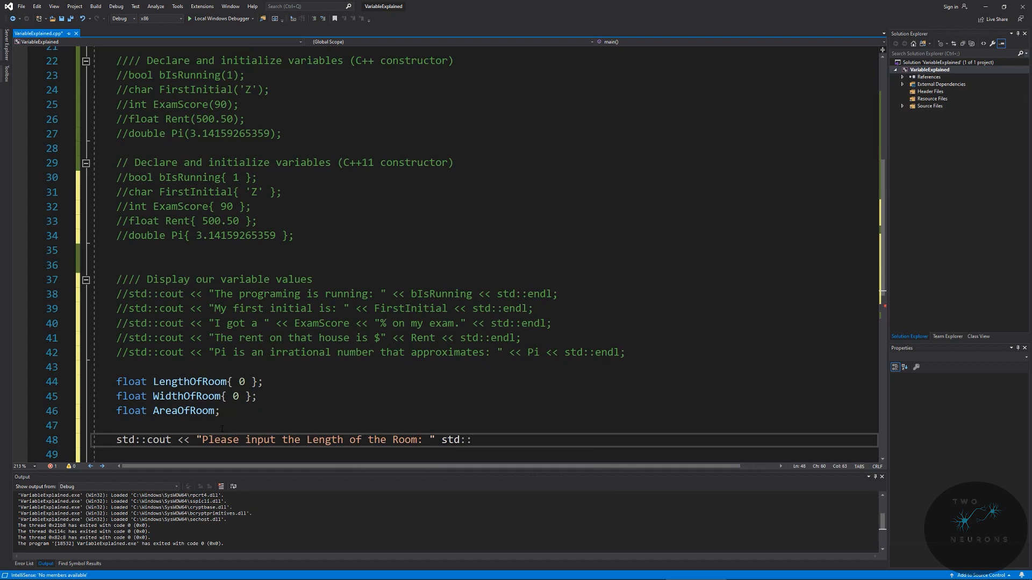
{"action": "key", "text": "Backspace"}
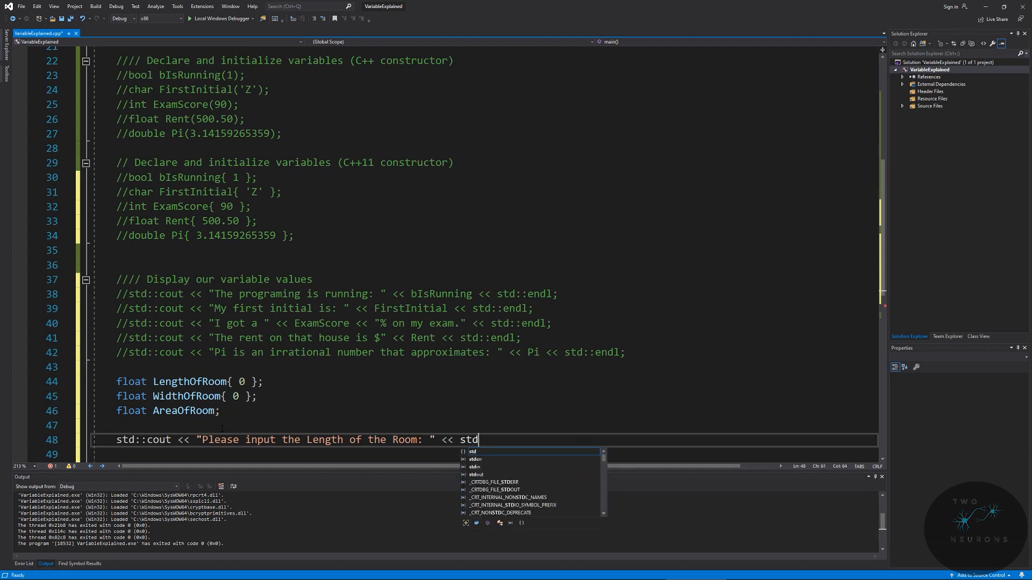
{"action": "type", "text": "::endl;"}
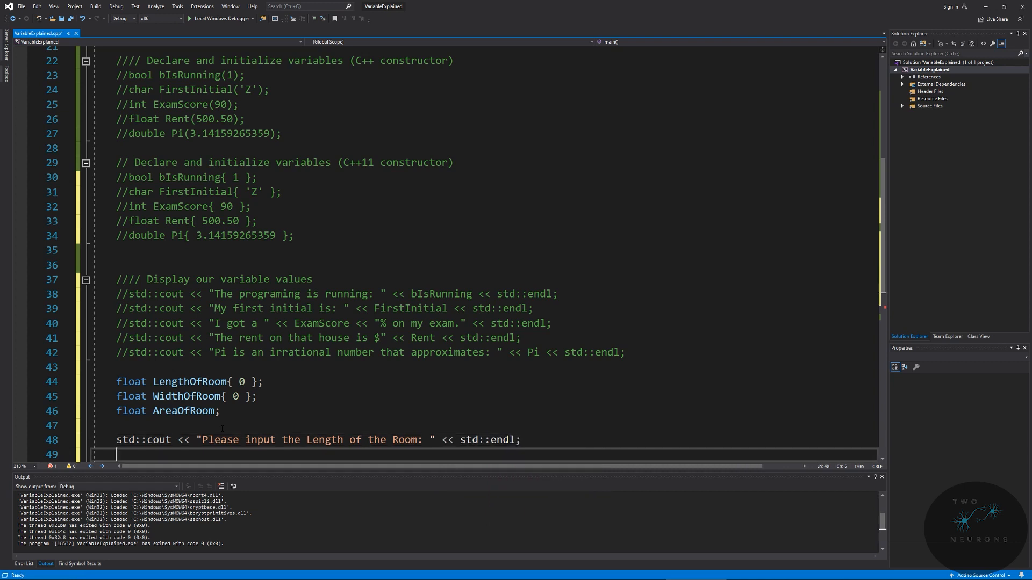
{"action": "type", "text": "std::ci"}
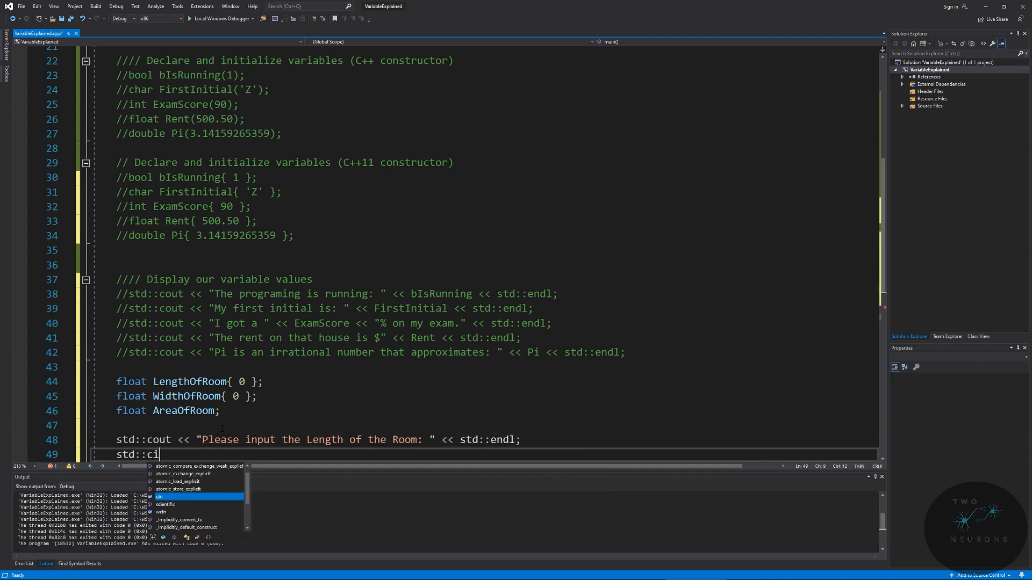
{"action": "type", "text": "n >>"}
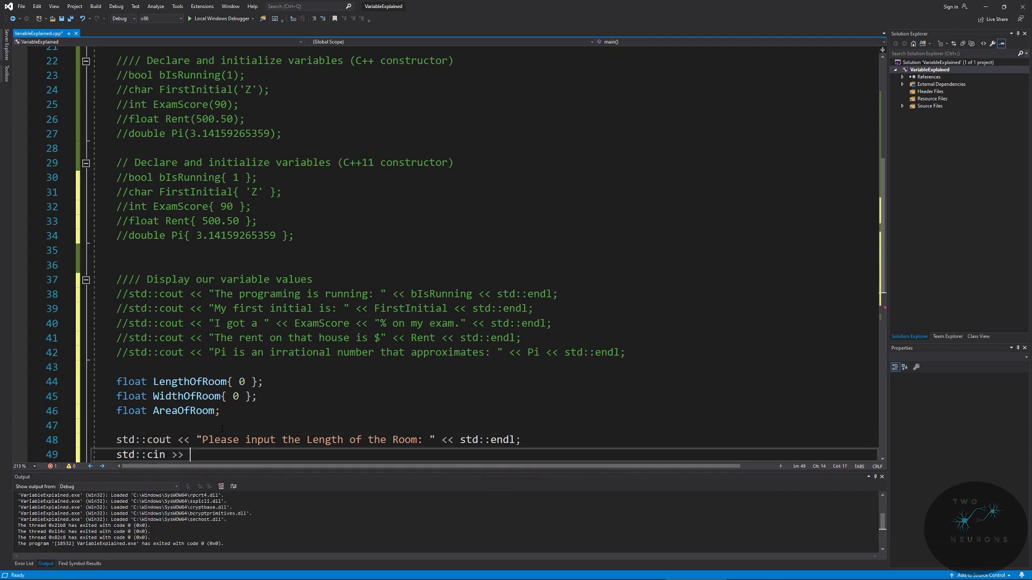
{"action": "type", "text": "Lengtho"}
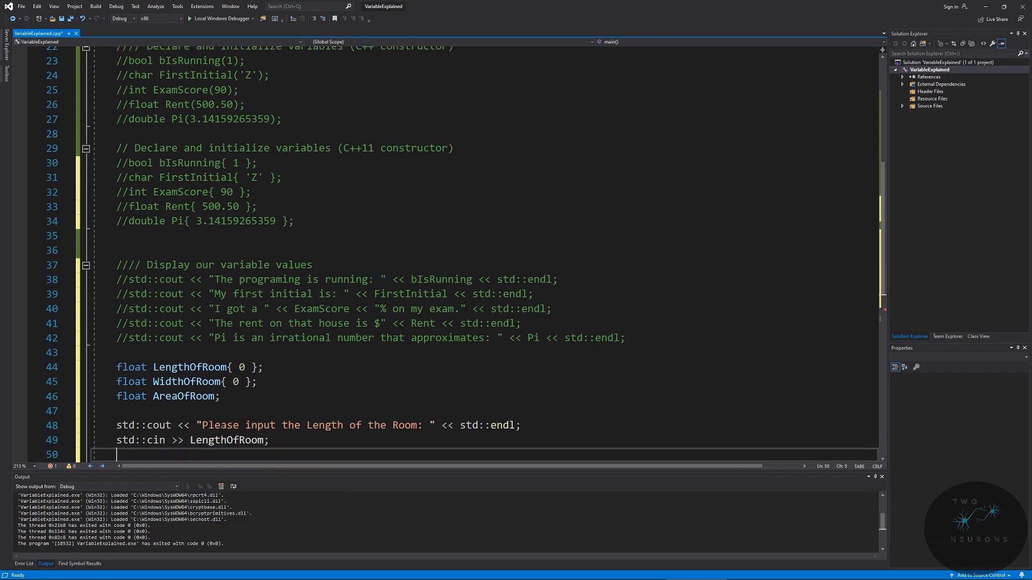
Write the 'Please input ... room: ' width prompt with std::endl and std::cin >> WidthOfRoom
{"action": "type", "text": "std::"}
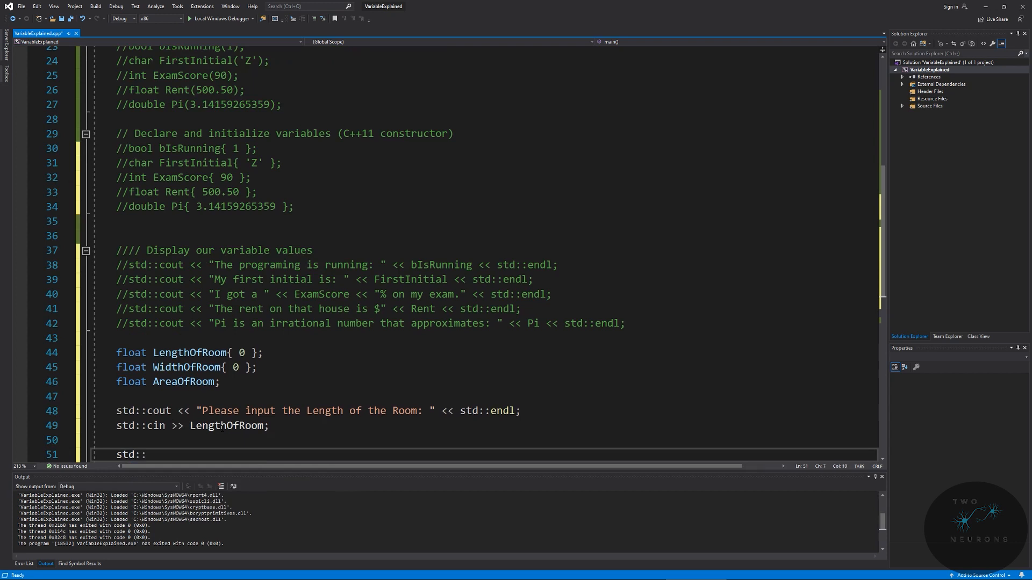
{"action": "type", "text": "cout <<"}
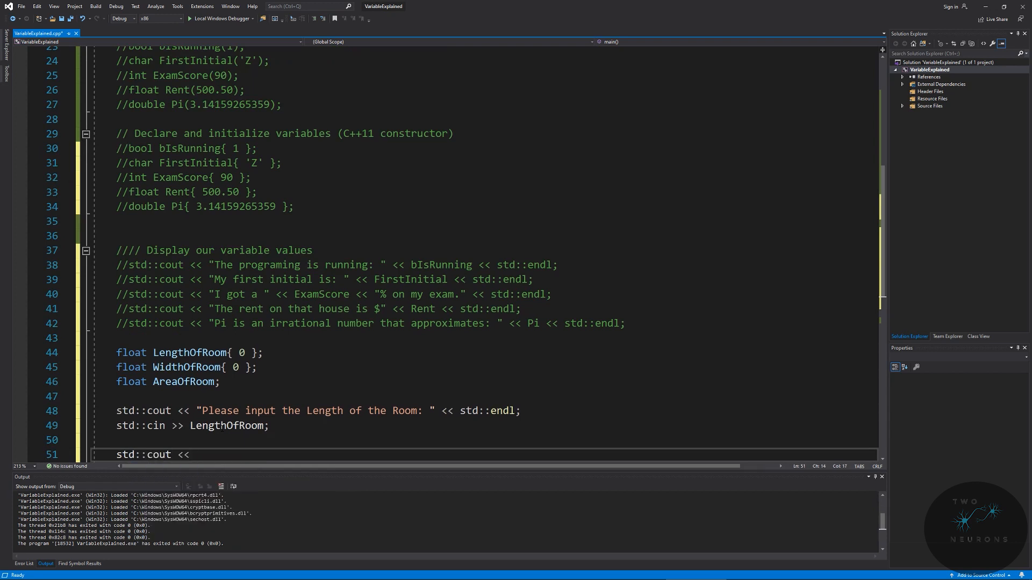
{"action": "type", "text": "\"Please inpu\""}
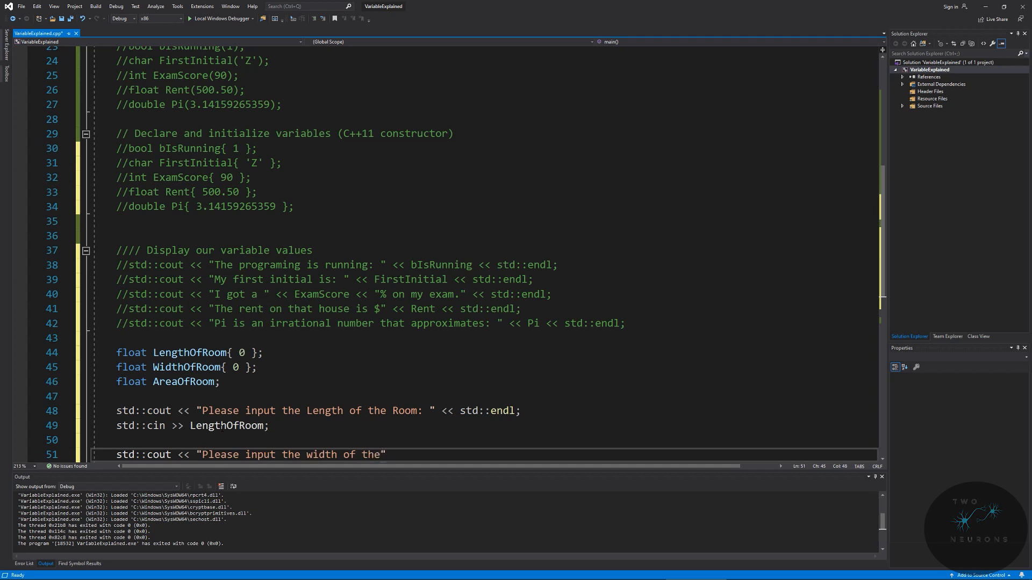
{"action": "type", "text": "room"}
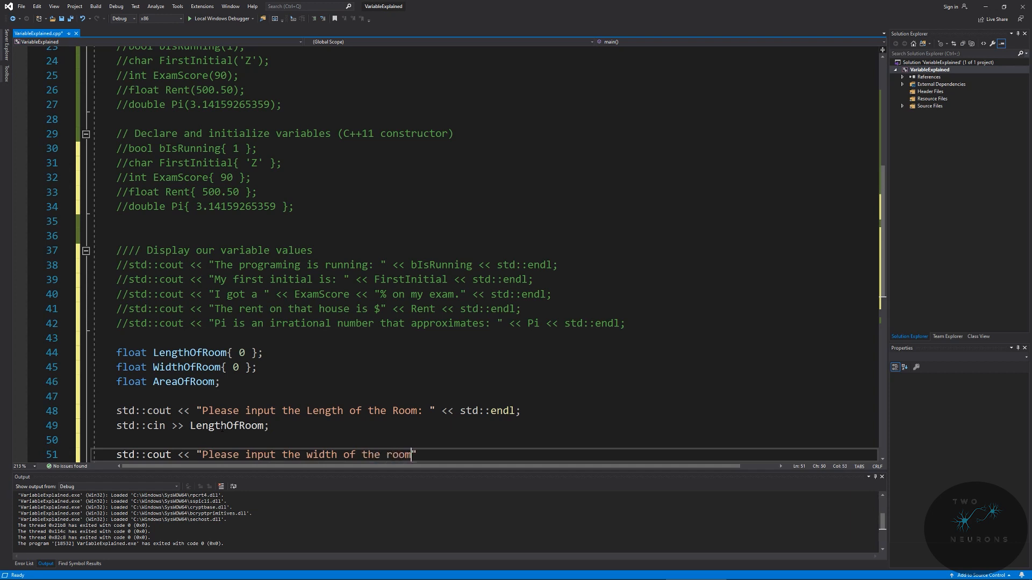
{"action": "type", "text": ": \" << st"}
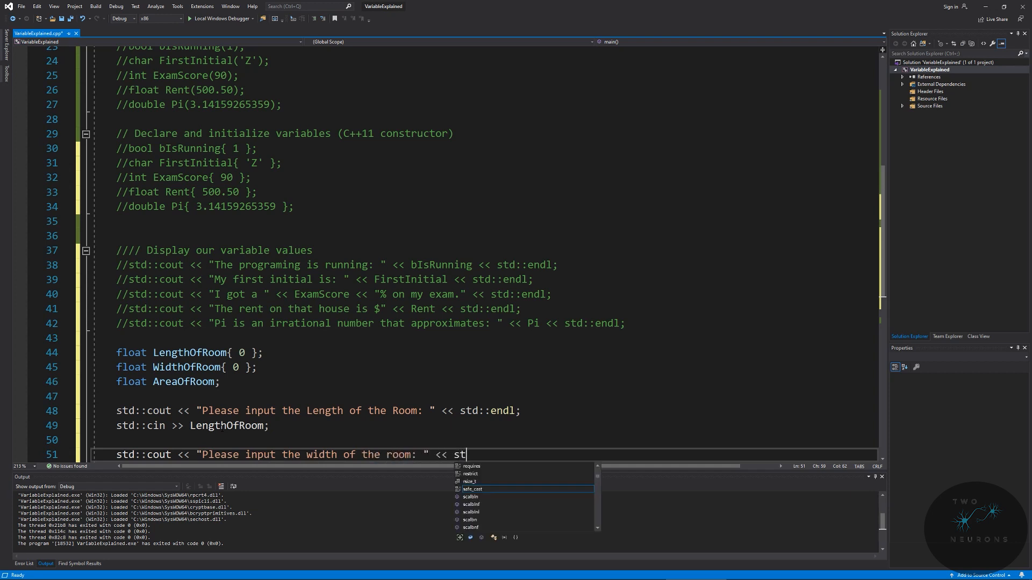
{"action": "type", "text": "d::endl;"}
{"action": "type", "text": "s"}
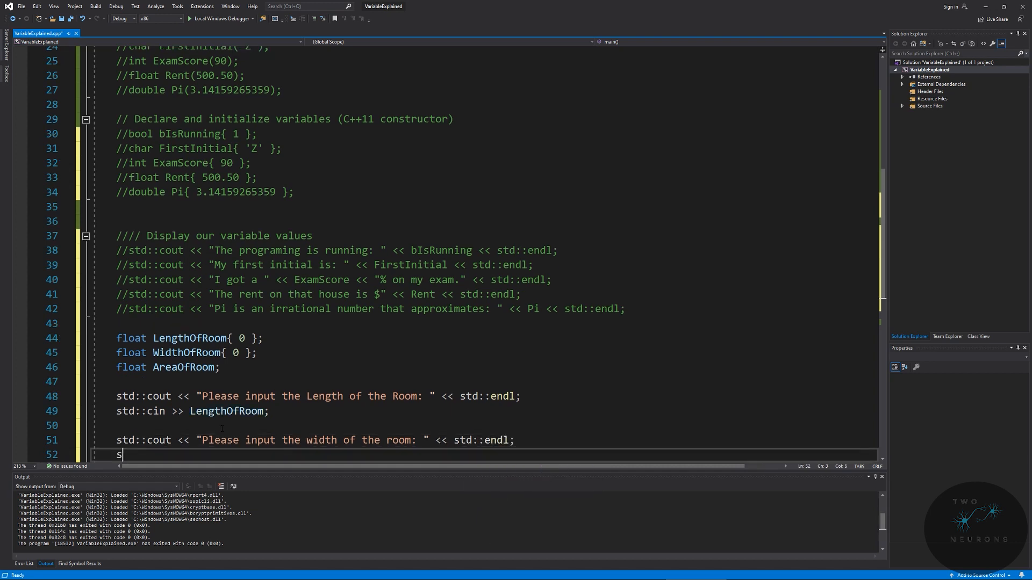
{"action": "type", "text": "td::cin"}
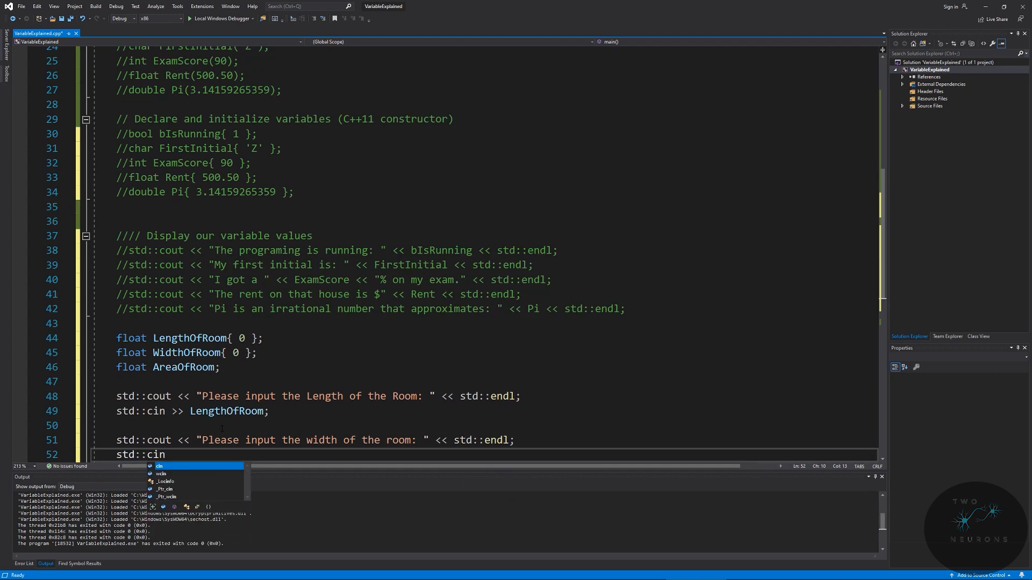
{"action": "type", "text": ">> WidthOfRoom;"}
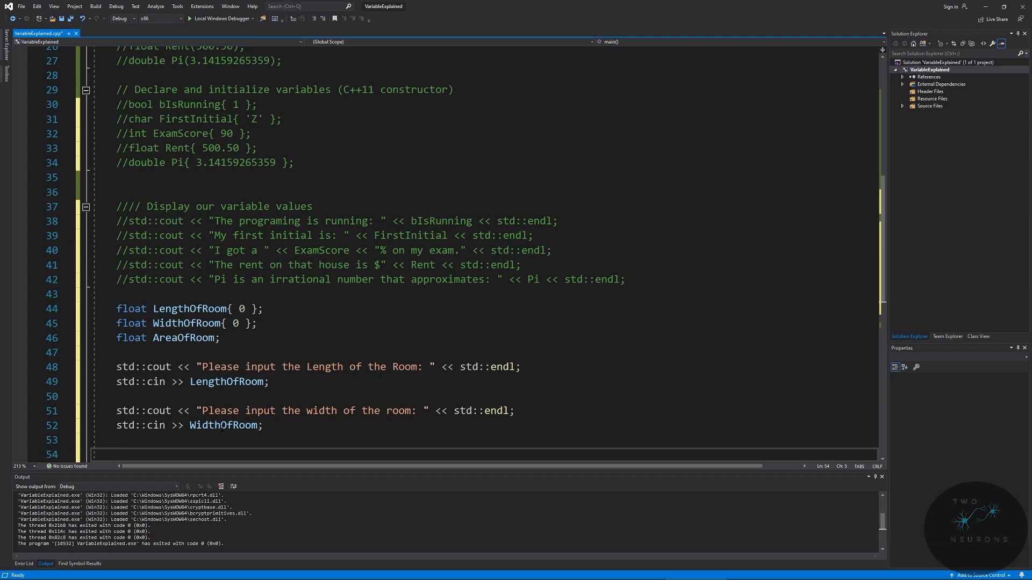
Compute AreaOfRoom = LengthOfRoom * WidthOfRoom and start a cout printing "The area of the room is " with AreaOfRoom
{"action": "type", "text": "AreaOfRoom = L"}
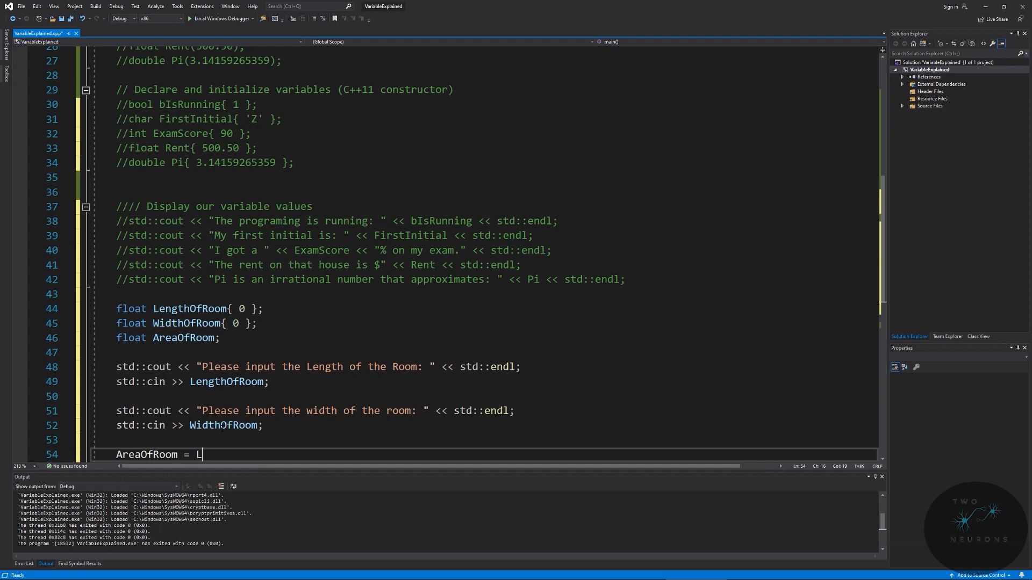
{"action": "type", "text": "engthOfRoom *"}
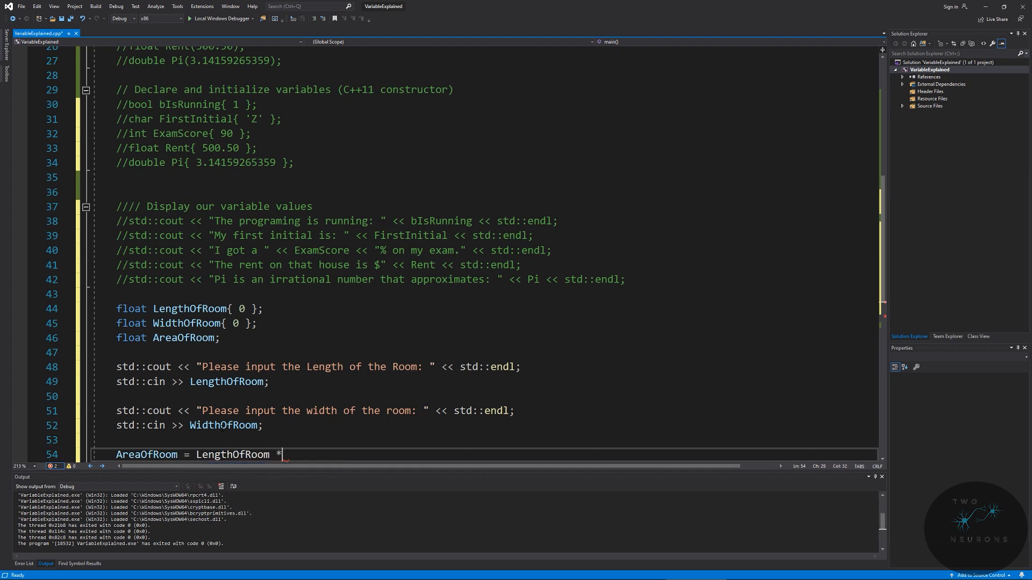
{"action": "type", "text": "WdidthOfRoom;"}
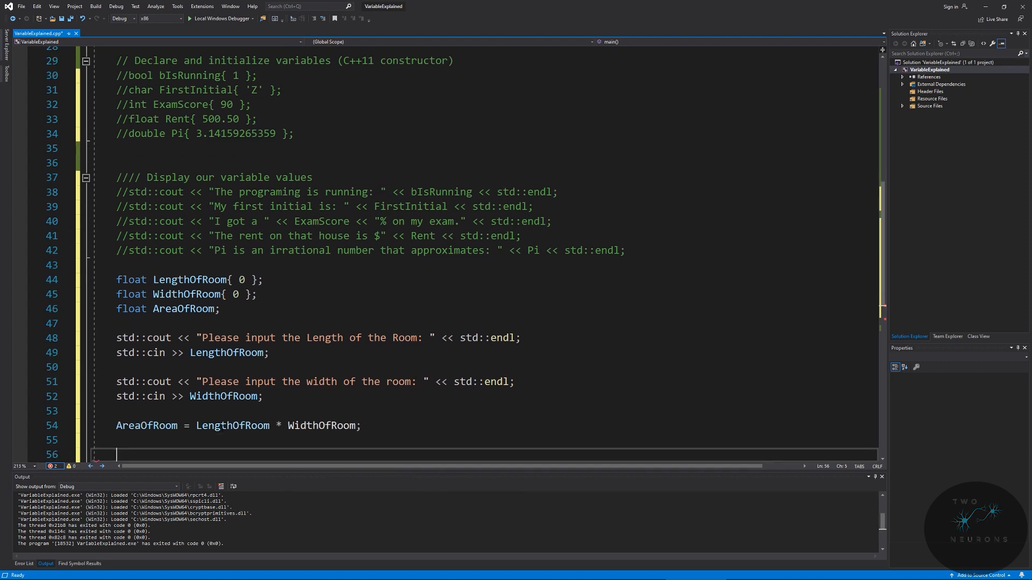
{"action": "type", "text": "std::cout << \"\""}
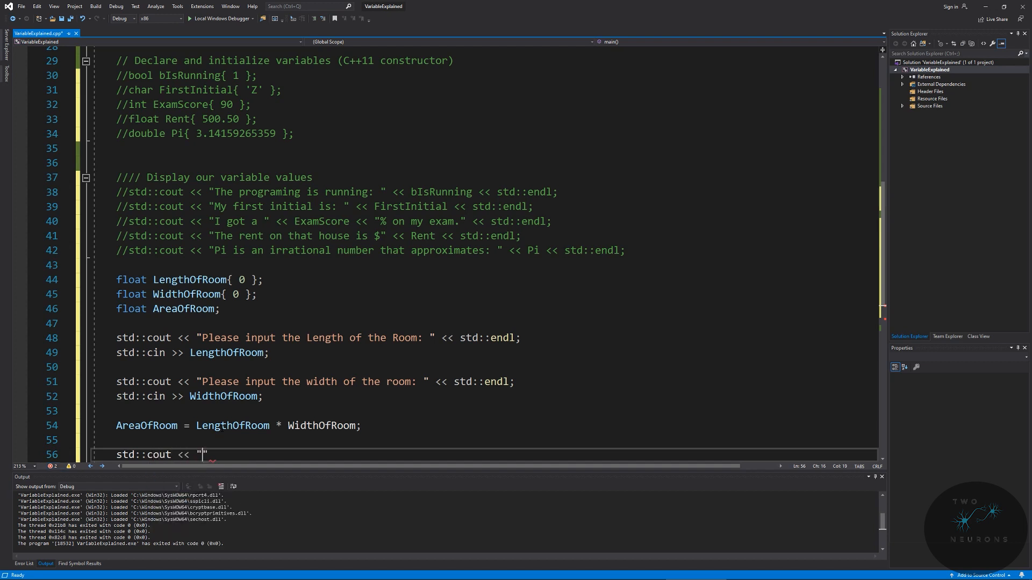
{"action": "type", "text": "The area"}
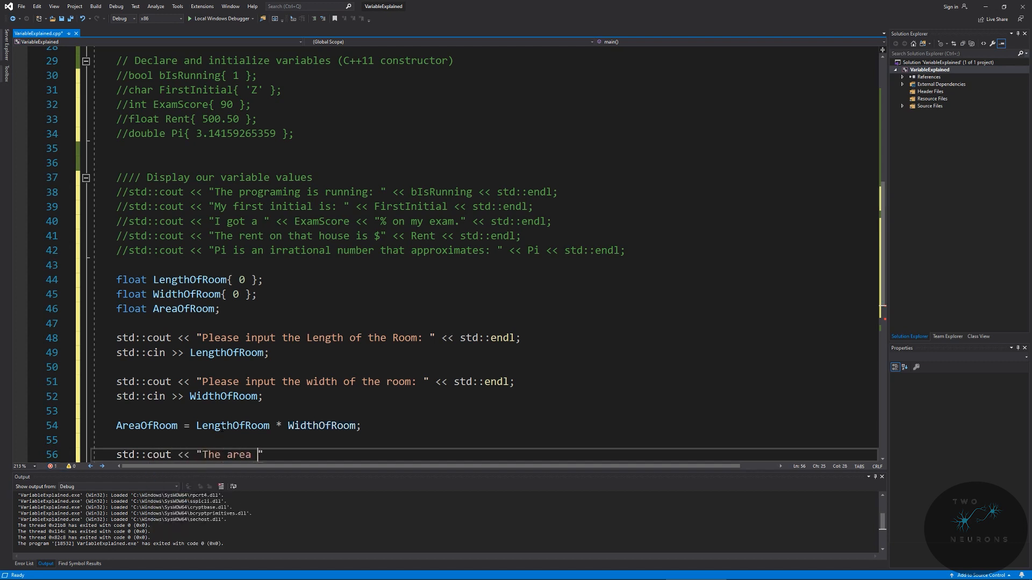
{"action": "type", "text": "of the room is \""}
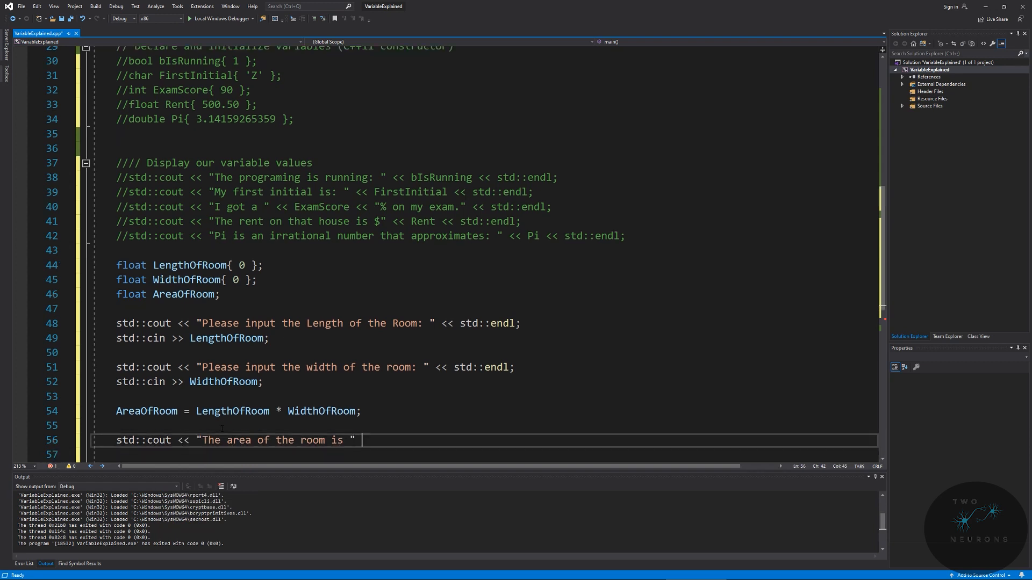
{"action": "type", "text": "AreaOfRoom"}
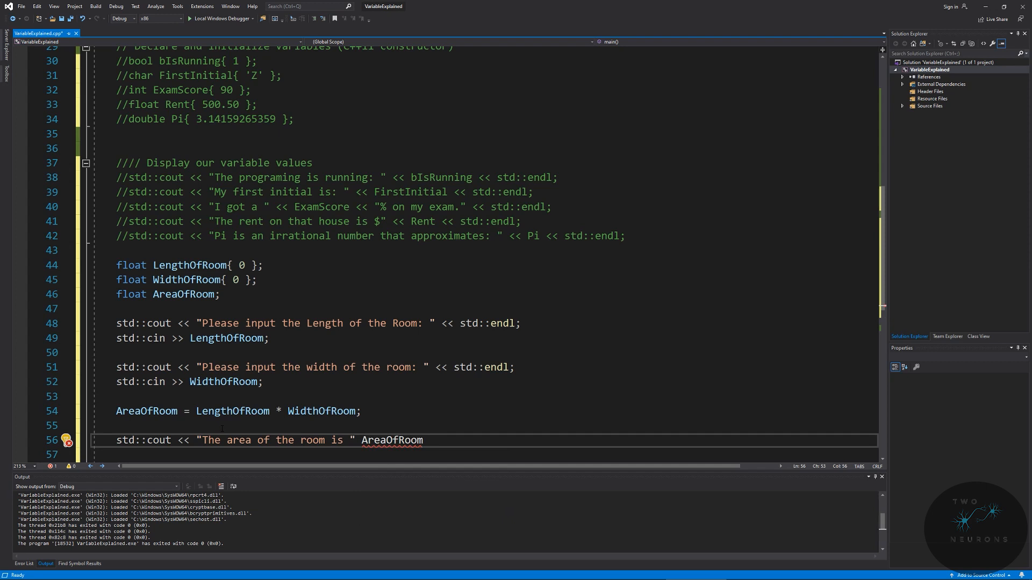
Finish the output line with " square feet." and std::endl
{"action": "type", "text": "<<"}
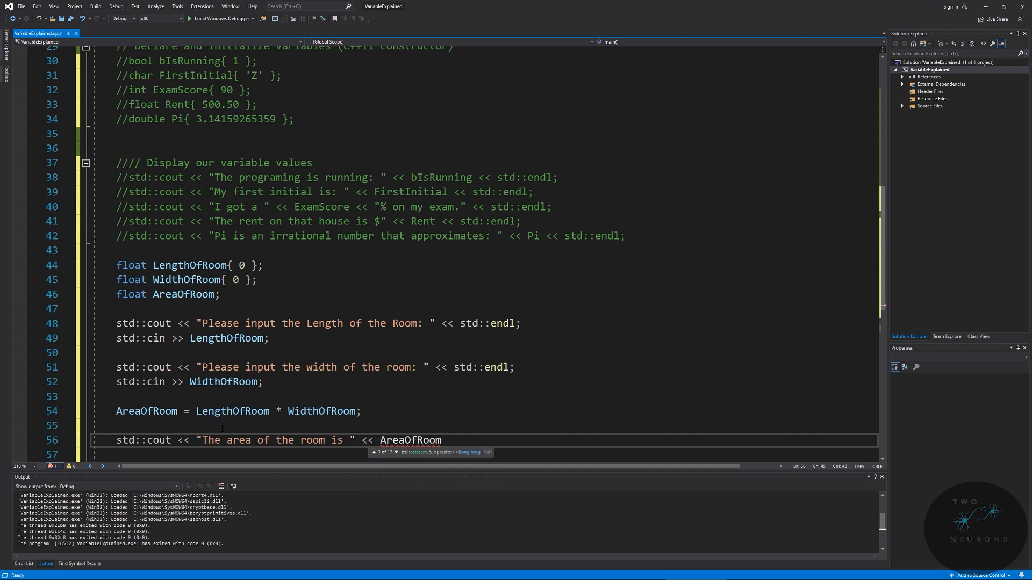
{"action": "double_click", "coordinate": [409, 440]}
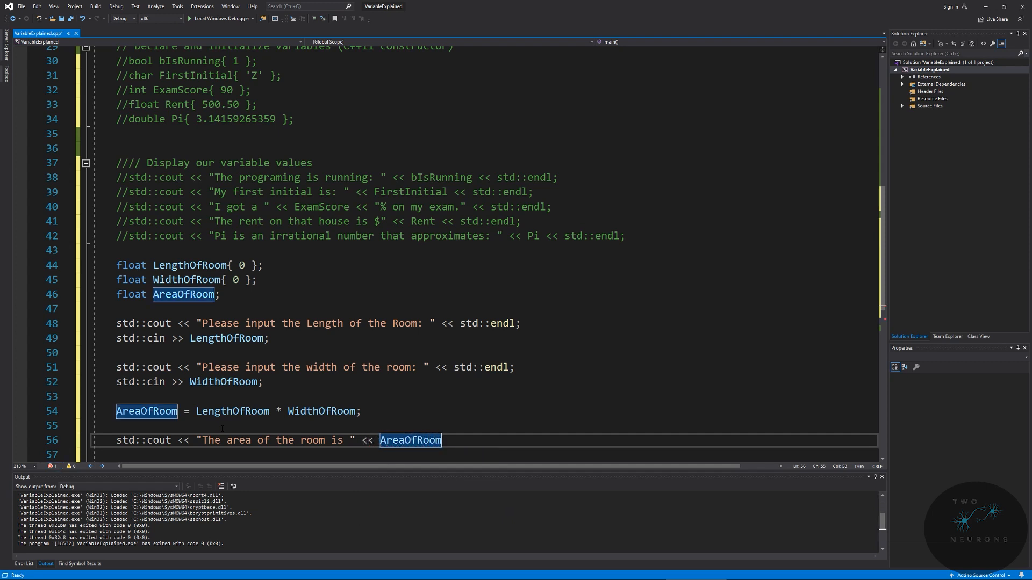
{"action": "type", "text": "<<"}
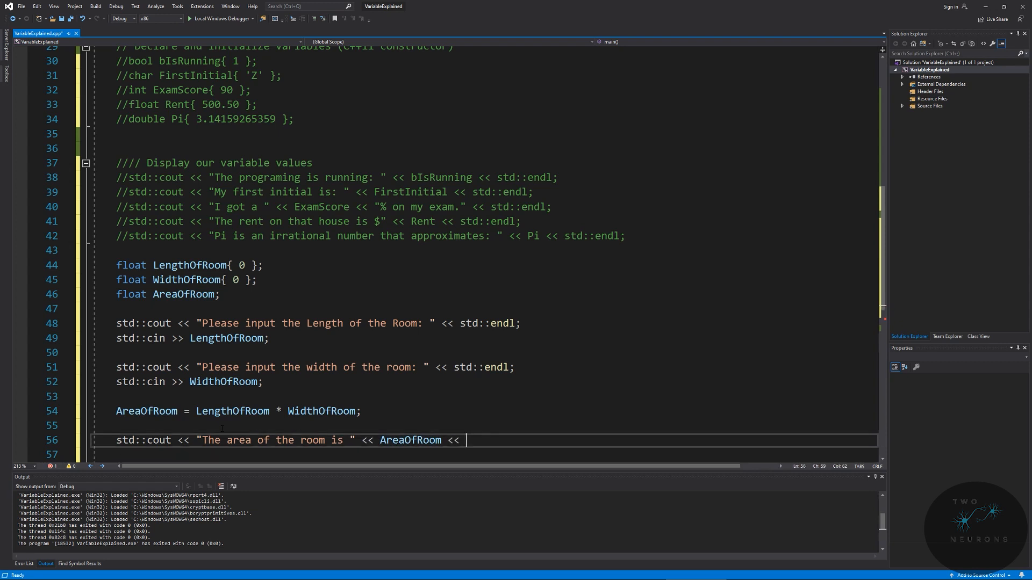
{"action": "type", "text": "\"\""}
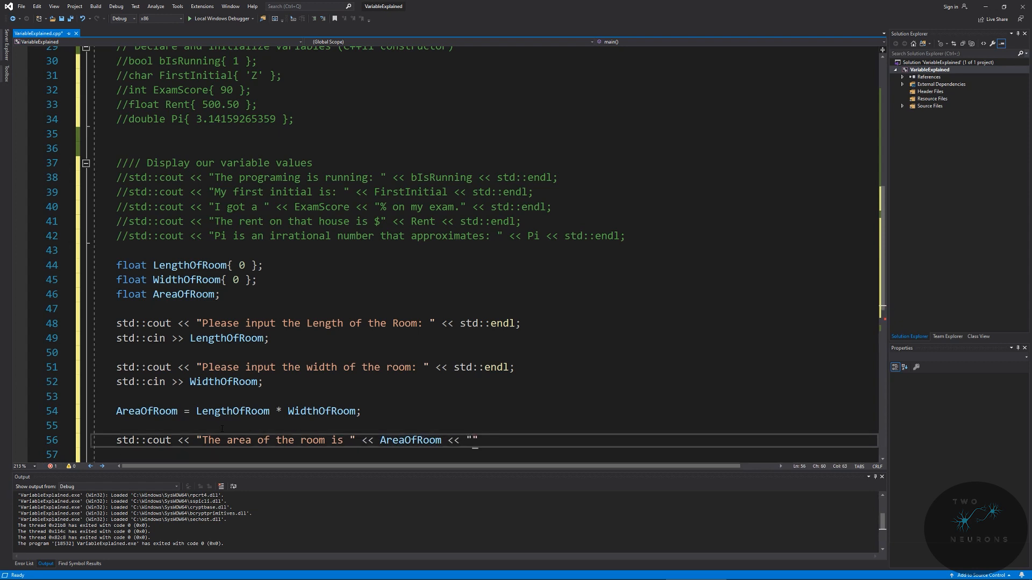
{"action": "type", "text": "square"}
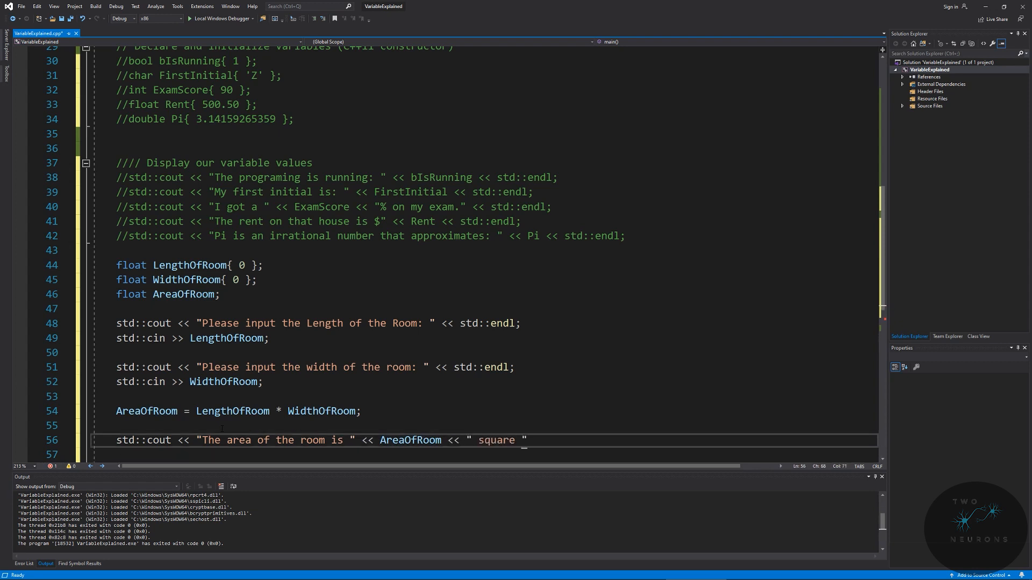
{"action": "type", "text": "feet.\""}
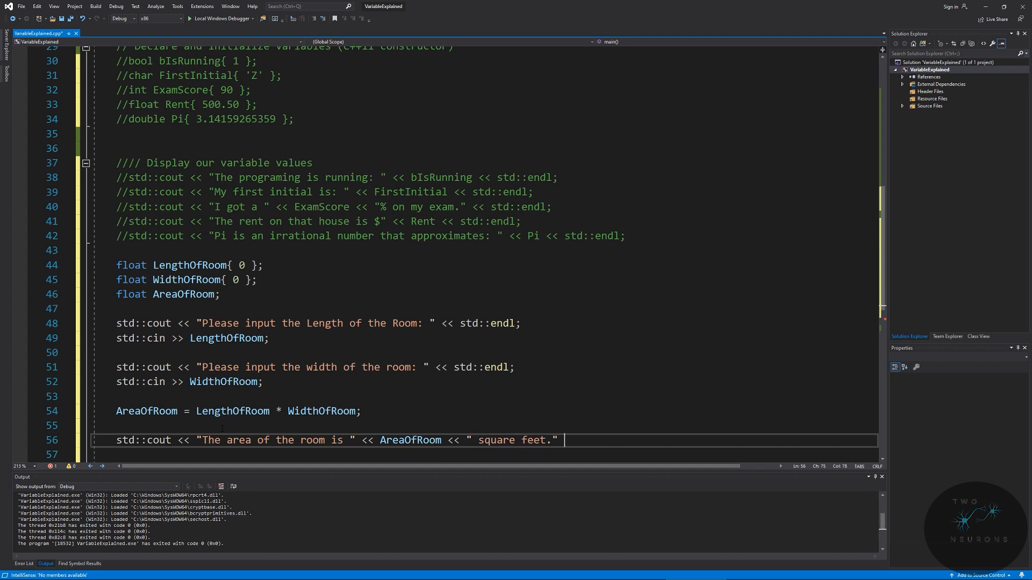
{"action": "type", "text": "<< std::En"}
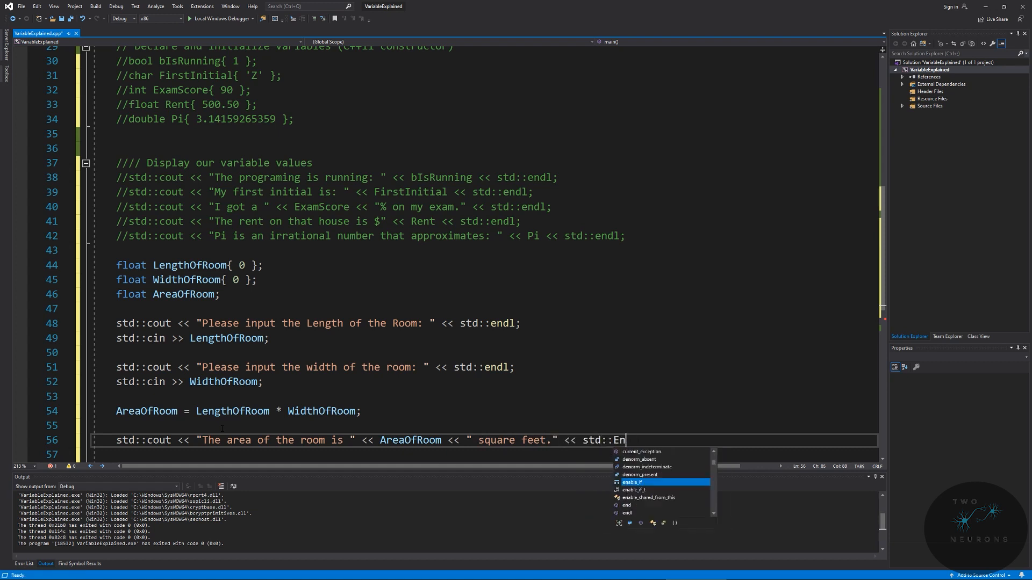
{"action": "type", "text": "dl;"}
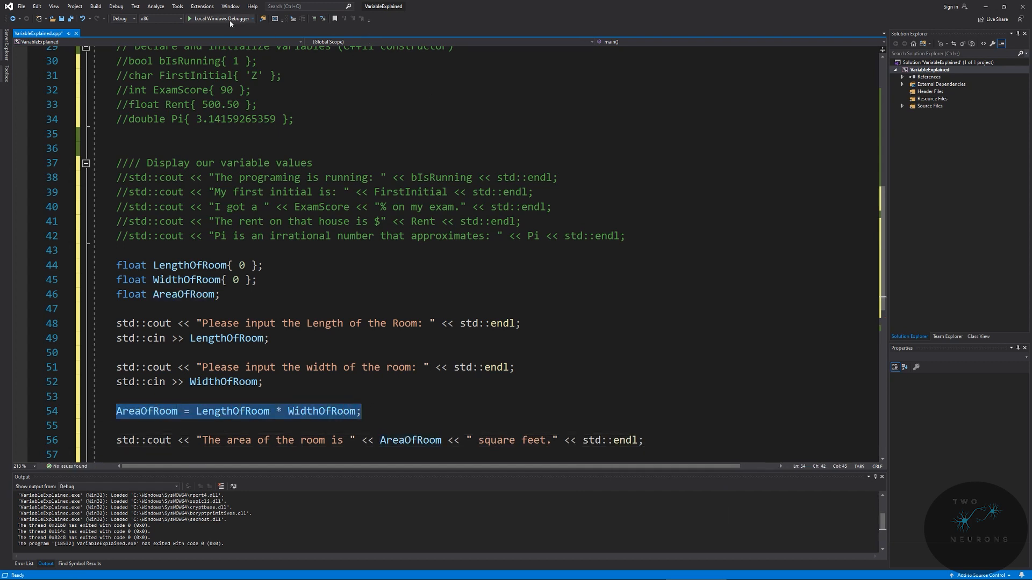
Run the room-area program three times, checking 10 by 20 gives 200 and 10.1 by 20.1 gives 203.01 square feet
{"action": "left_click", "coordinate": [210, 20]}
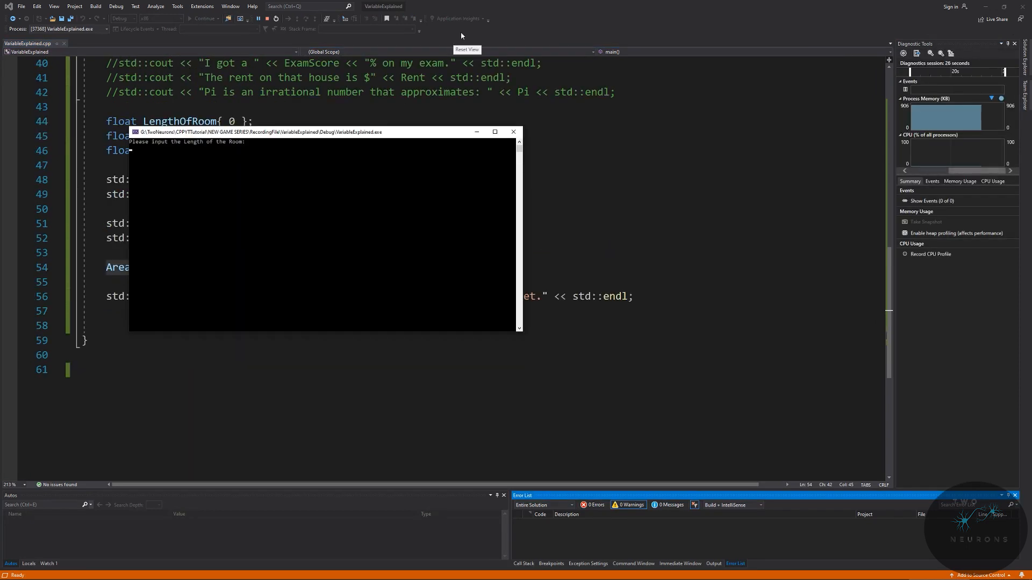
{"action": "mouse_move", "coordinate": [451, 22]}
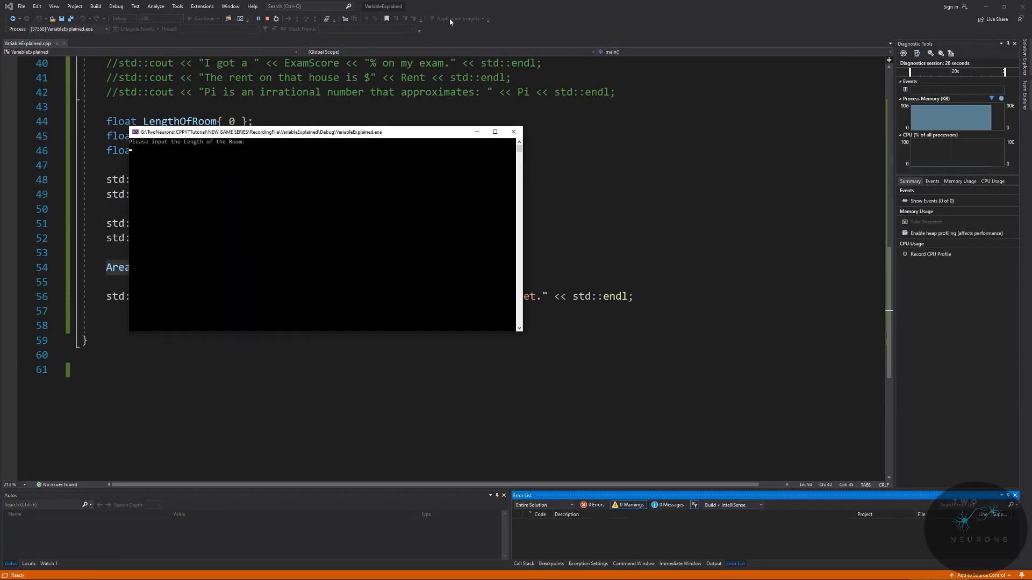
{"action": "mouse_move", "coordinate": [451, 20]}
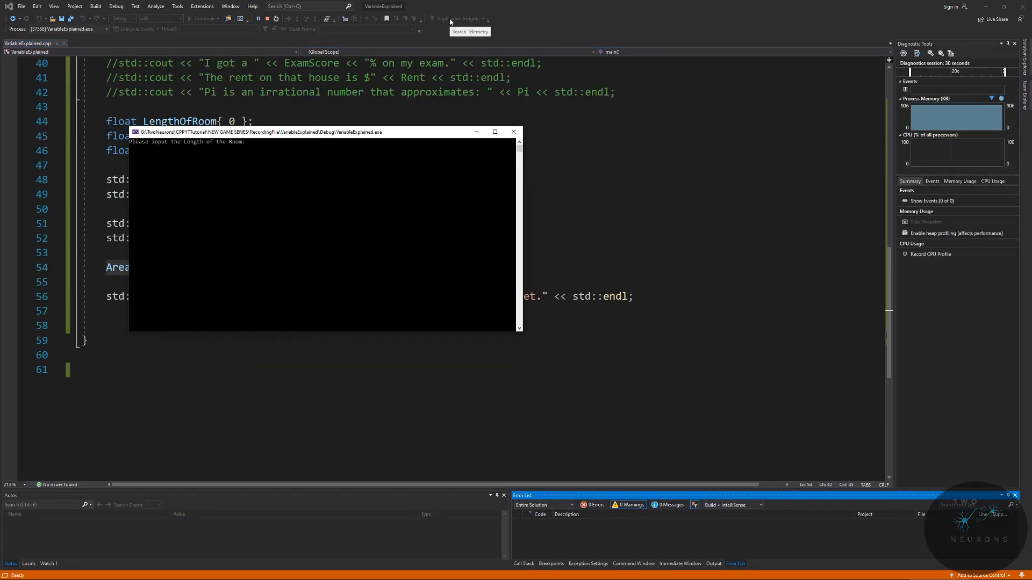
{"action": "type", "text": "10"}
{"action": "type", "text": "20"}
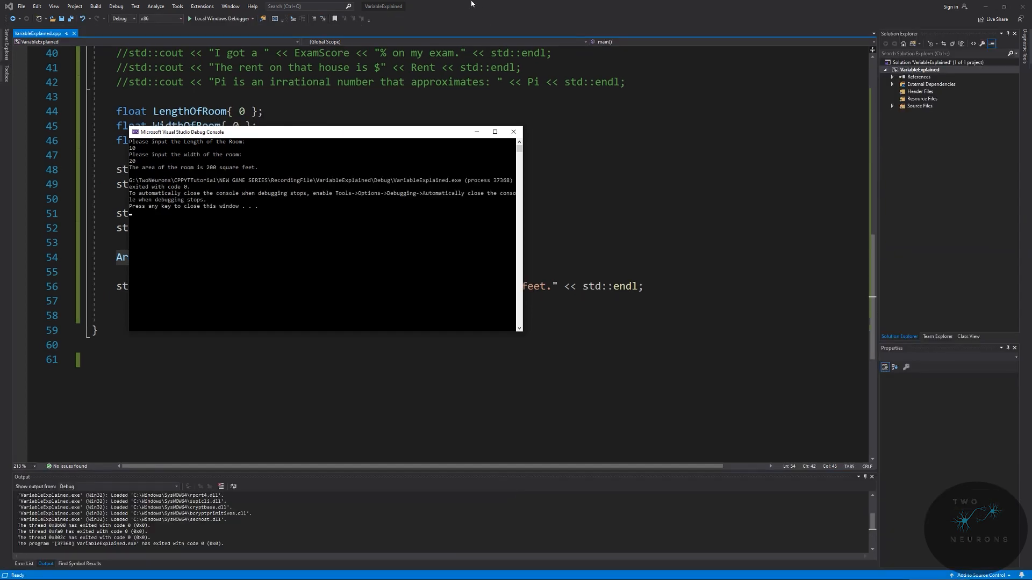
{"action": "mouse_move", "coordinate": [181, 178]}
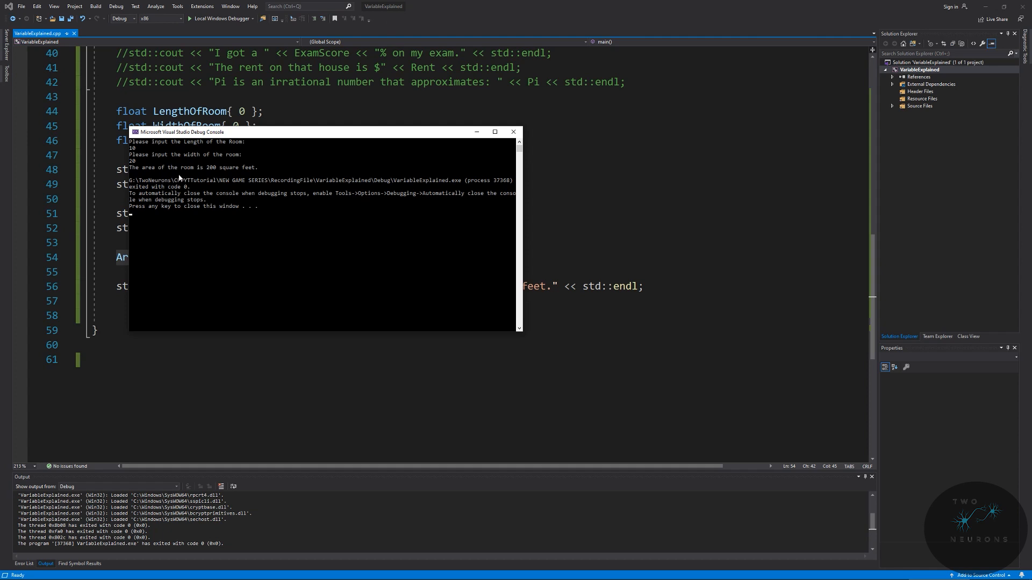
{"action": "left_click", "coordinate": [514, 131]}
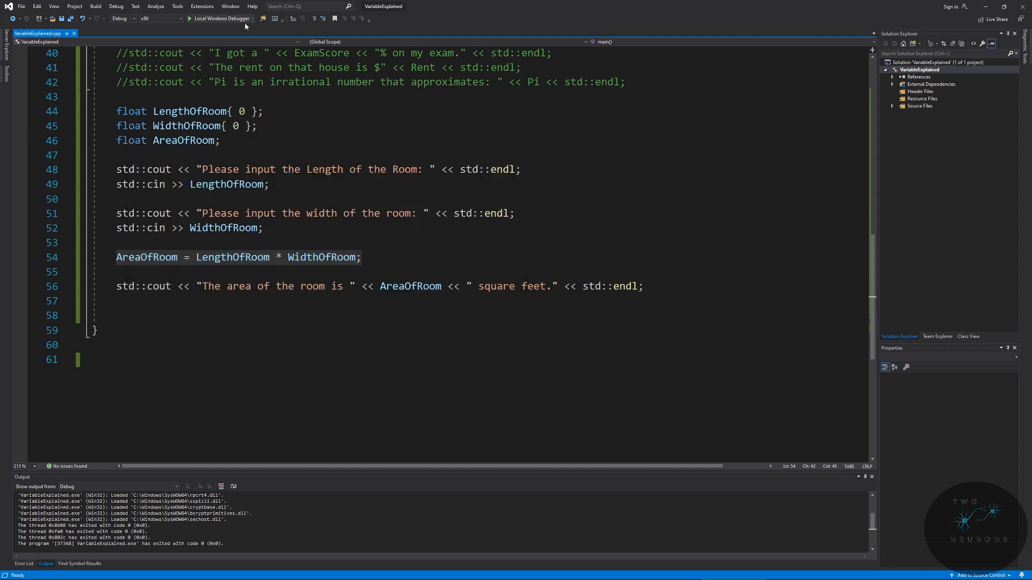
{"action": "left_click", "coordinate": [204, 18]}
{"action": "type", "text": "10 20"}
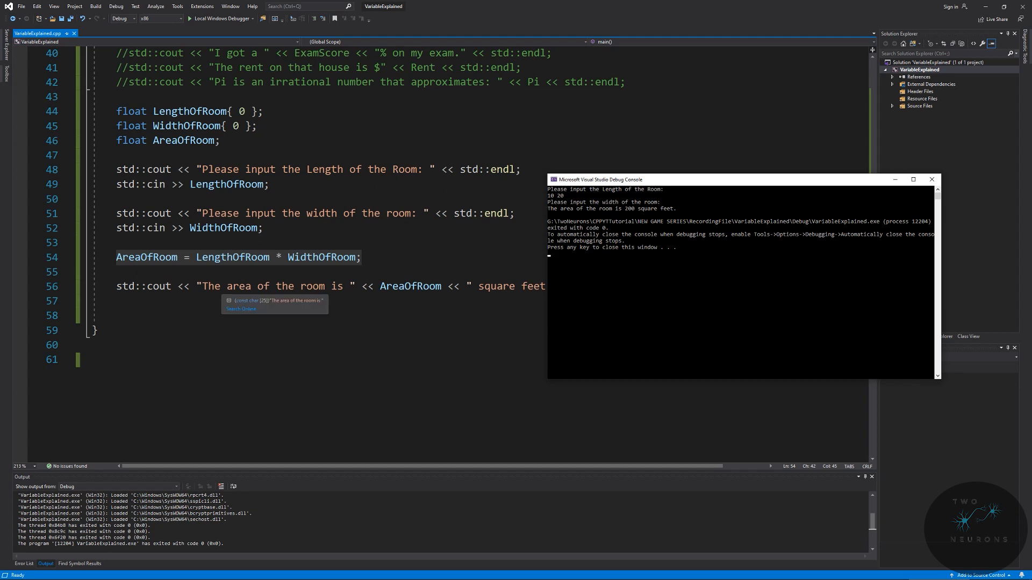
{"action": "left_click", "coordinate": [930, 178]}
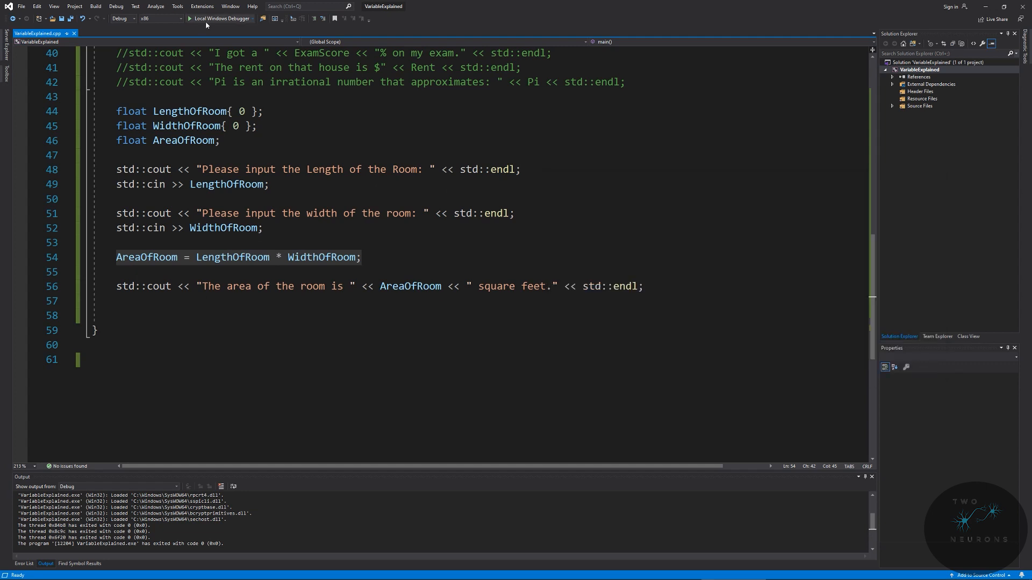
{"action": "left_click", "coordinate": [200, 19]}
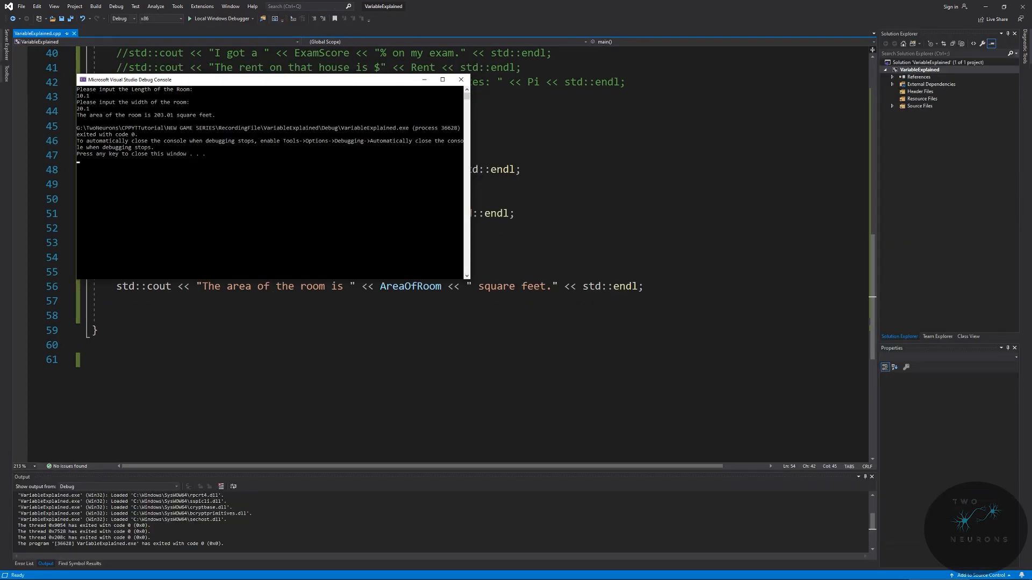
{"action": "mouse_move", "coordinate": [461, 79]}
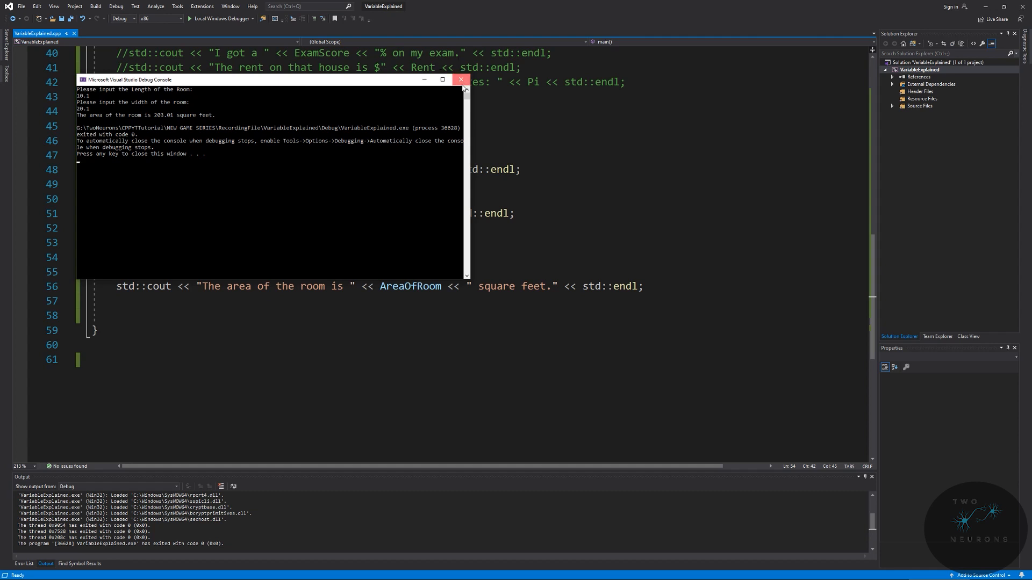
{"action": "left_click", "coordinate": [460, 80]}
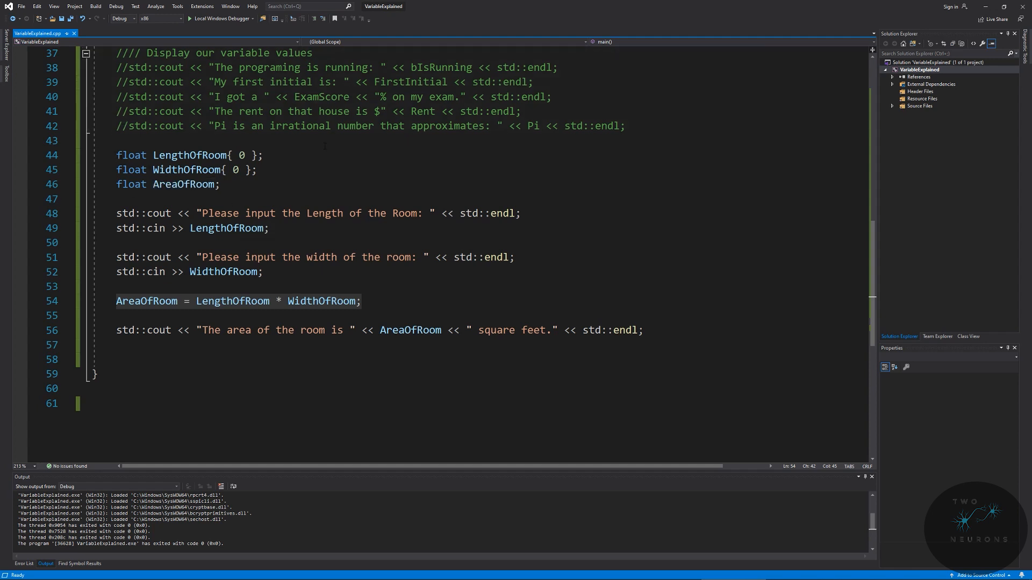
{"action": "mouse_move", "coordinate": [612, 228]}
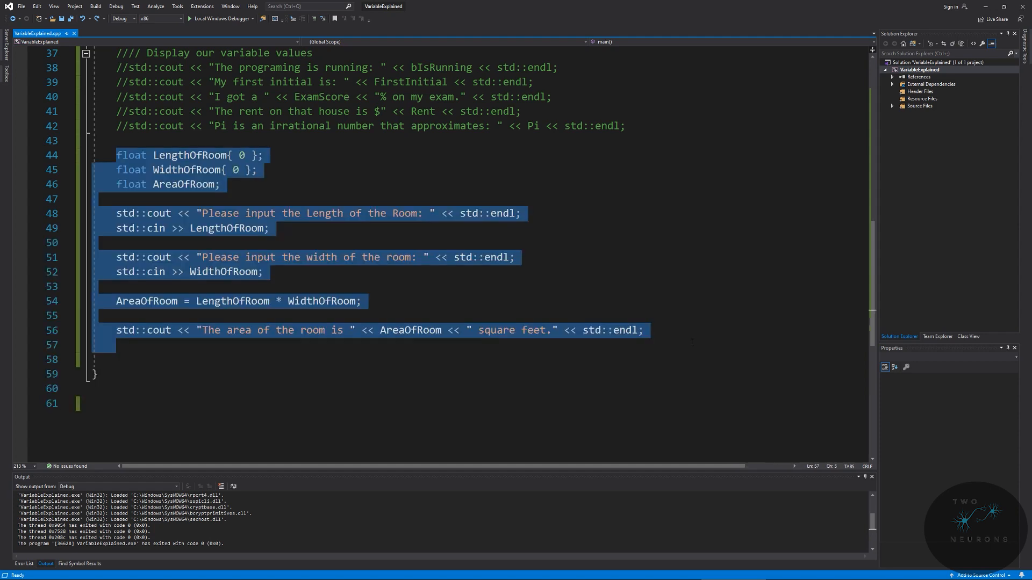
Wrap the room-area code in a block comment and add an empty line below it
{"action": "key", "text": "ctrl+k ctrl+c"}
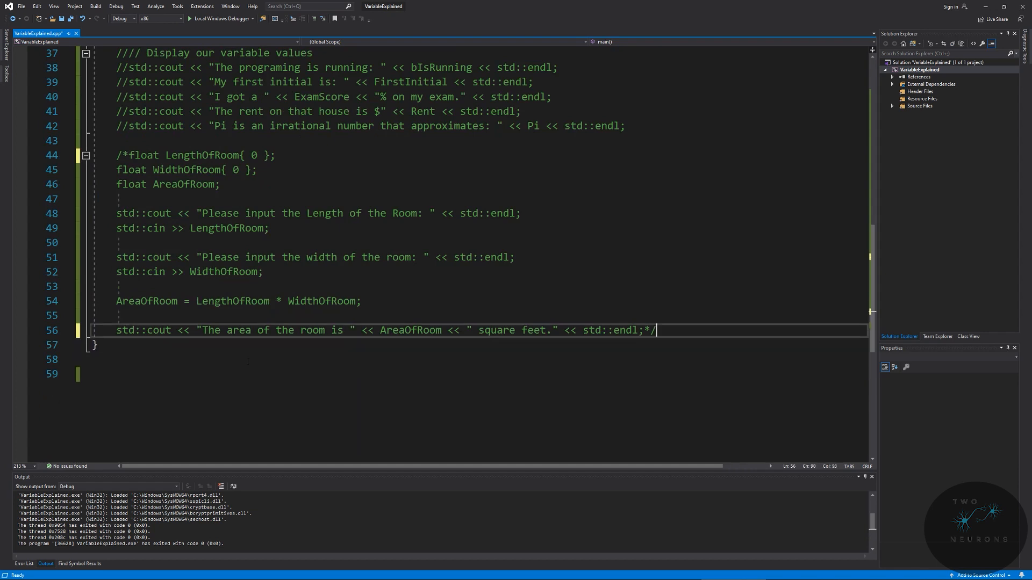
{"action": "key", "text": "Enter"}
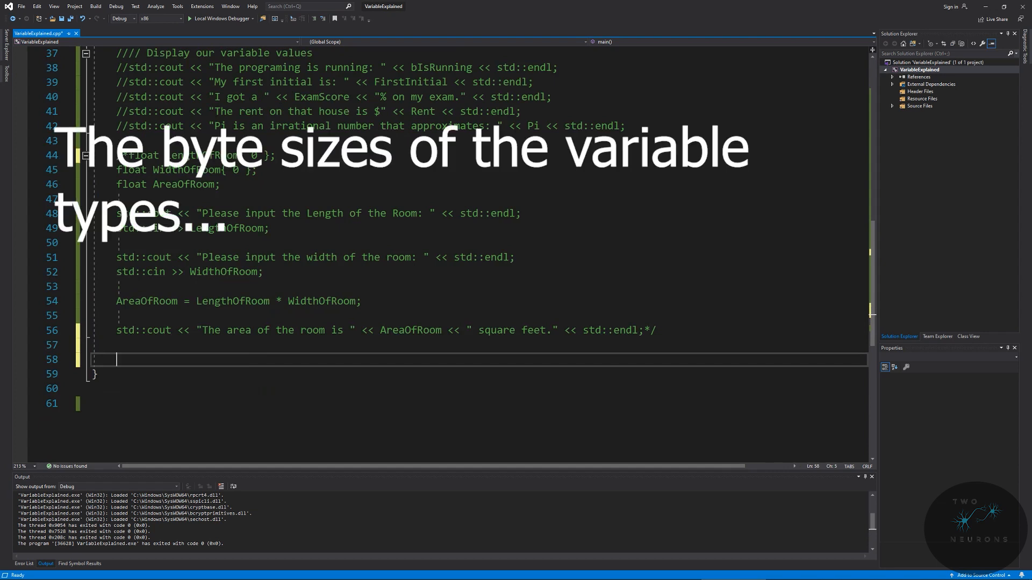
{"action": "mouse_move", "coordinate": [976, 219]}
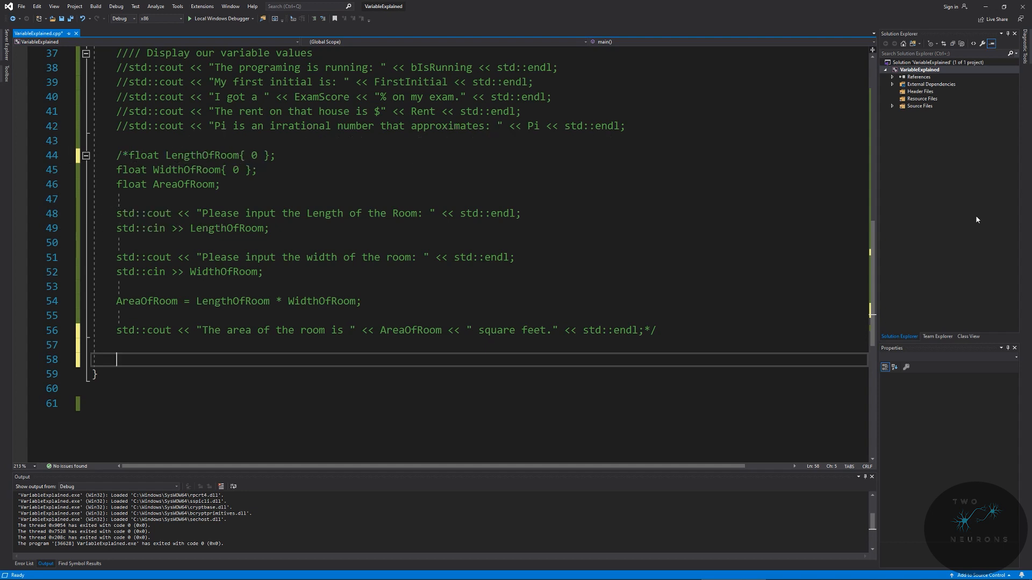
Start a std::cout line with the quoted label "Size of a BOOL: ", rewriting the first unquoted attempt
{"action": "type", "text": "std::cout"}
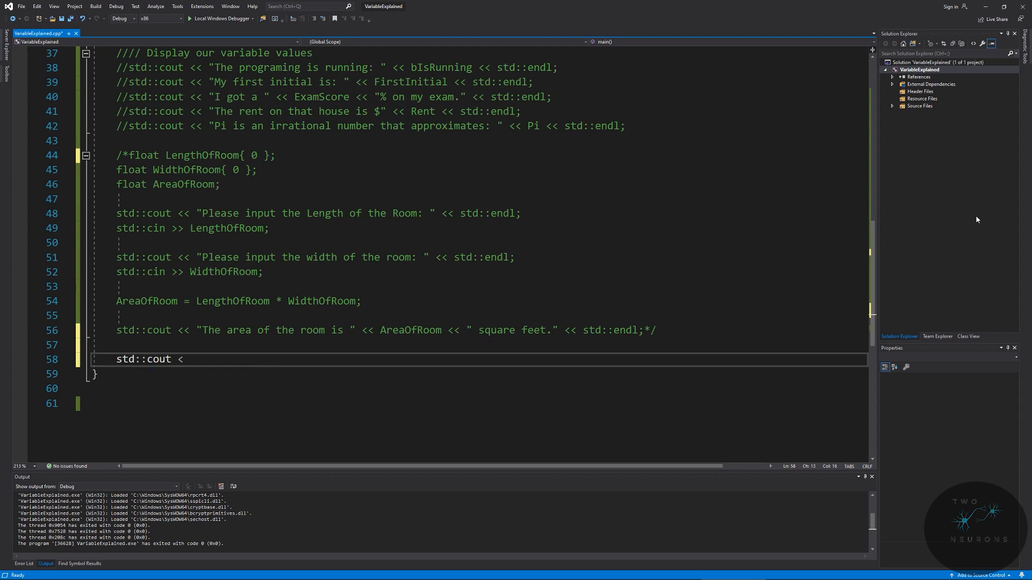
{"action": "type", "text": "< size of a BOOLK"}
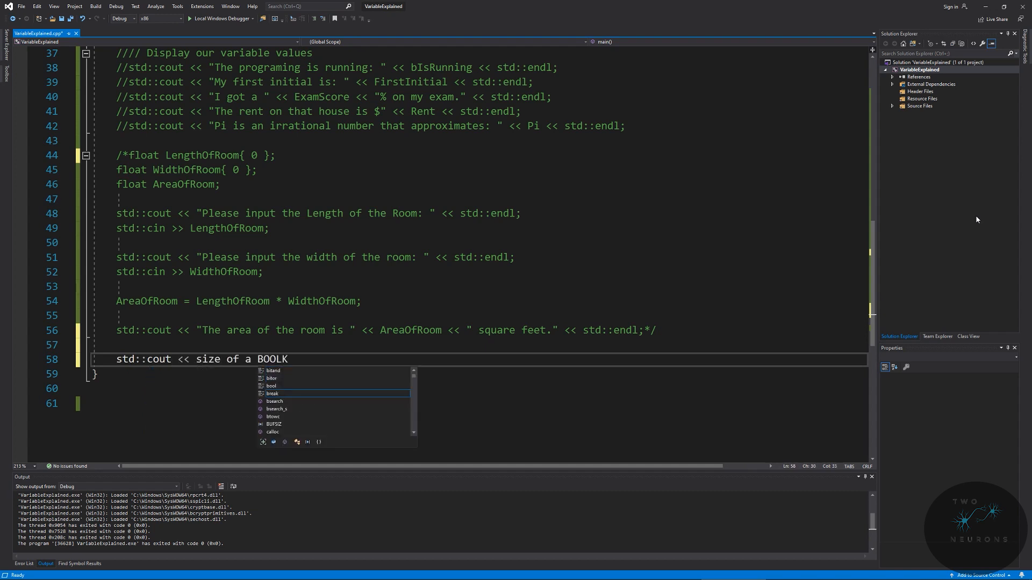
{"action": "type", "text": ":"}
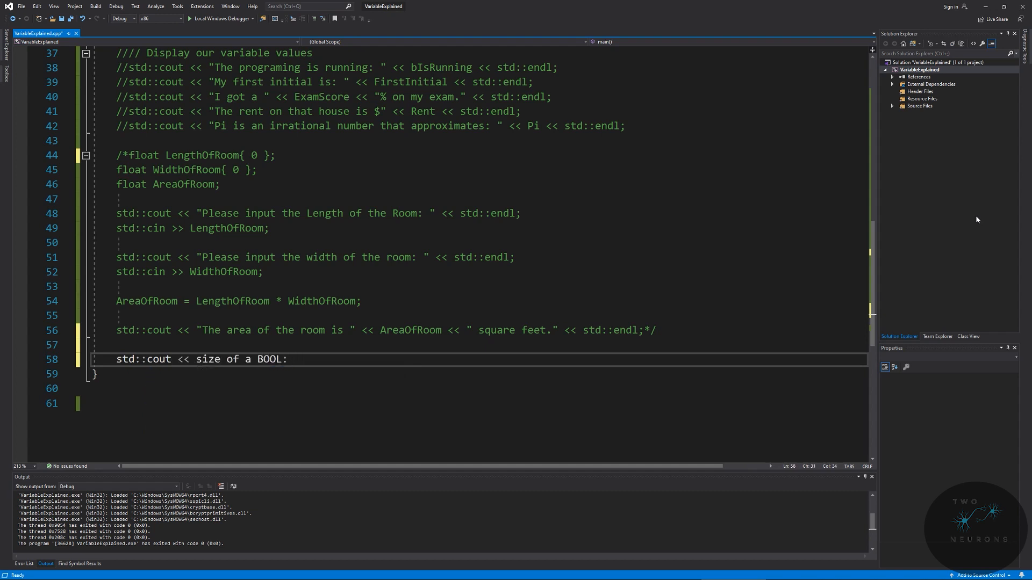
{"action": "key", "text": "BackSpace"}
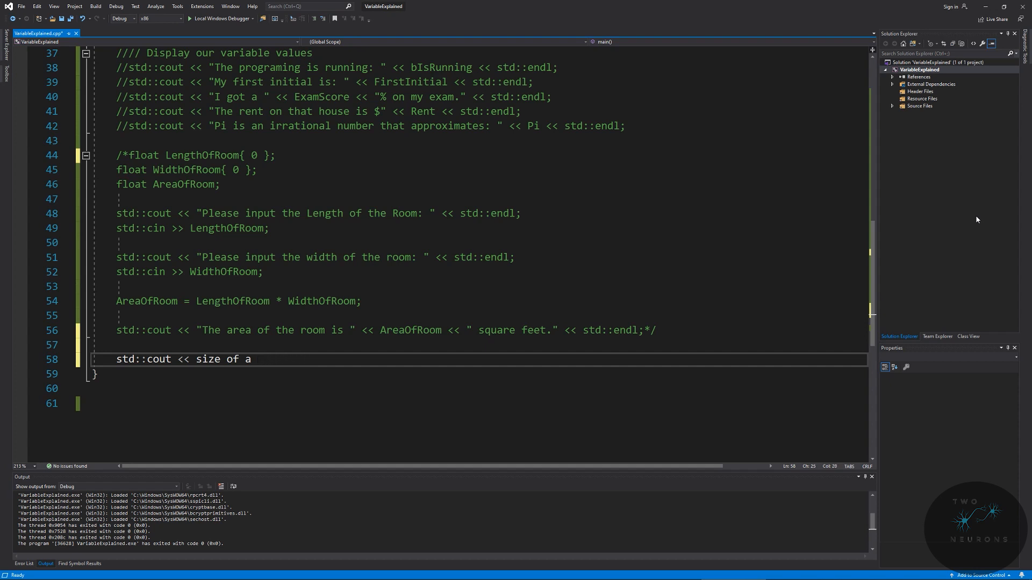
{"action": "type", "text": "\"Size of \""}
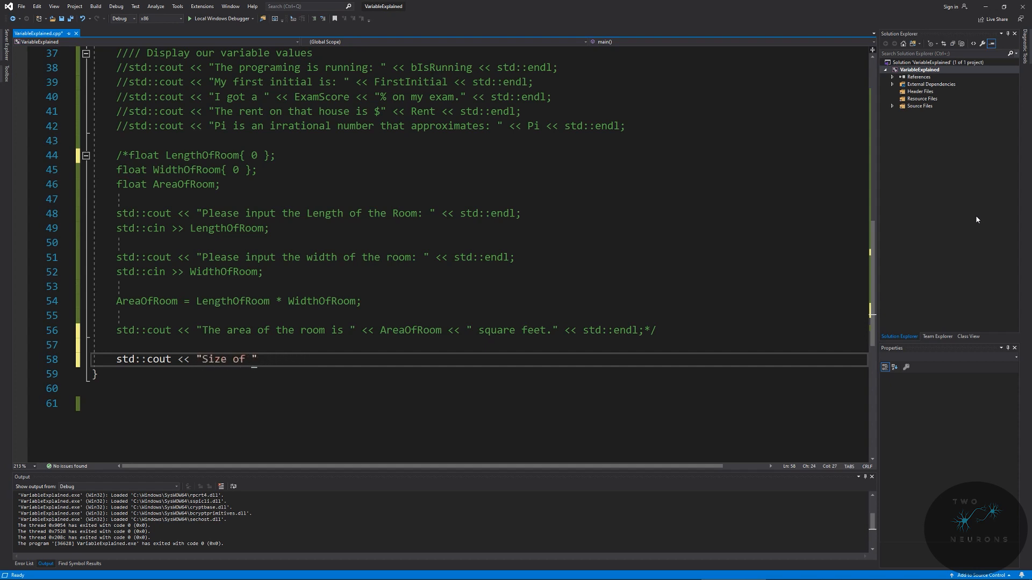
{"action": "type", "text": "a BOOL:"}
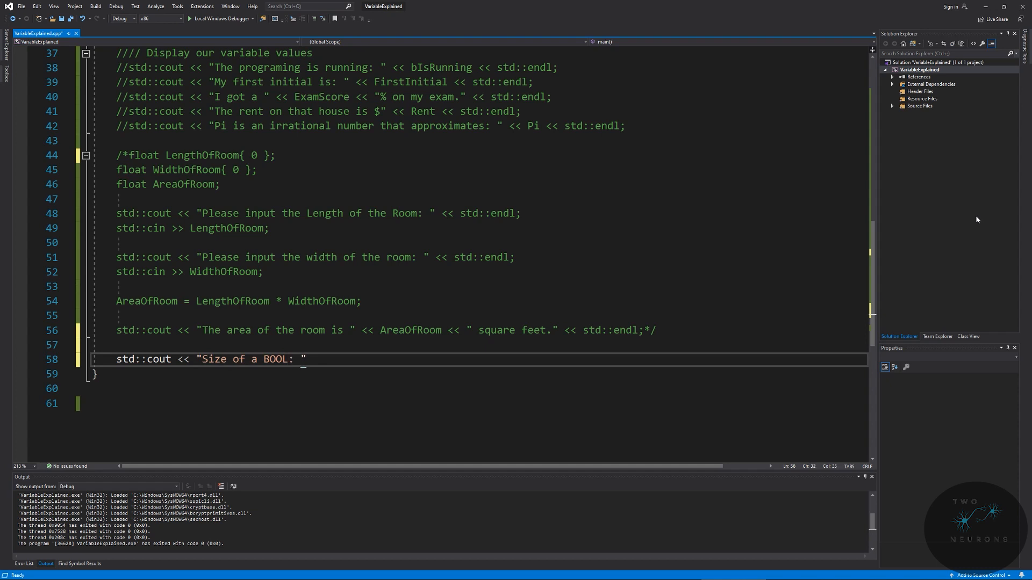
Complete the line with << sizeof(bool) << std::endl;
{"action": "type", "text": "<< size"}
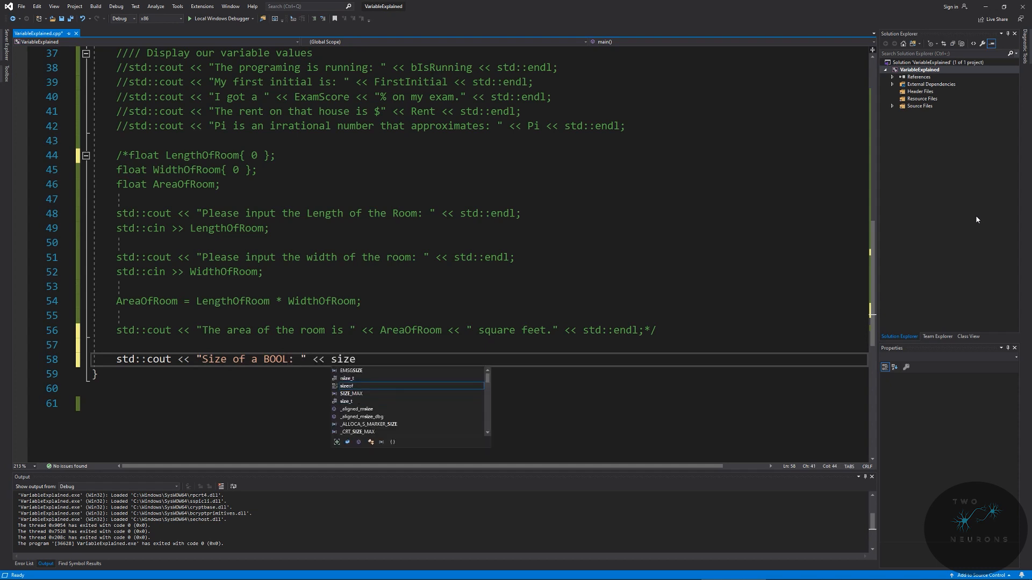
{"action": "type", "text": "of"}
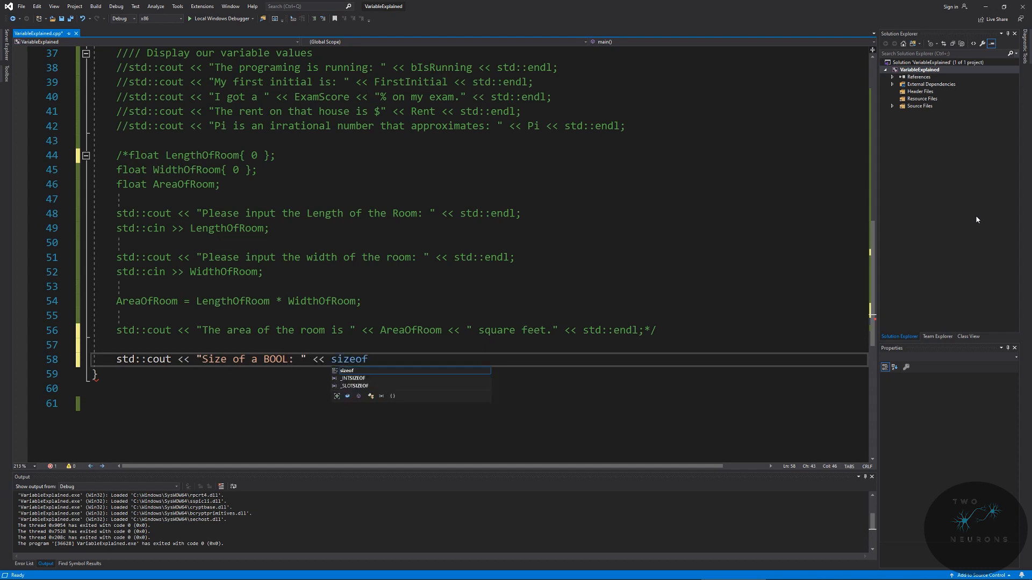
{"action": "type", "text": "()"}
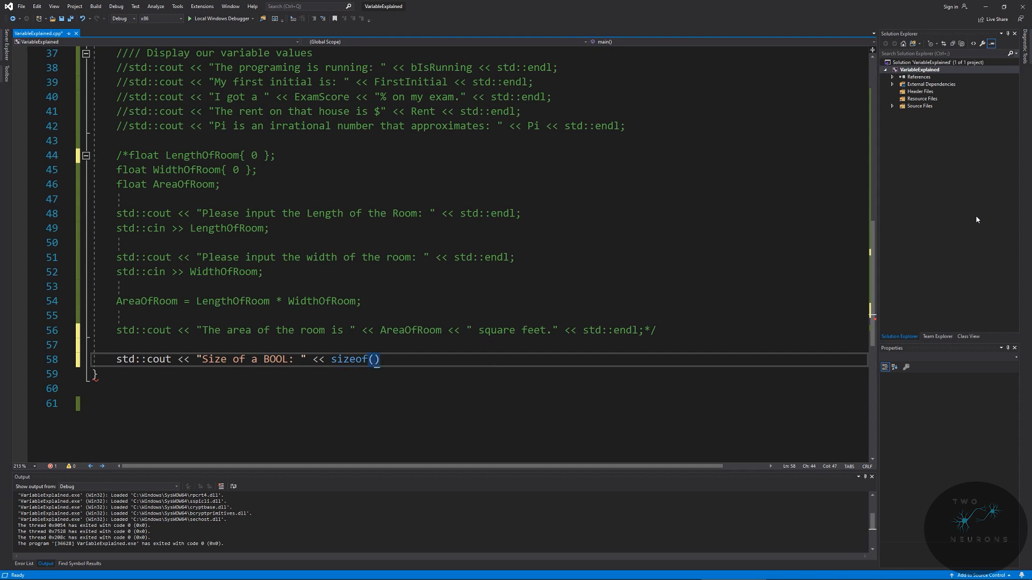
{"action": "type", "text": "bool"}
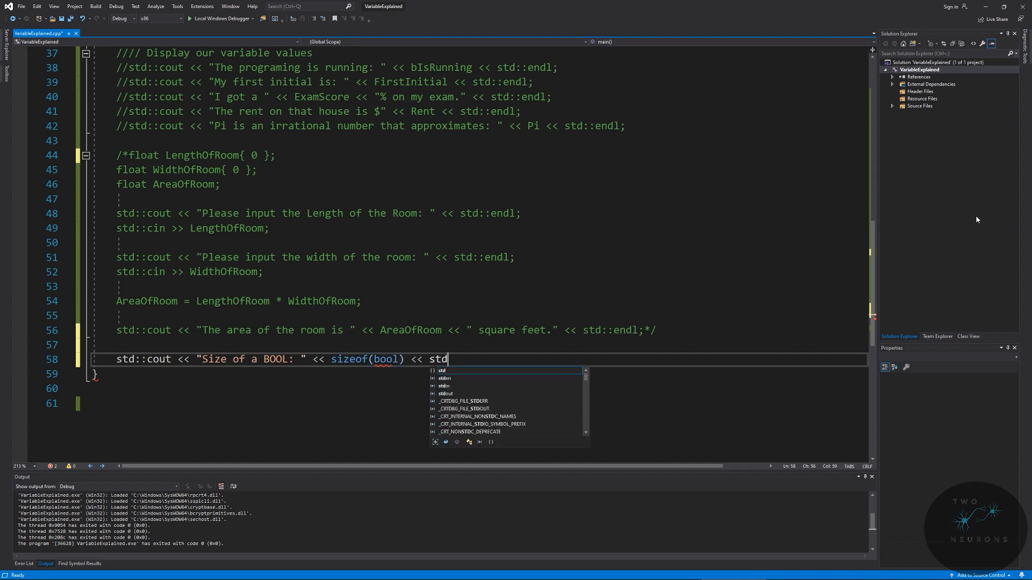
{"action": "type", "text": "::end"}
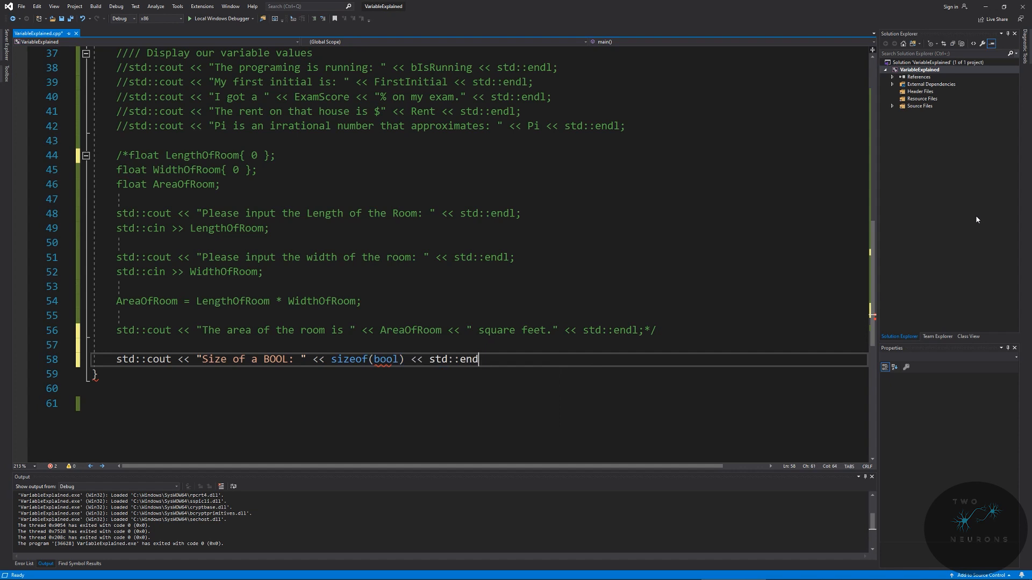
{"action": "type", "text": "l;"}
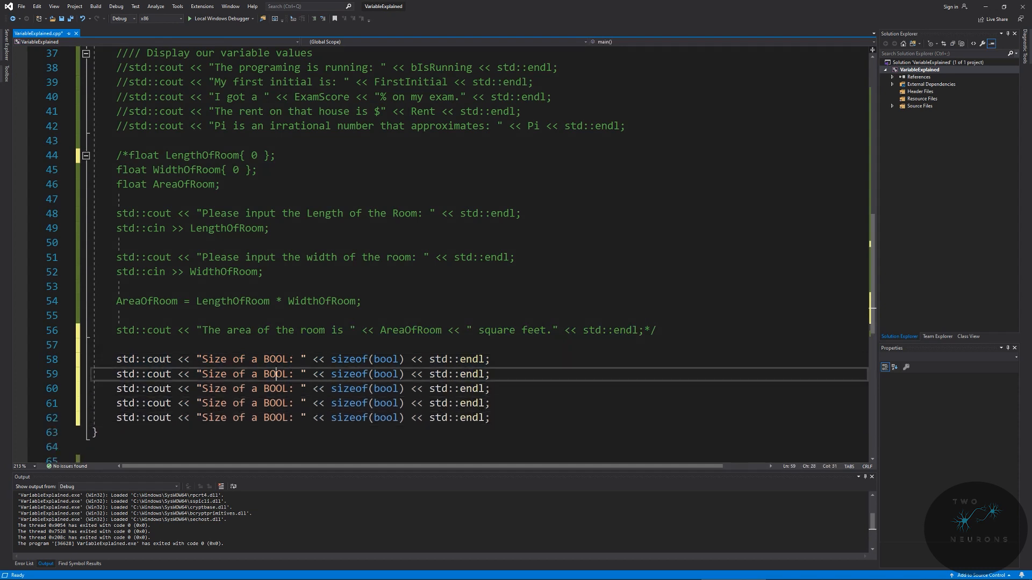
Edit the duplicated lines to print sizeof for INT/int, FLOAT/float, DOUBLE/double and CHAR/char
{"action": "type", "text": "INT"}
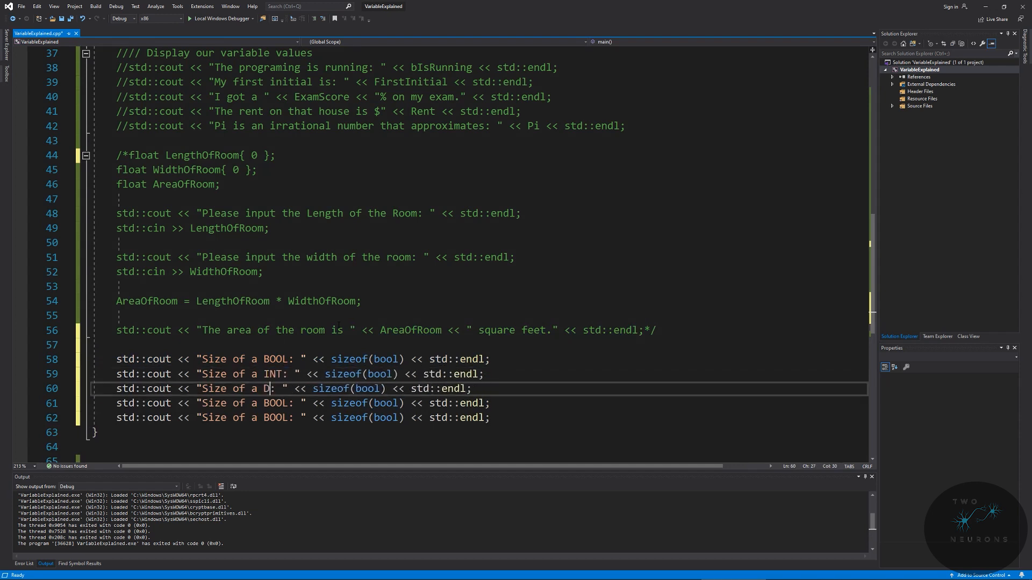
{"action": "type", "text": "FLOAT"}
{"action": "left_click", "coordinate": [302, 403]}
{"action": "type", "text": "DOUBLE"}
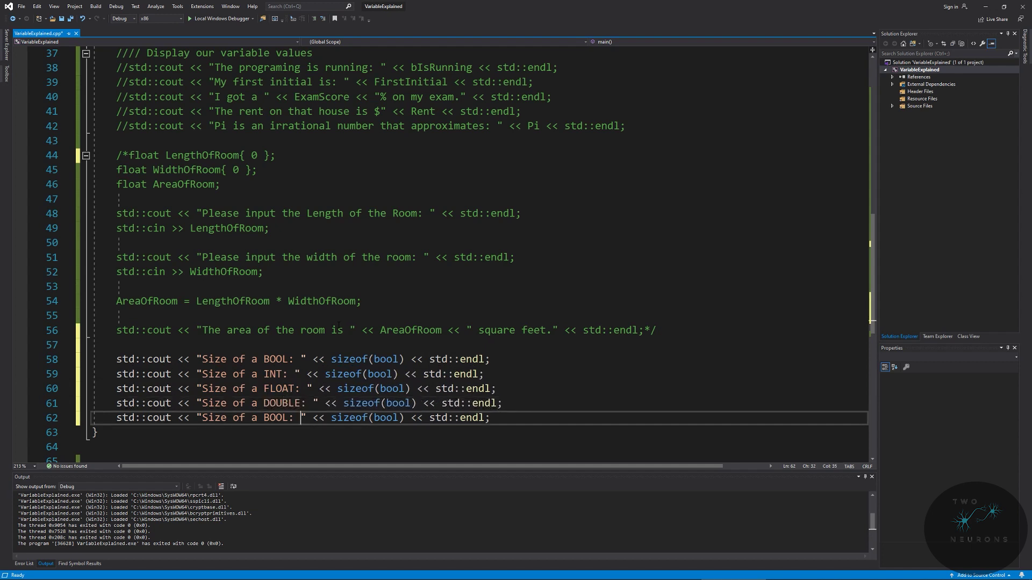
{"action": "type", "text": "CH:"}
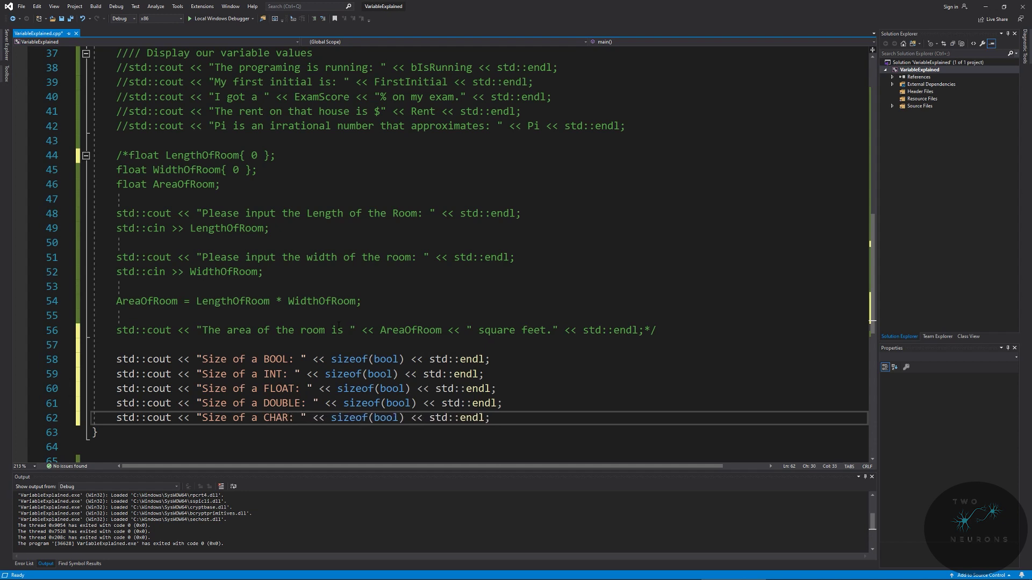
{"action": "type", "text": "int"}
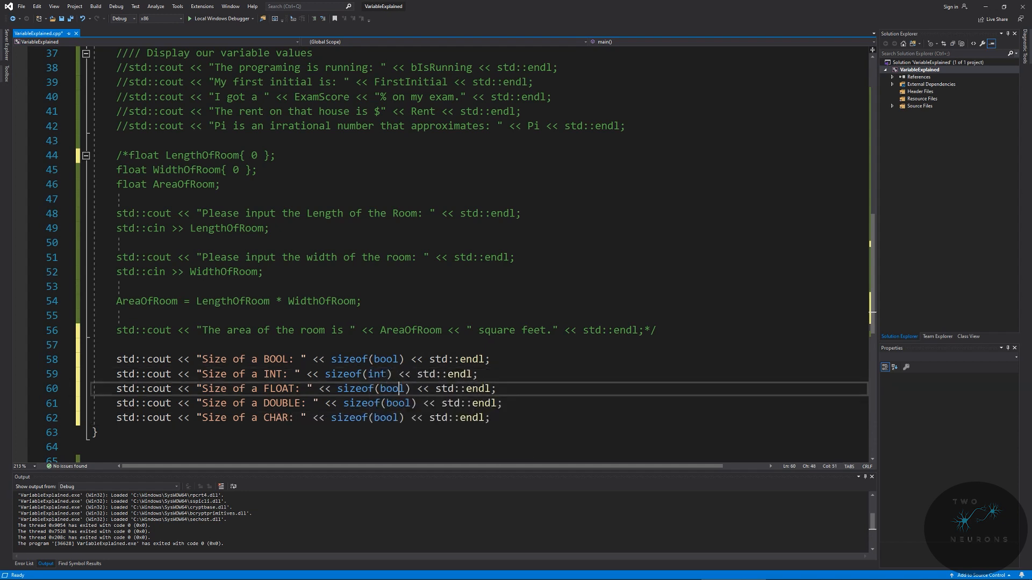
{"action": "type", "text": "float"}
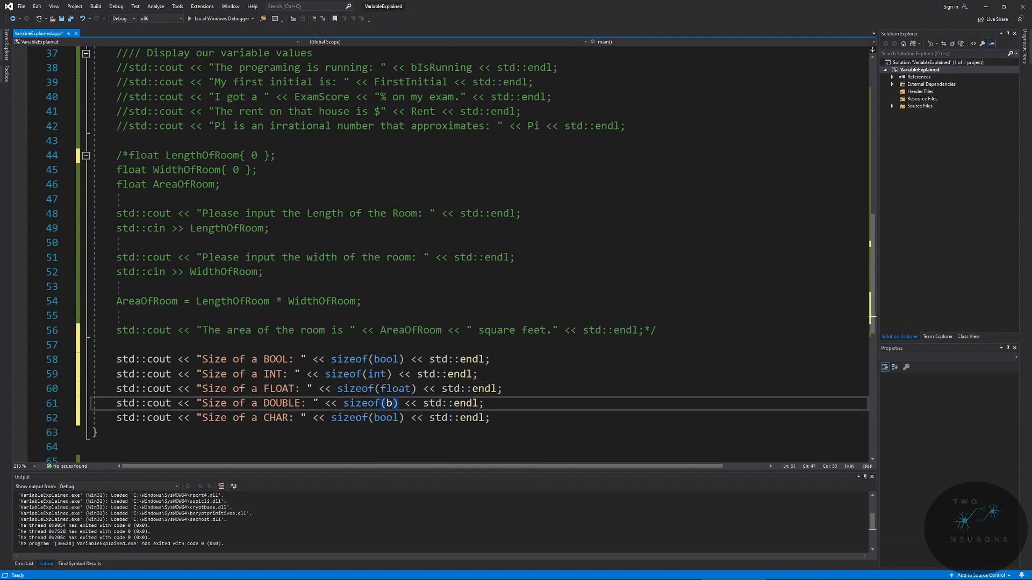
{"action": "type", "text": "oi"}
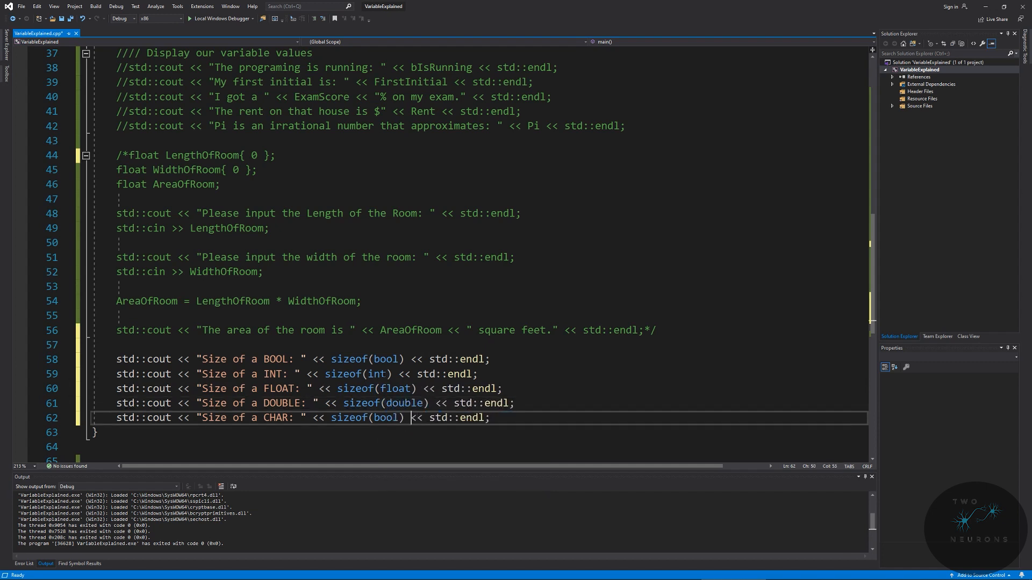
{"action": "type", "text": "char"}
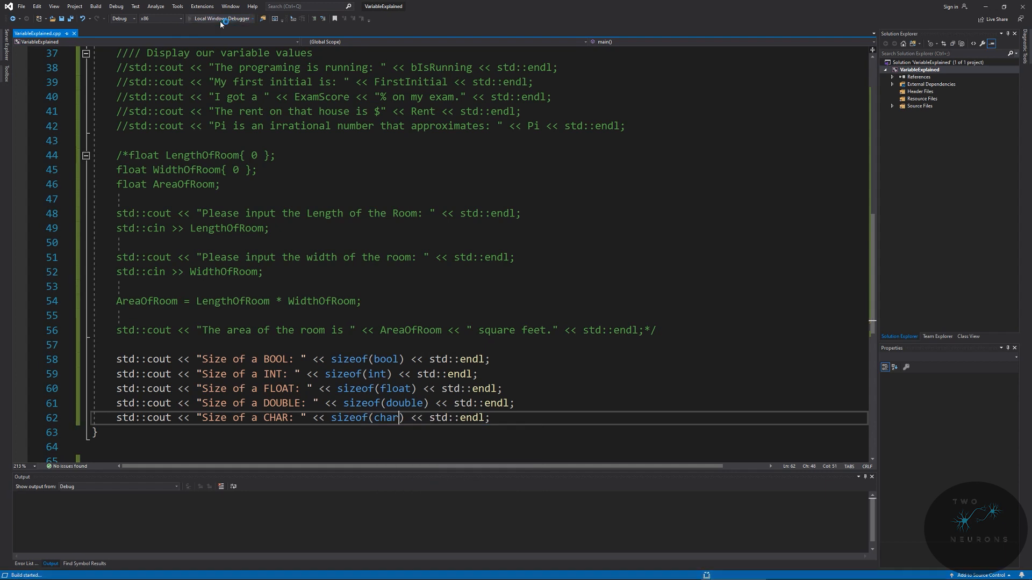
{"action": "left_click", "coordinate": [218, 26]}
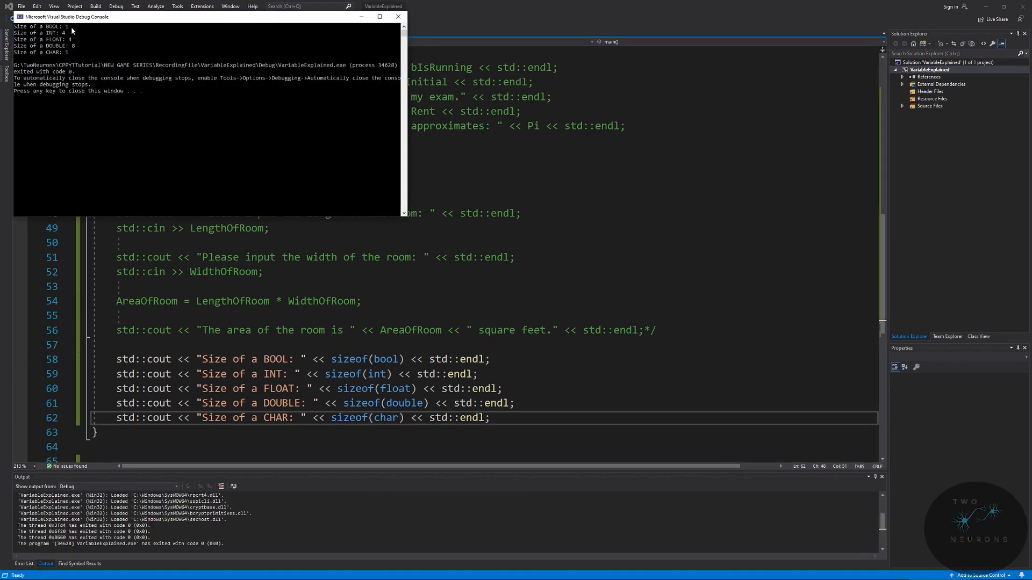
{"action": "mouse_move", "coordinate": [87, 45]}
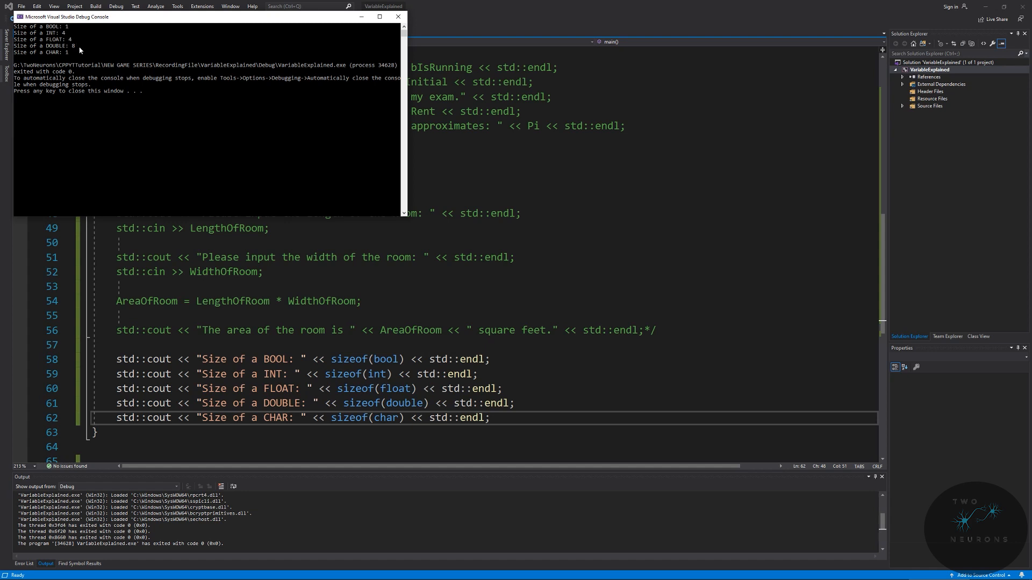
{"action": "mouse_move", "coordinate": [103, 45]}
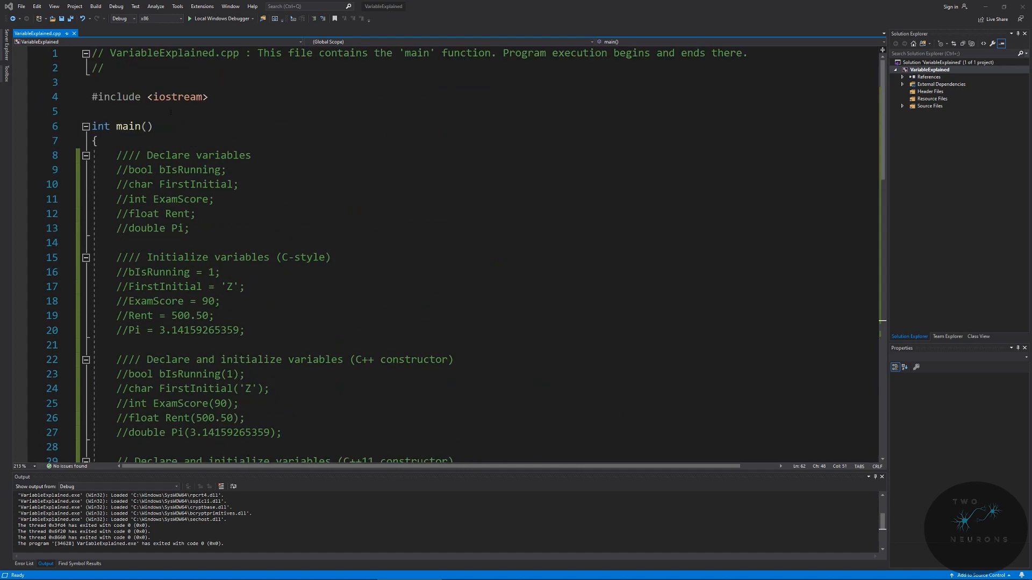
{"action": "scroll", "scroll_direction": "down", "scroll_amount": 3}
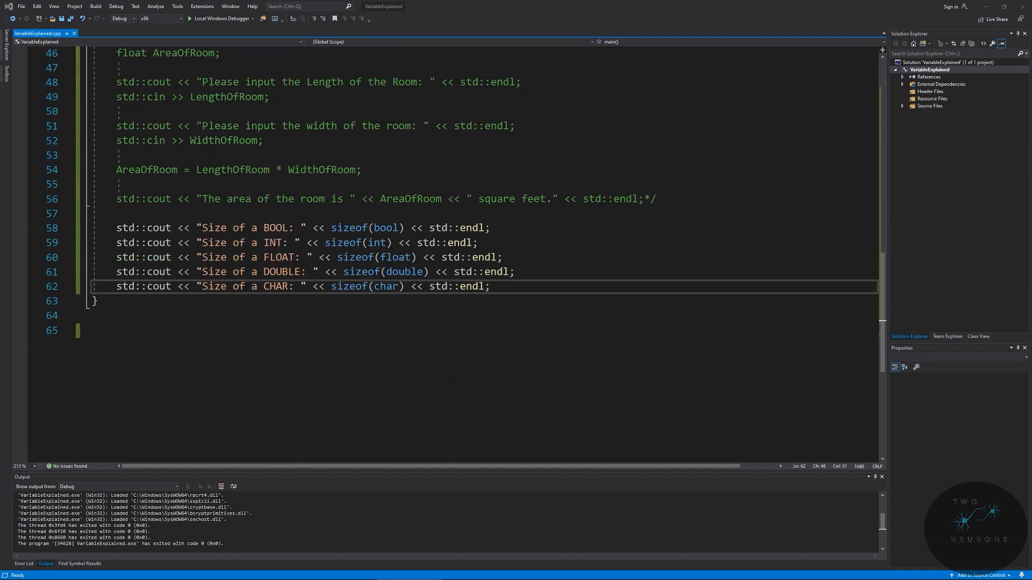